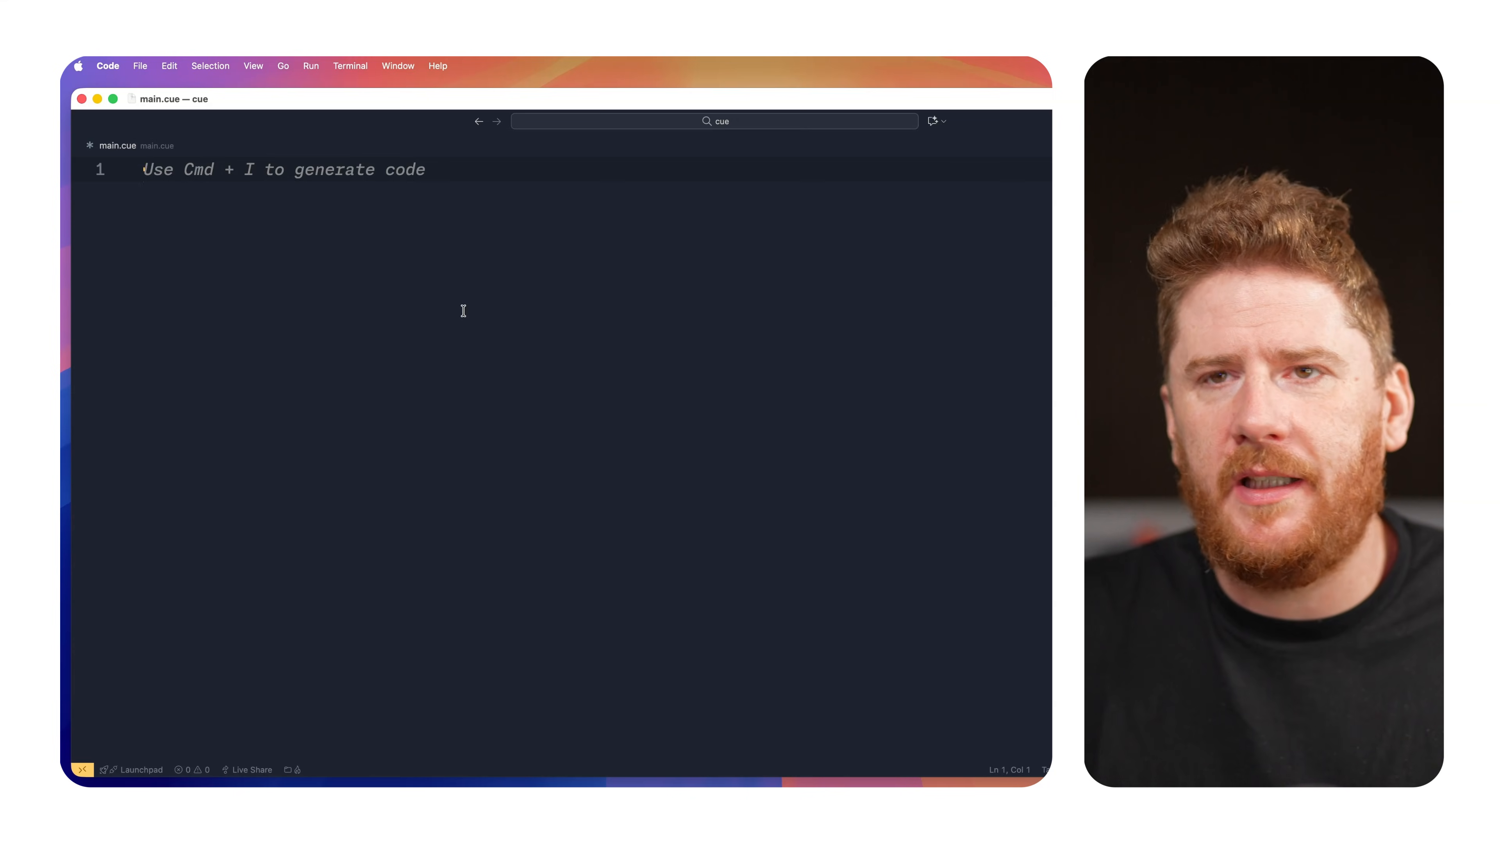
- Write package main with name "David", age 30 typed as int, and occupation "Engineer"
text(package)
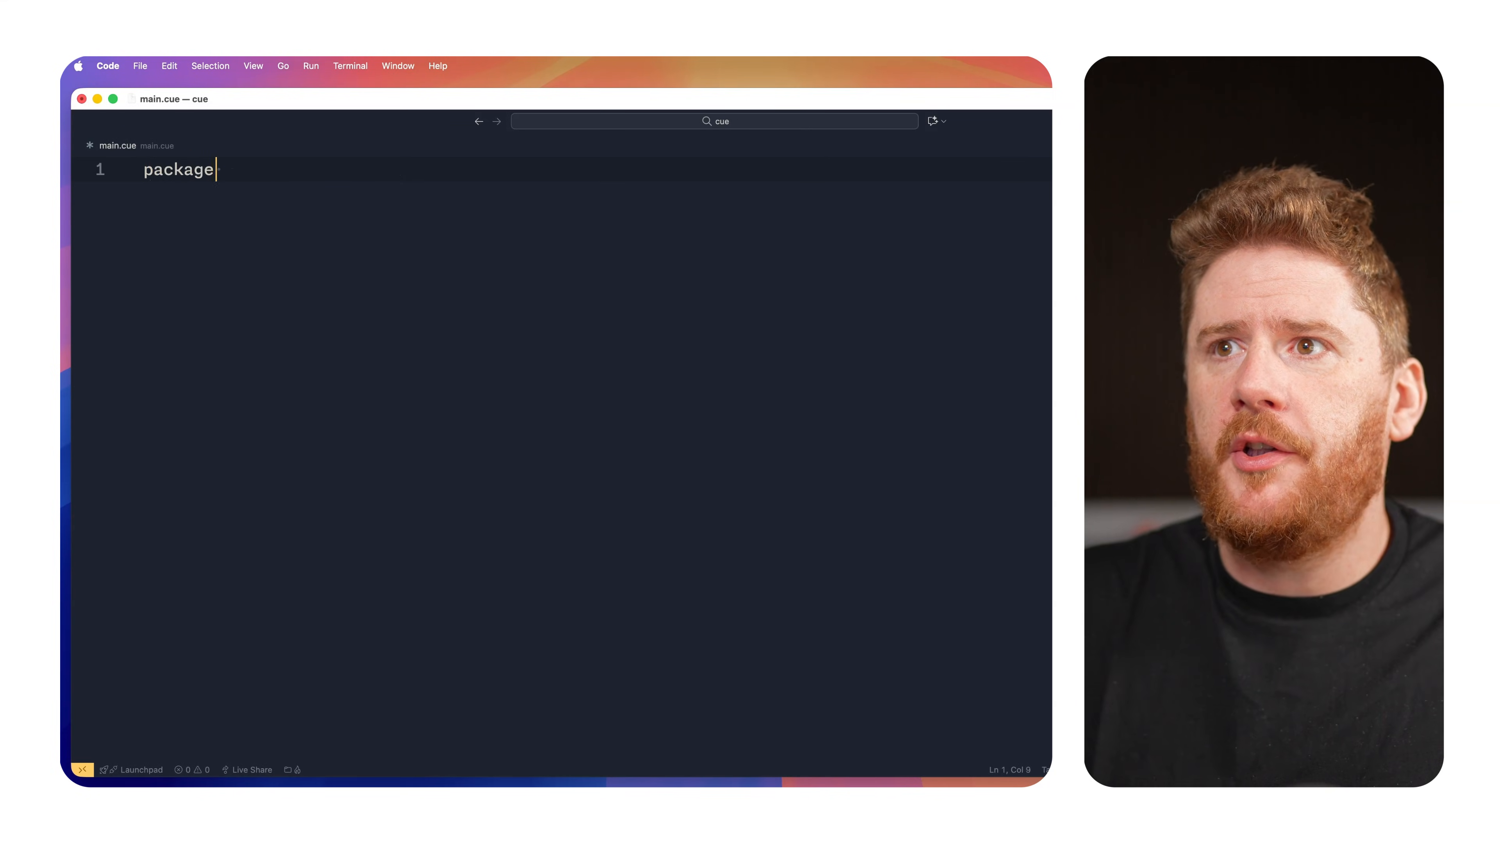
text(main)
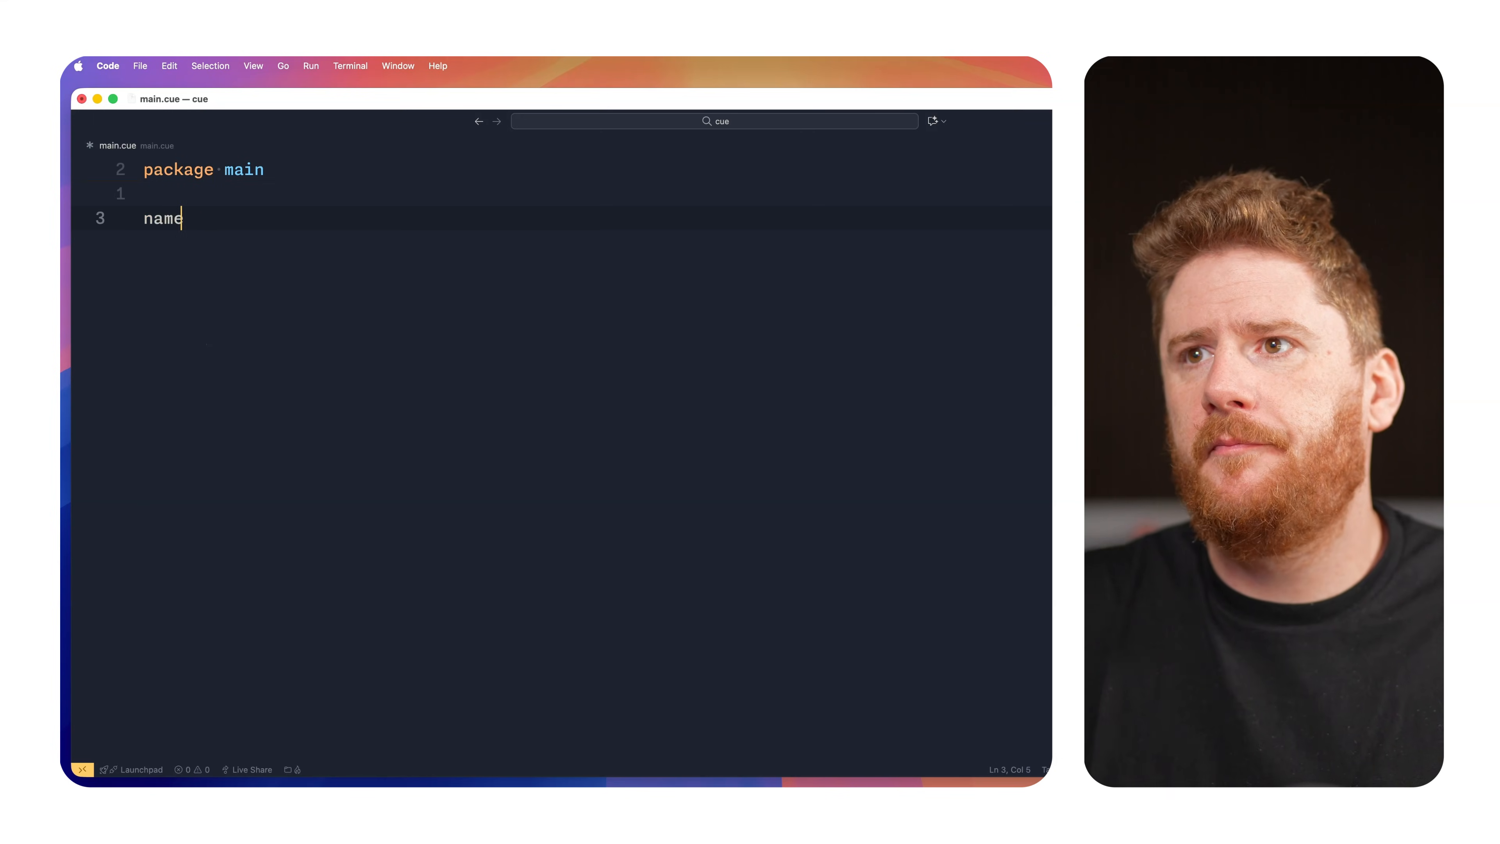
text(: "David")
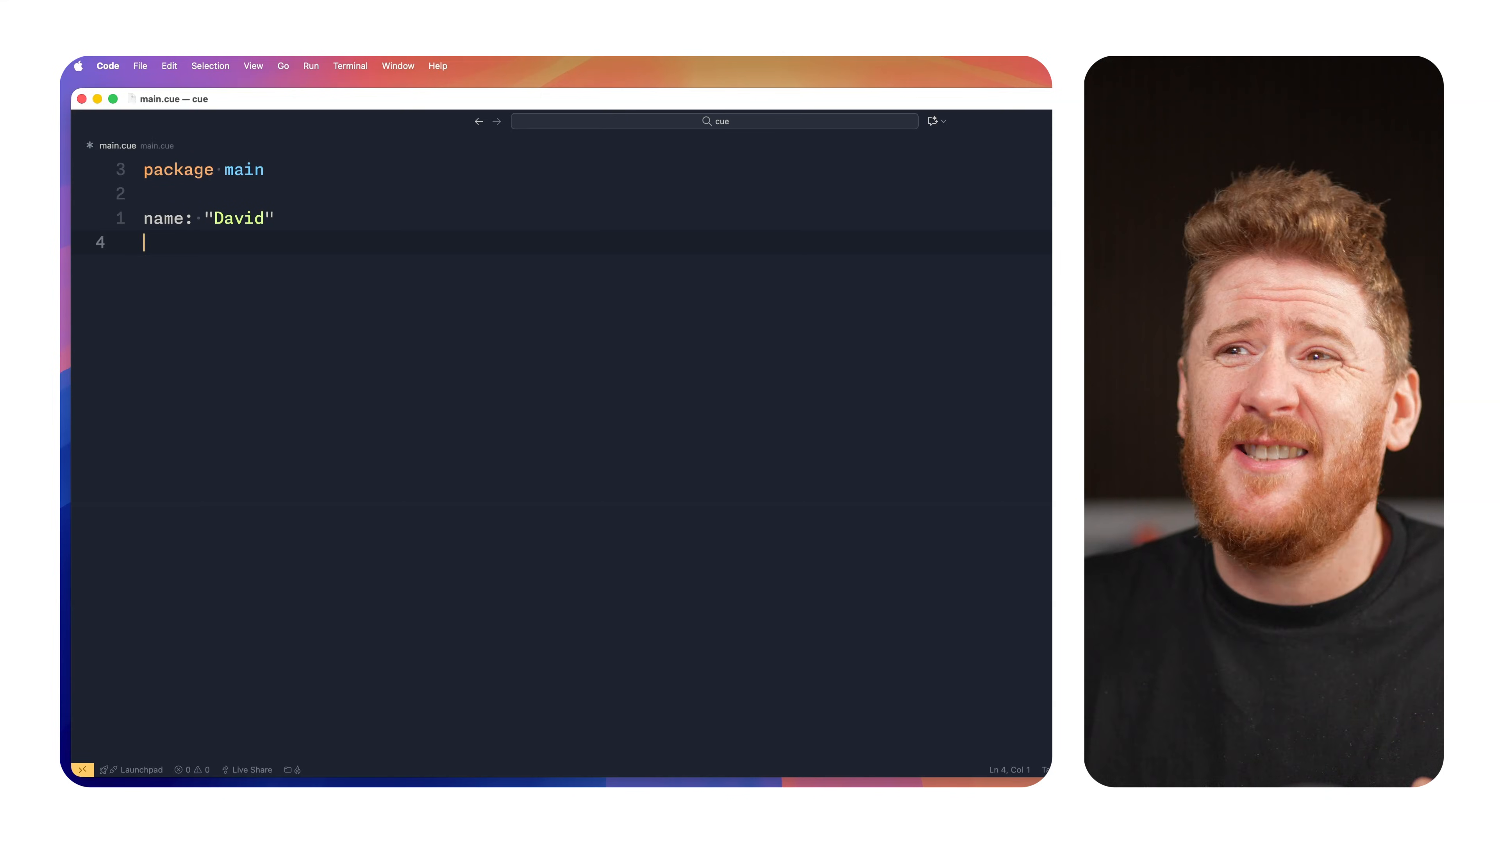
text(age: 30)
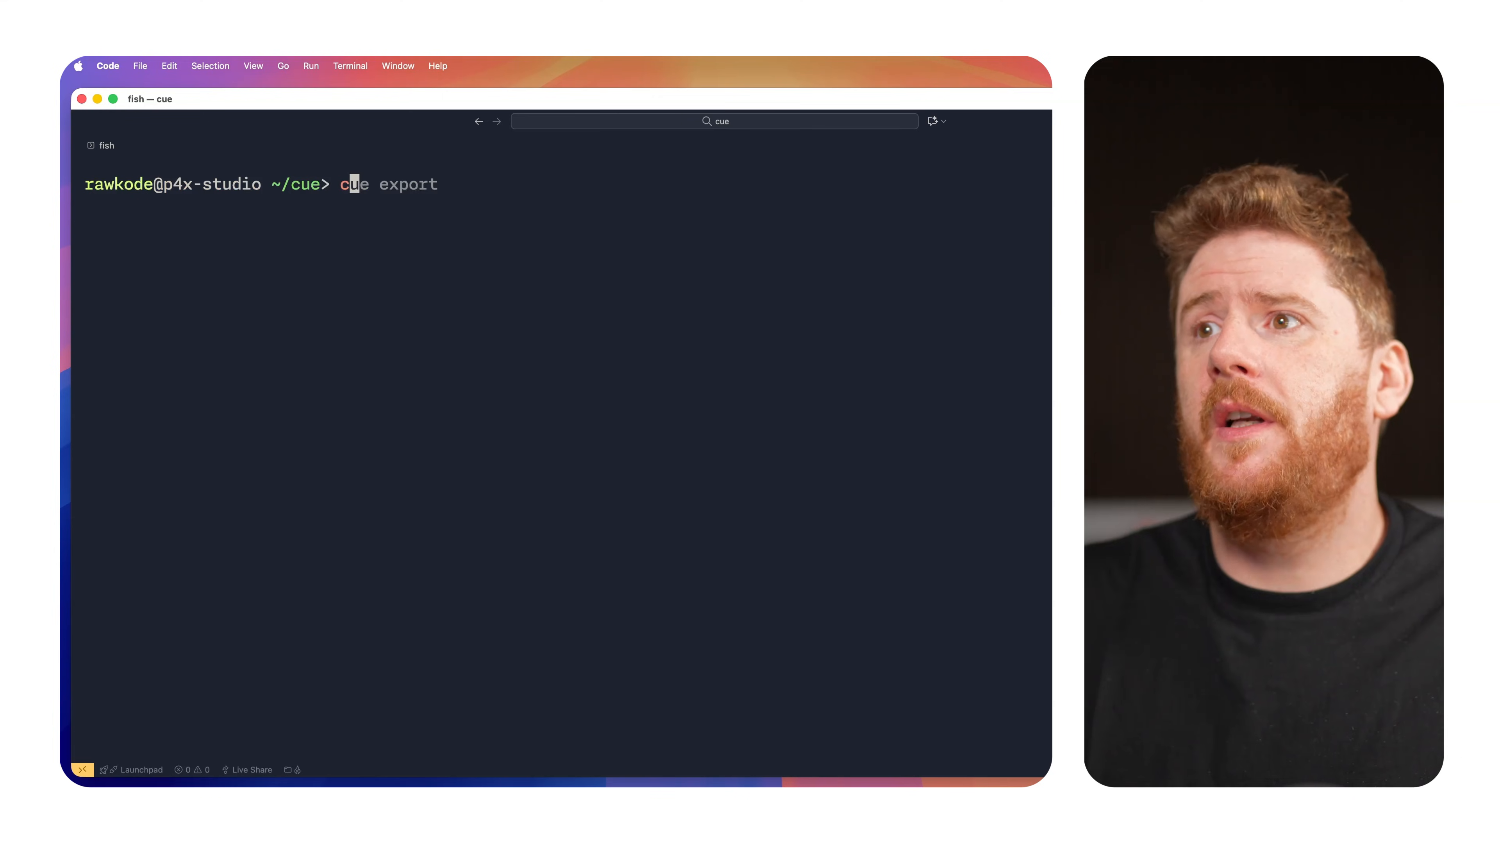
text(ui)
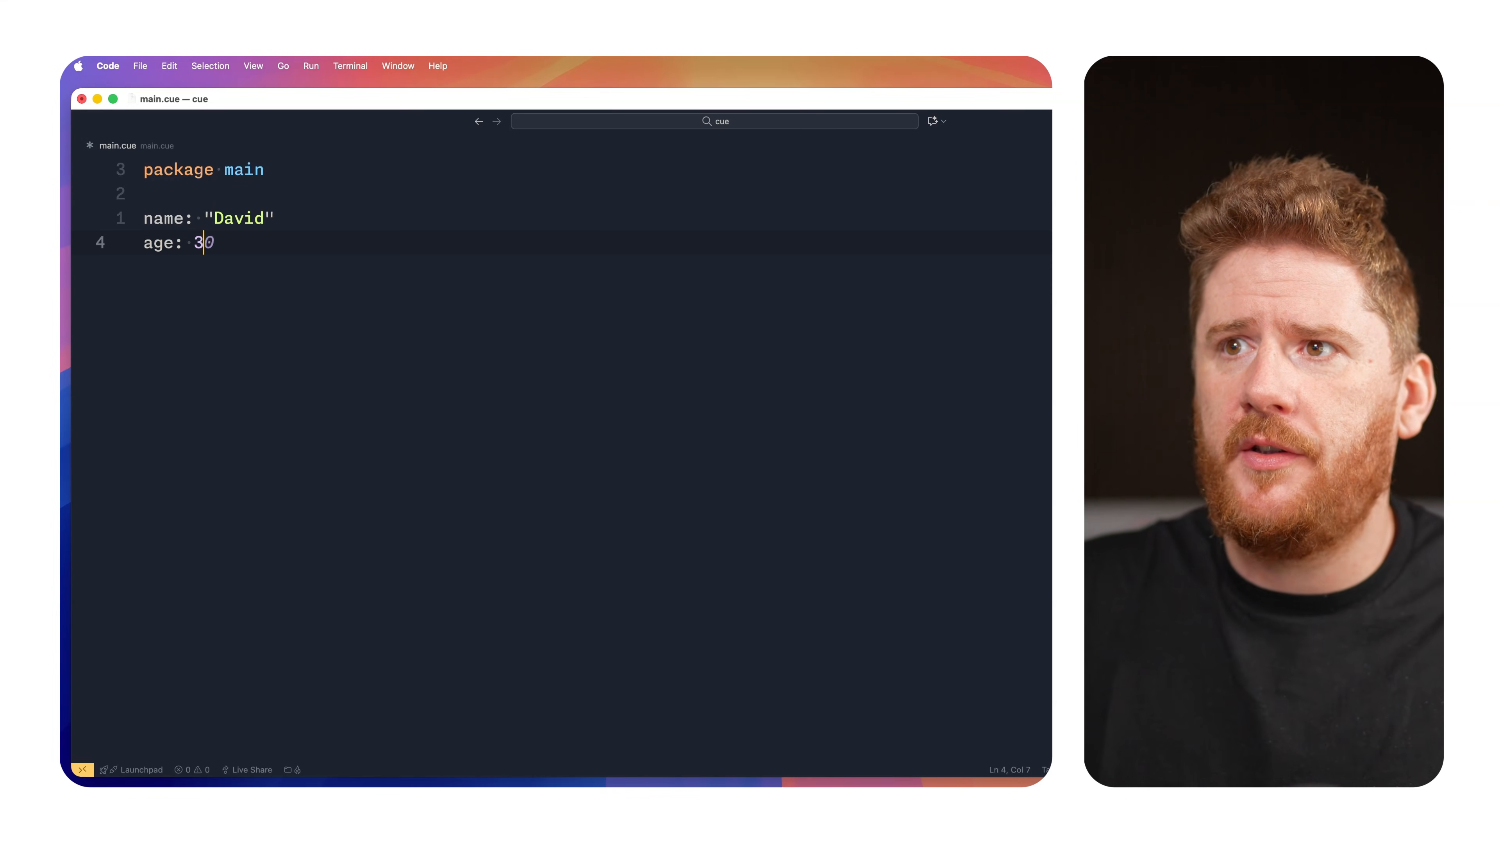
text(occupation: "Engineer")
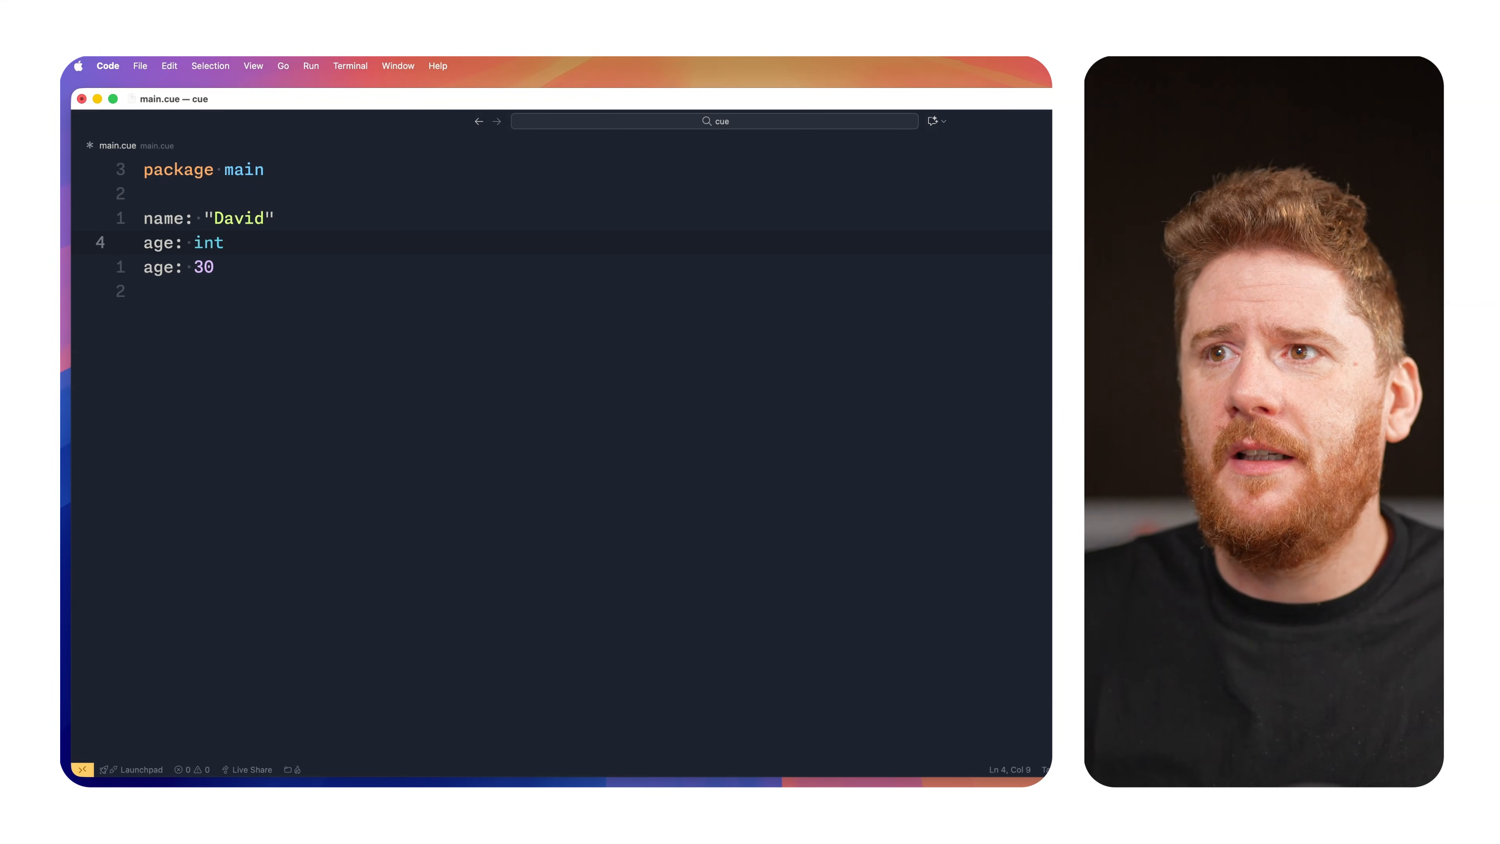
- Rewrite the age type as int & >= 18 & <= 120, keeping age: 30
double_click(201, 268)
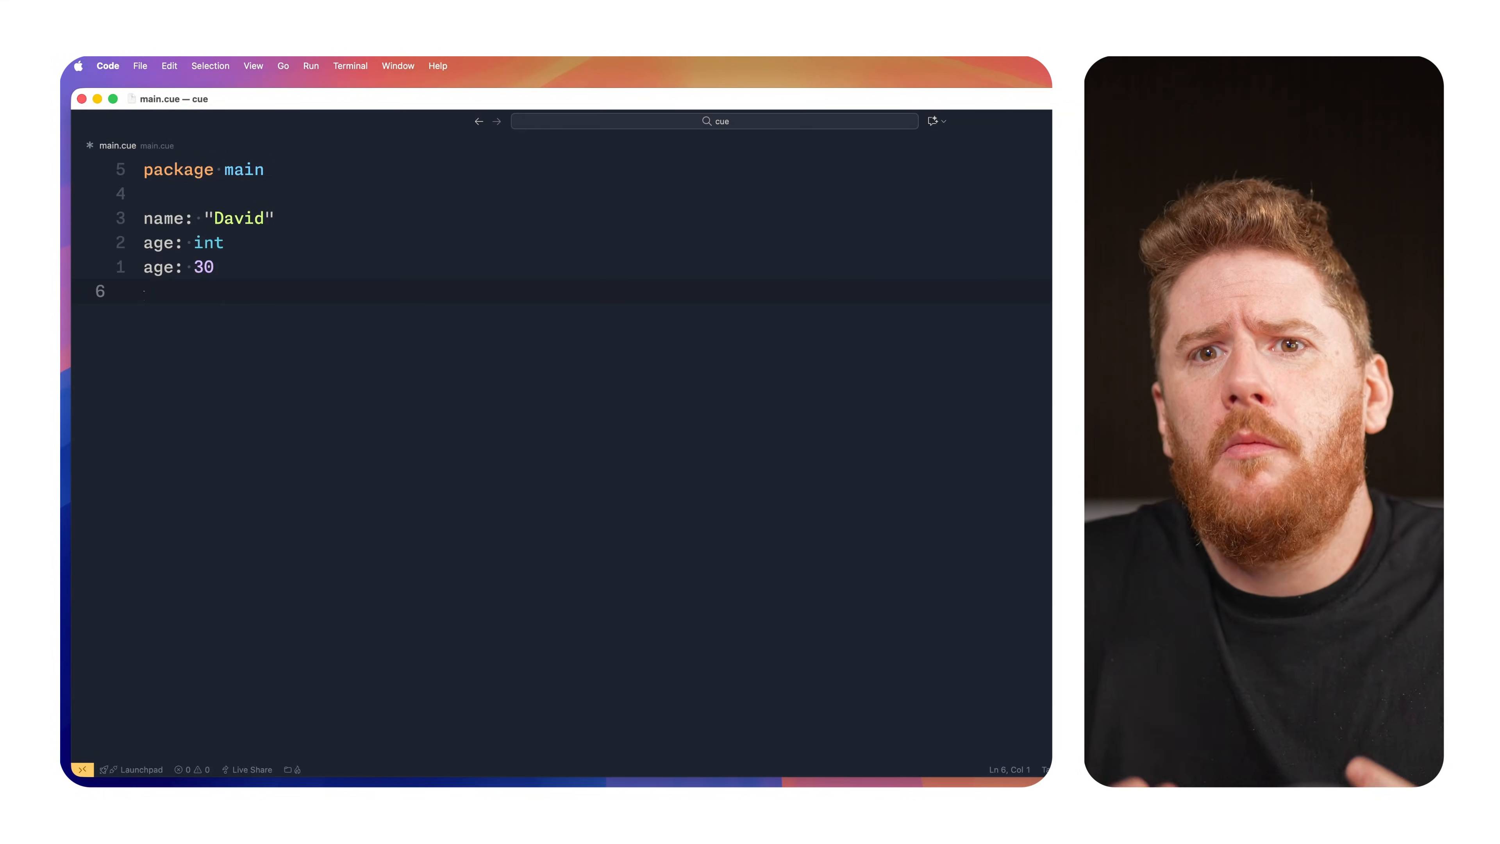
double_click(207, 243)
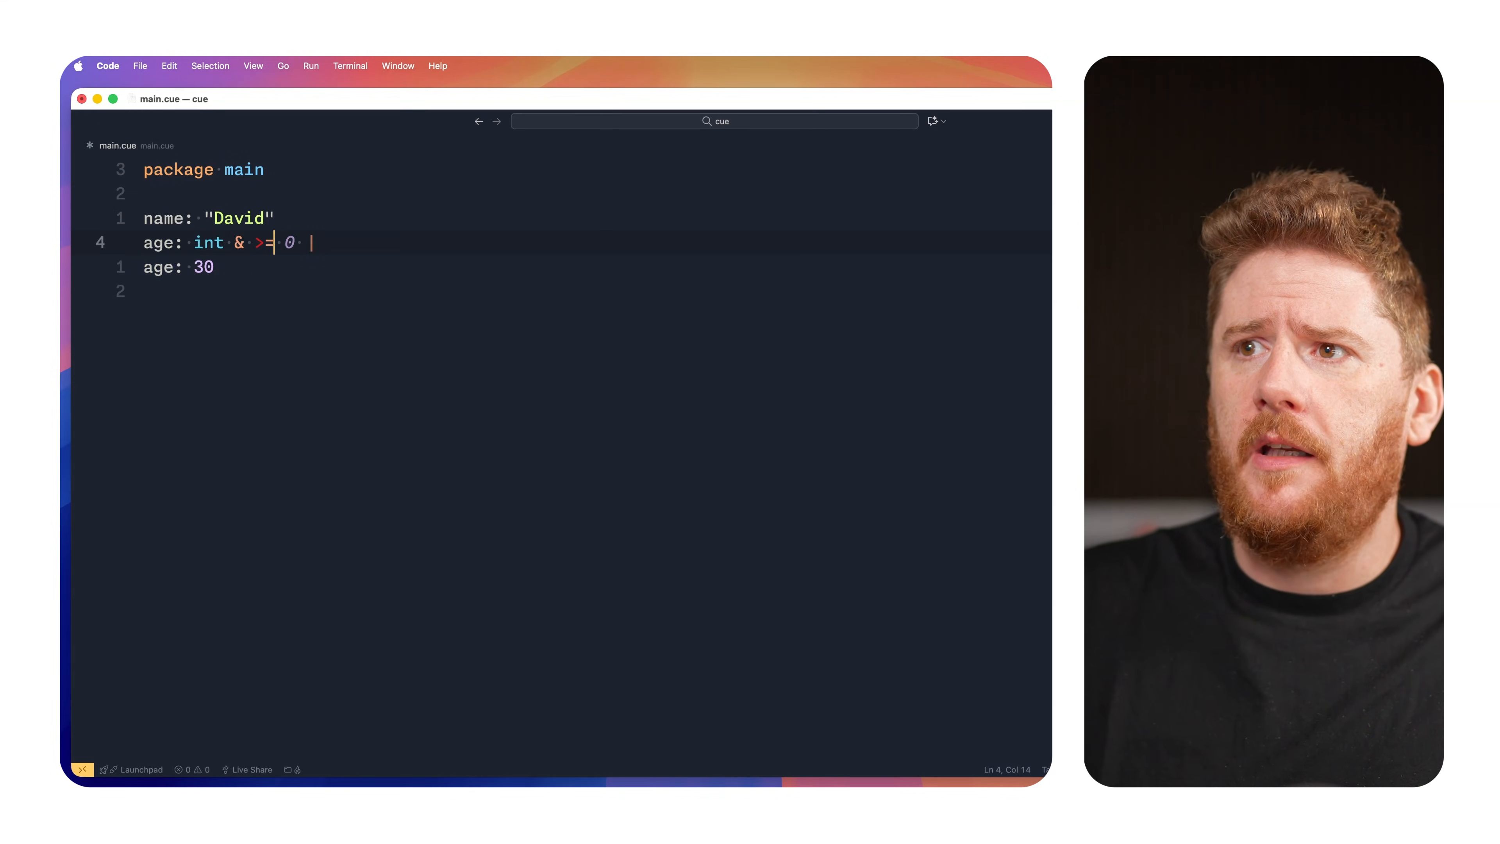
text(18 | 25 | 30 | 35)
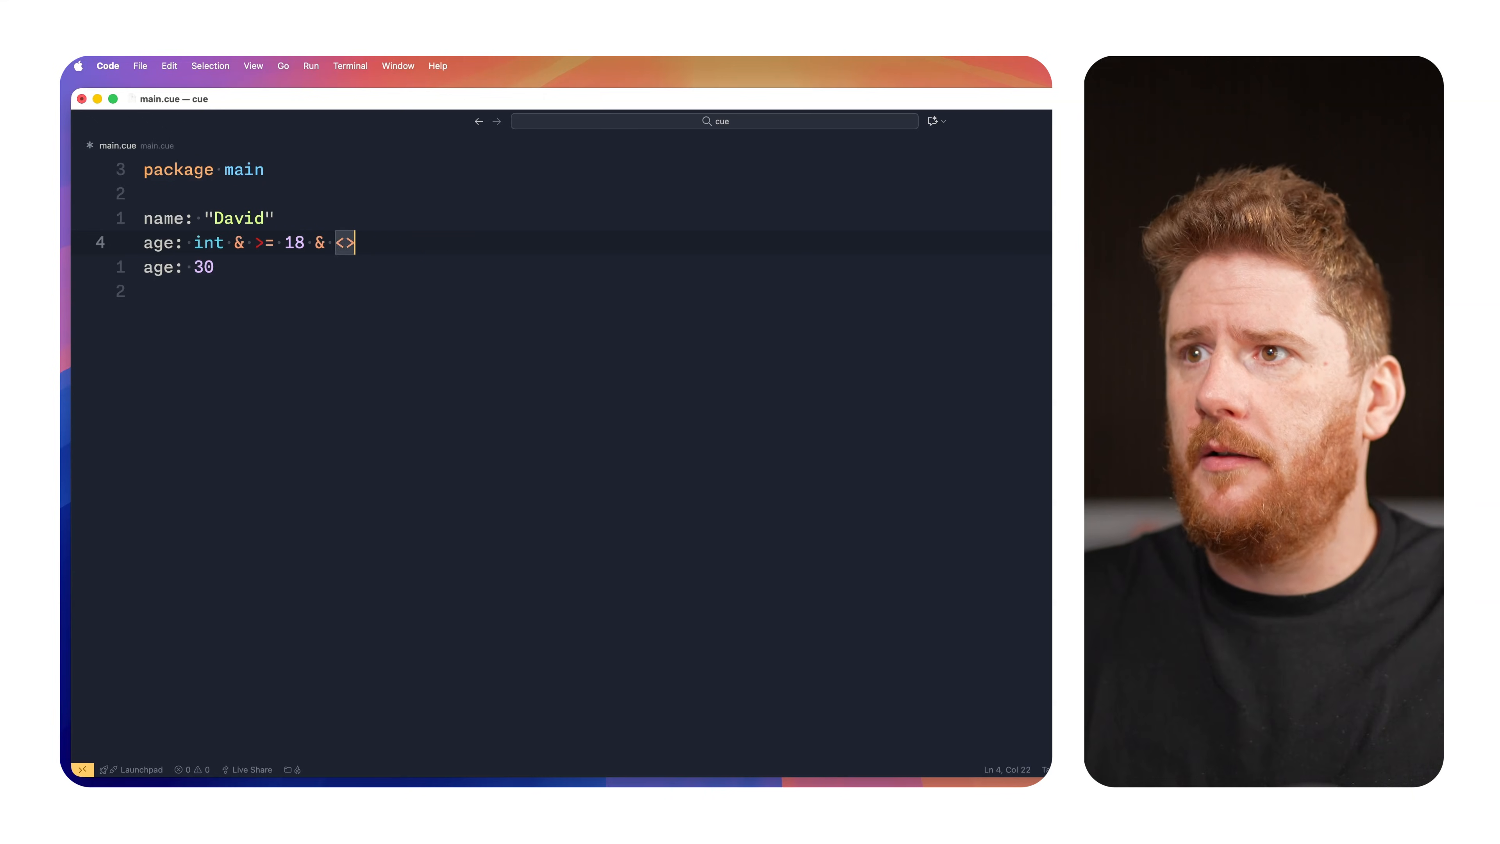
text(= 120)
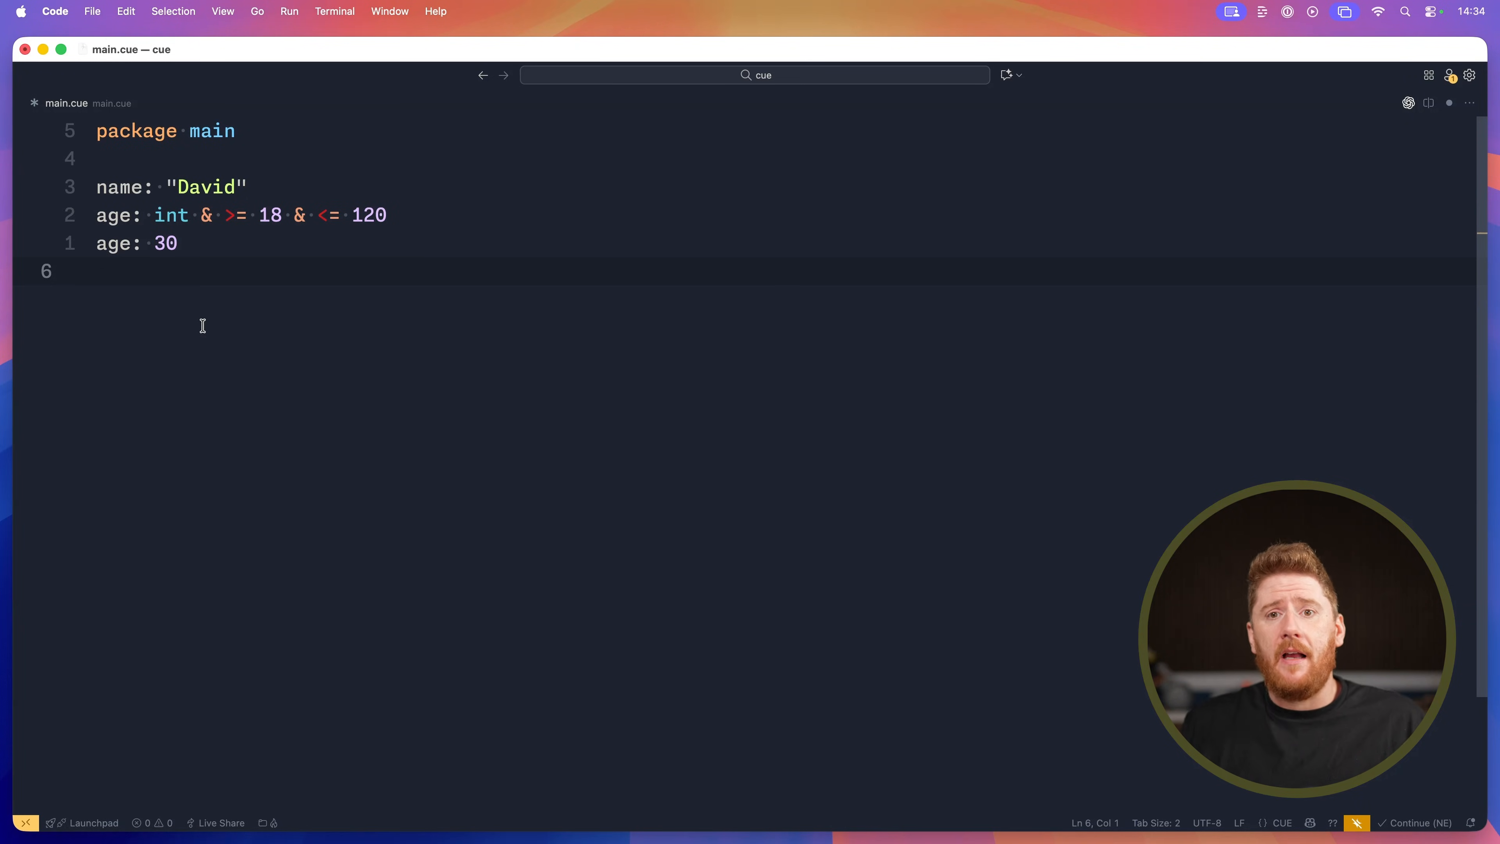
- Wrap the fields in #Person with name: string and declare people: [...#Person]
click(106, 271)
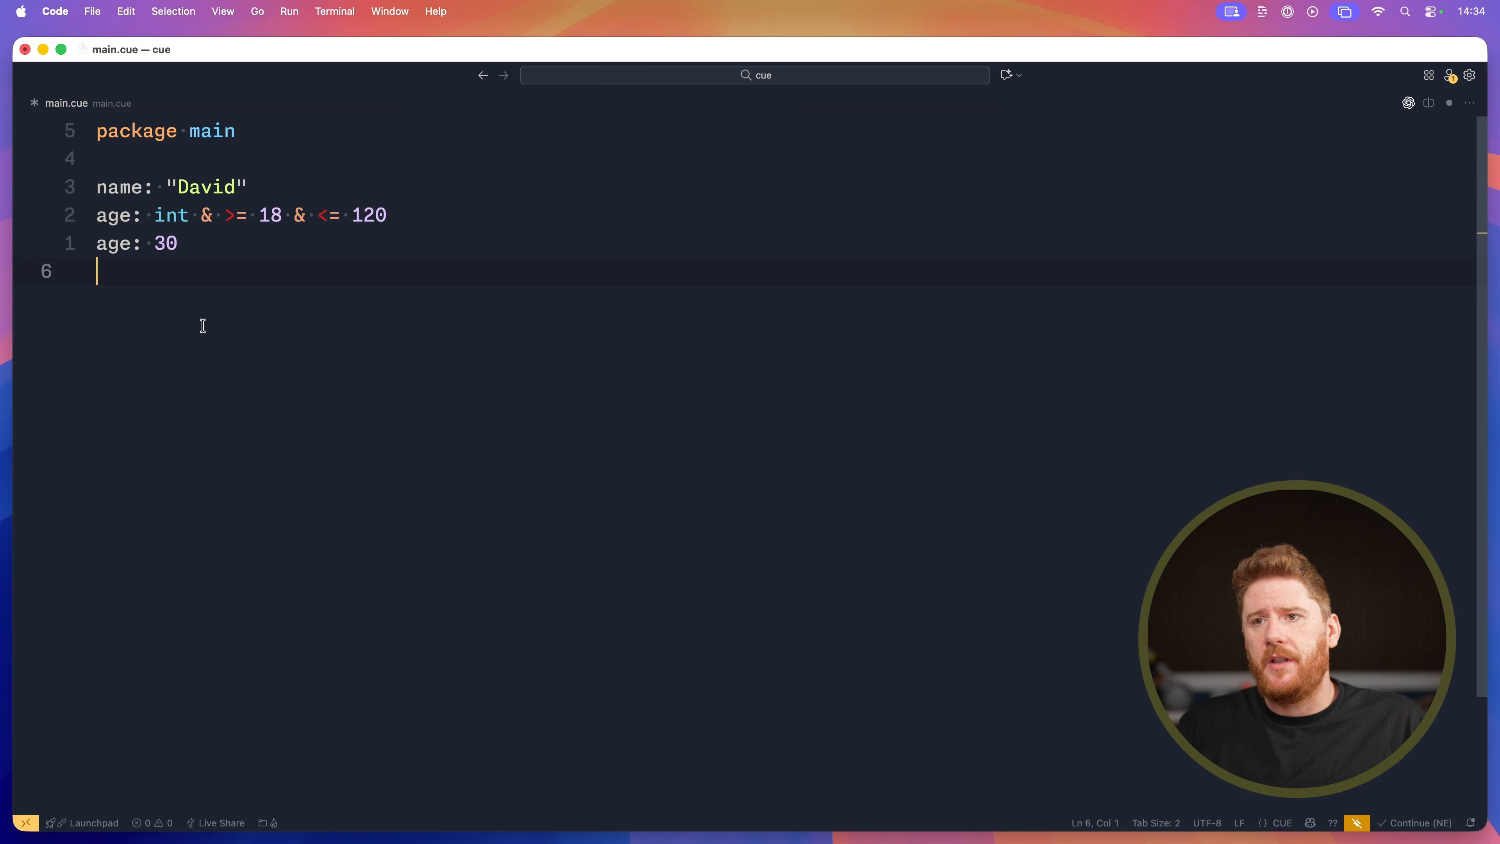
text(#Person: {)
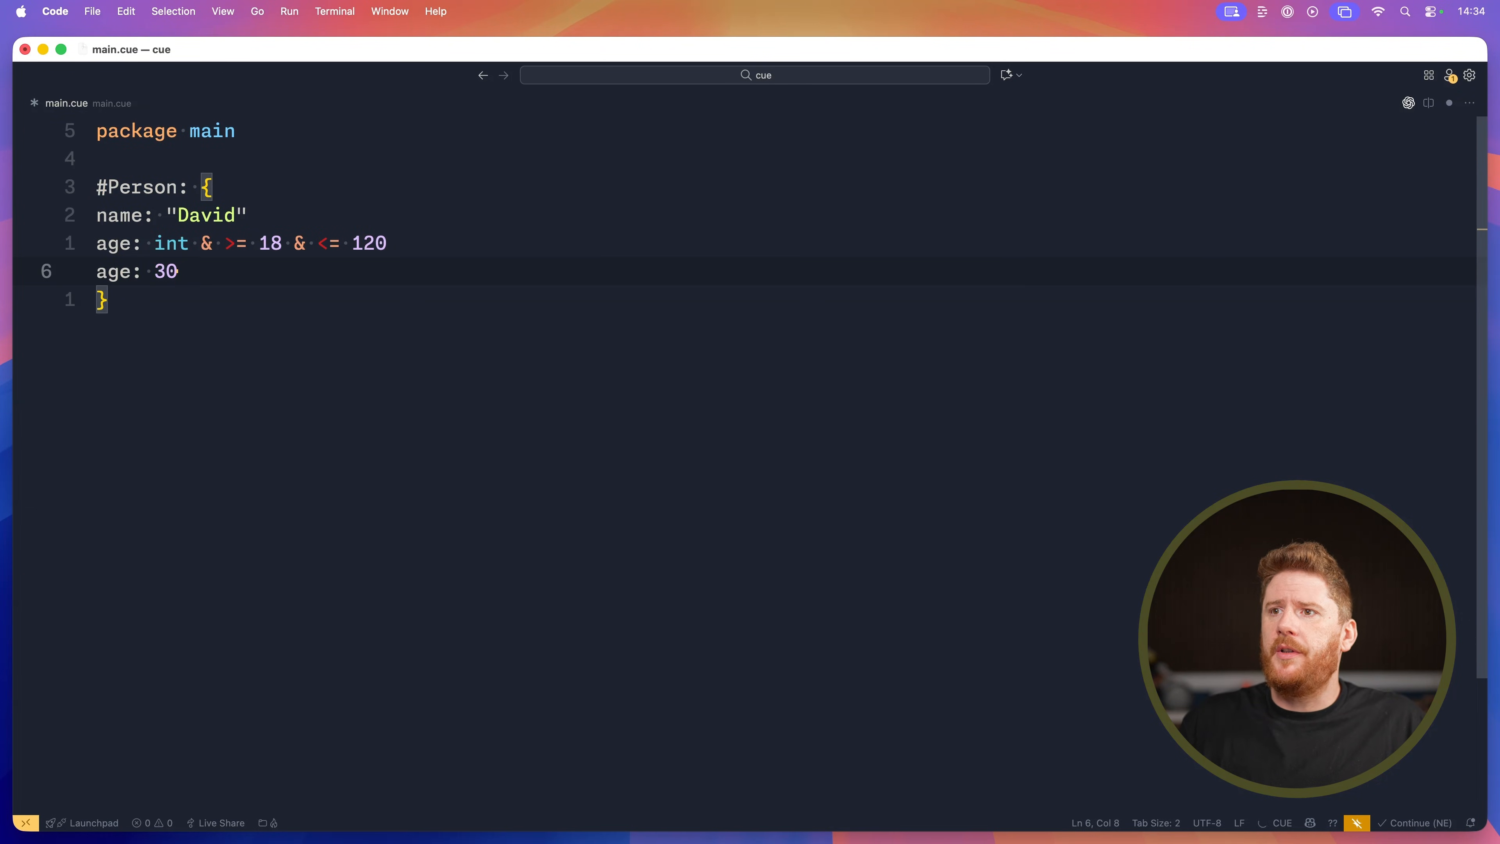
drag(97, 214, 178, 271)
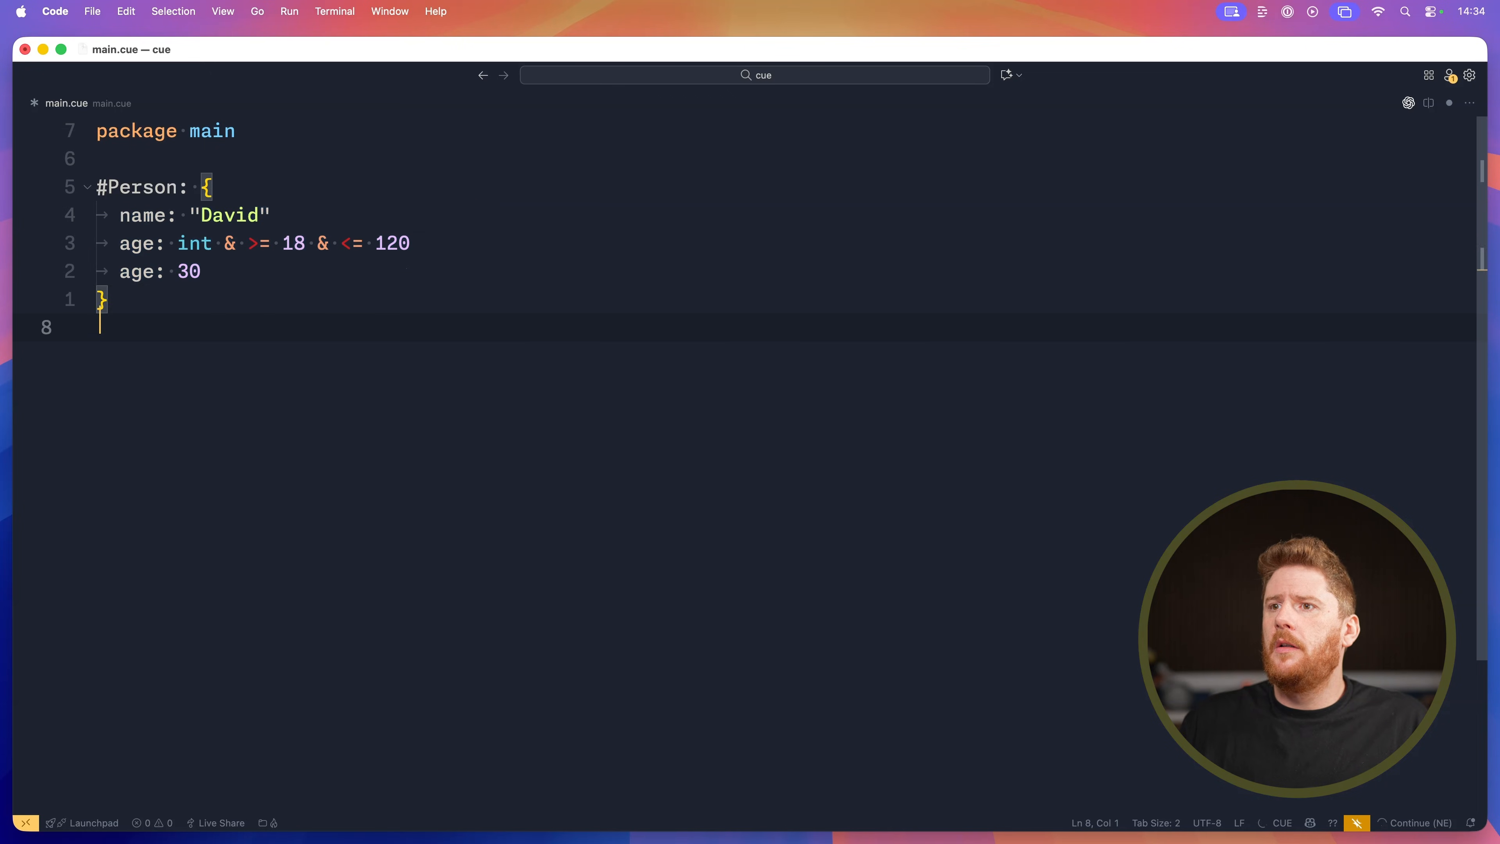
click(196, 216)
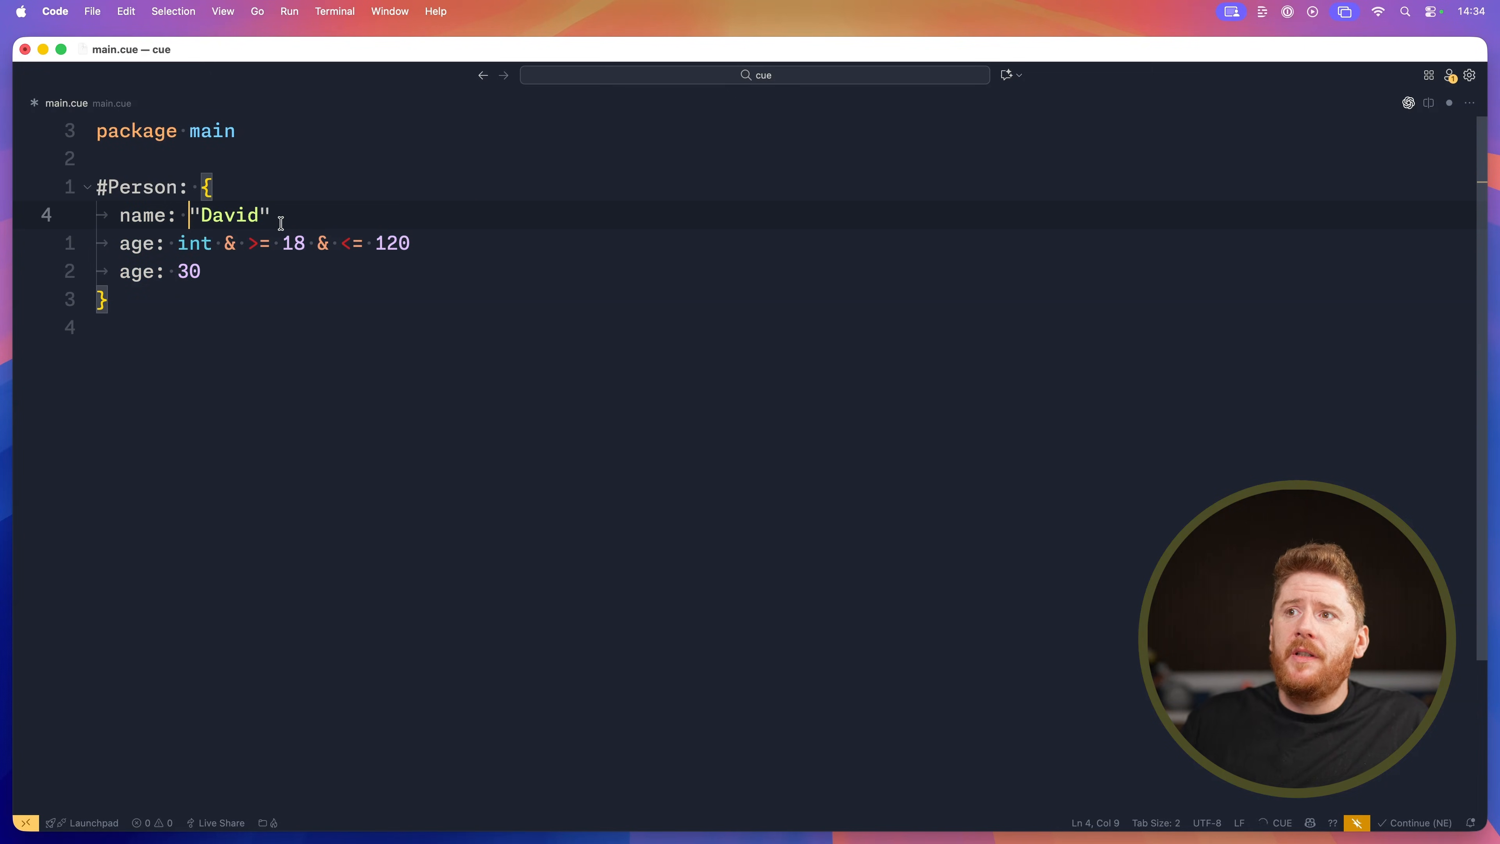
text(string)
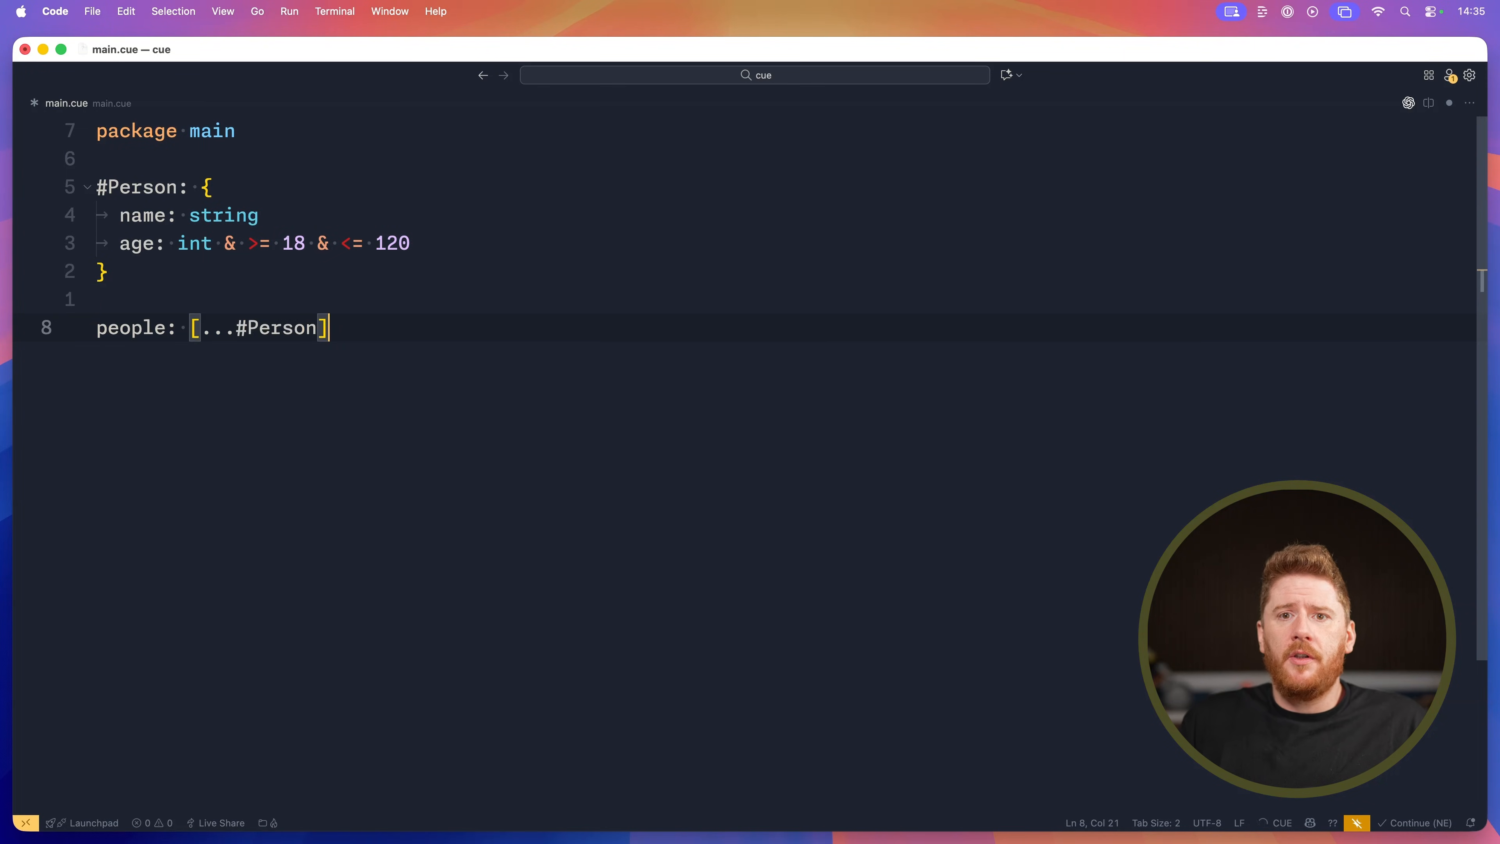
- Add an example people entry for Alice, age 30, and render it as JSON from the terminal
text(// Example data)
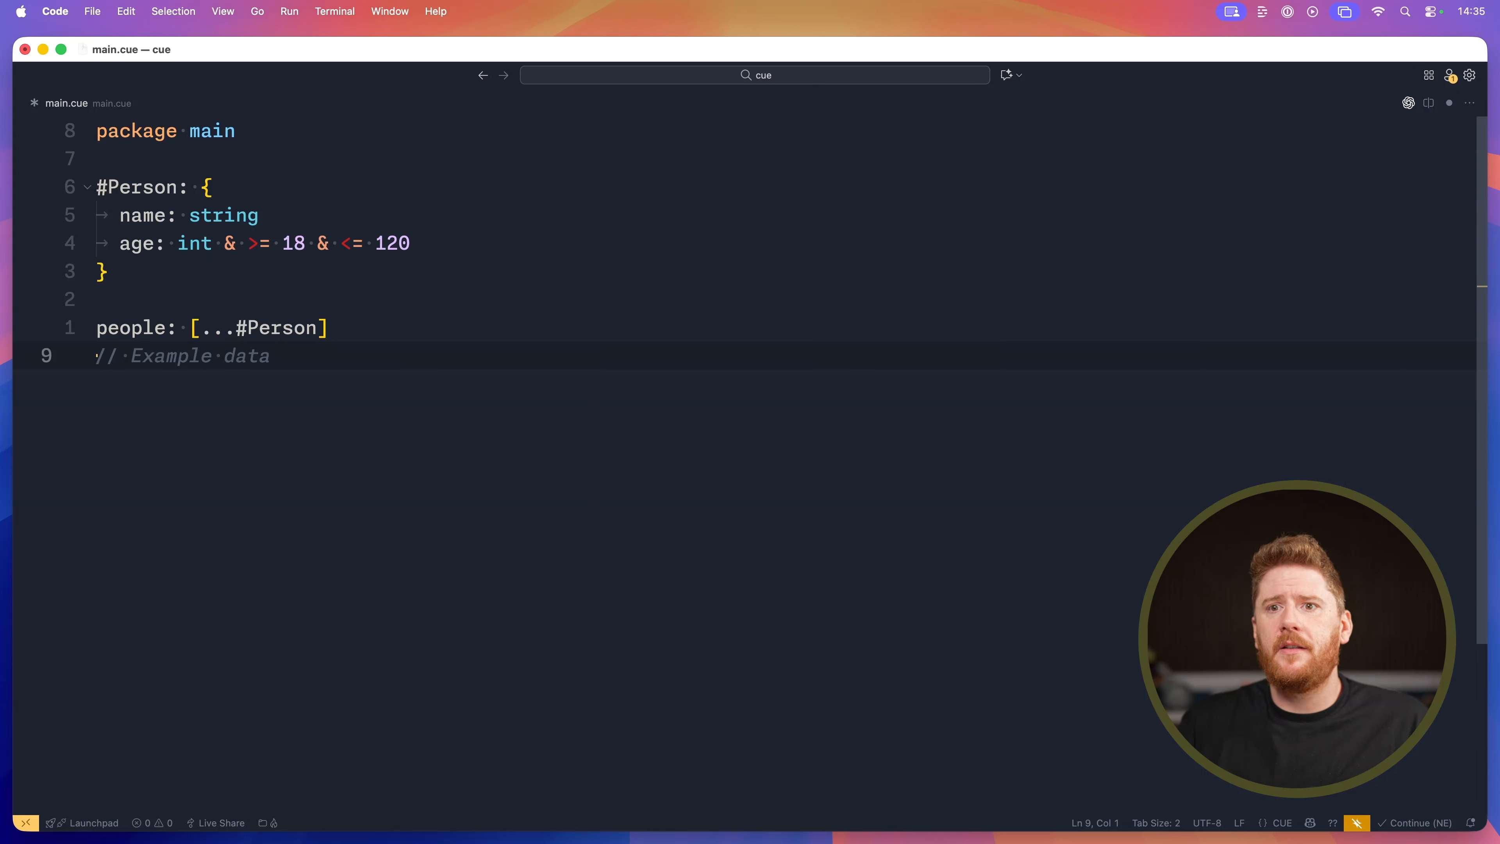
text(people: [)
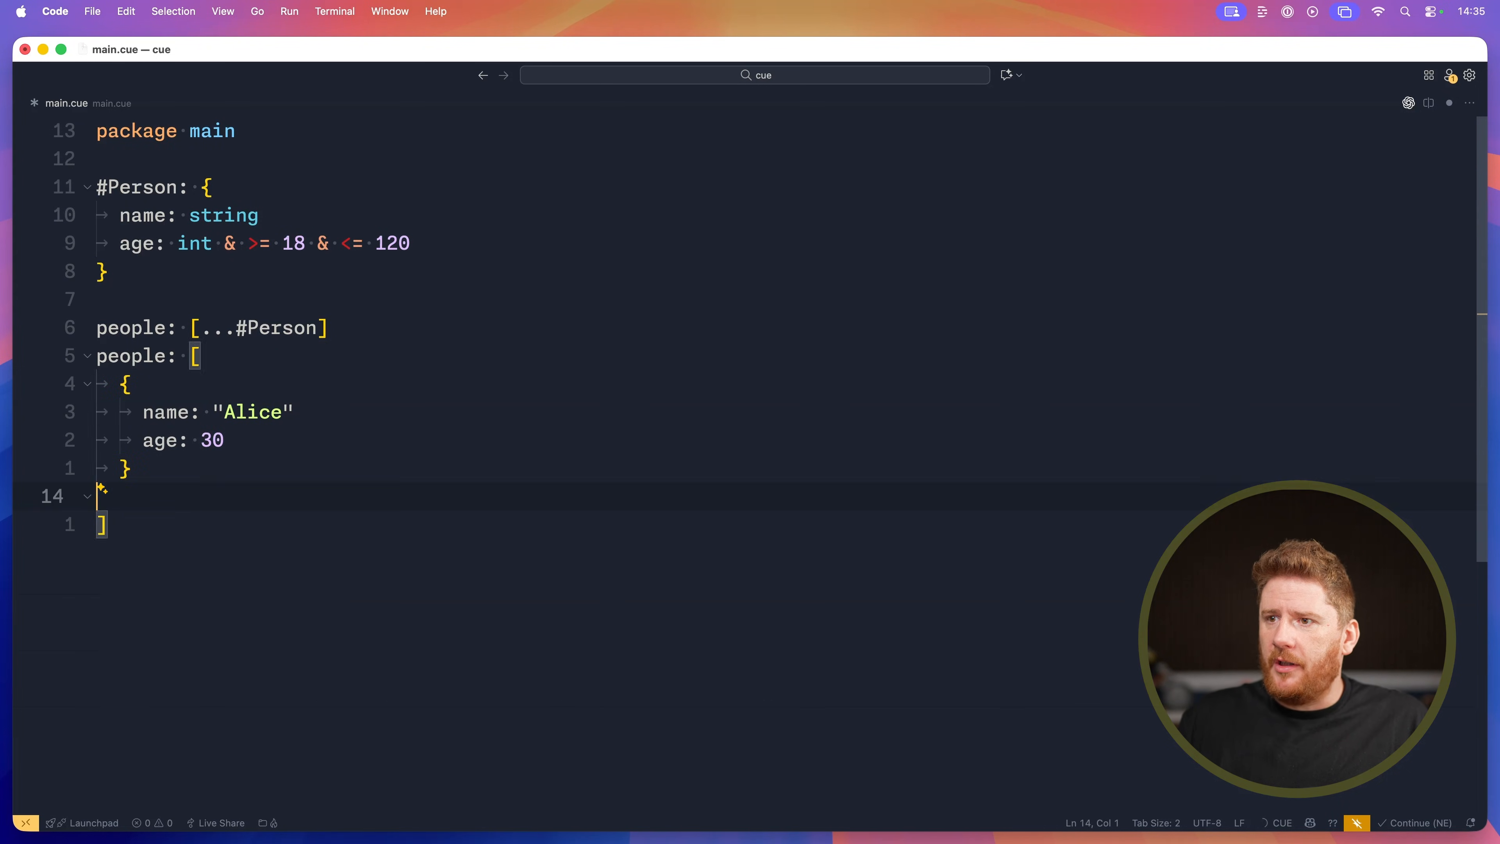
double_click(253, 411)
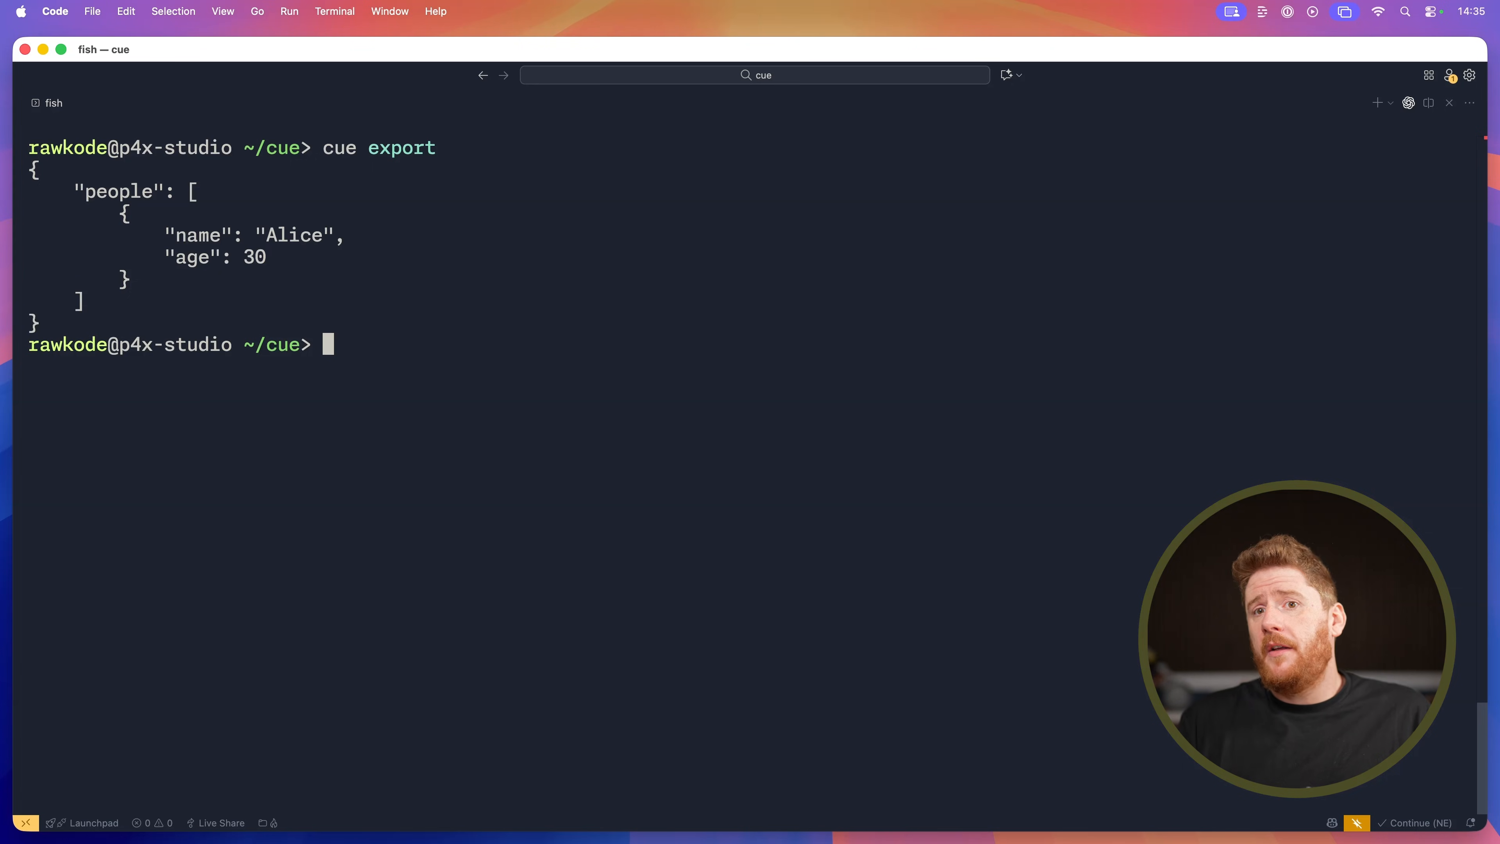
text(cue ve)
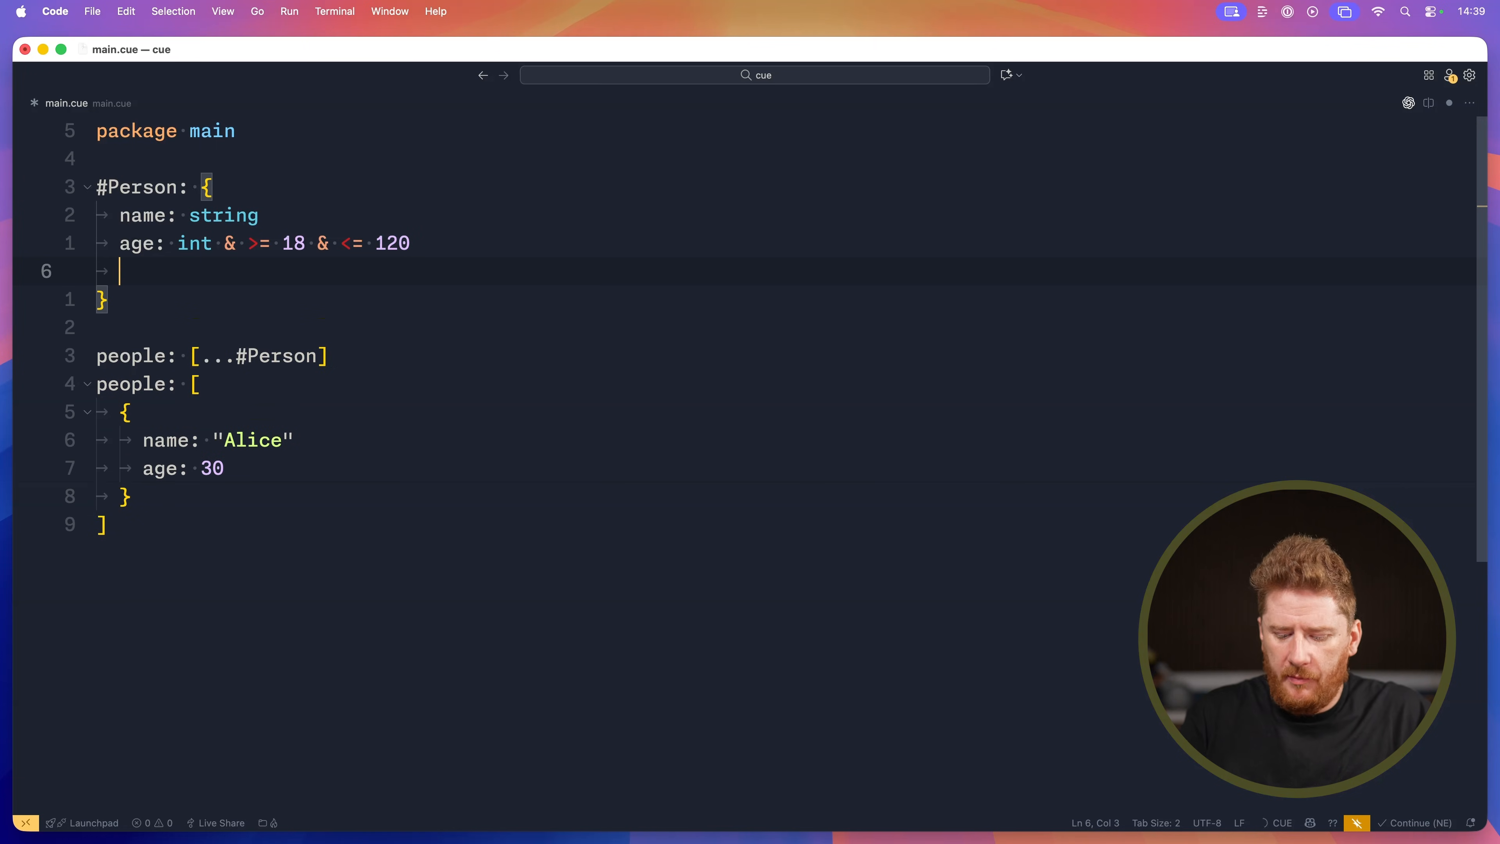
text(email:)
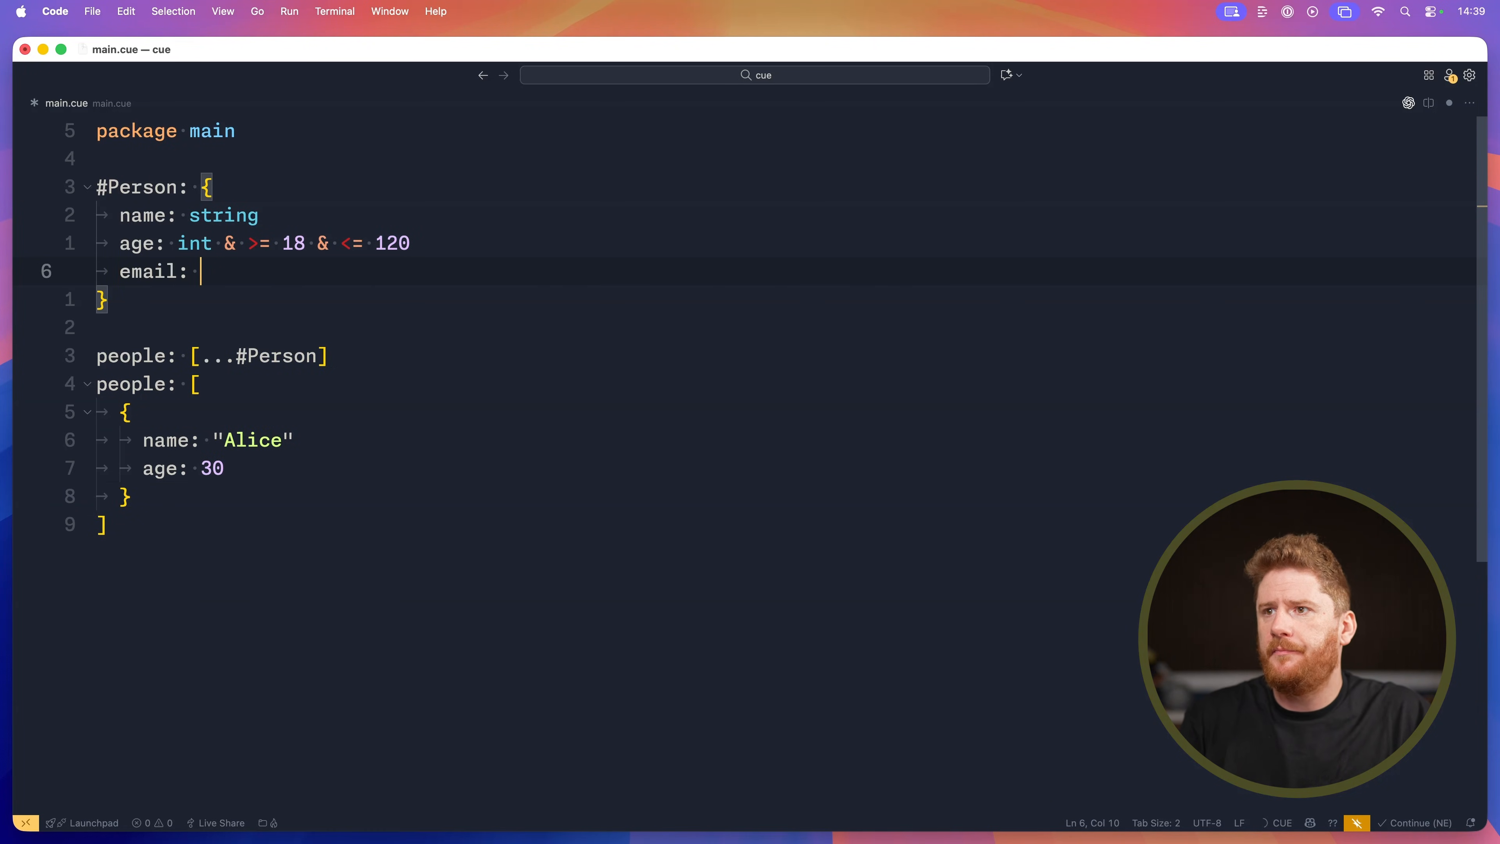
text(string | *")
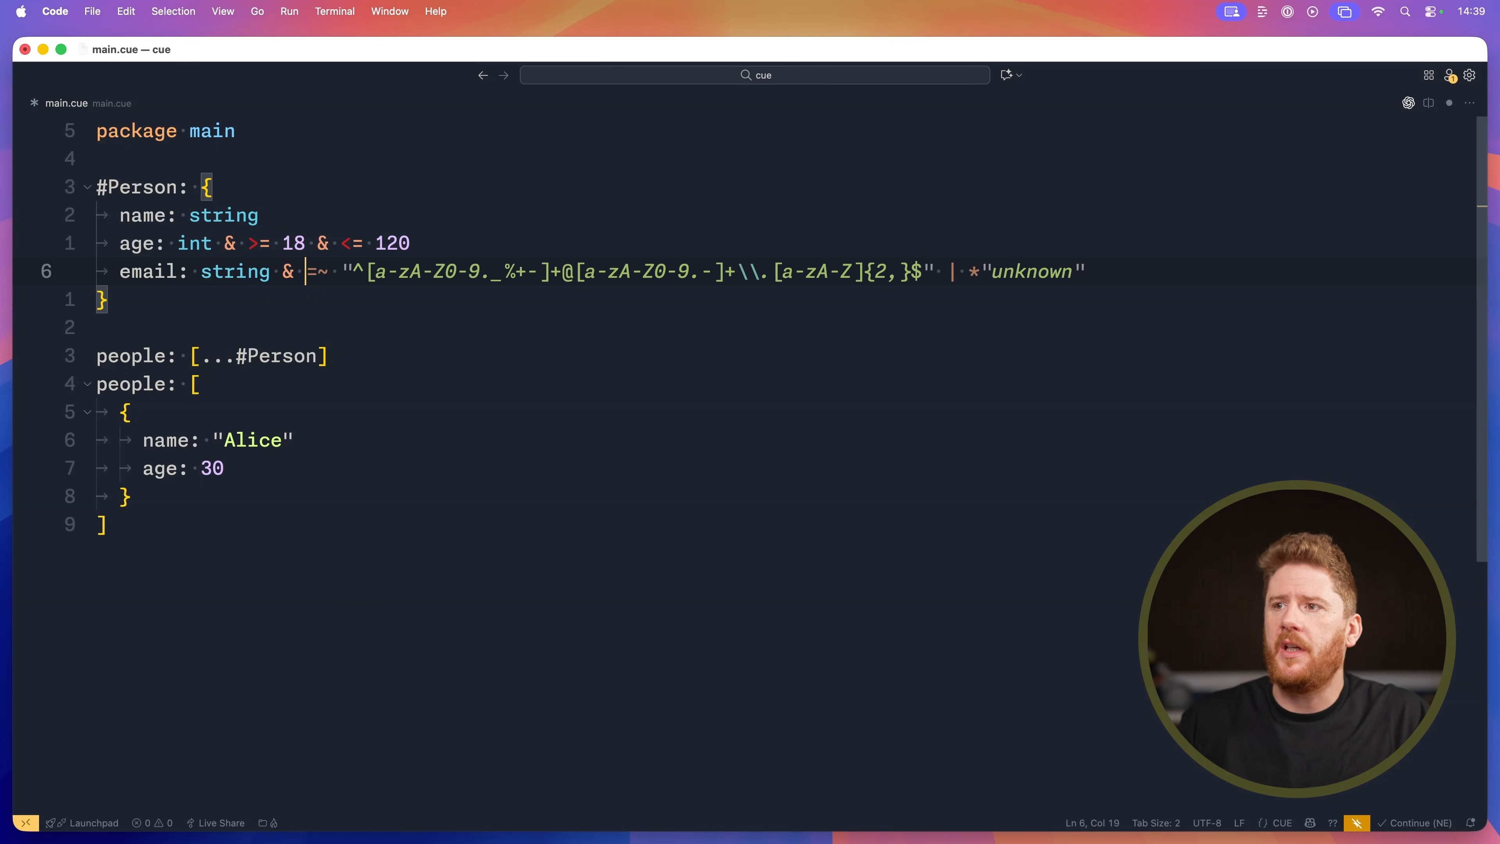
text(=~)
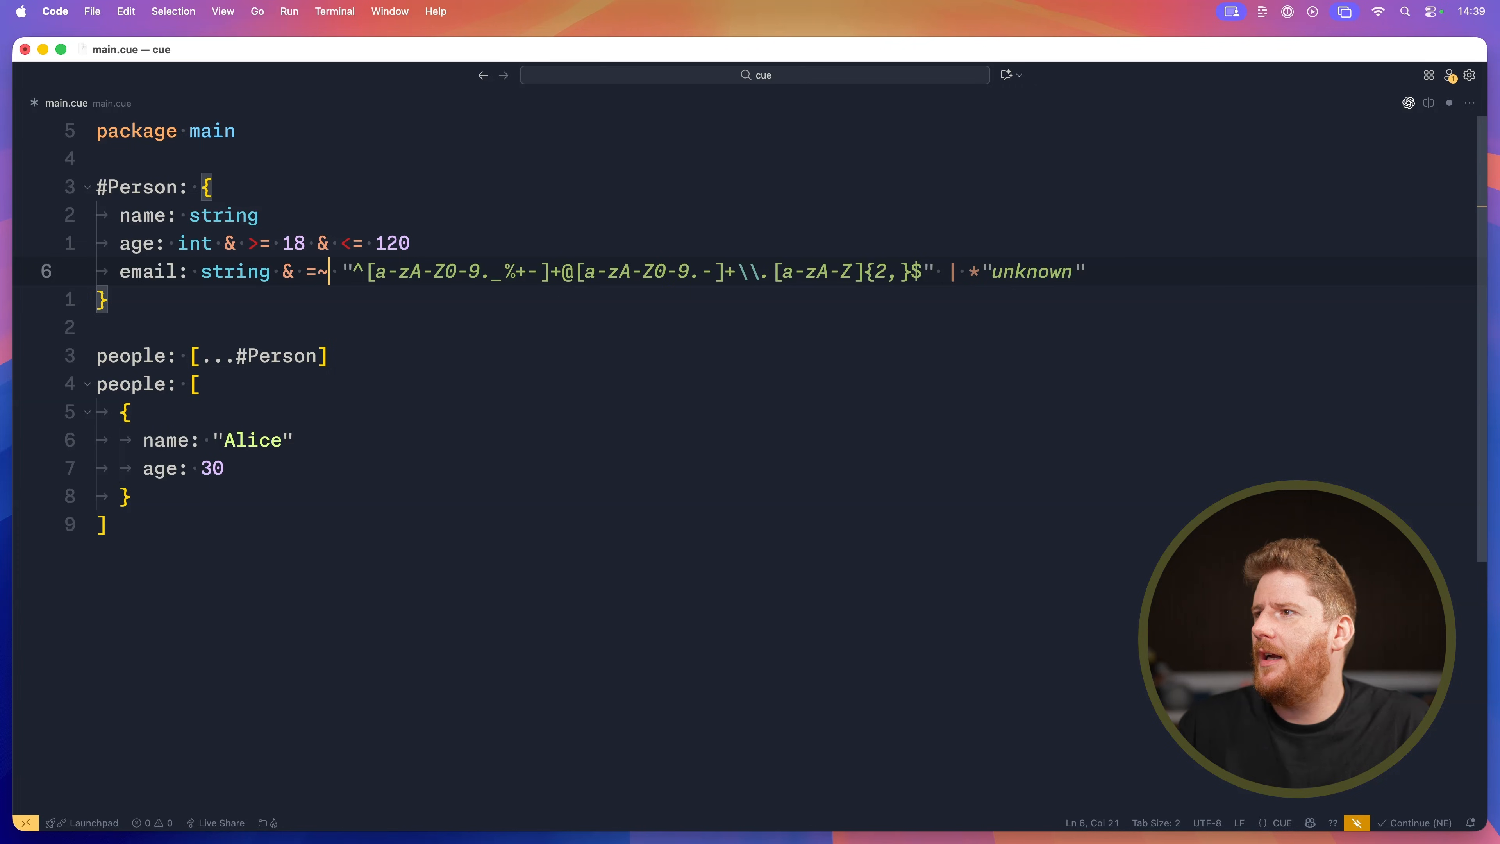
key(End)
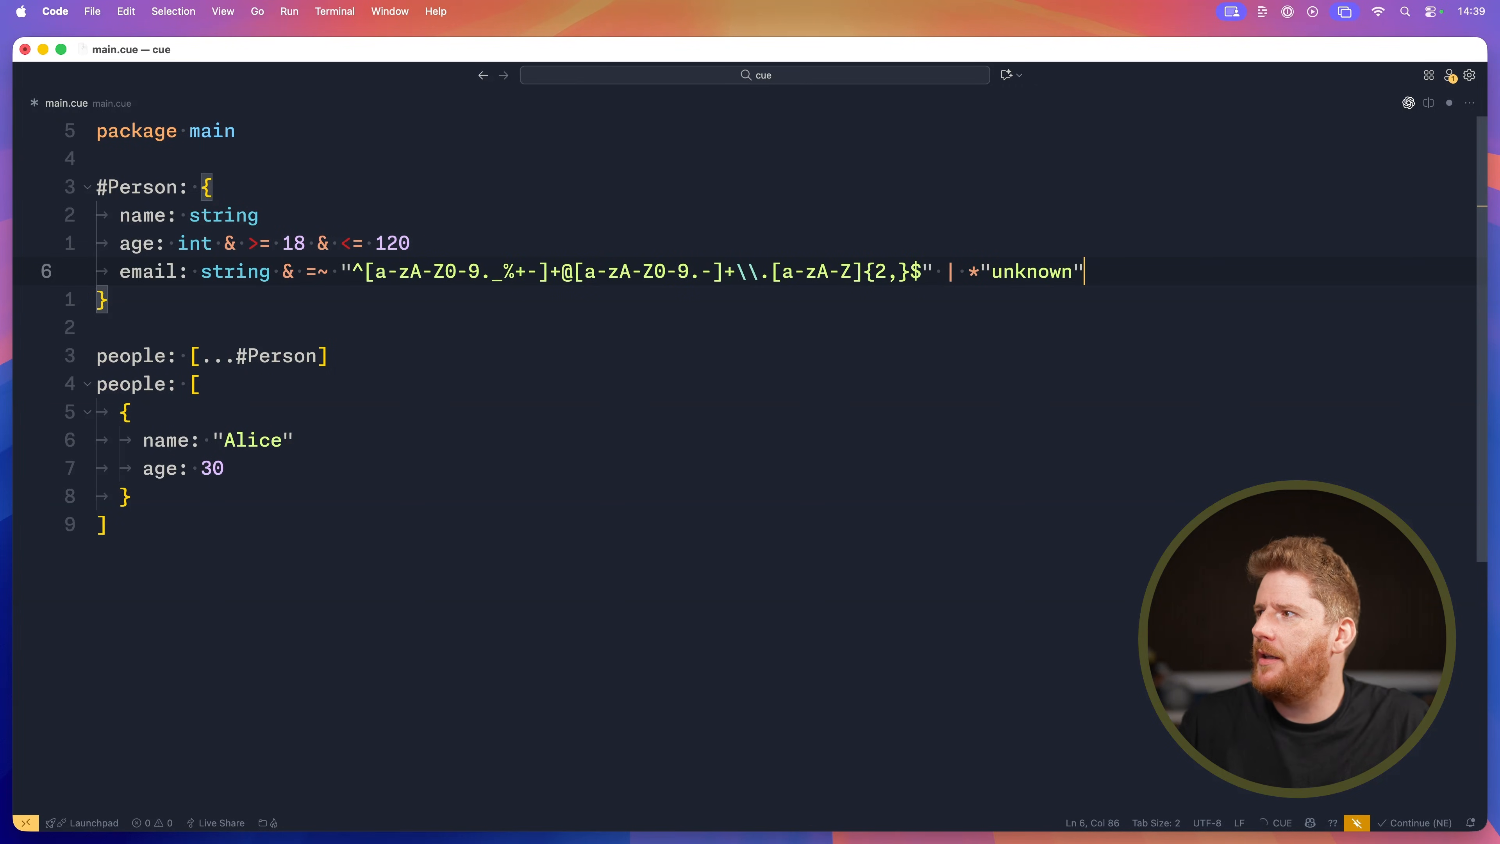
drag(1082, 271, 946, 271)
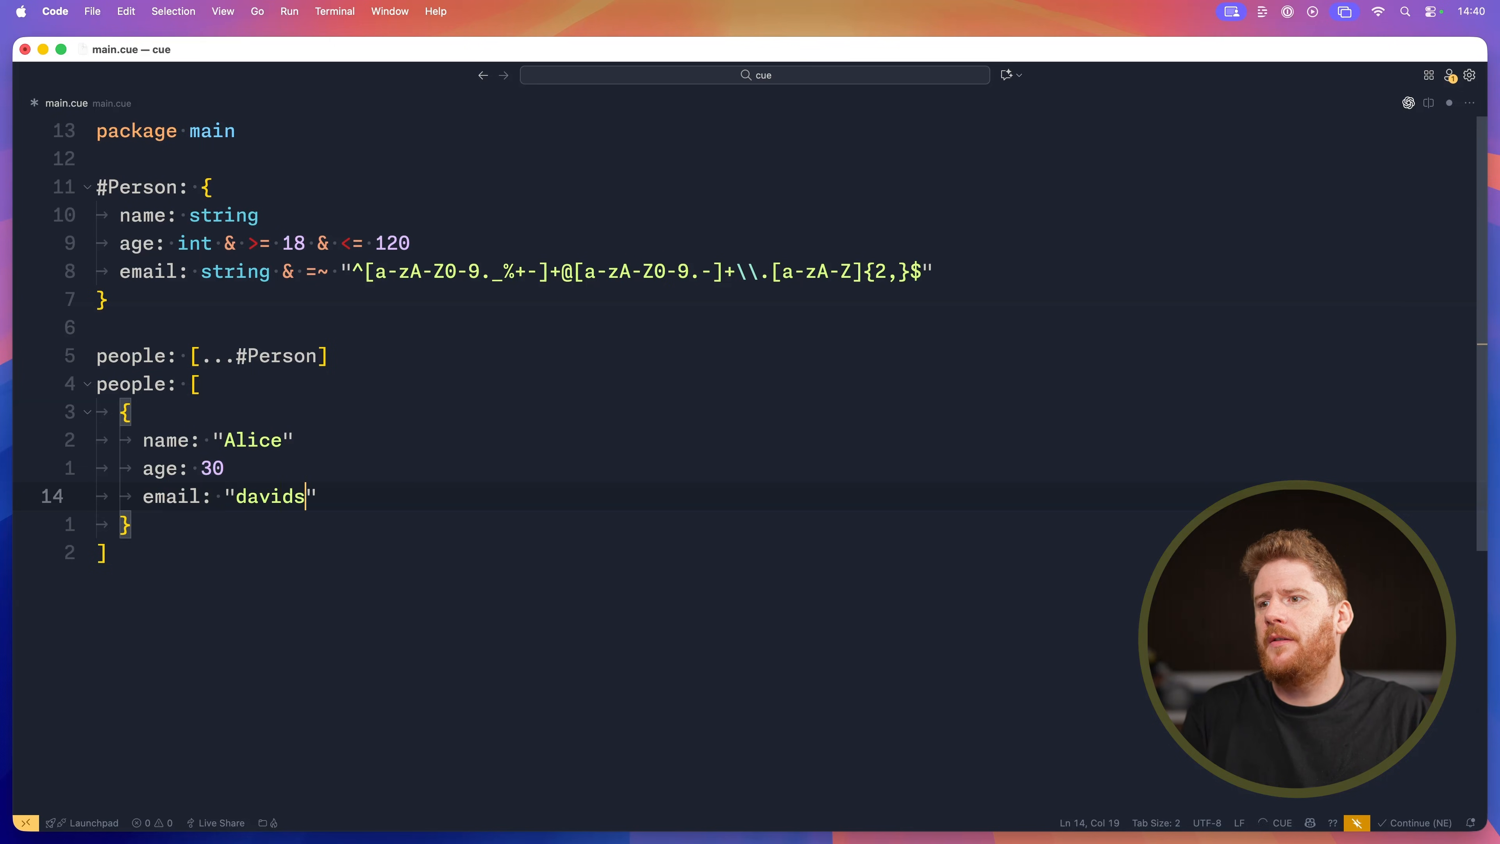
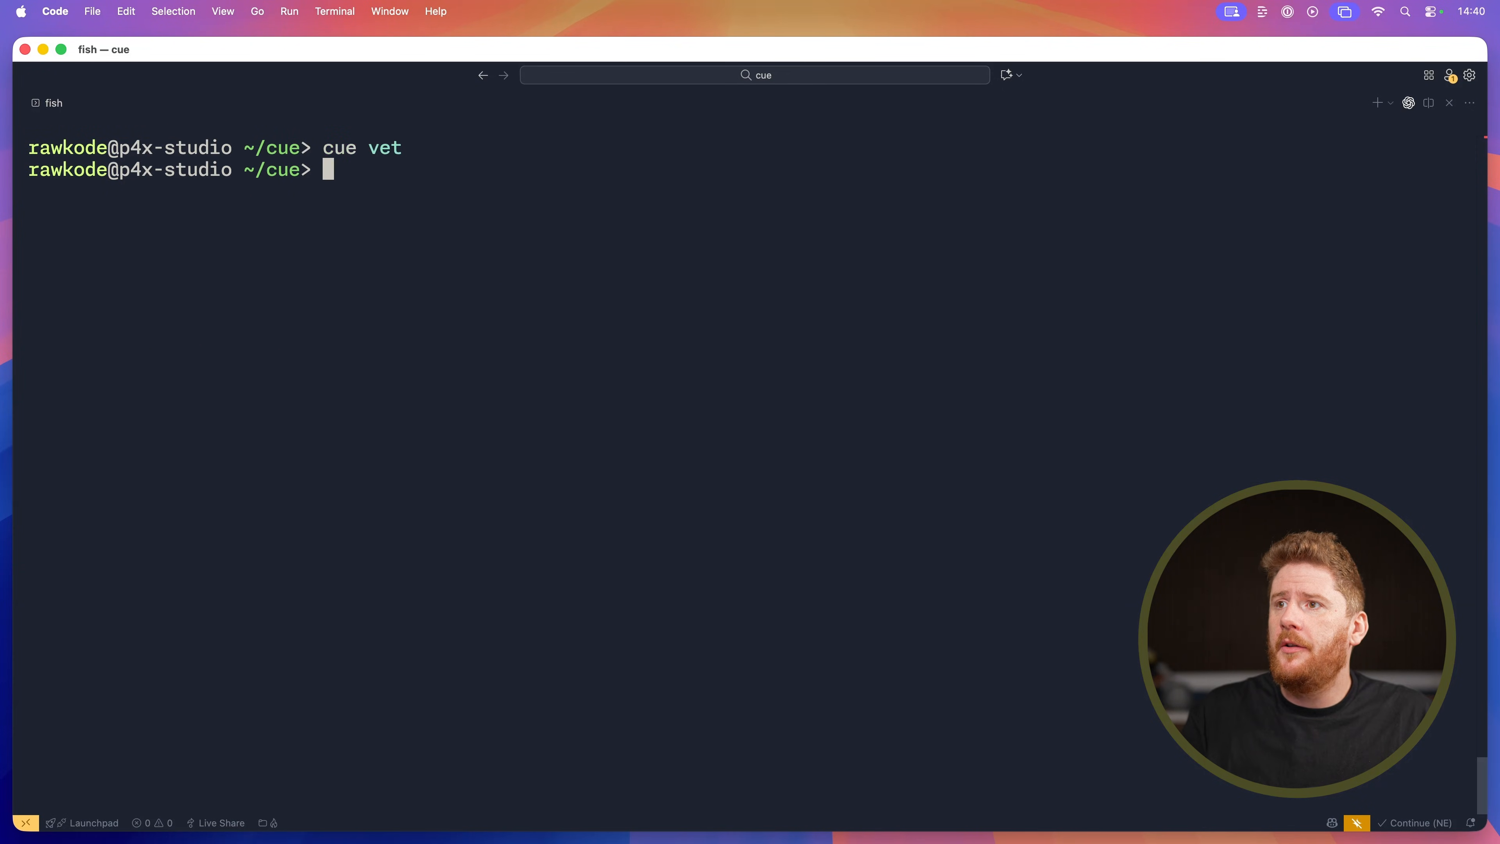
- Run cue export, cue vet and cue vet -c to check the Alice entry and its email
text(cue export)
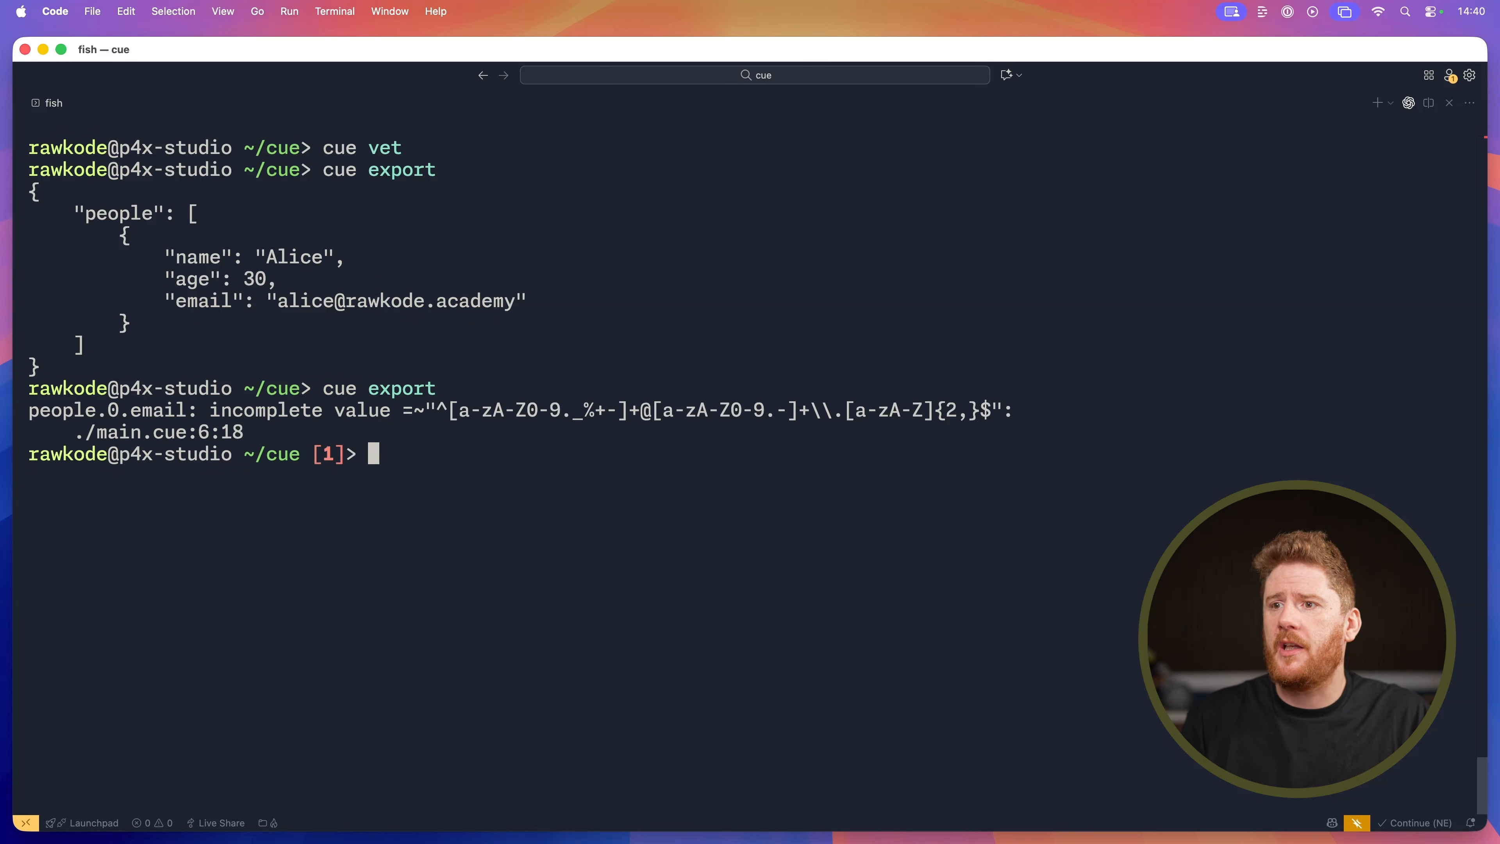
text(cue vet)
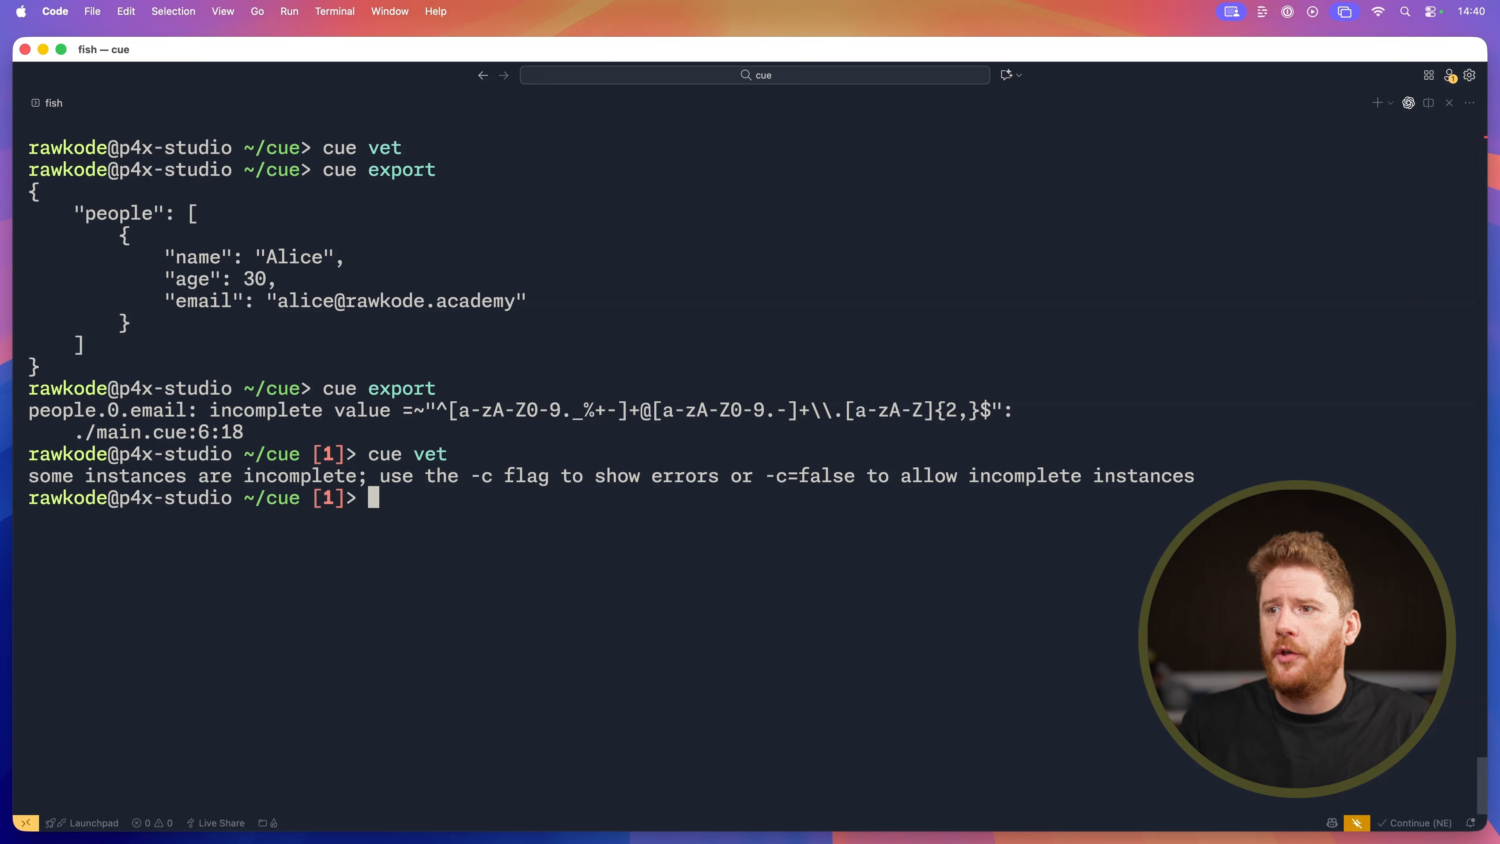
text(cue vet -c)
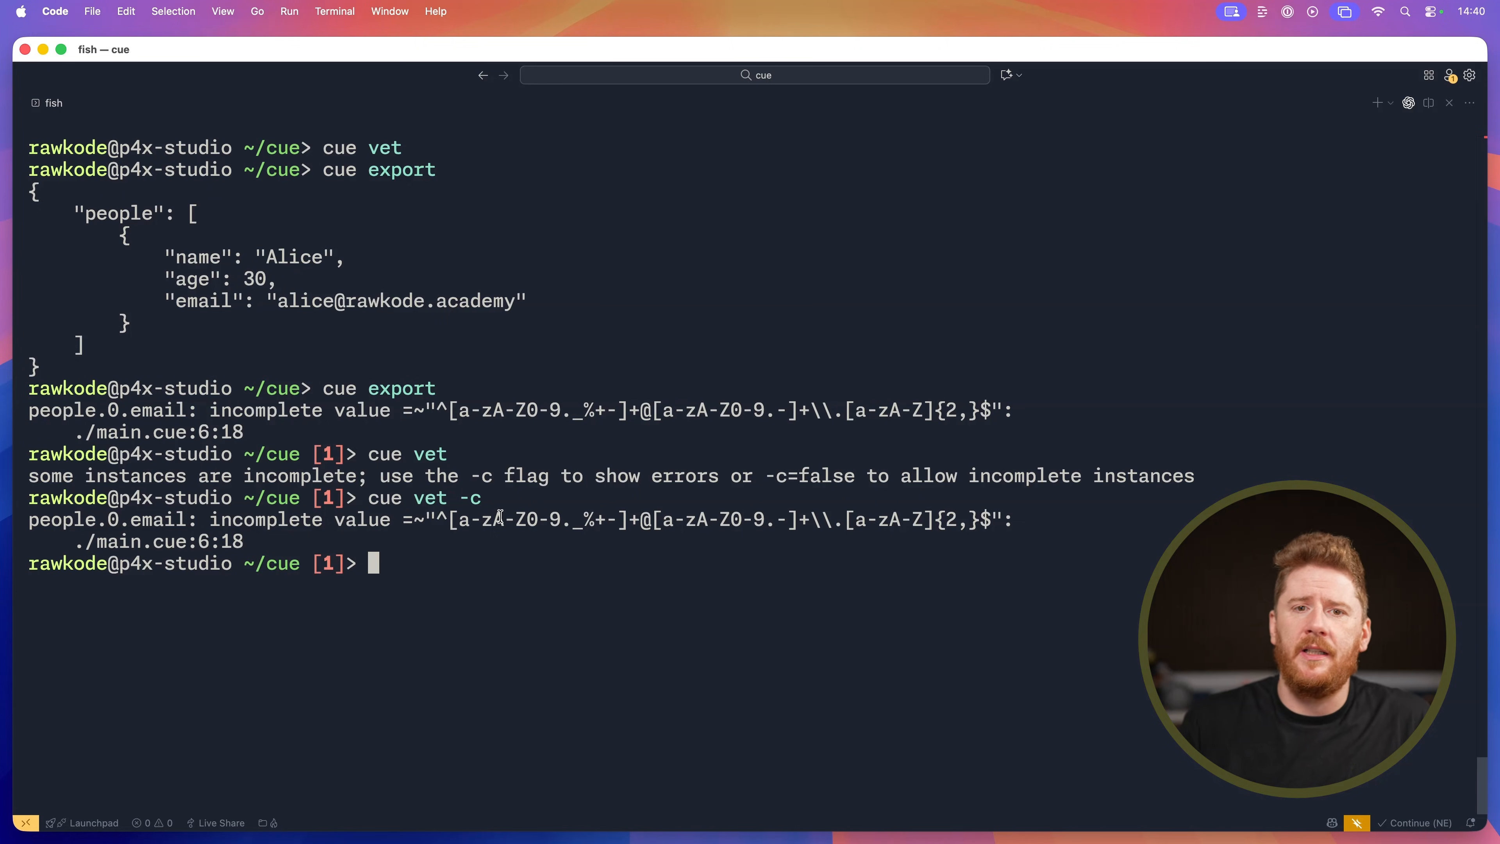
mouse_move(590, 526)
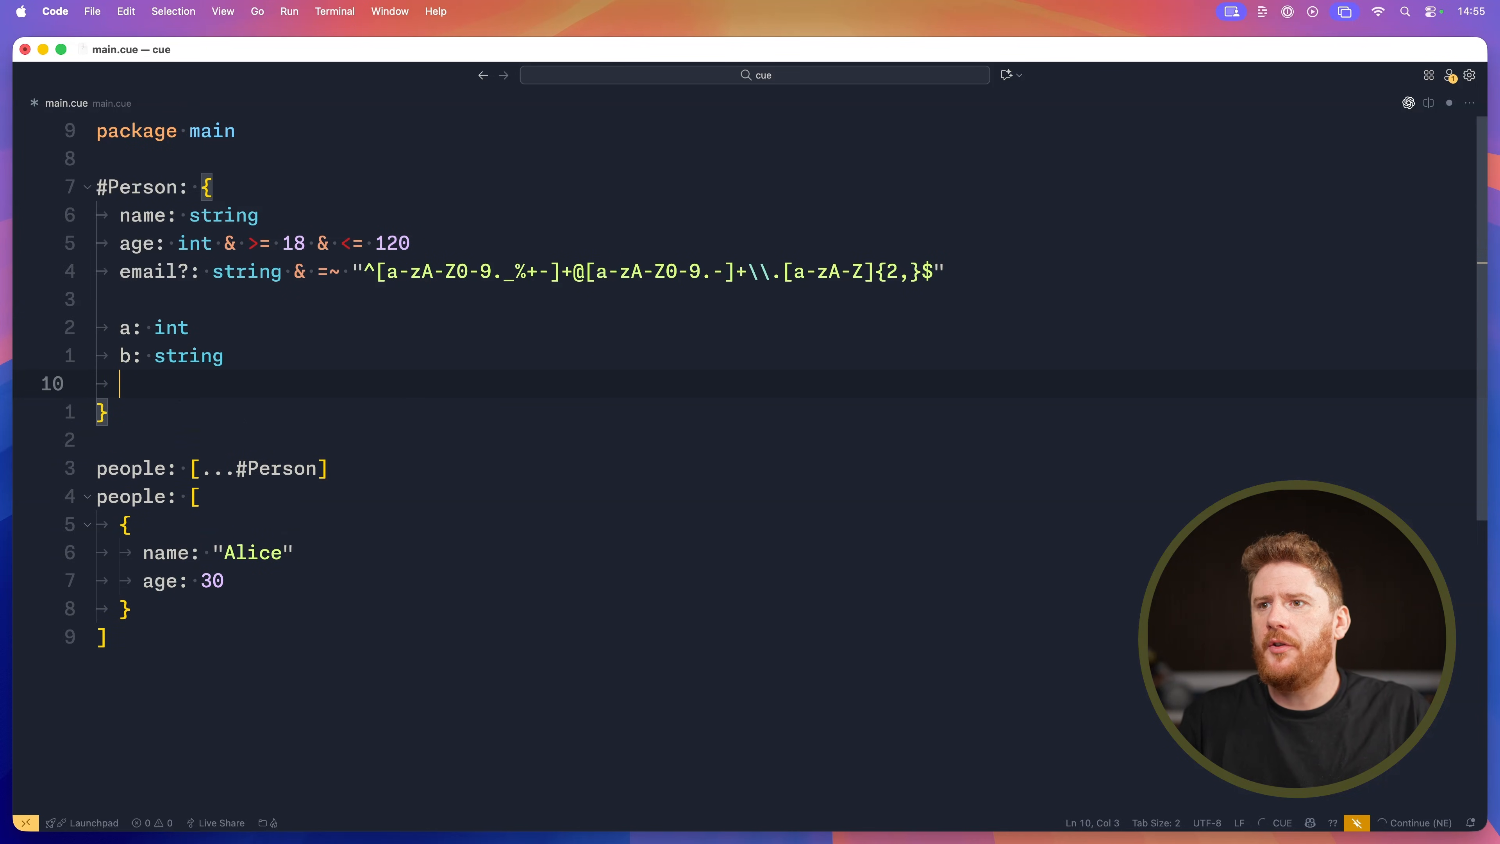
- Add c: [...int] to #Person, marking a optional with ? and c required with !
text(c: [...int])
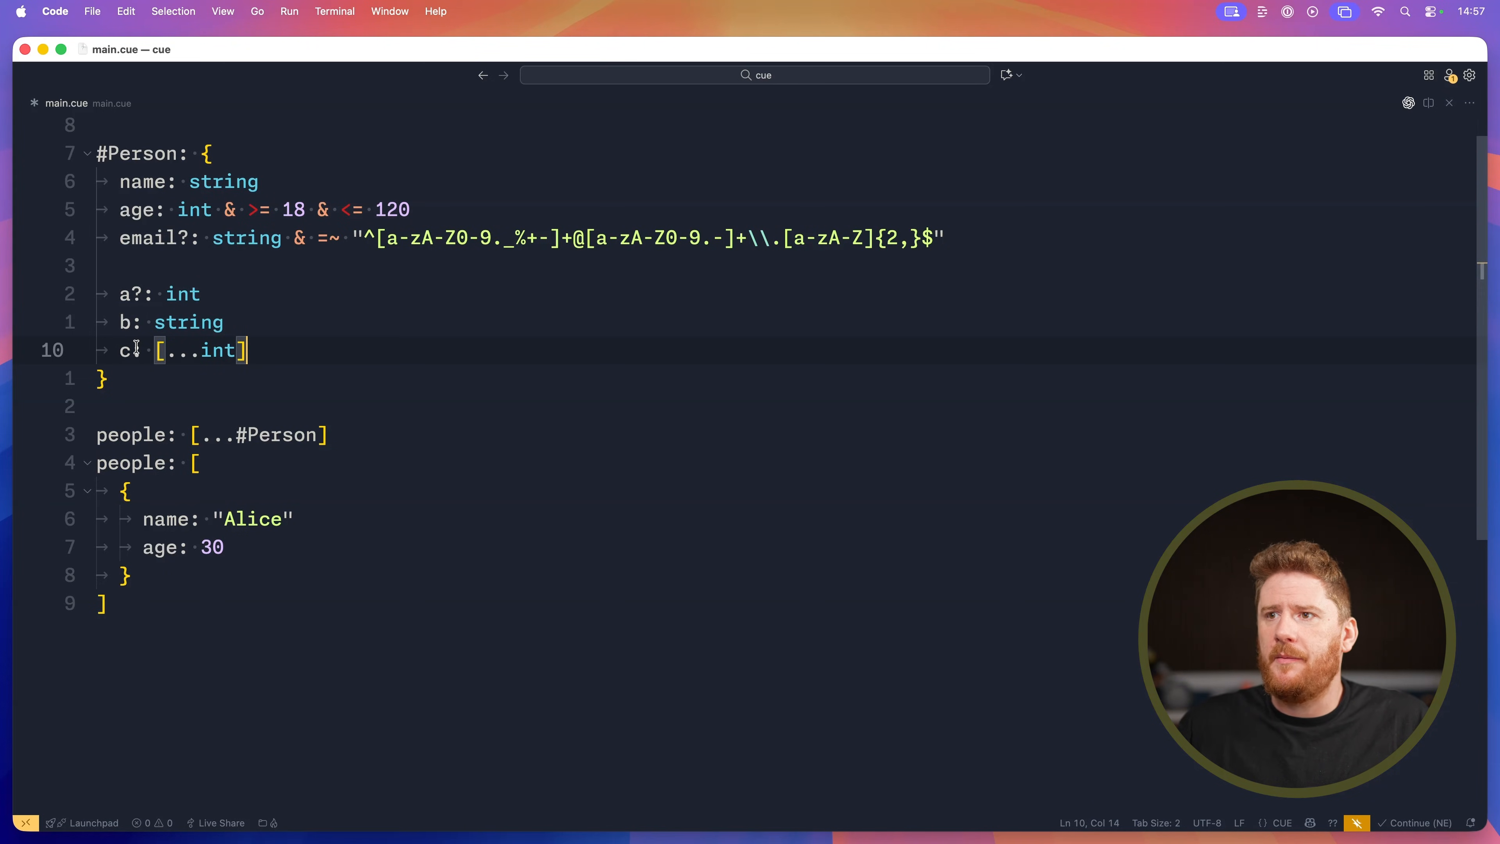
text(!:)
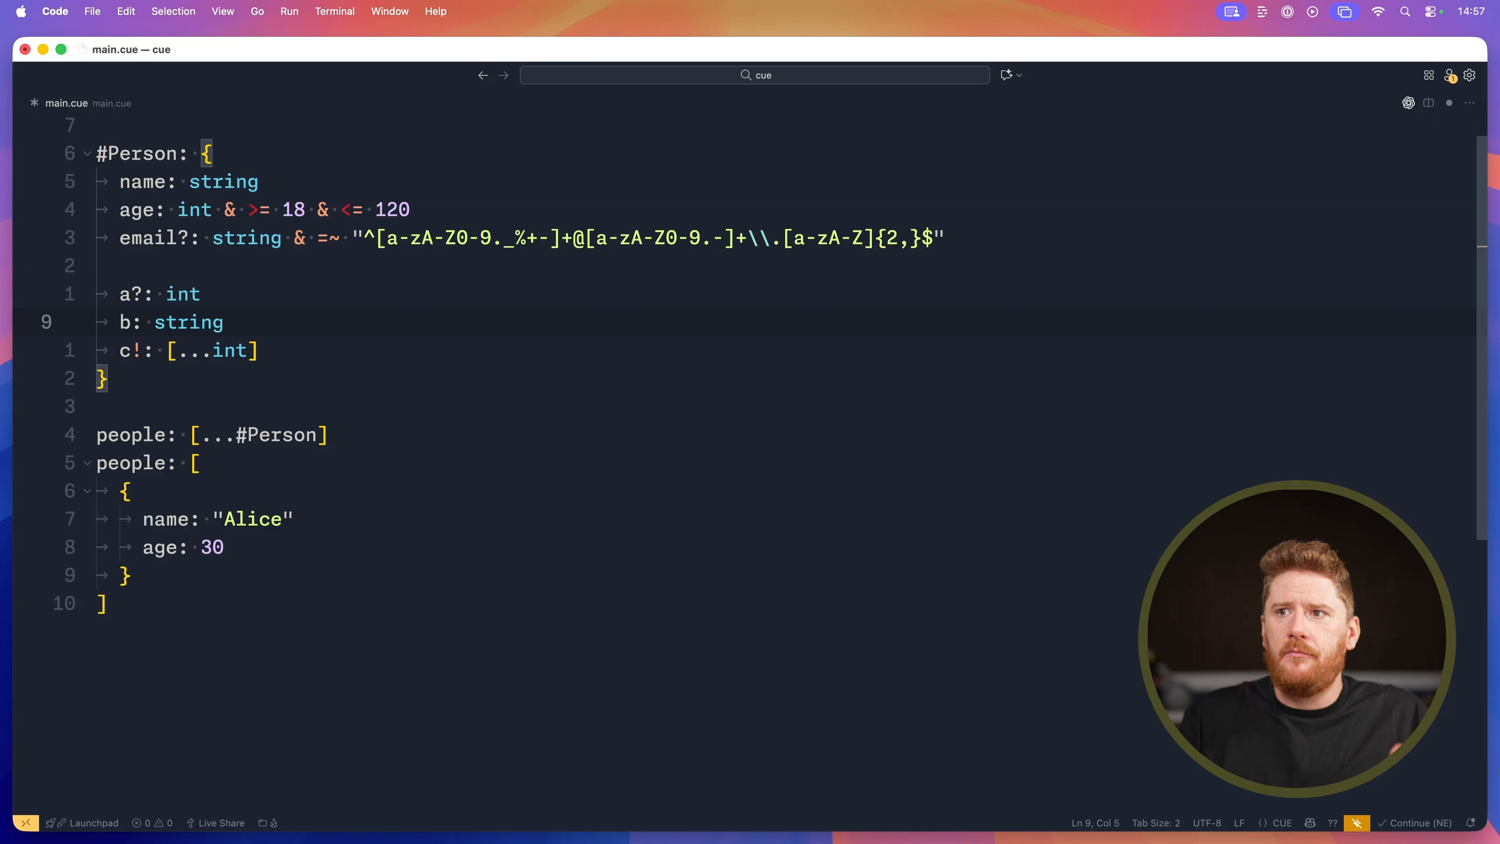
click(142, 321)
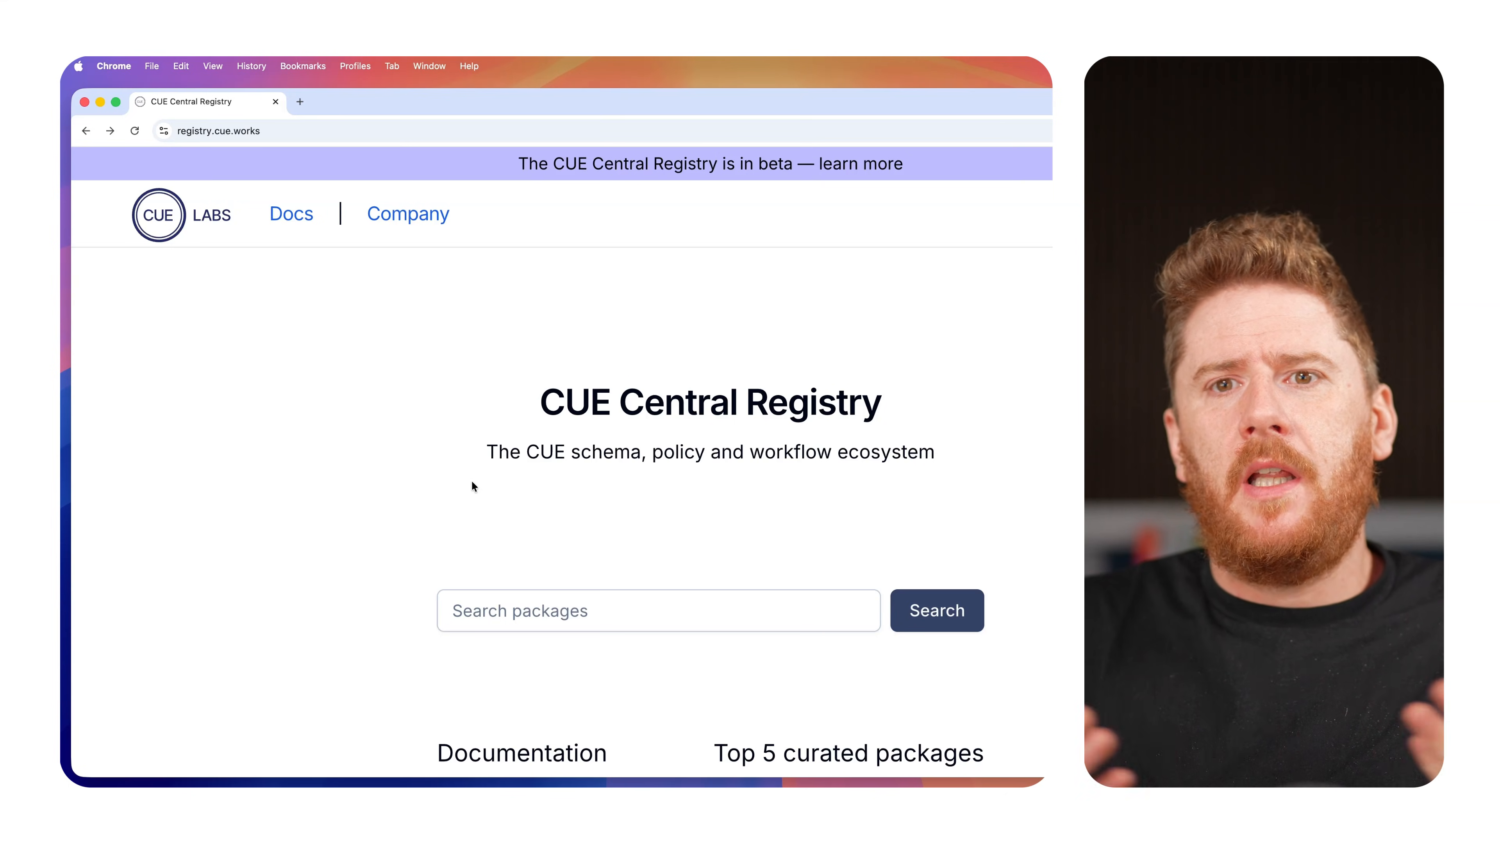
- Search the registry for githubactions and read the cue.dev/x/githubactions #Action schema docs
click(658, 610)
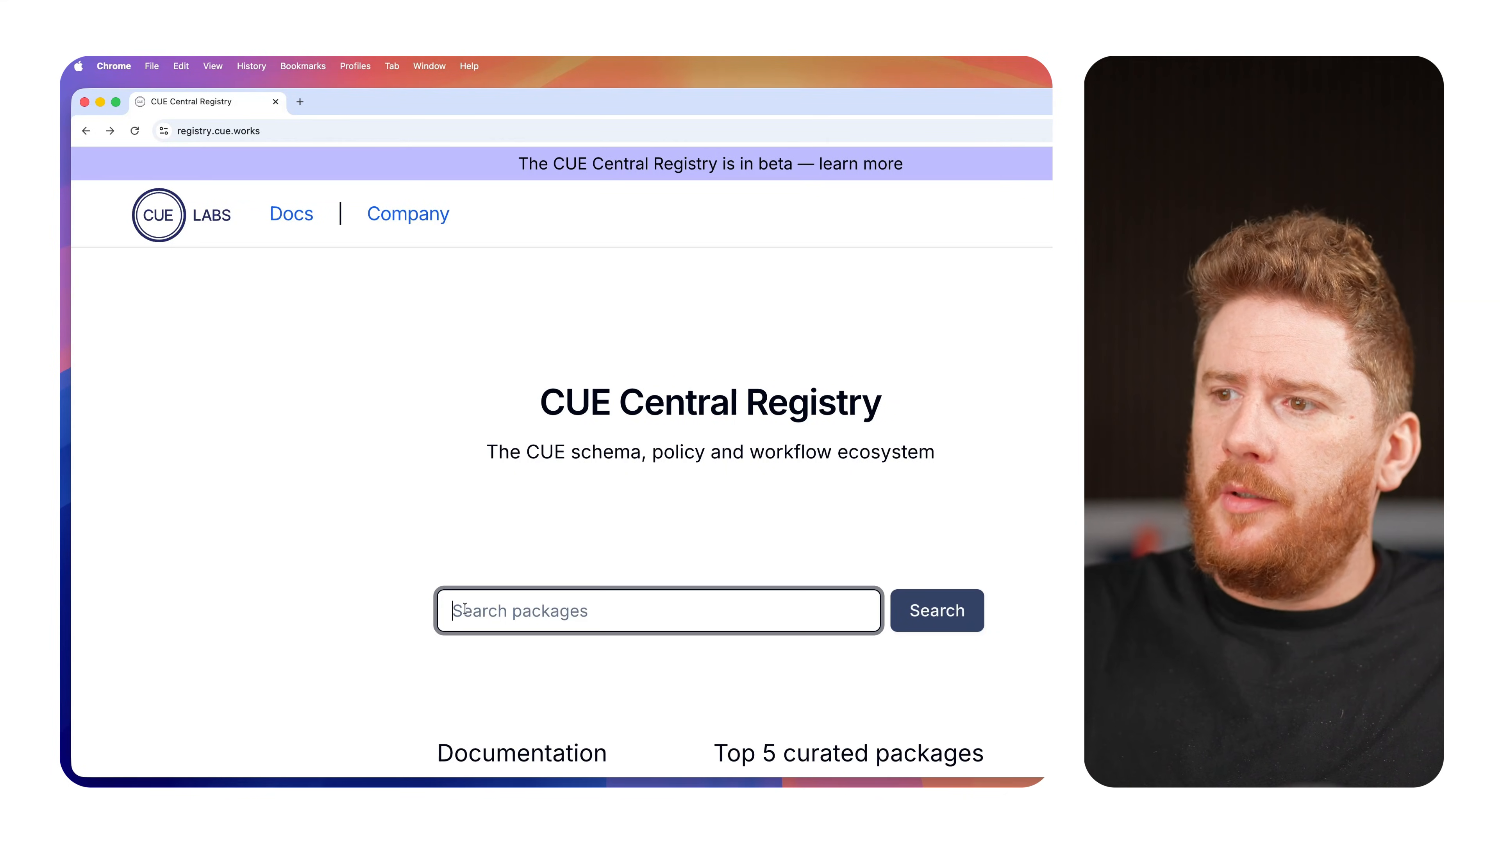
text(githubactions)
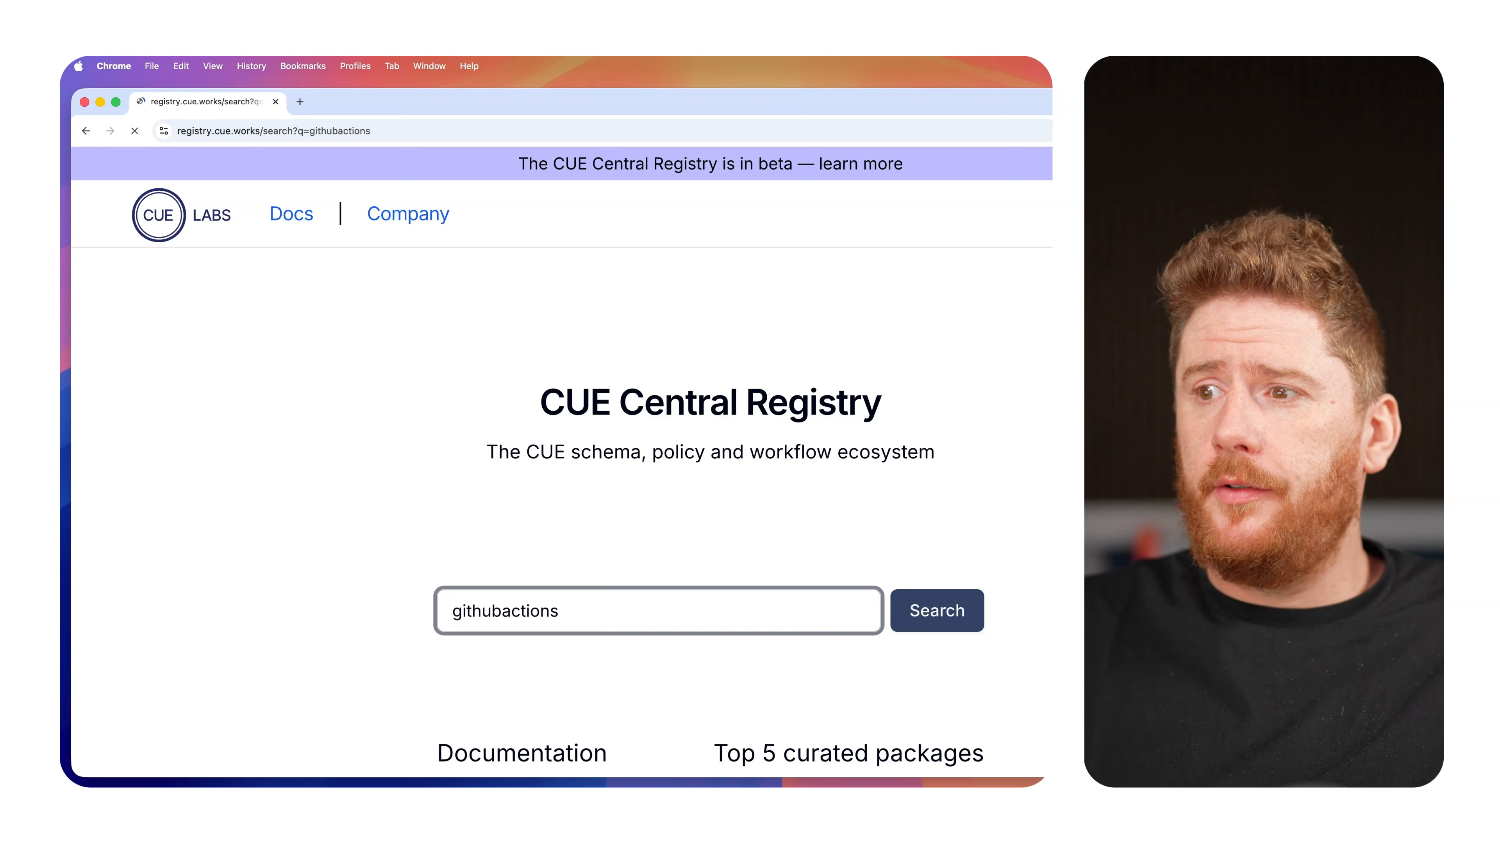
click(937, 610)
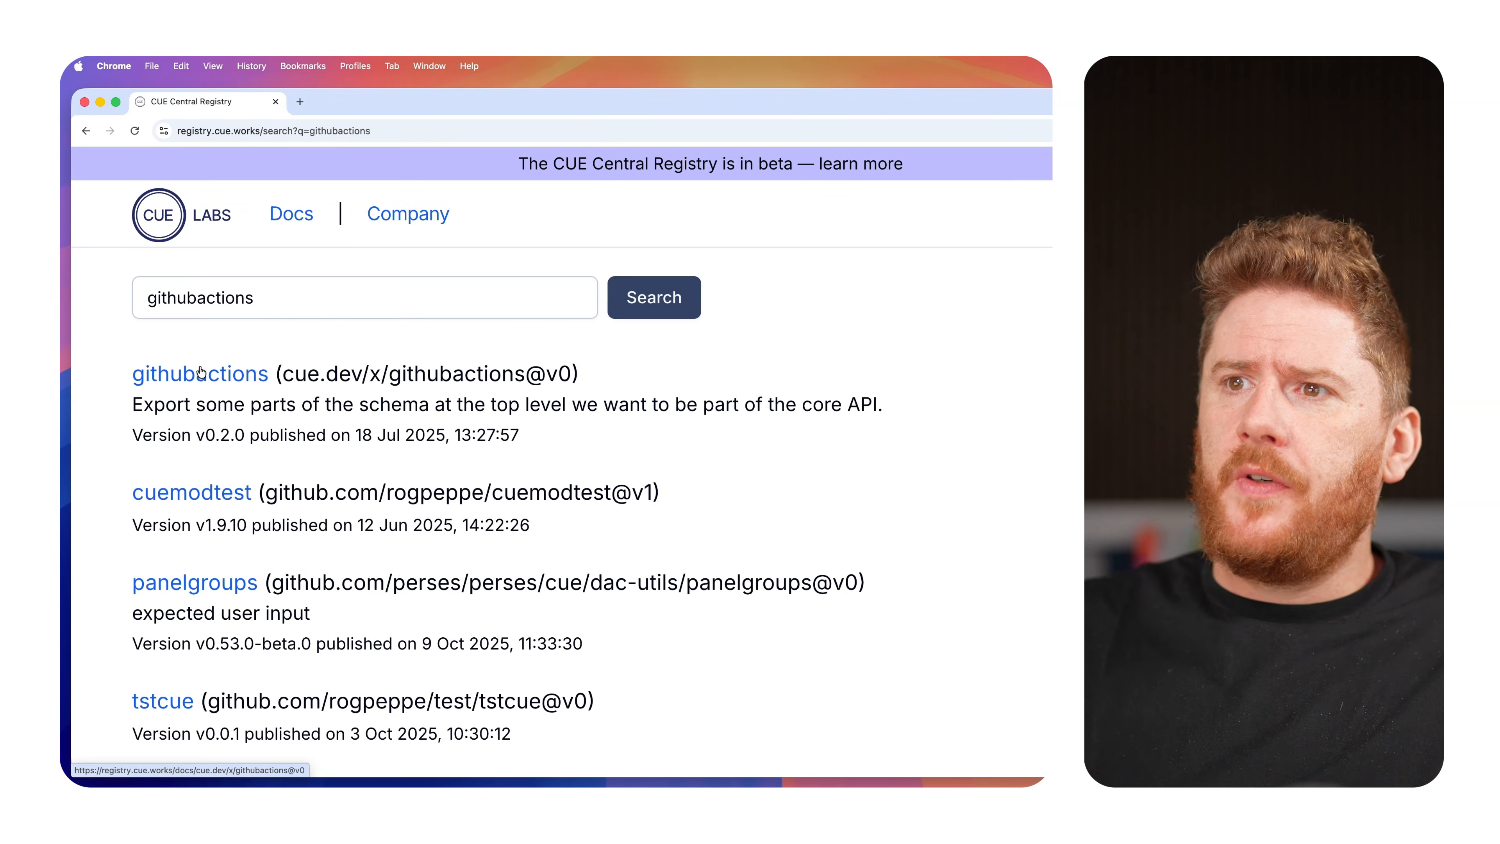
click(200, 373)
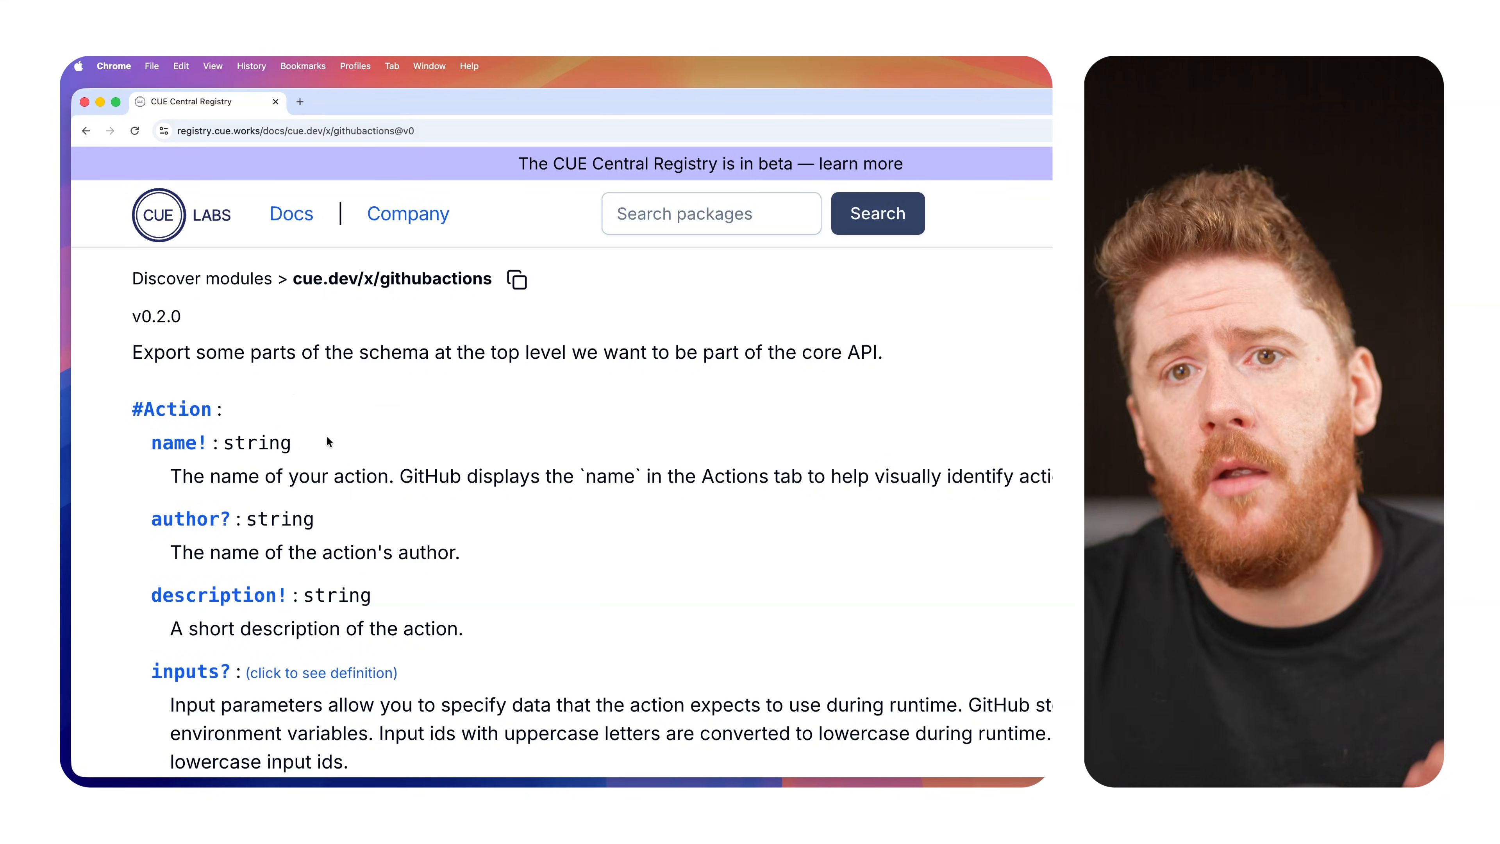
mouse_move(421, 430)
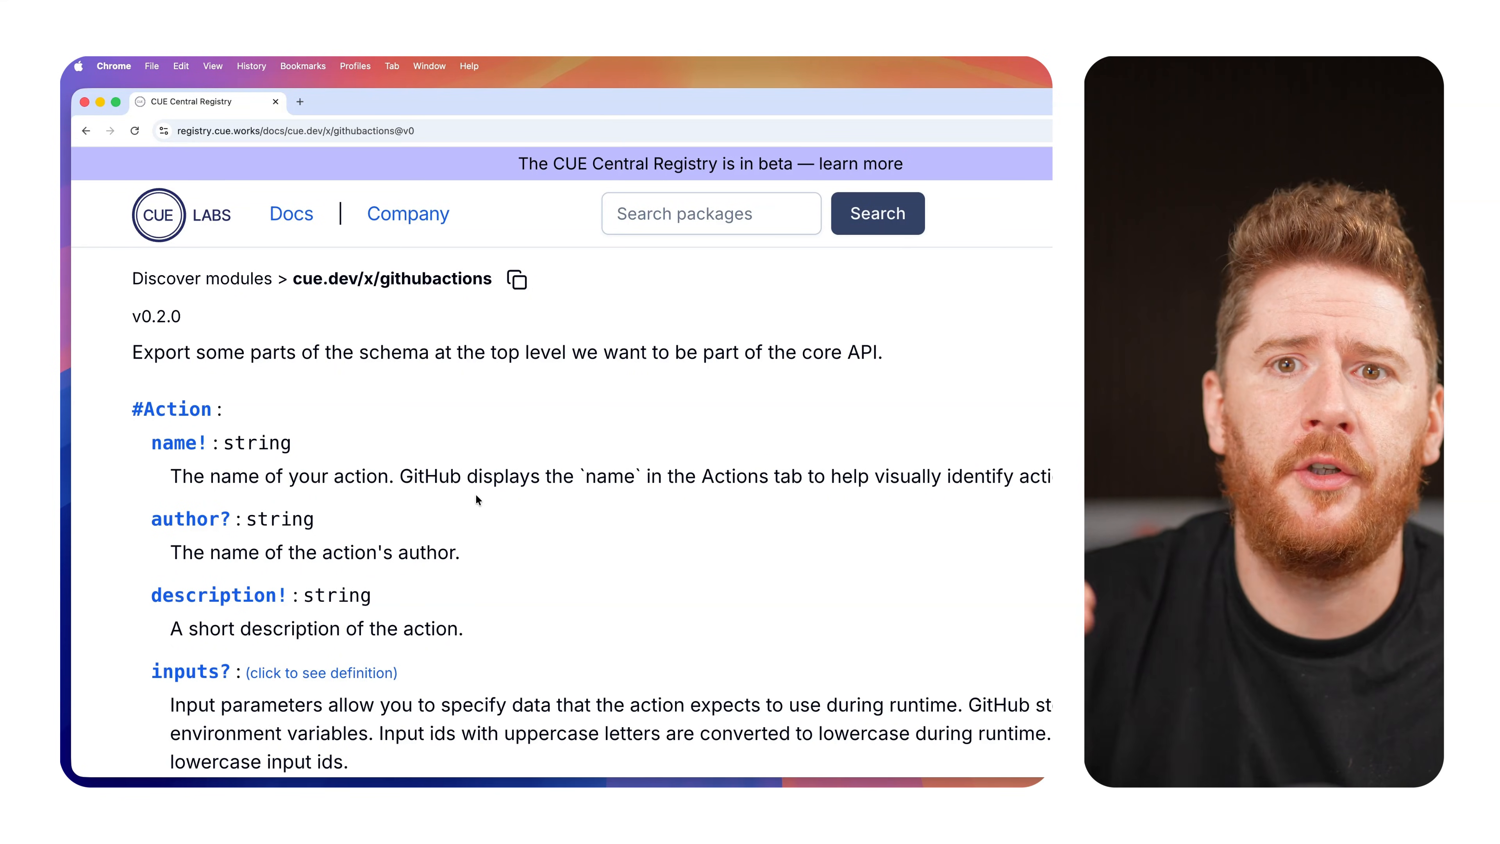
scroll(down, 3)
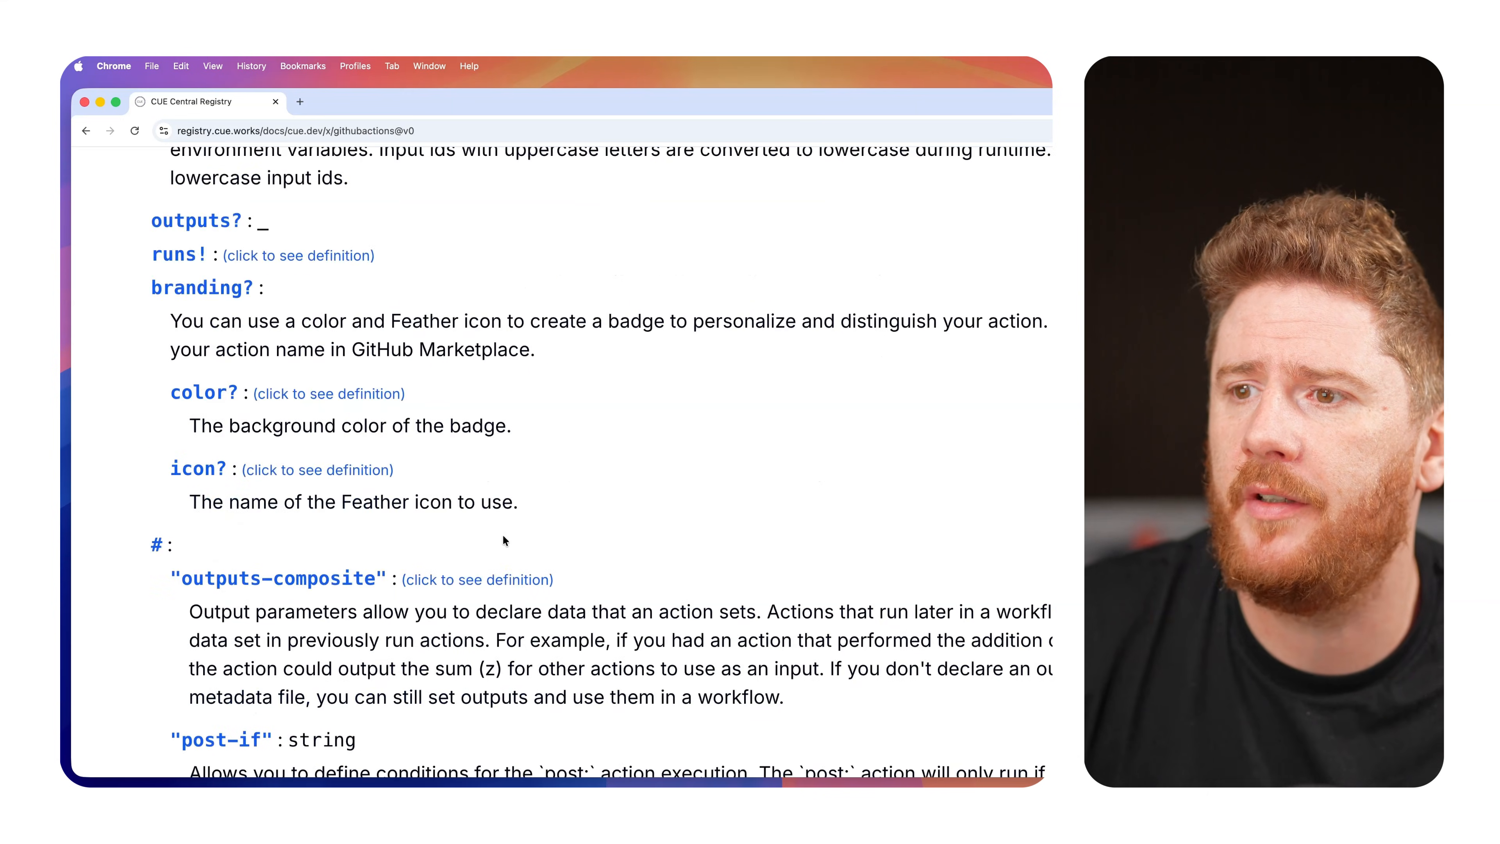
click(516, 278)
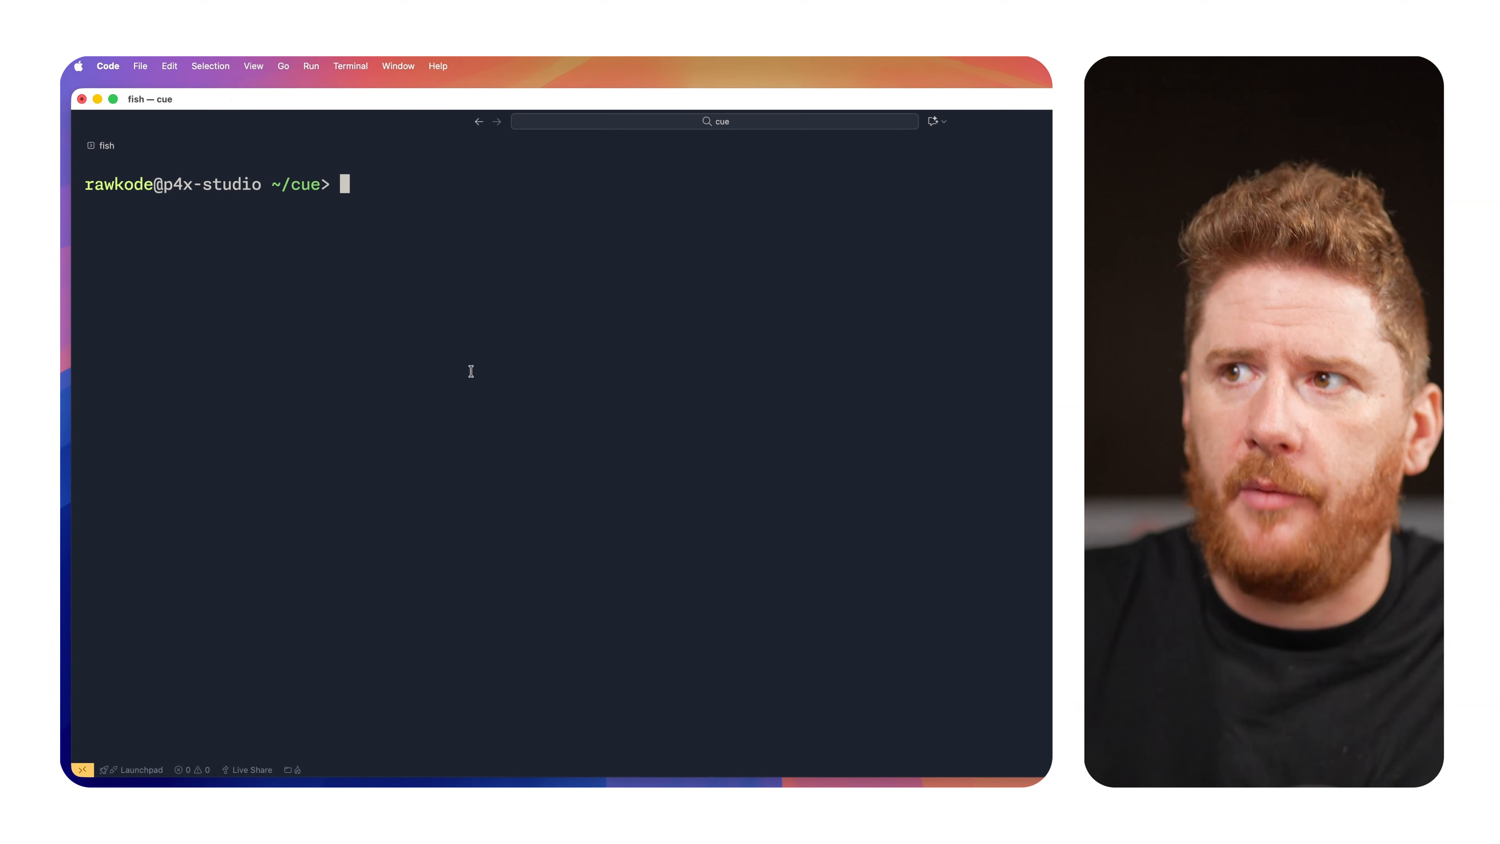
- Run cue mod init and fetch cue.dev/x/githubactions@v0, then import it in main.cue
text(ls)
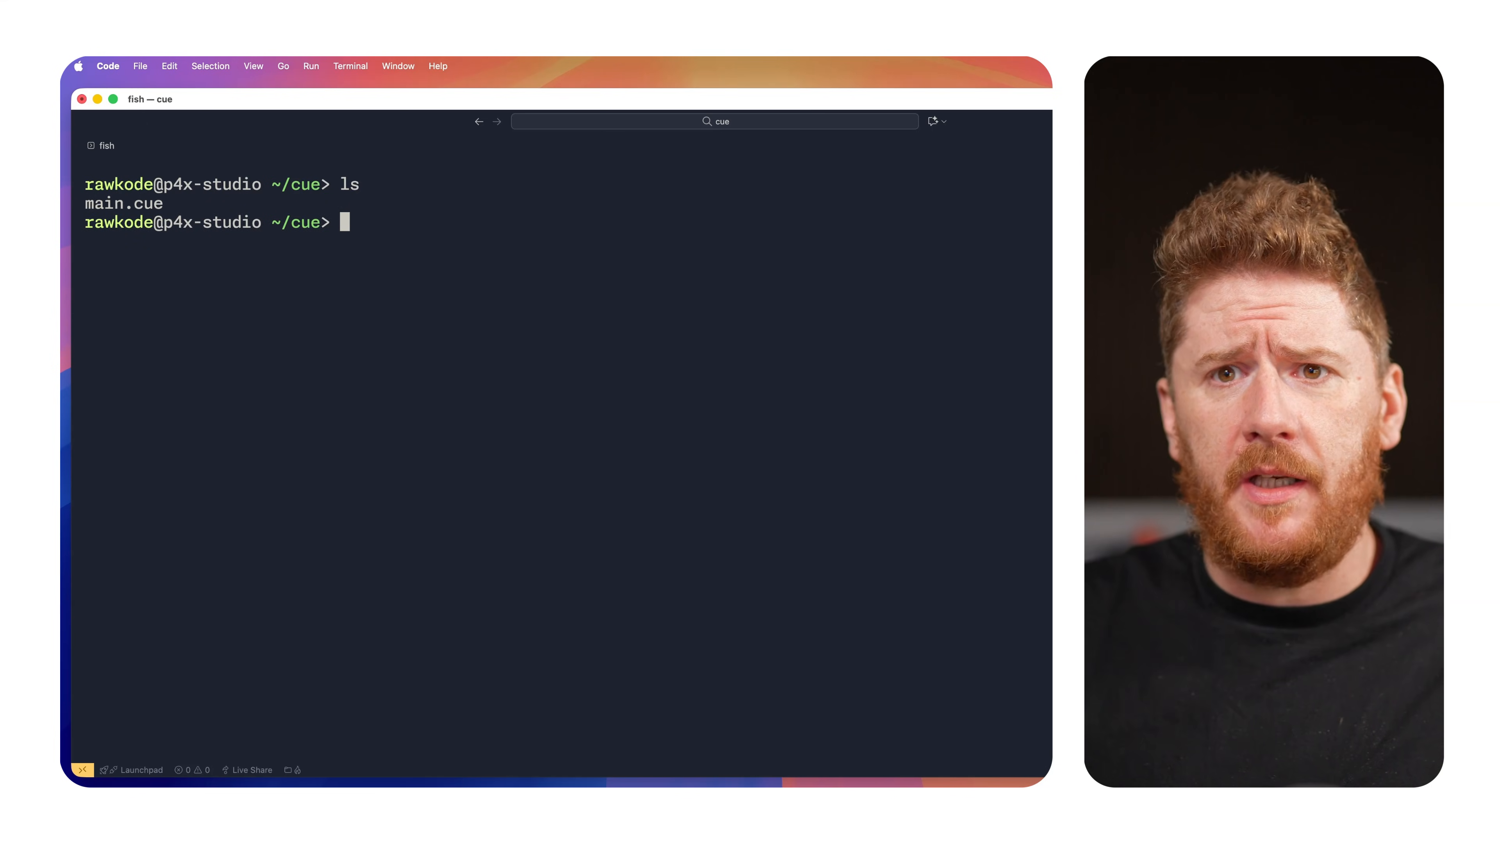
text(cue mod init)
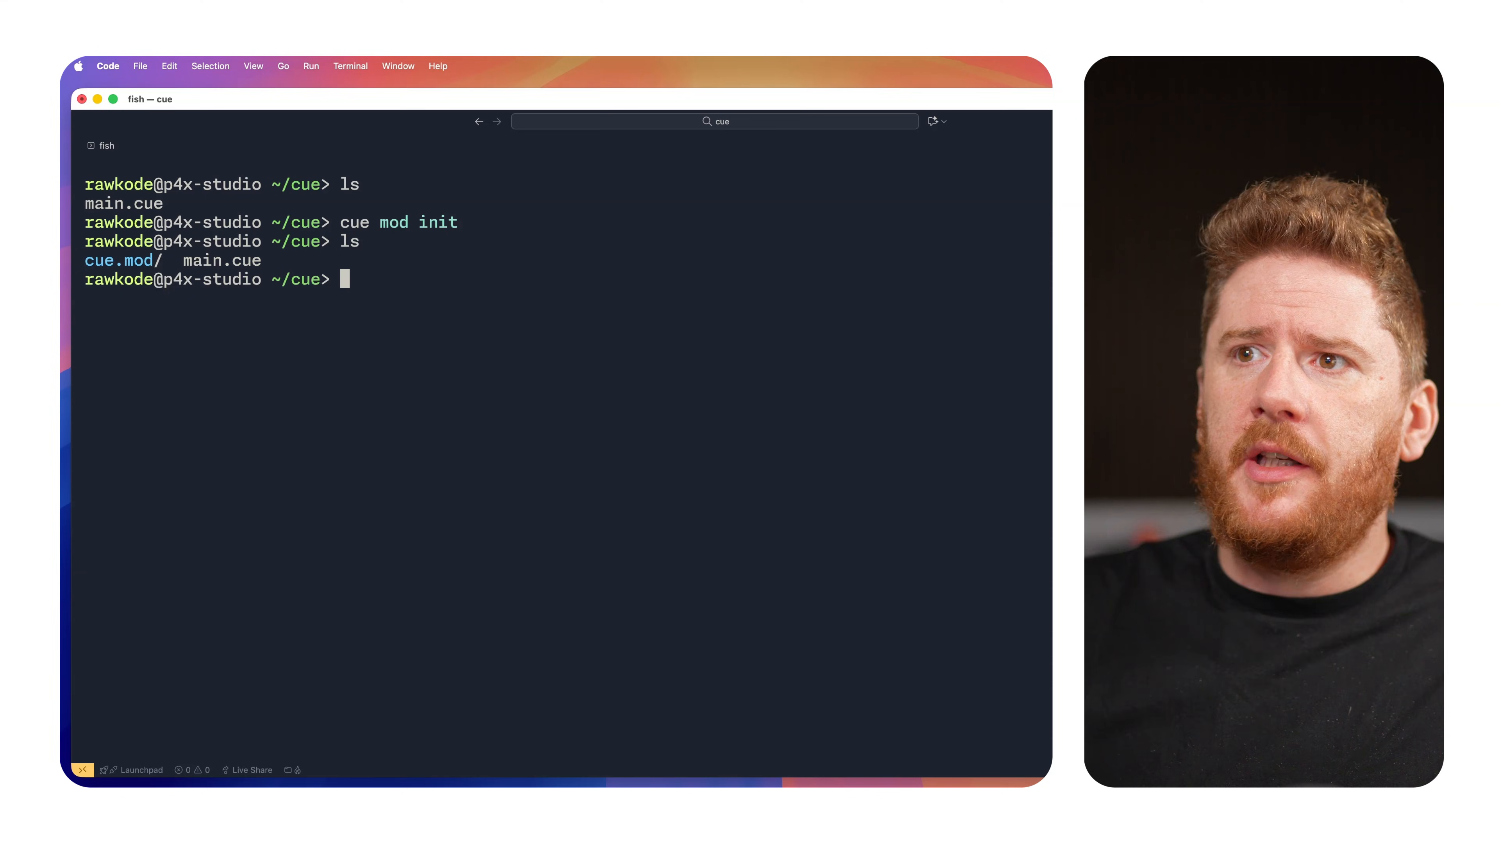
text(cue mod init)
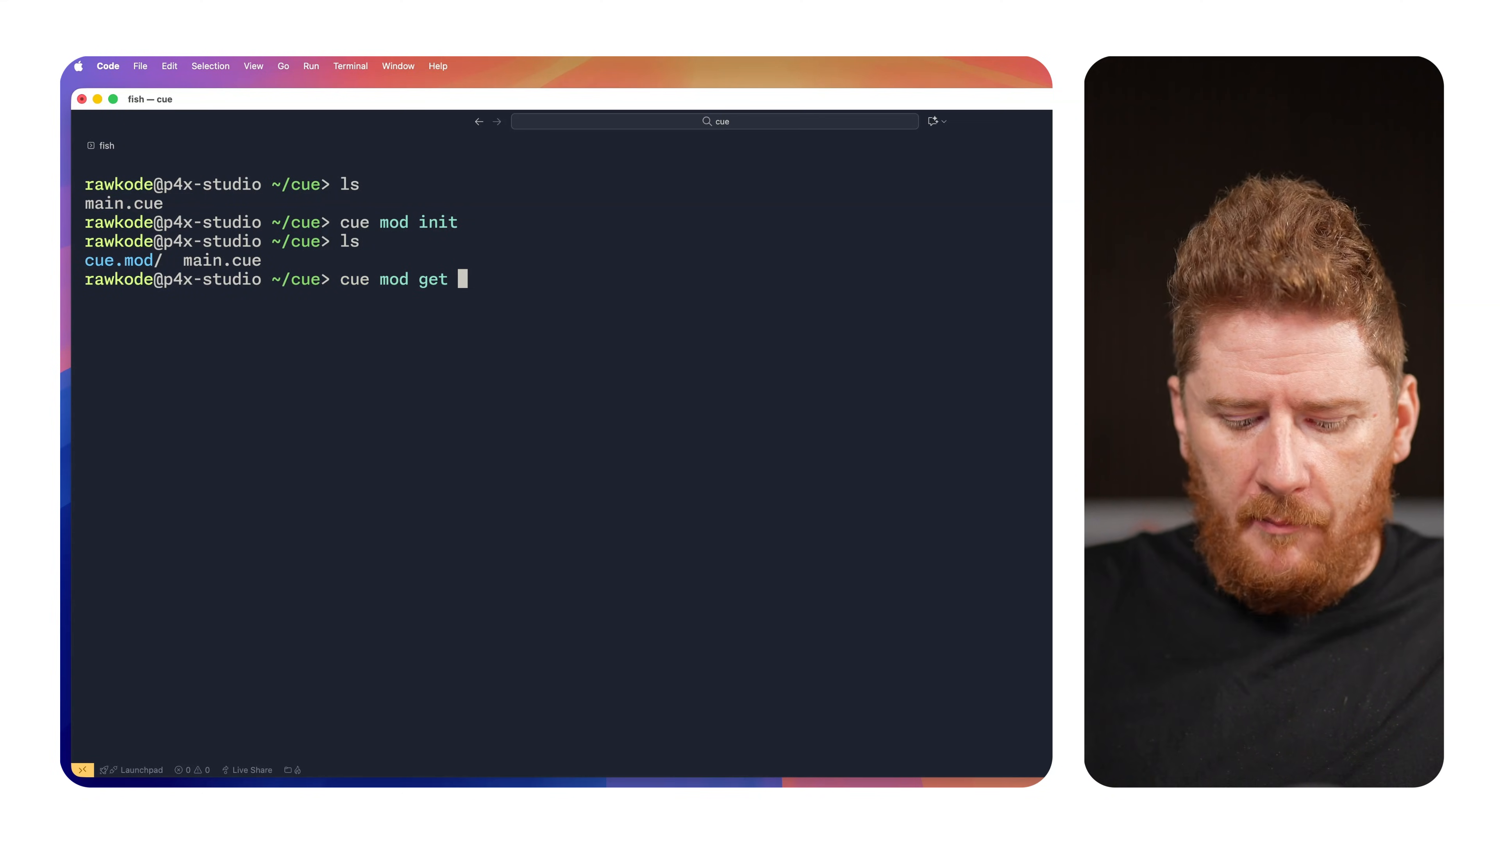
text(cue.dev/x/githubactions@v0")
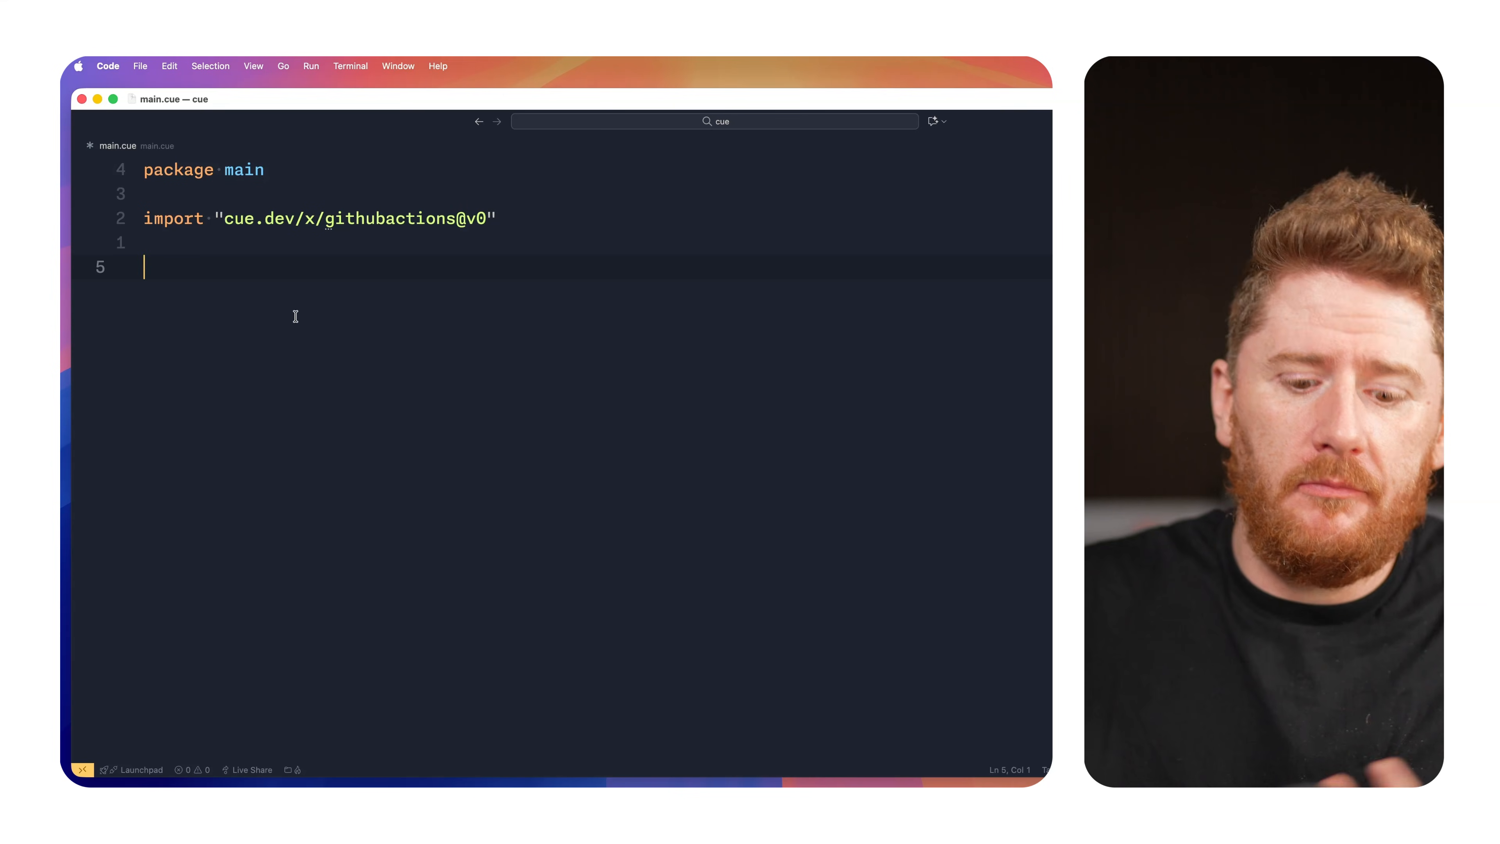
- Declare workflow: githubactions.#Workflow & { name: "deploy" } in main.cue
text(name: "deploy)
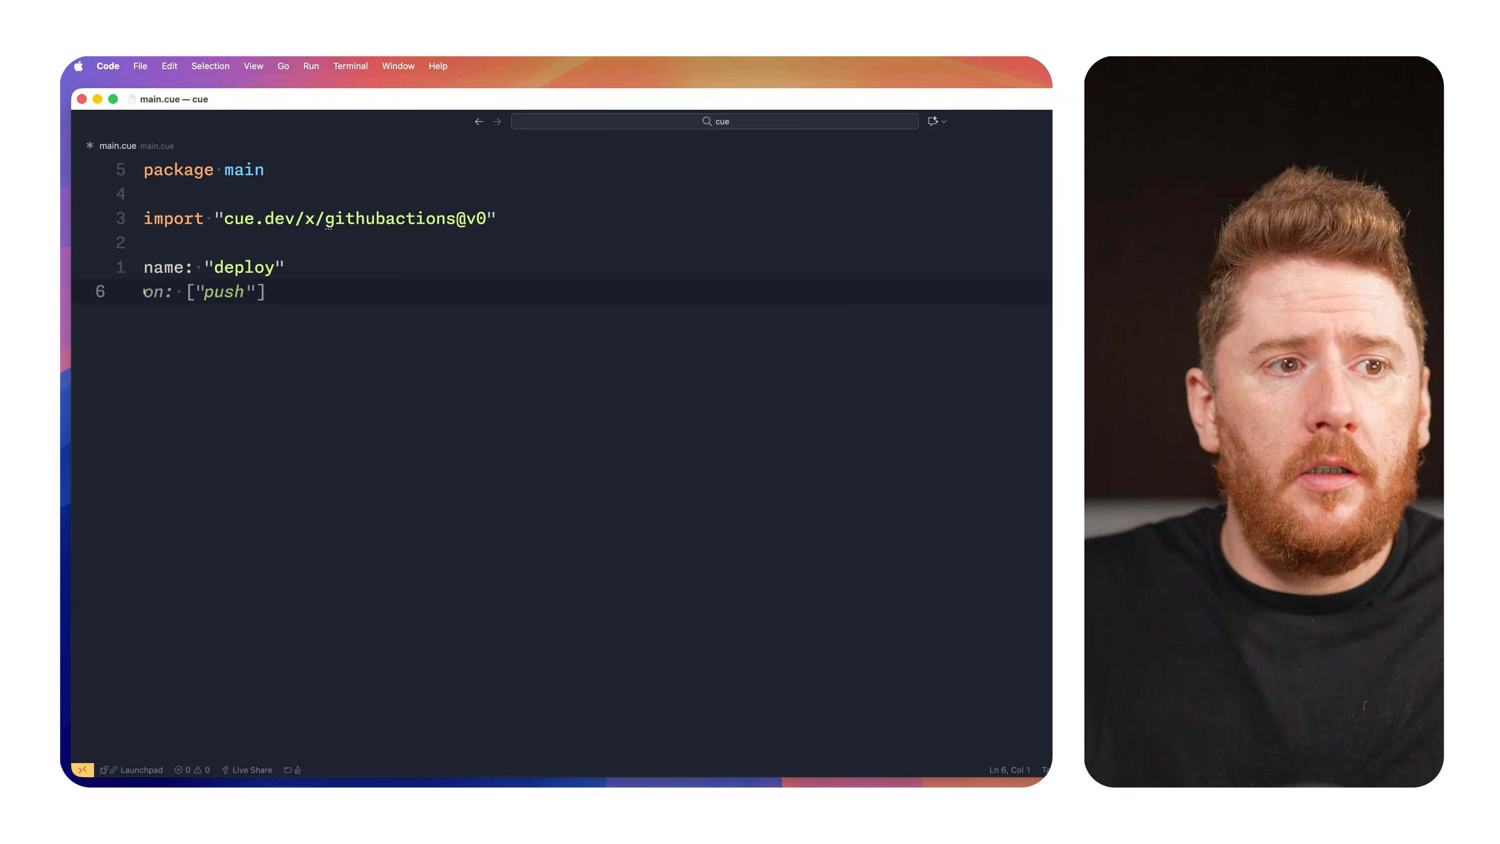
text(workflow:)
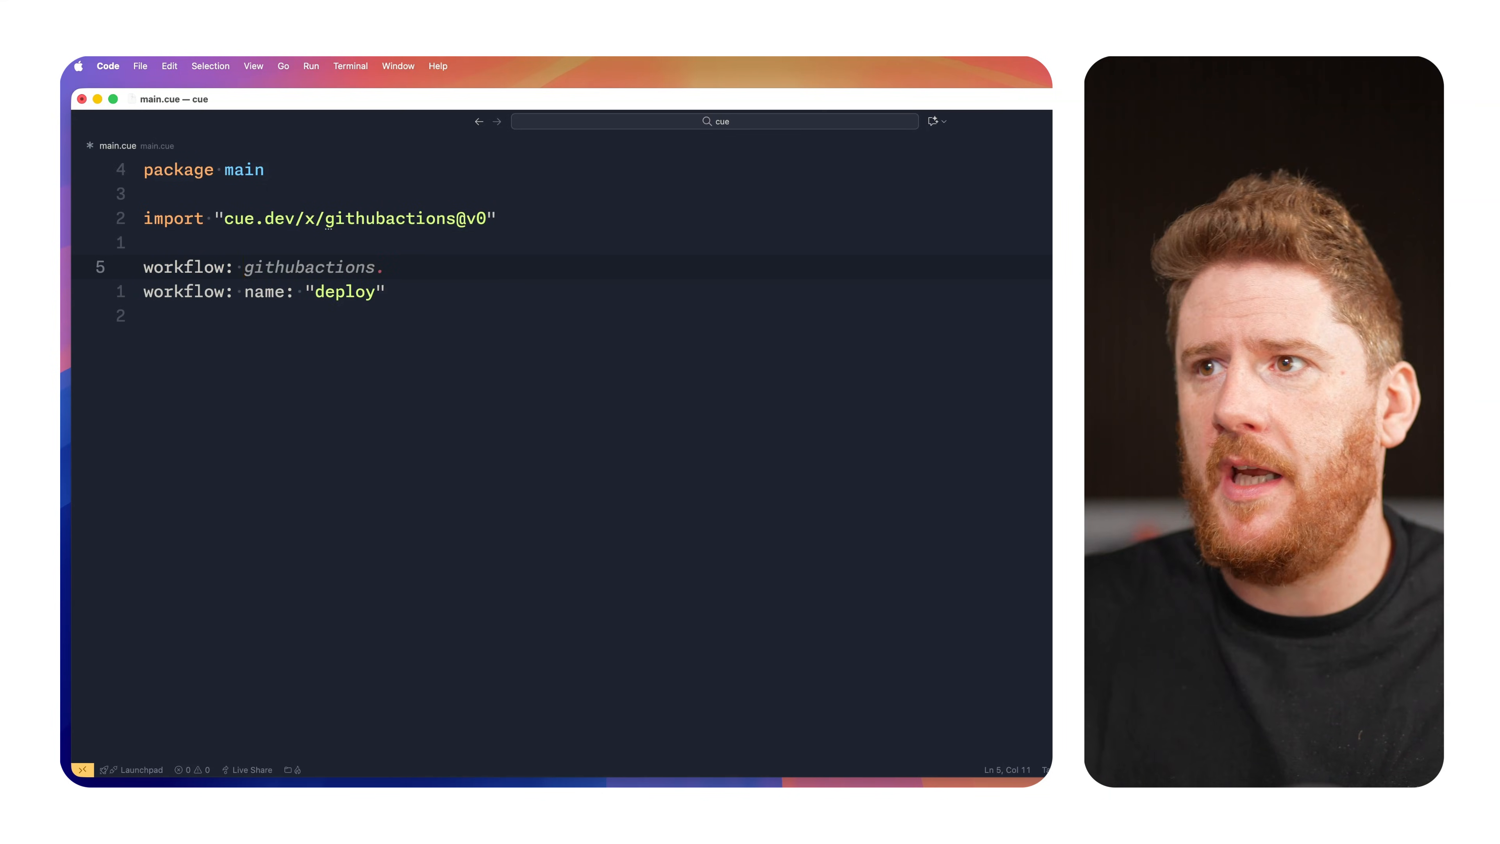
text(#)
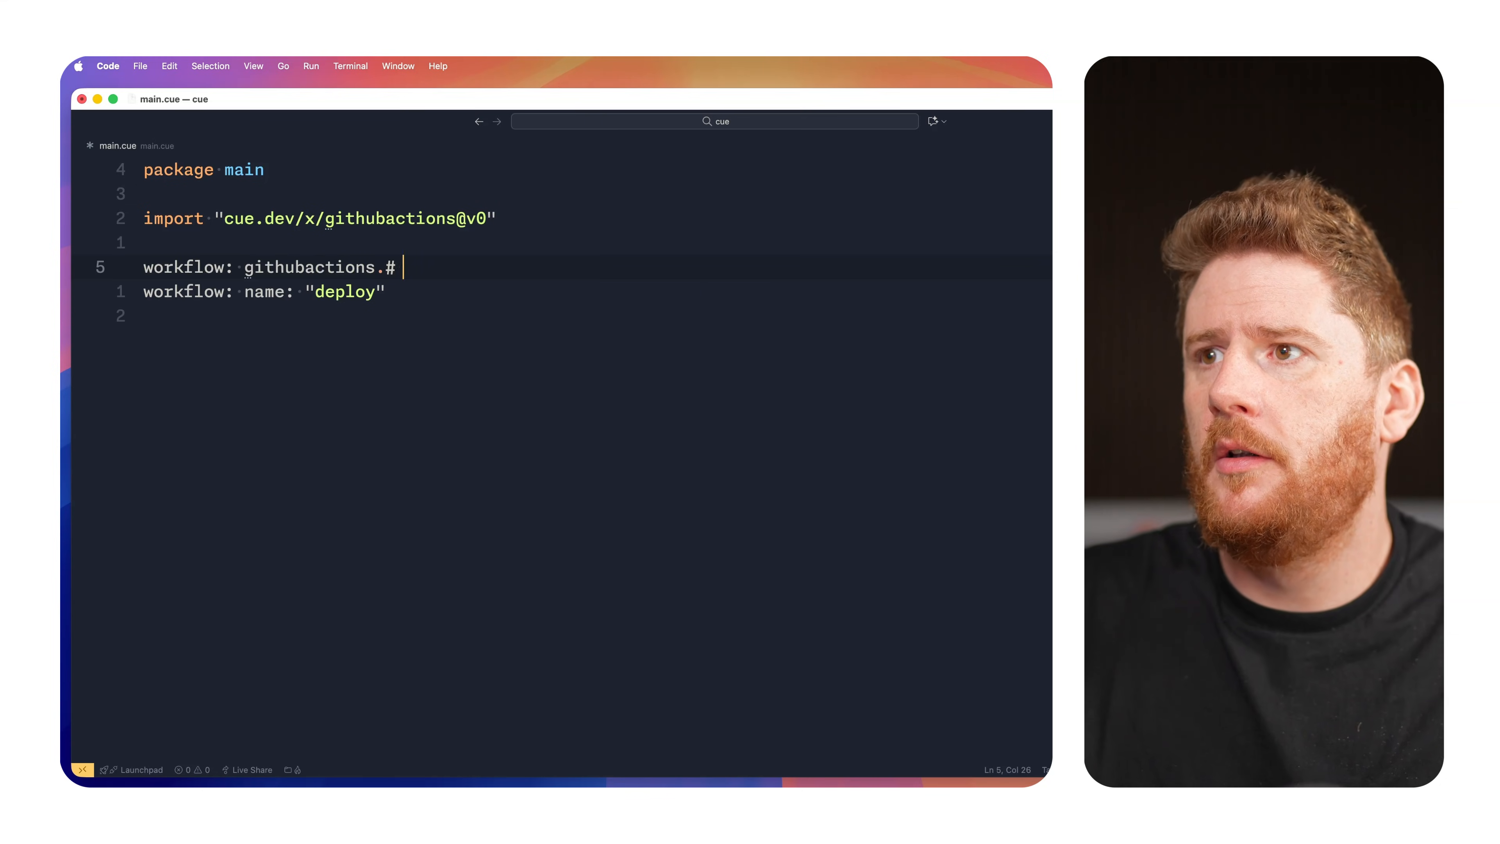
text(Workflow & {)
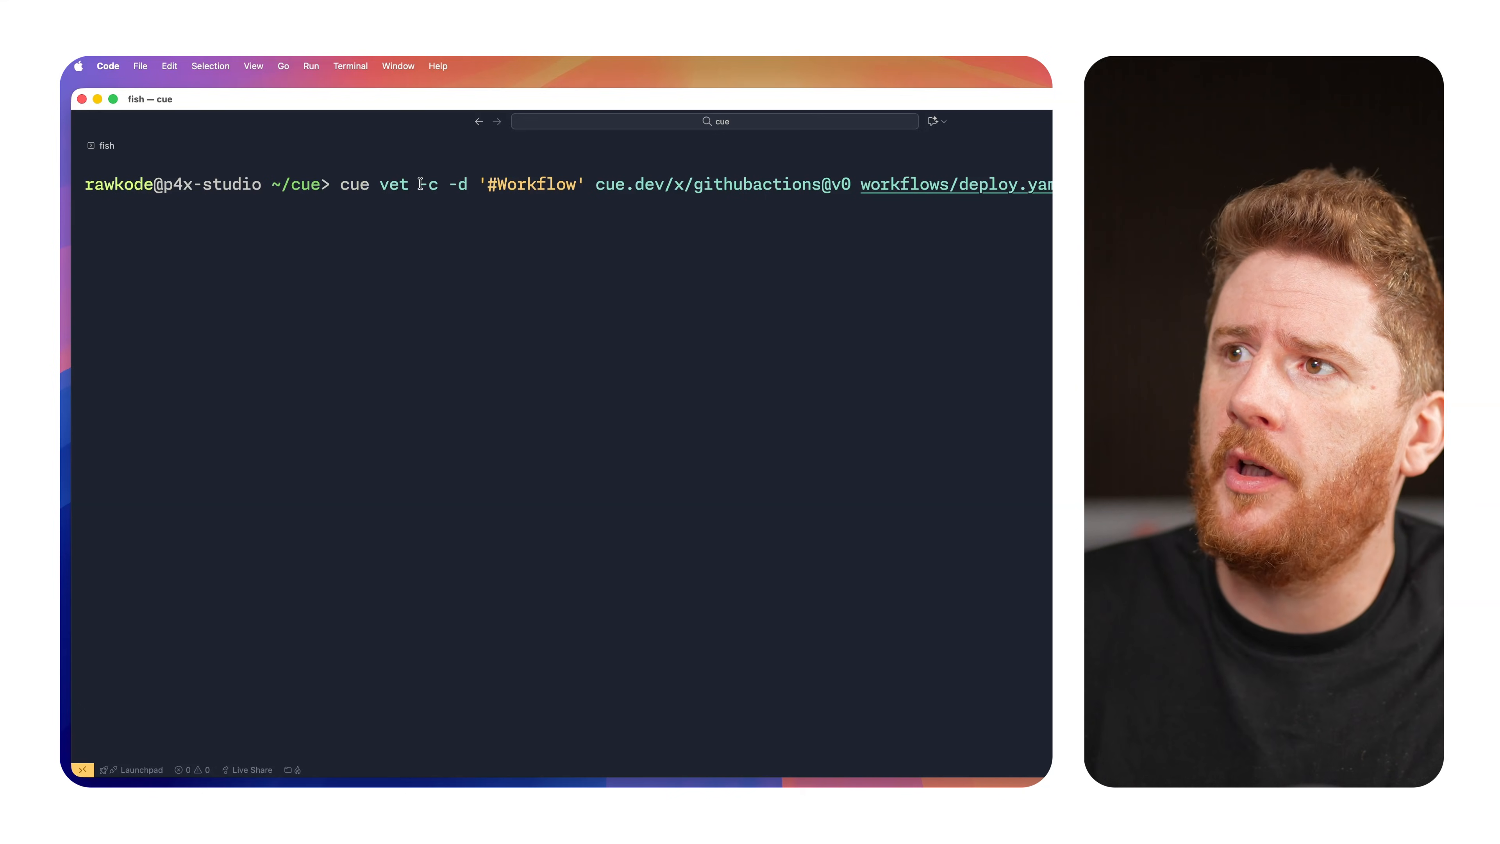
- Run cue vet -c -d '#Workflow' on workflows/deploy.yaml and see it print nothing
double_click(429, 185)
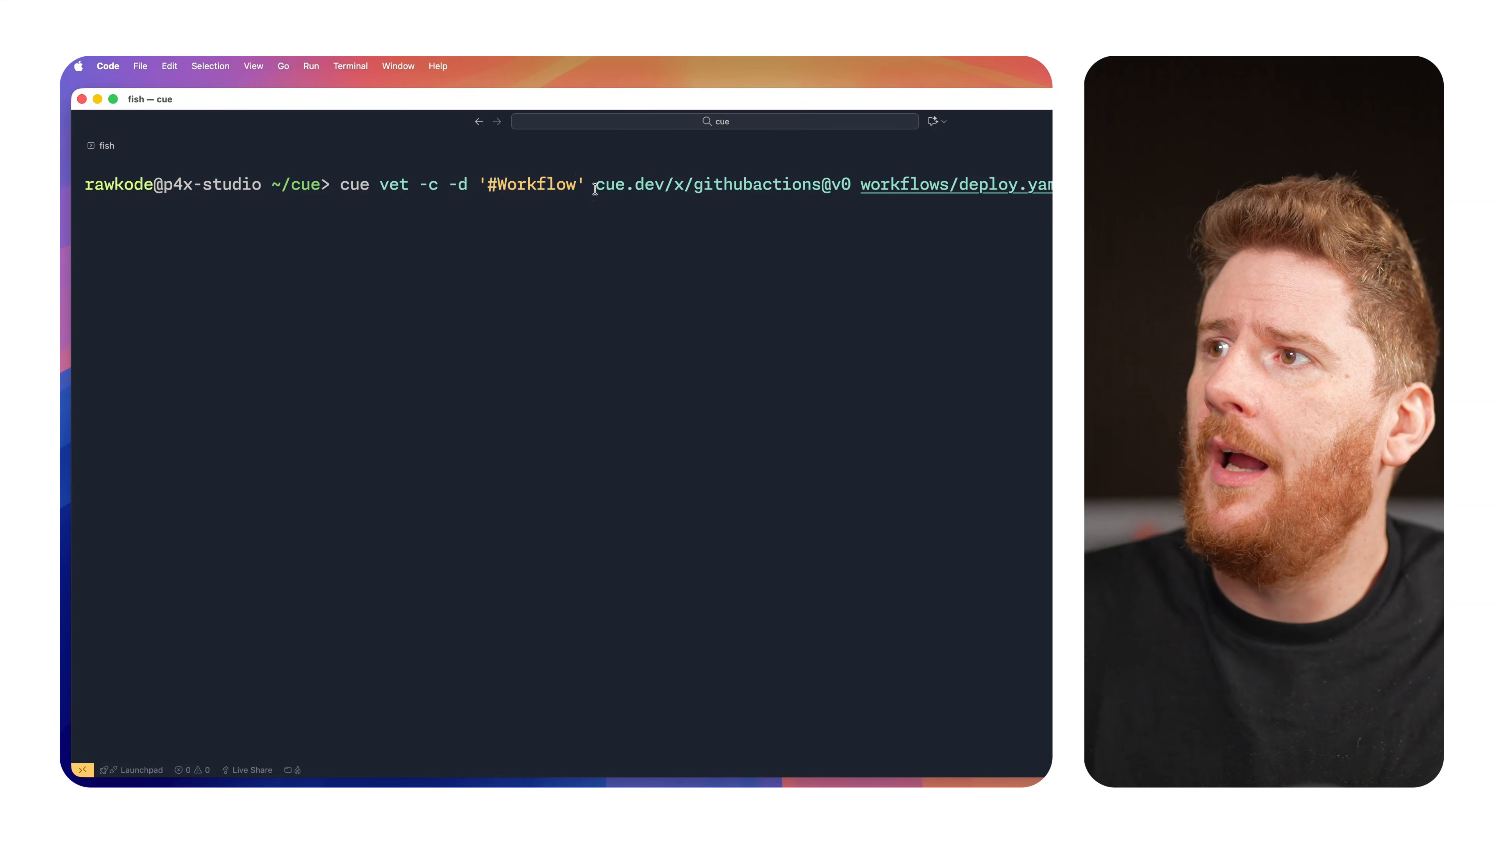
drag(595, 183, 849, 184)
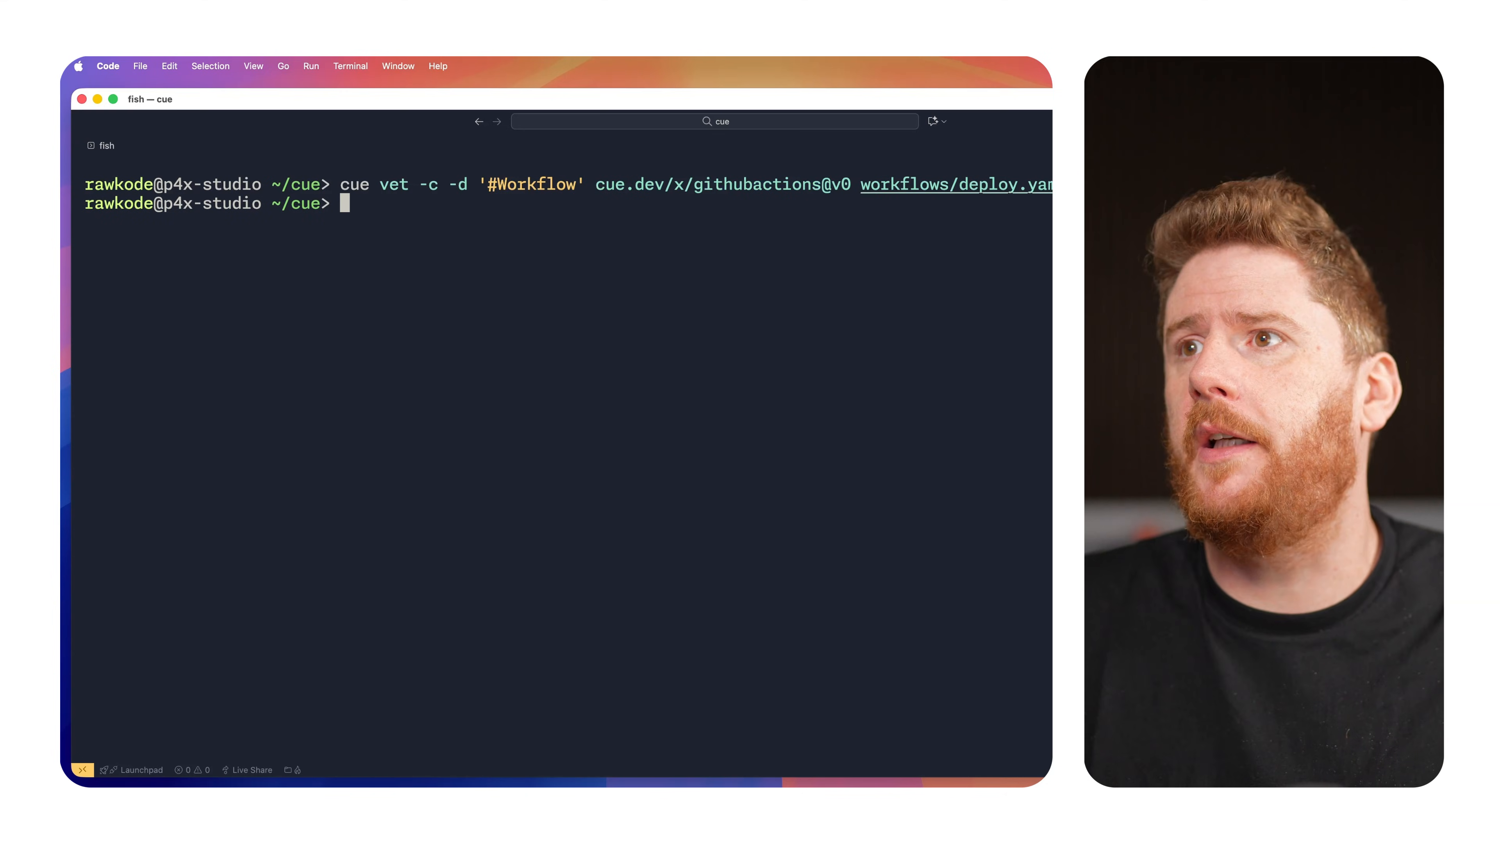
mouse_move(955, 183)
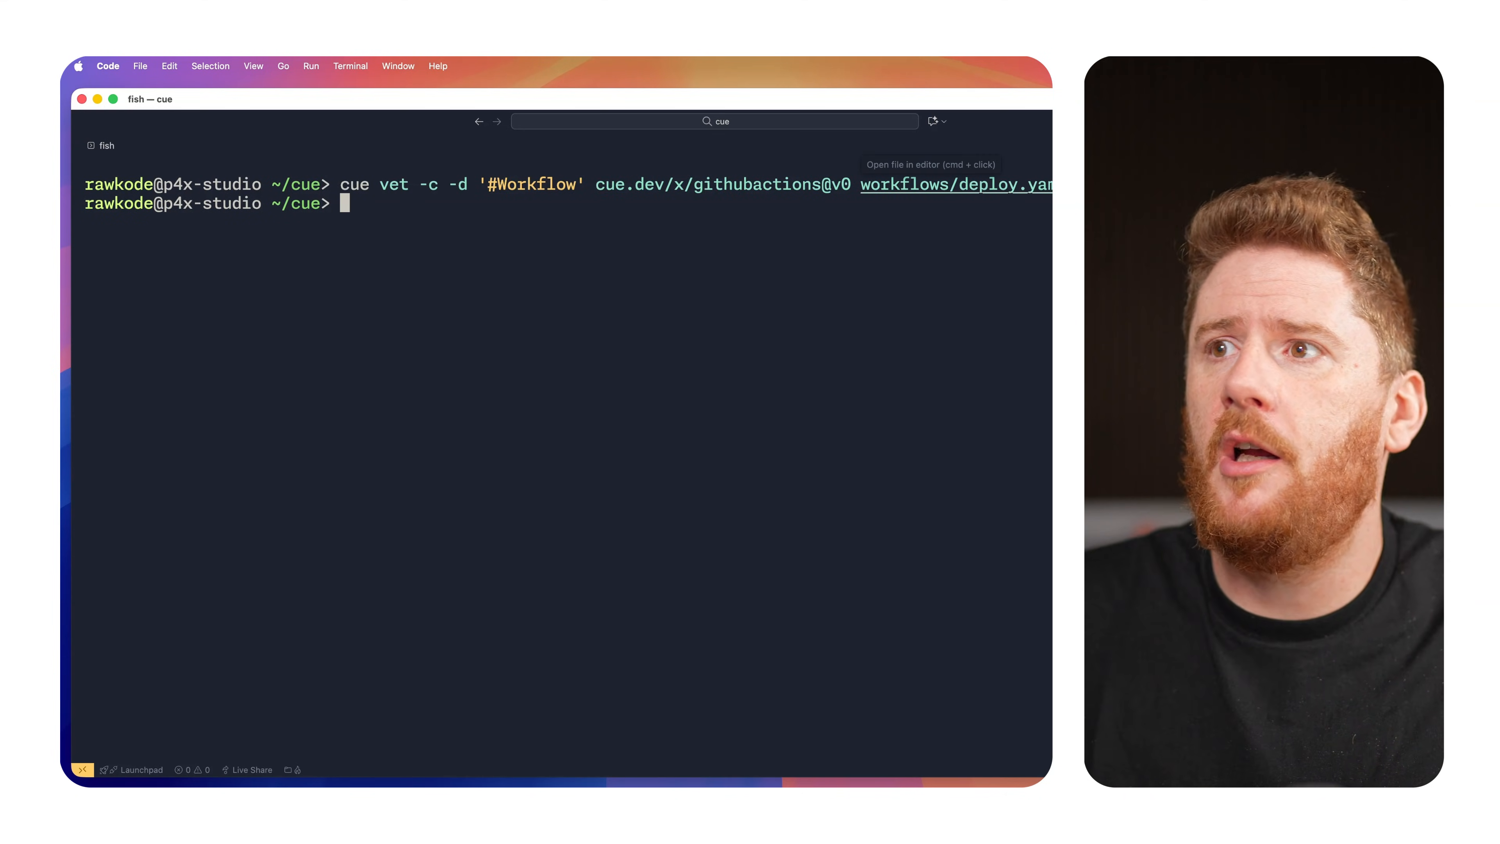
click(955, 184)
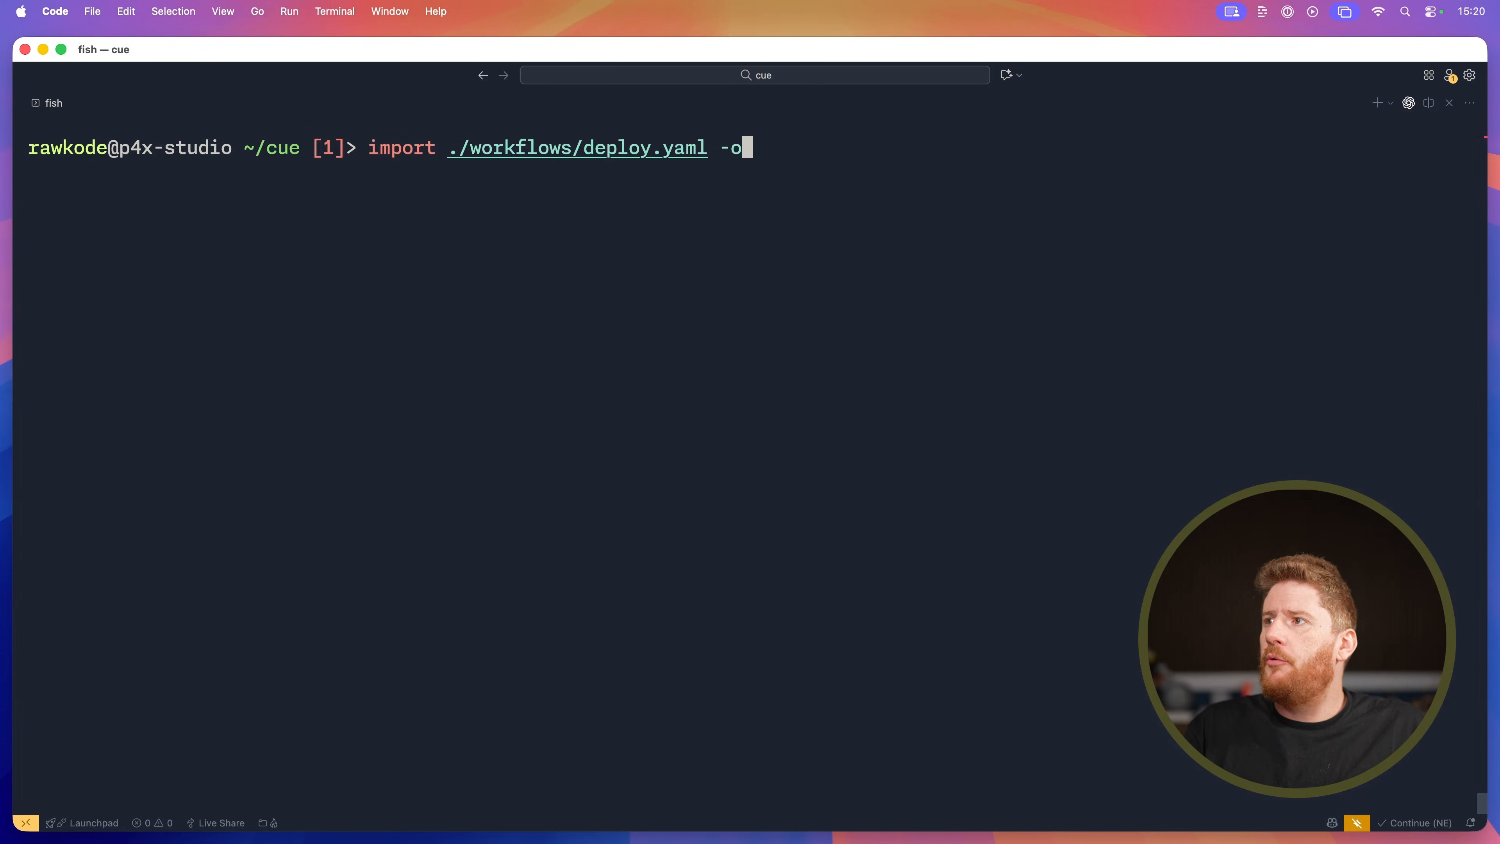
- Import ./workflows/deploy.yaml into deploy.cue with cue import and view the generated CUE
text(./workflows/deploy.yaml)
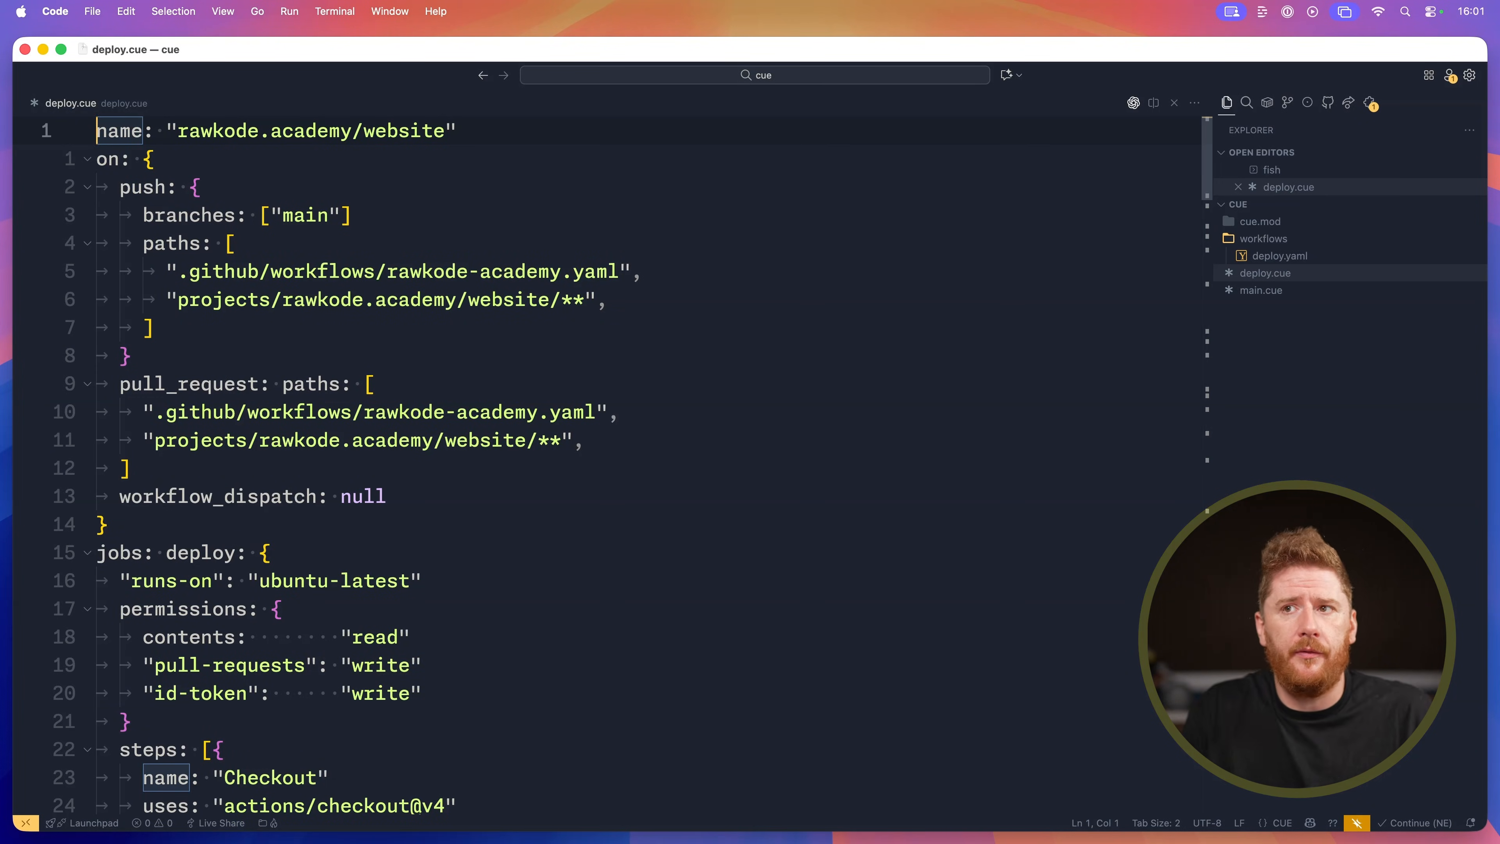
- Declare package main and import cue.dev/x/githubactions in deploy.cue
text(package main)
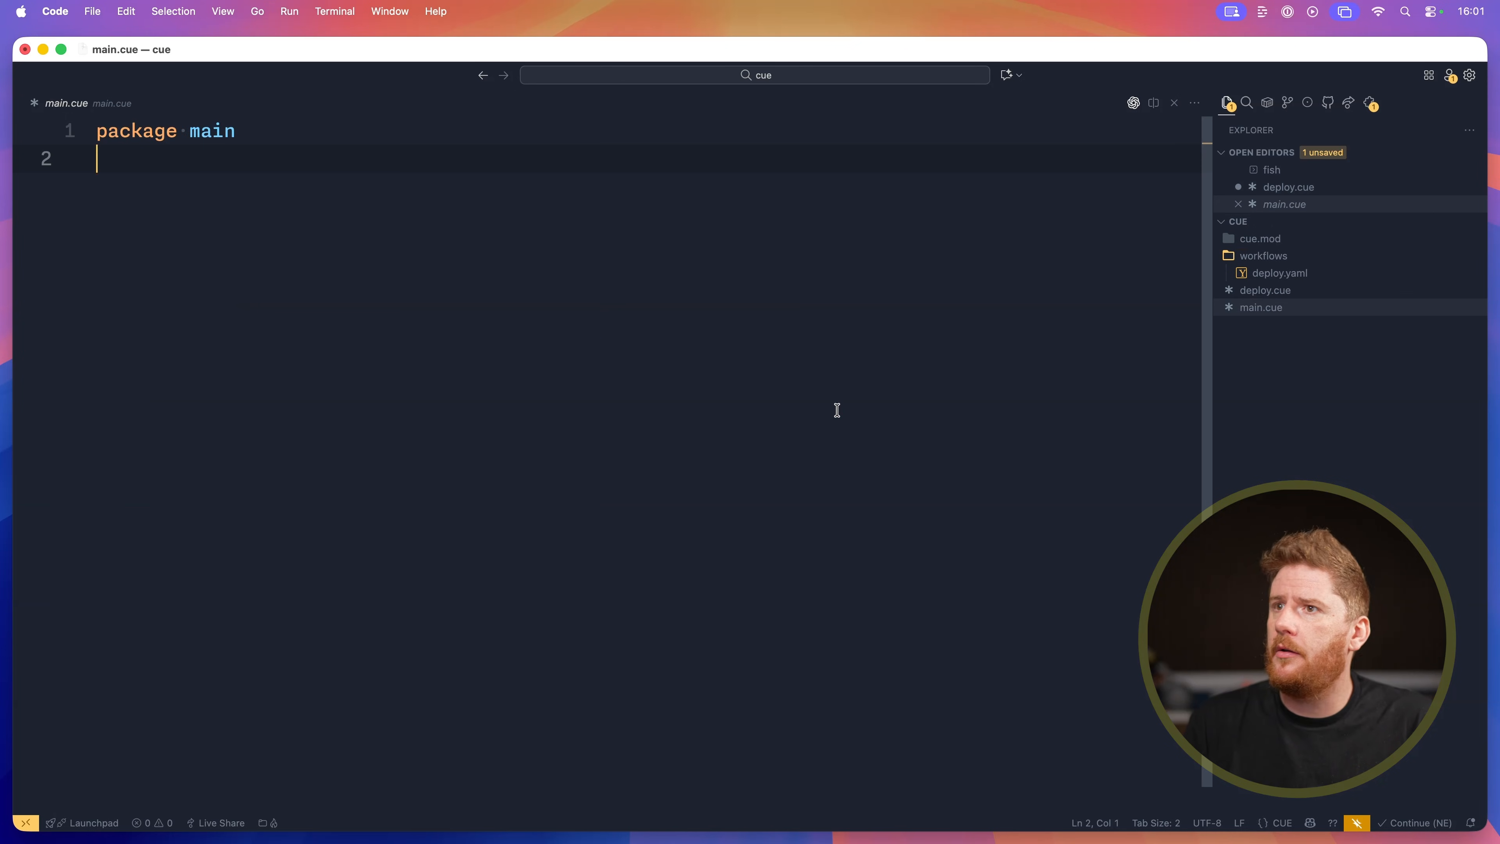
mouse_move(708, 401)
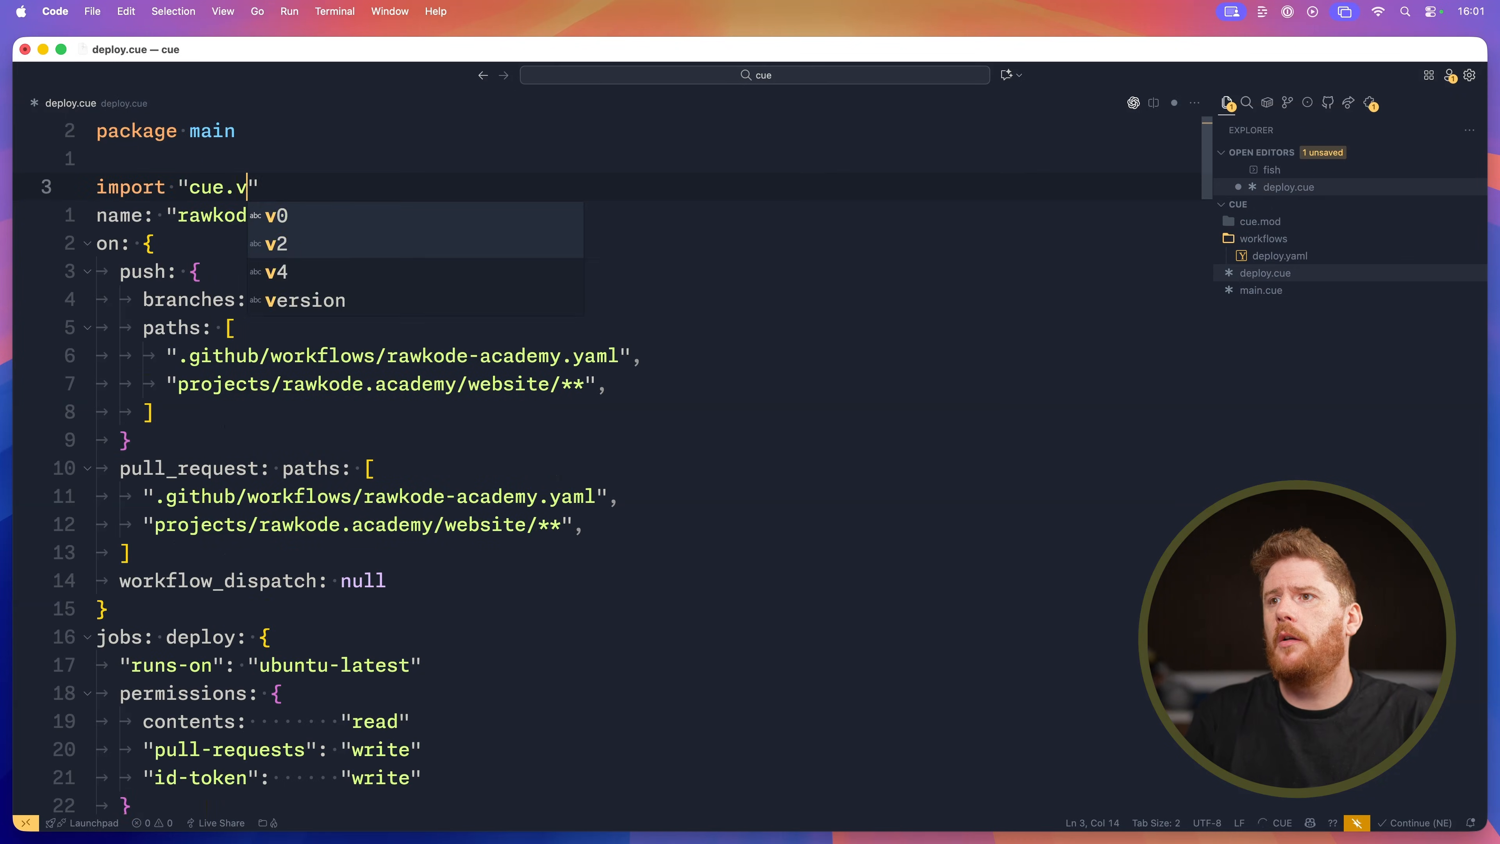
text(dev/x/github/workflows)
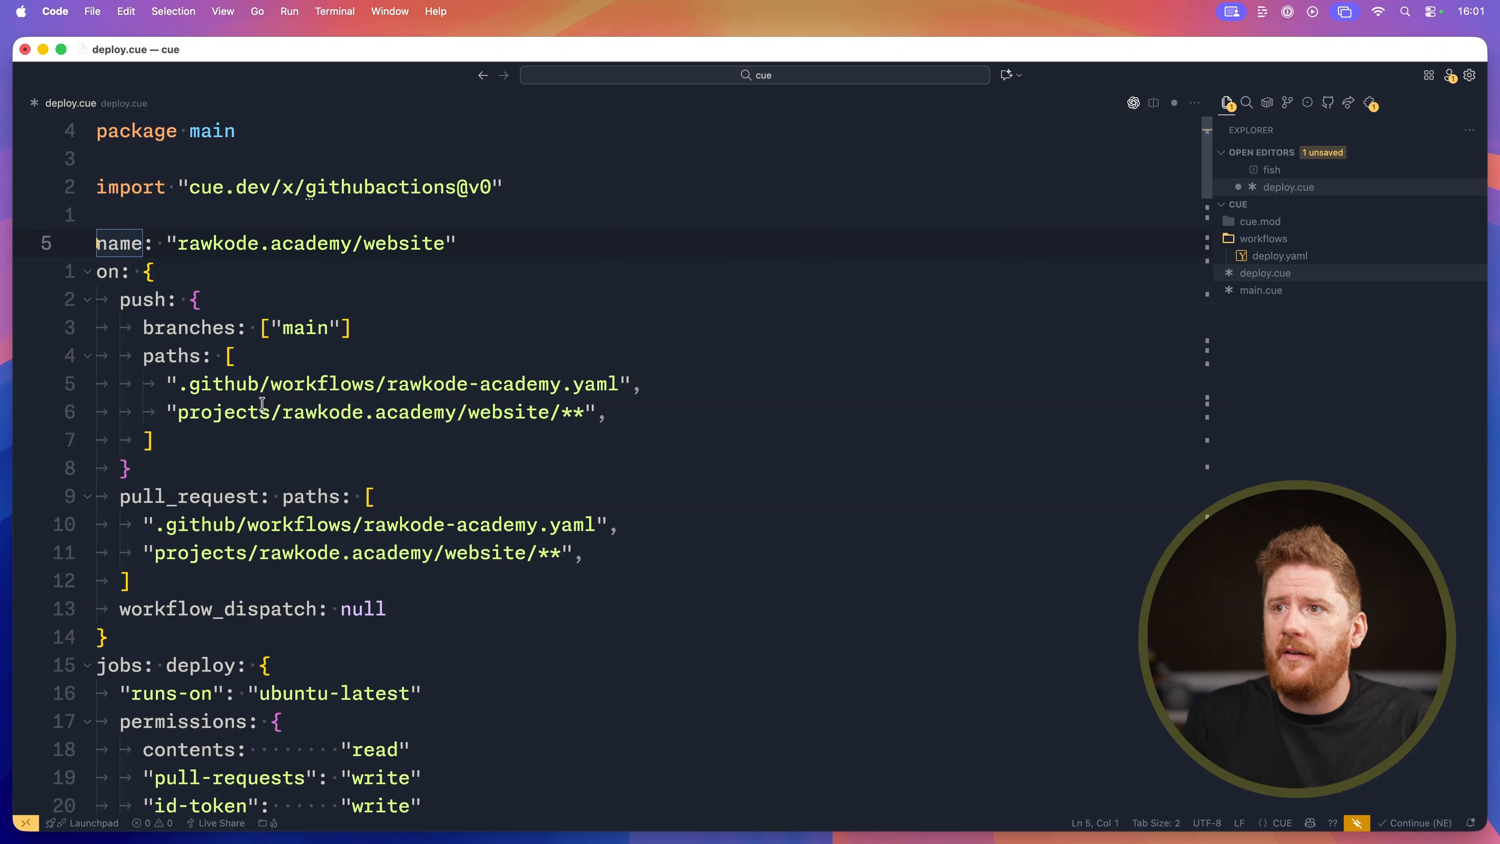
- Wrap the workflow fields as deploy: githubactions.#Workflow & {…} with a closing brace
text(deploy:)
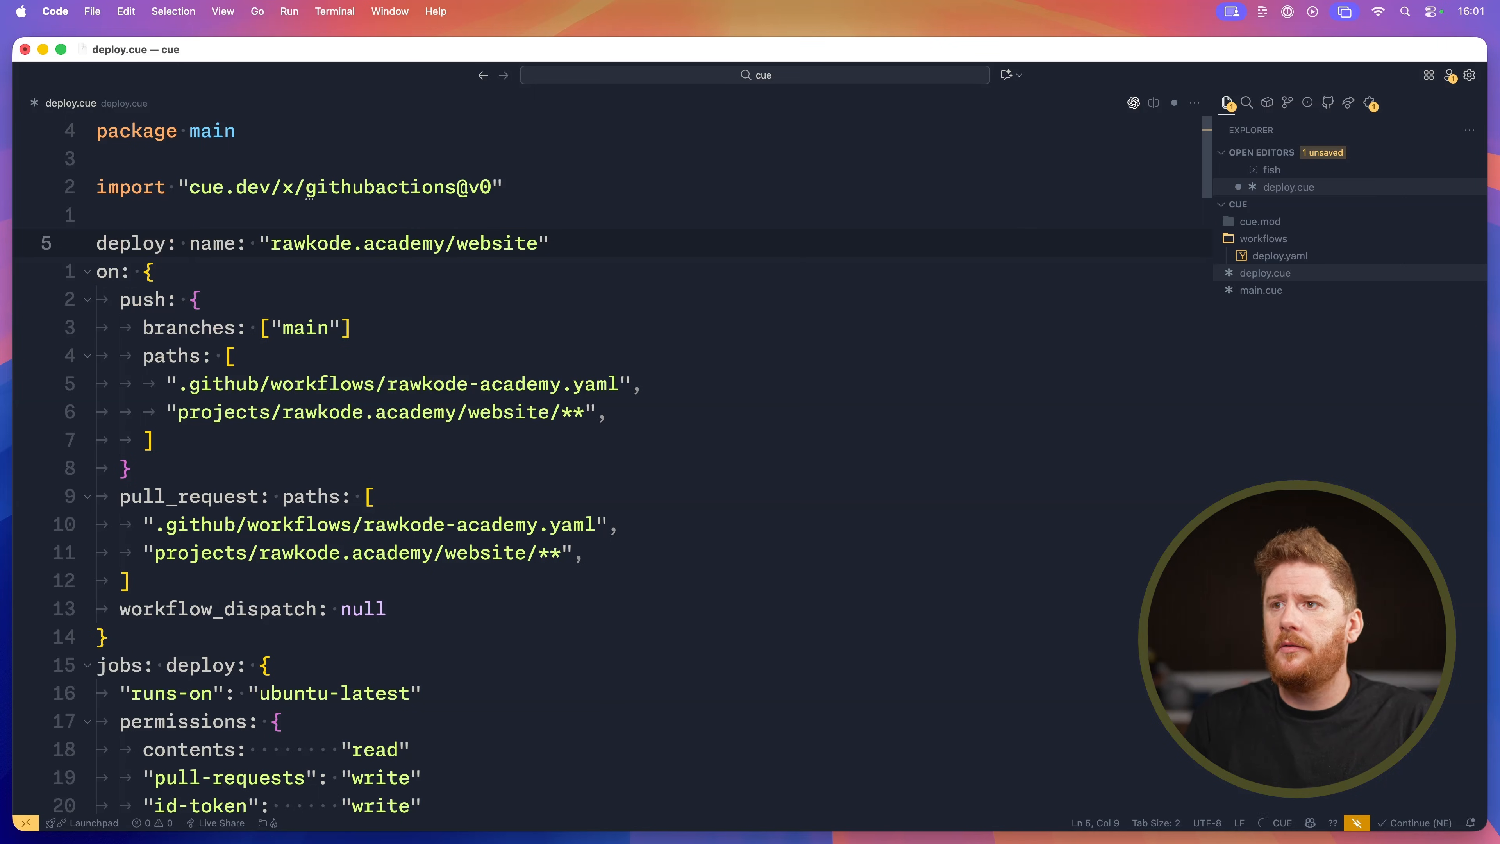
text(githubactions.#Workflow & {)
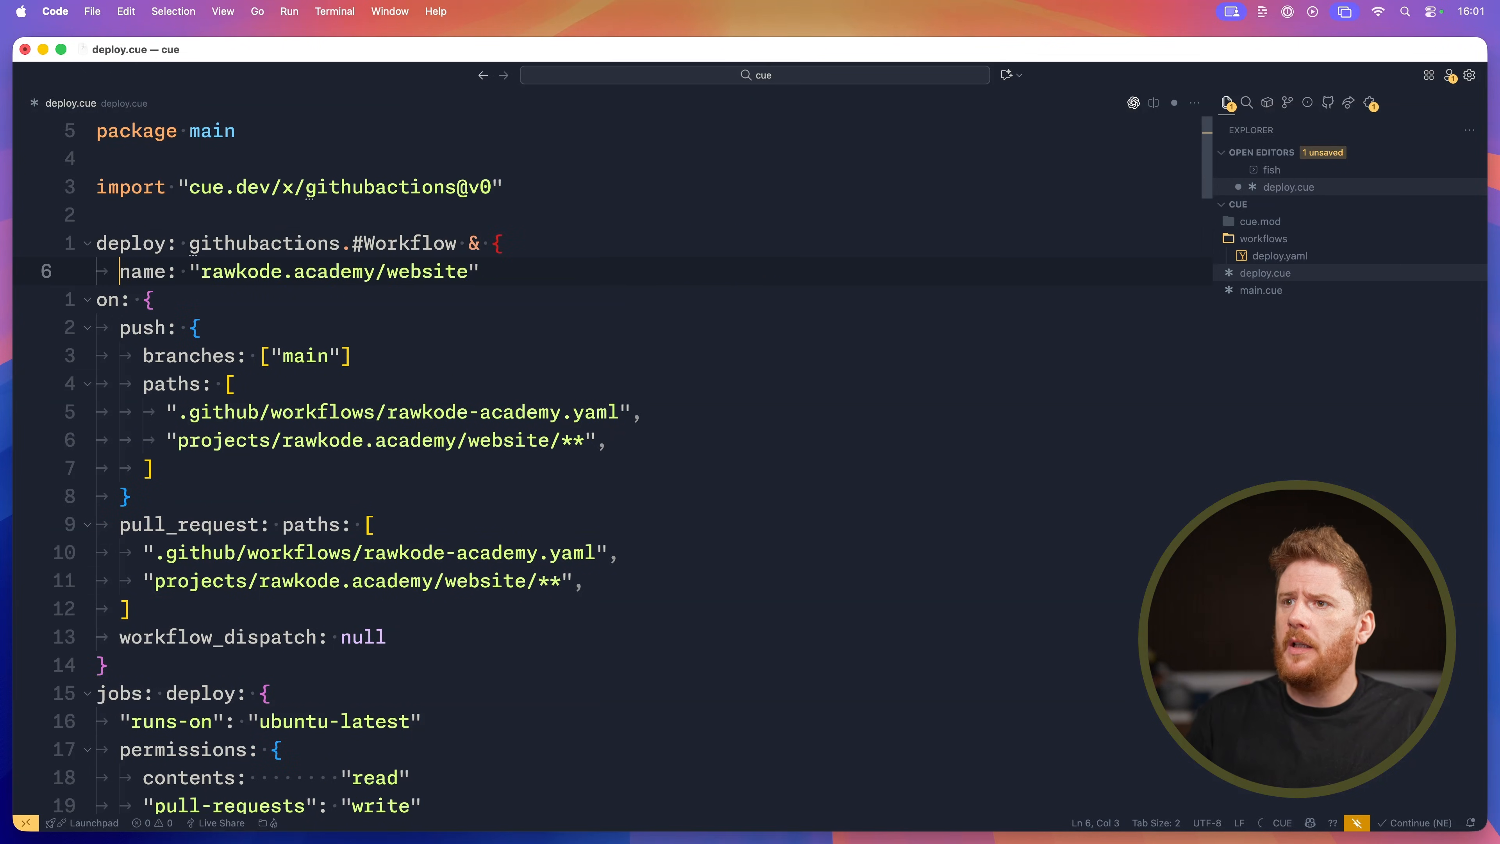
scroll(down, 3)
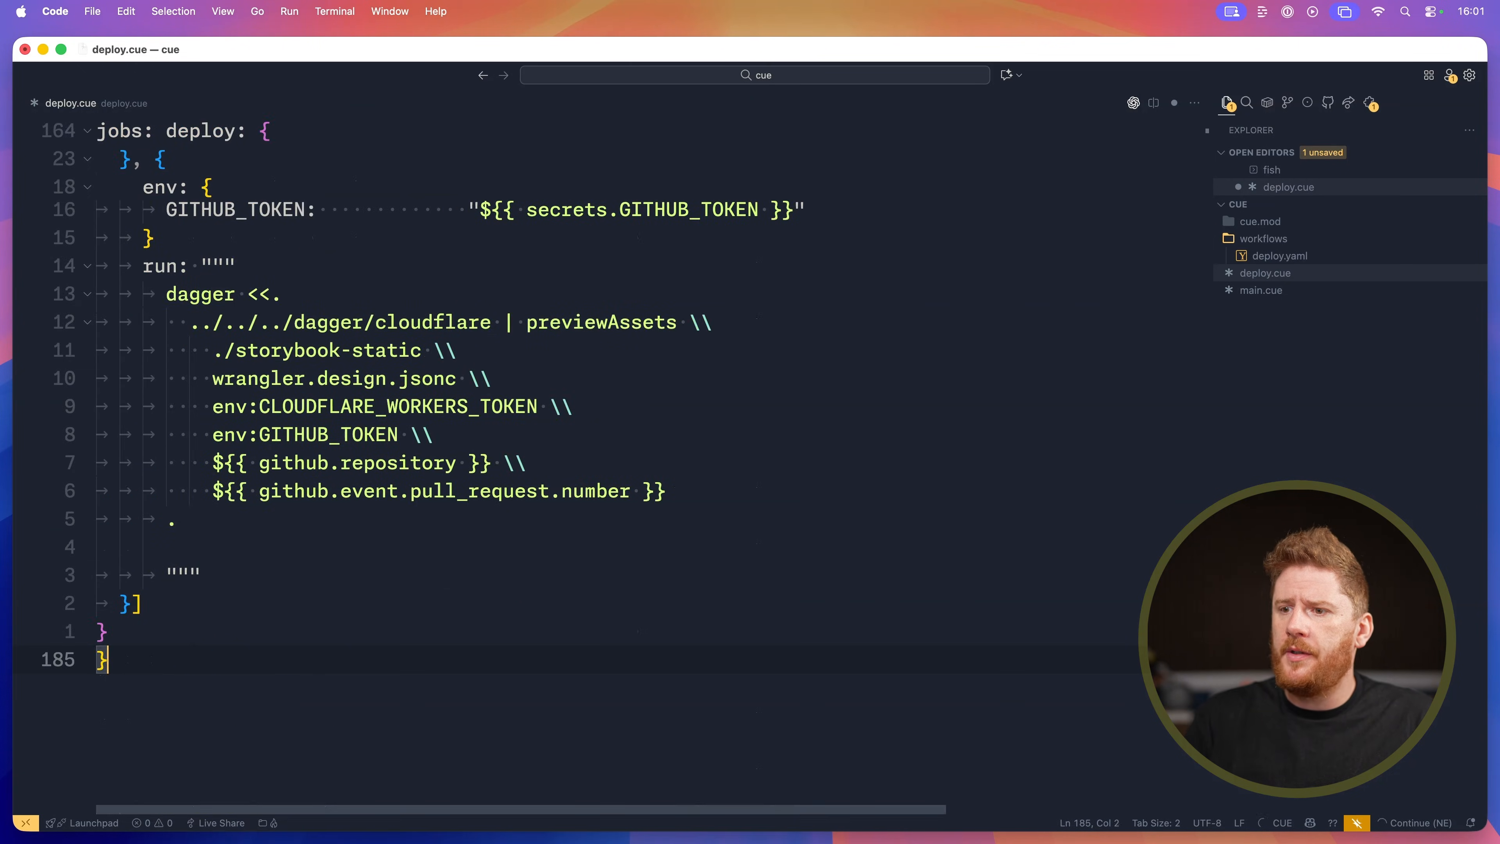
click(1271, 170)
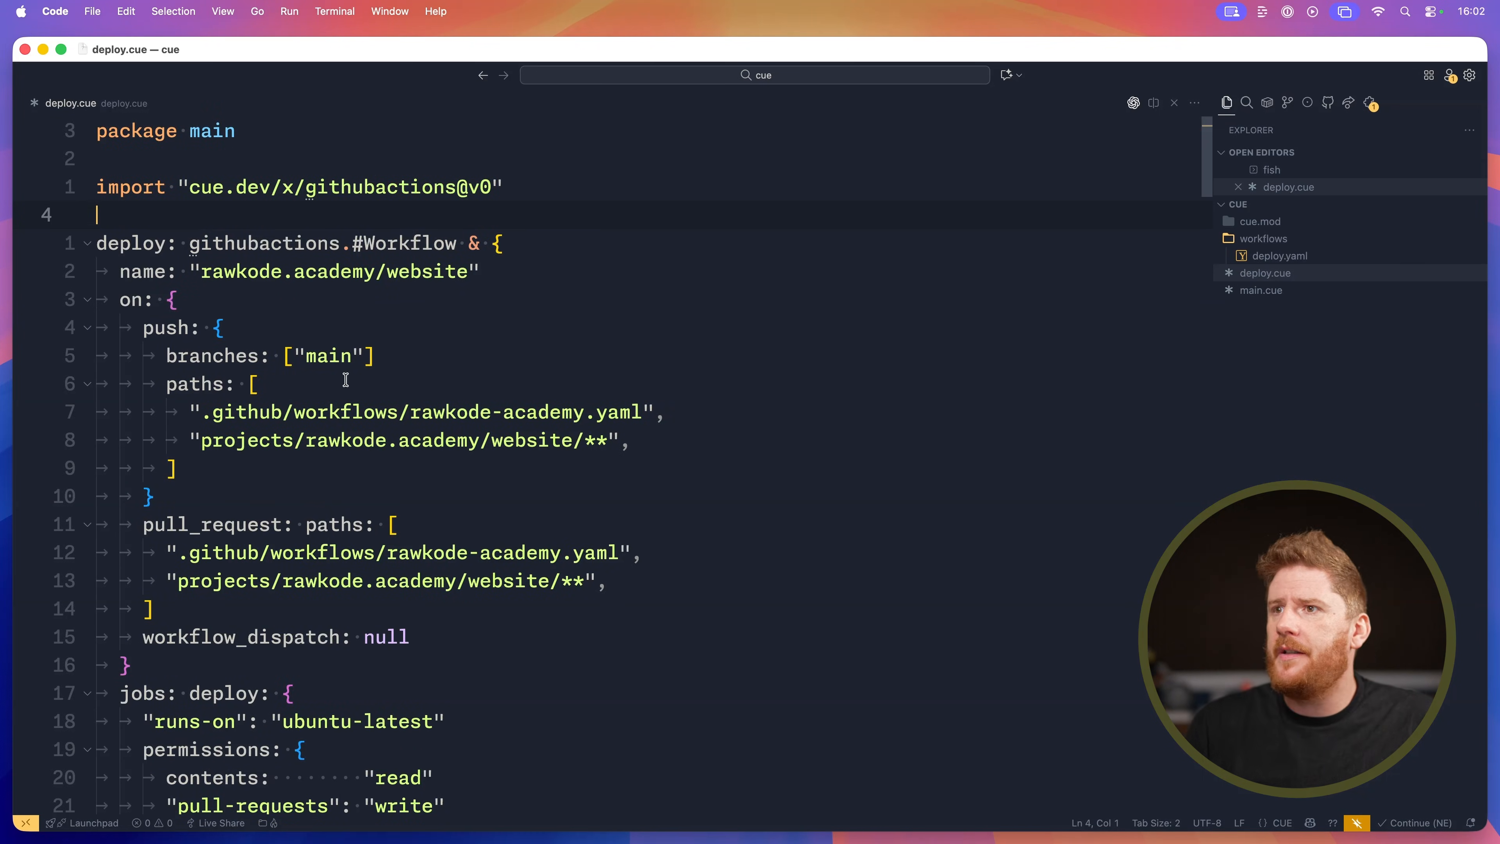
mouse_move(960, 376)
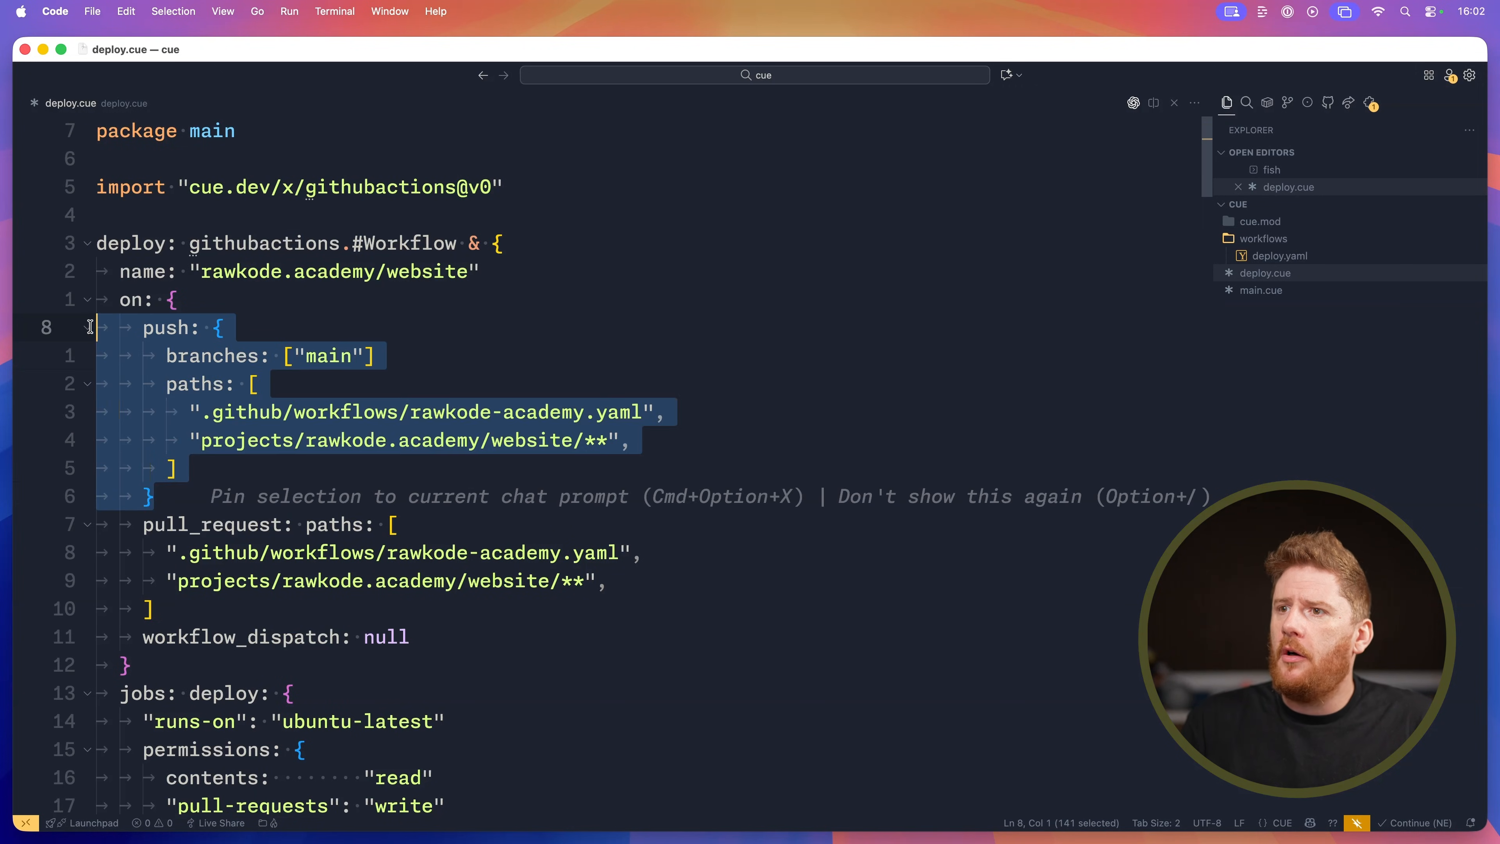
- Define triggers: pushOnMain: push: branches: ["main"] in main.cue
click(1261, 290)
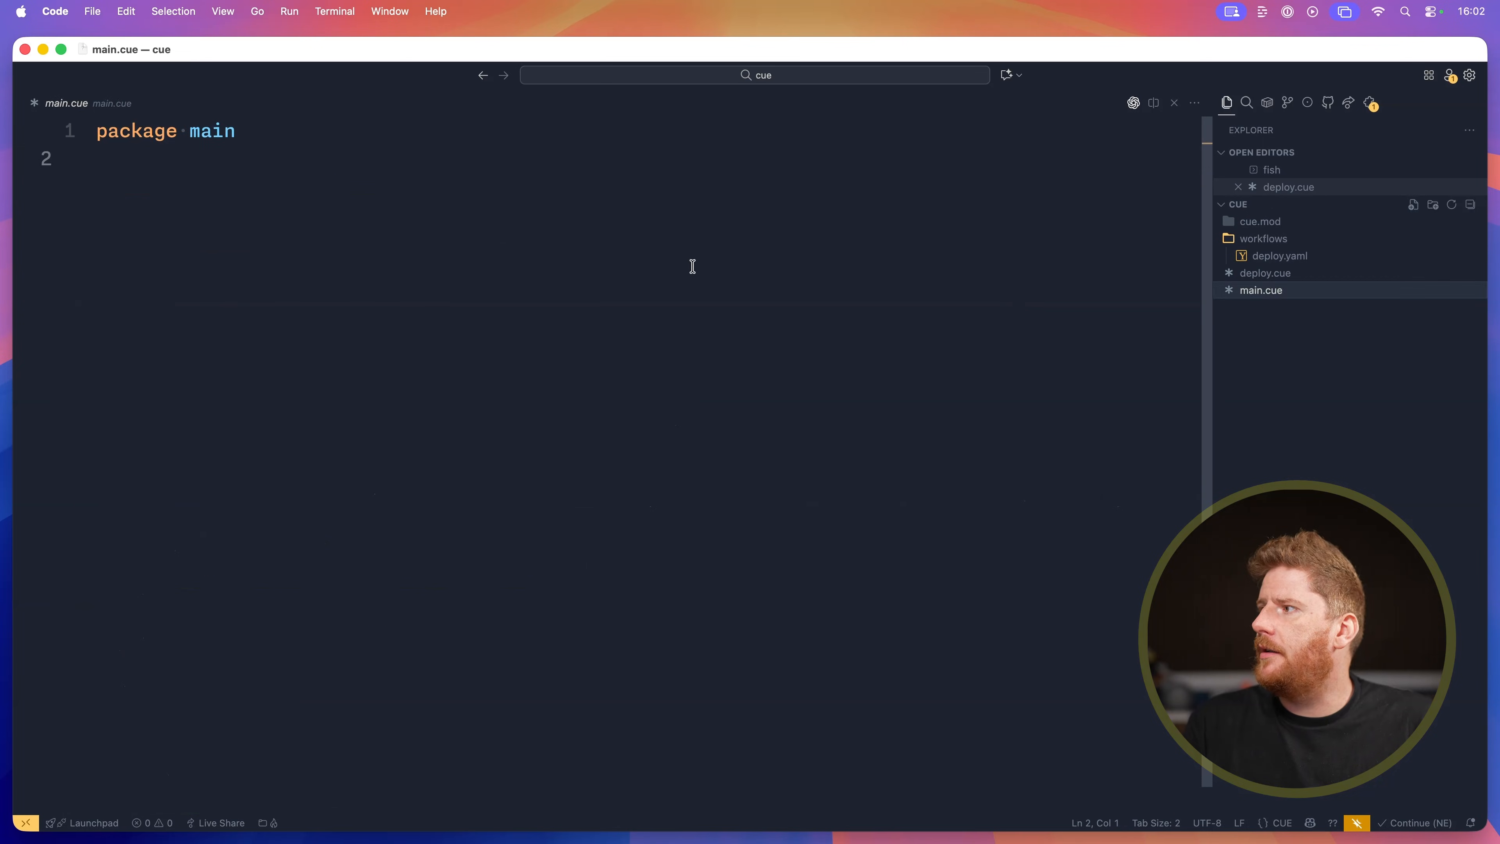
text(trigg)
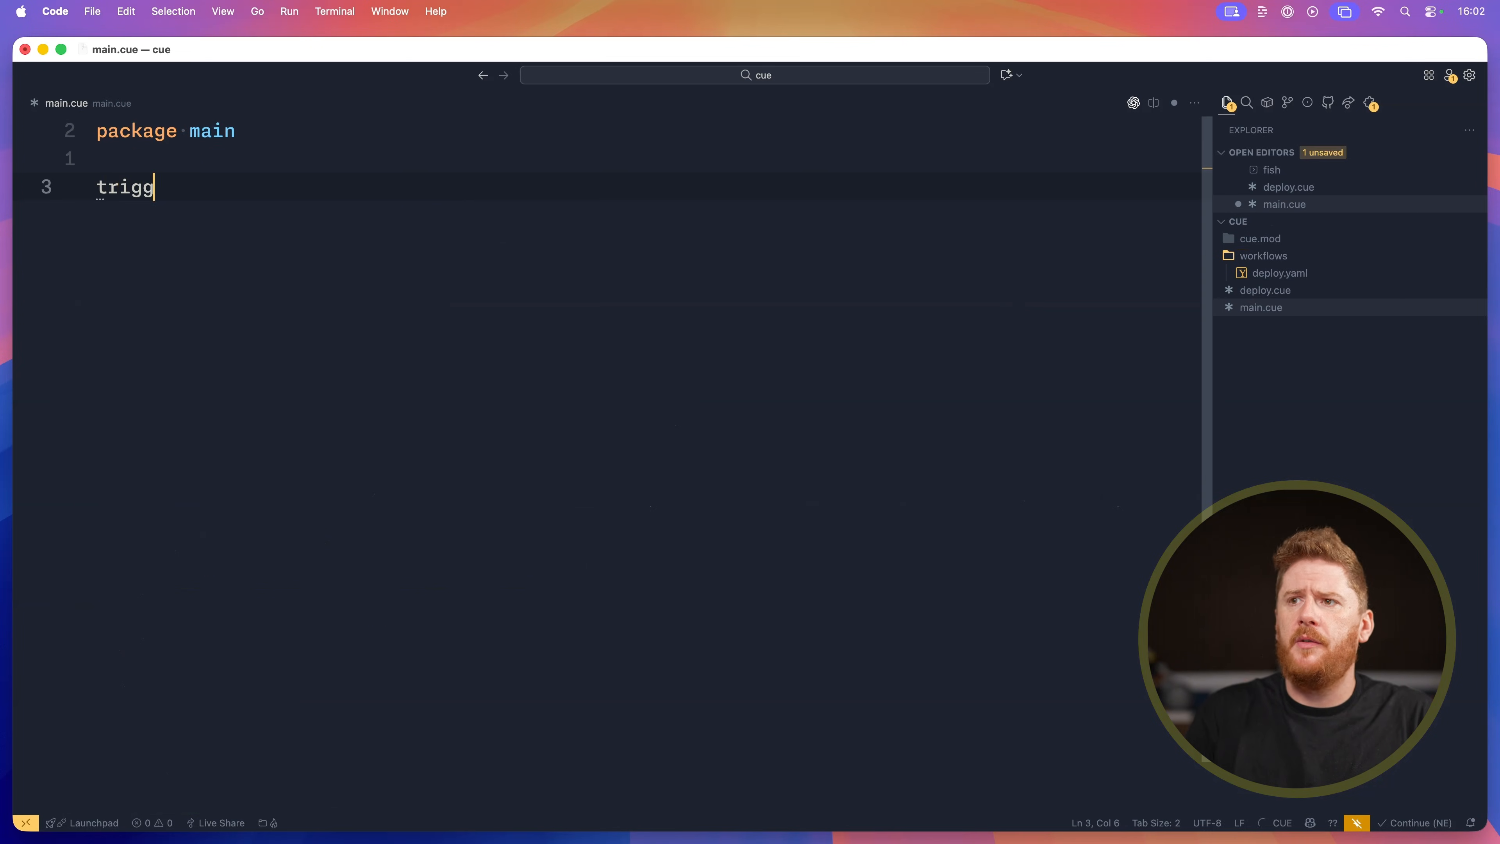
text(ers: pushOn)
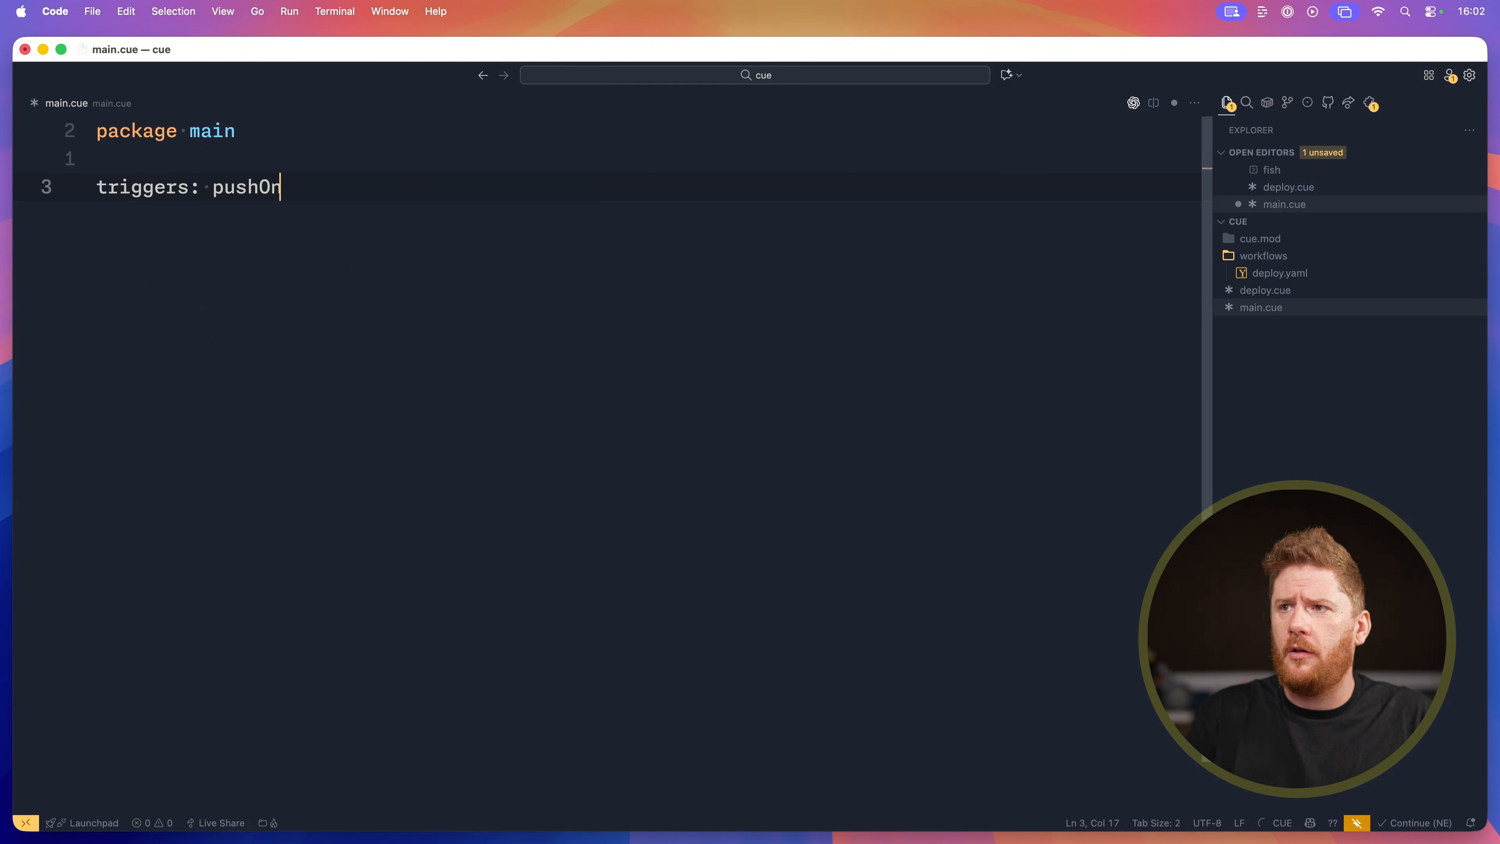
text(Main: push)
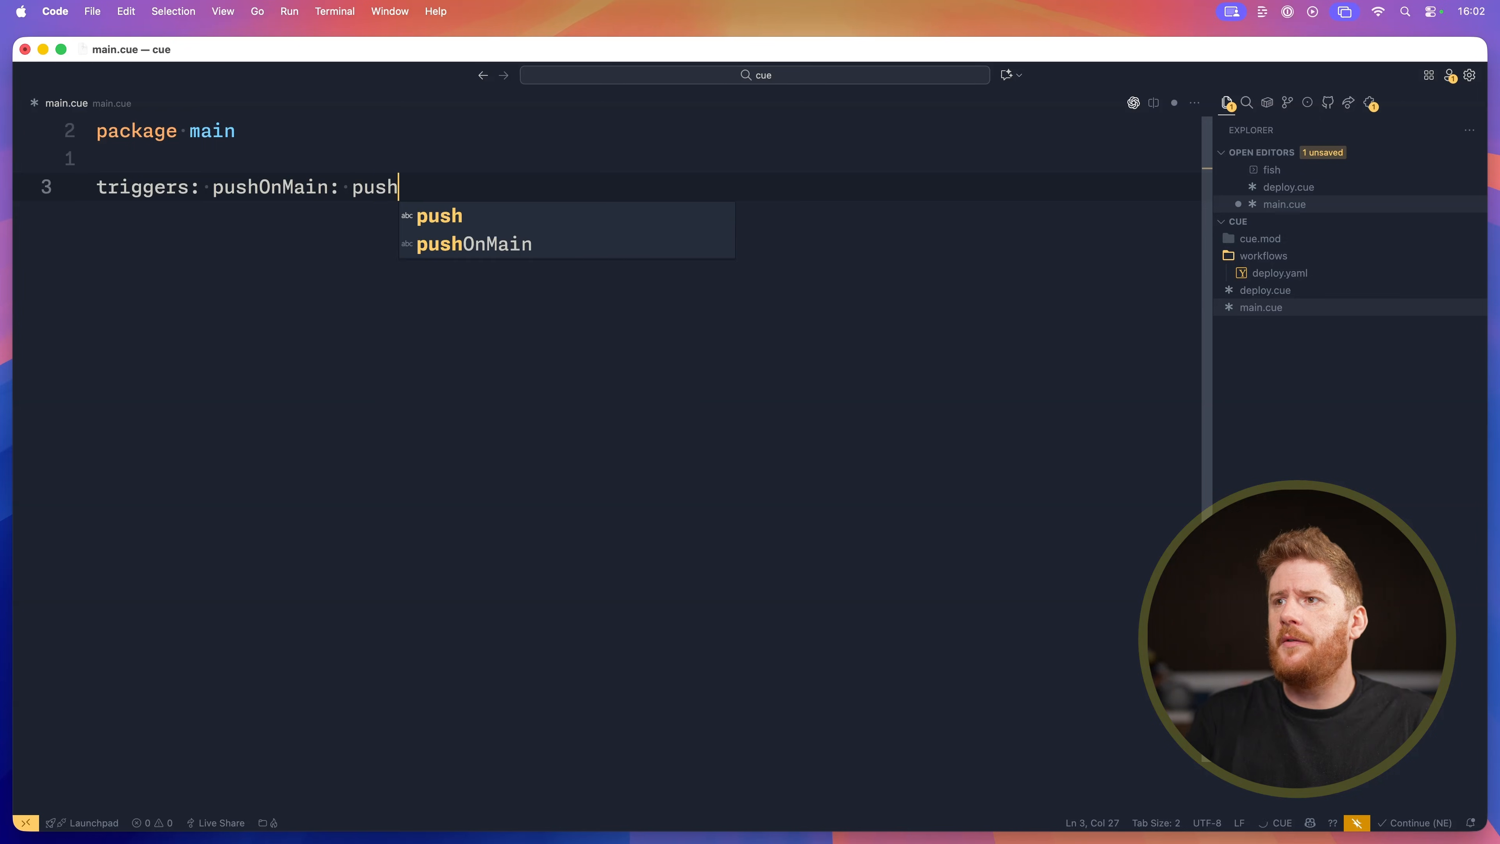
text(: branches:" ")
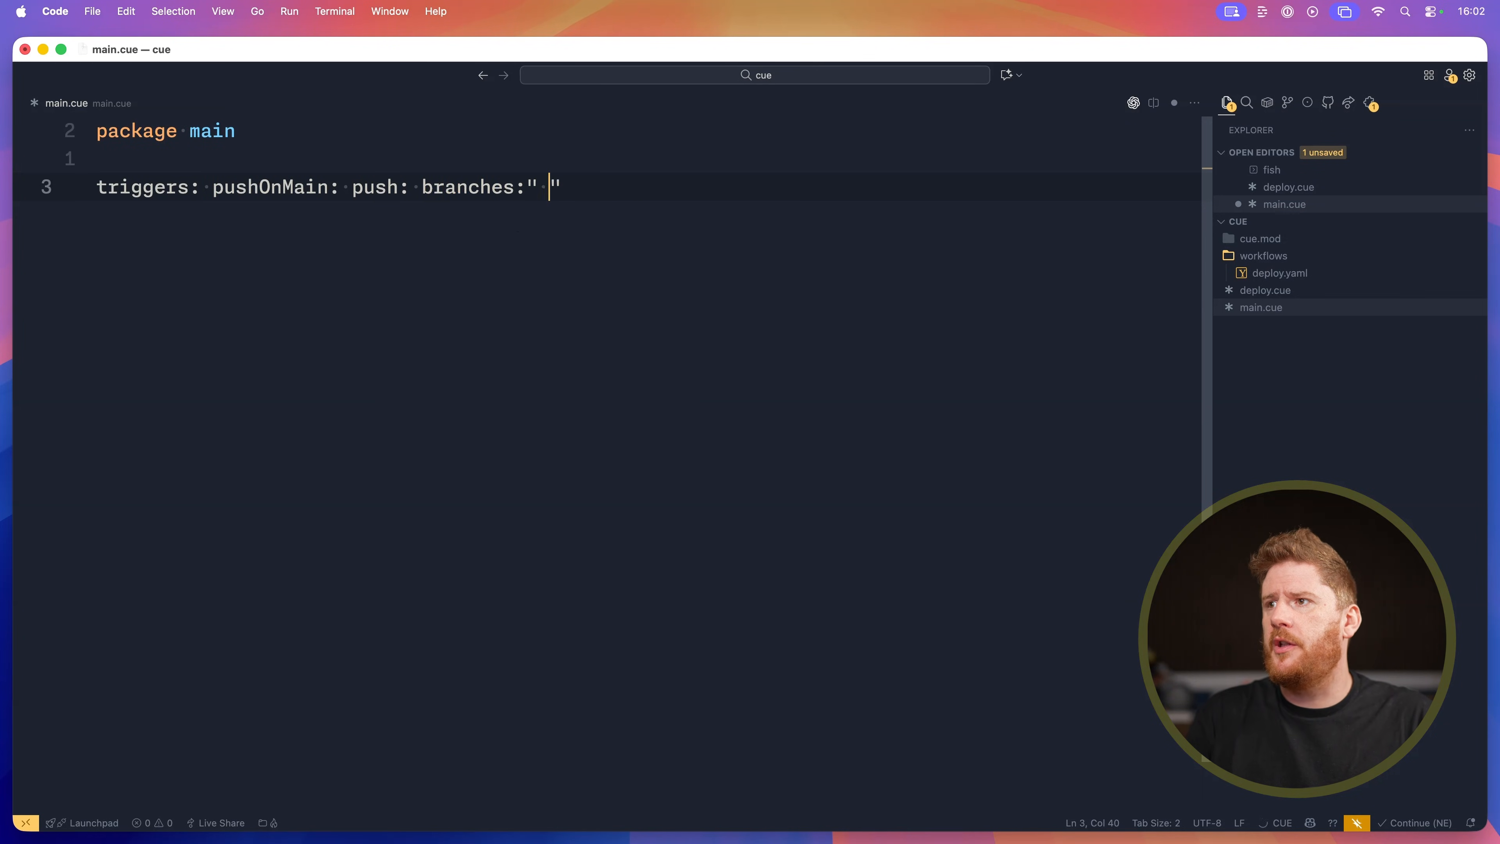
text(["main"])
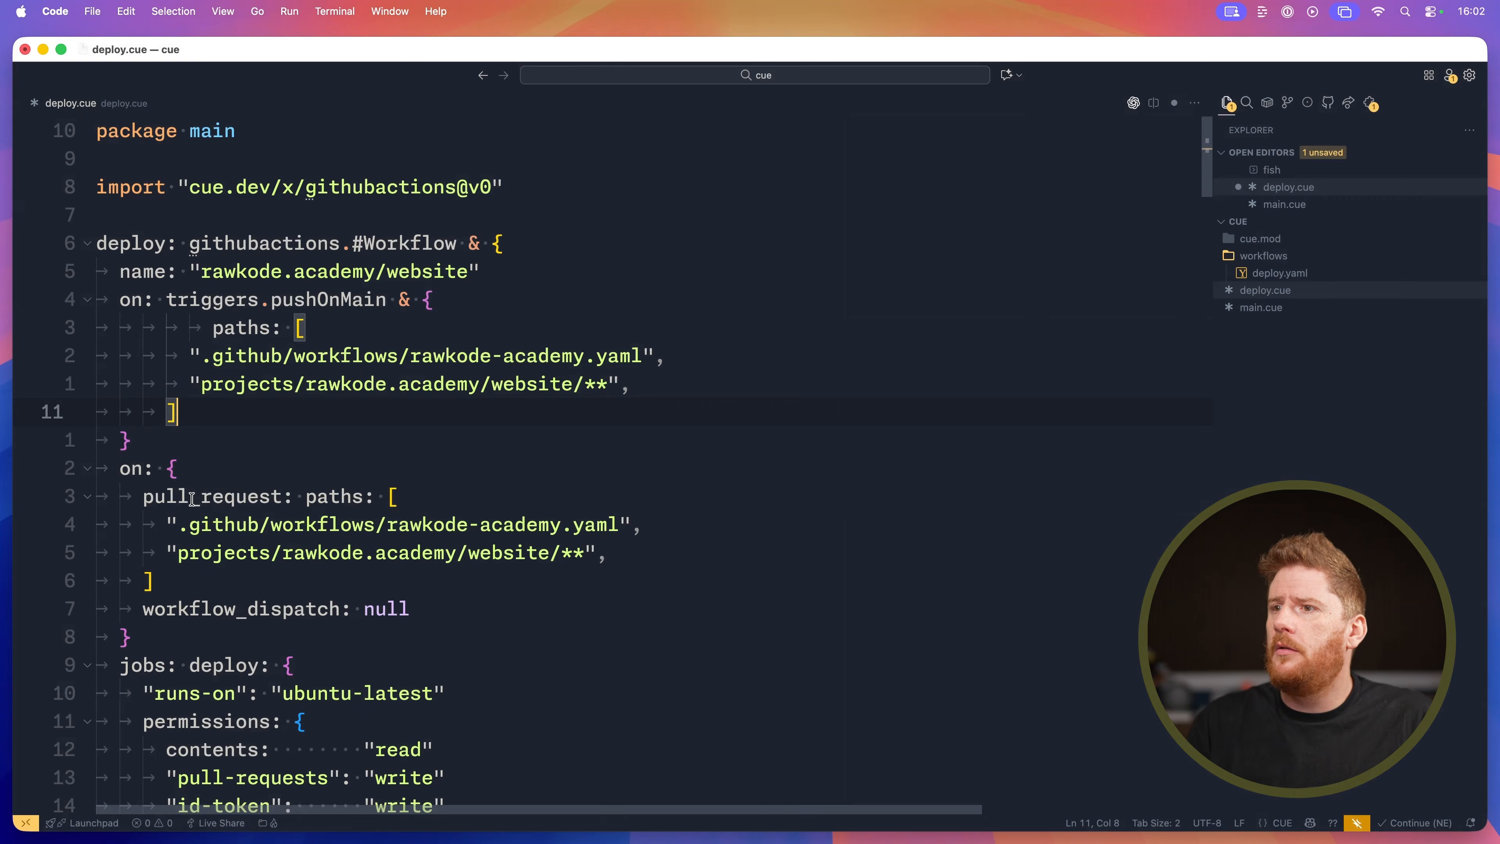
- Build deploy's on block from triggers.pushOnMain and run cue vet, which reports conflicting values
click(1284, 204)
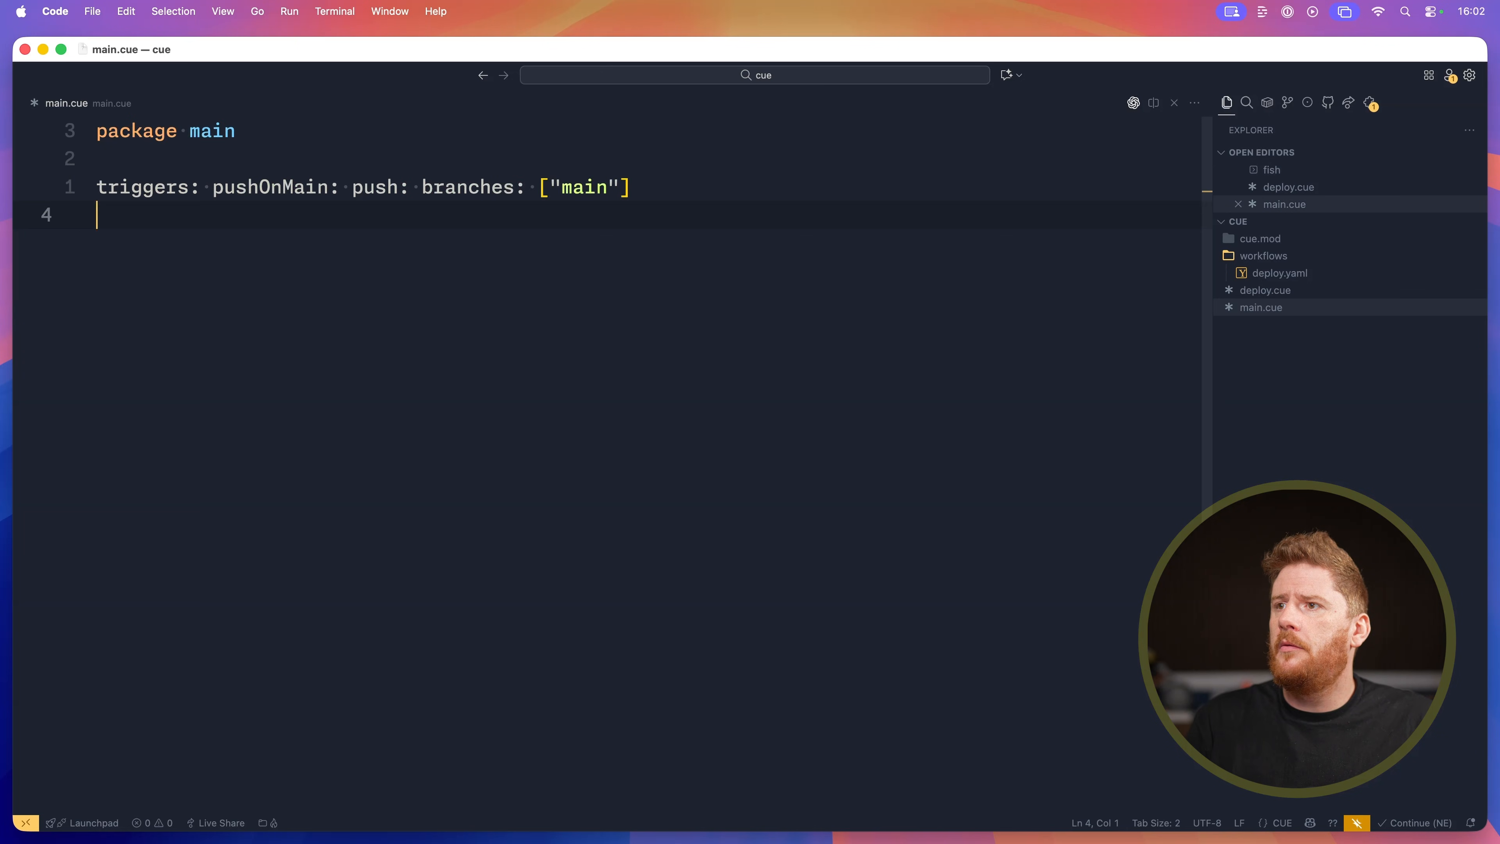
click(1288, 187)
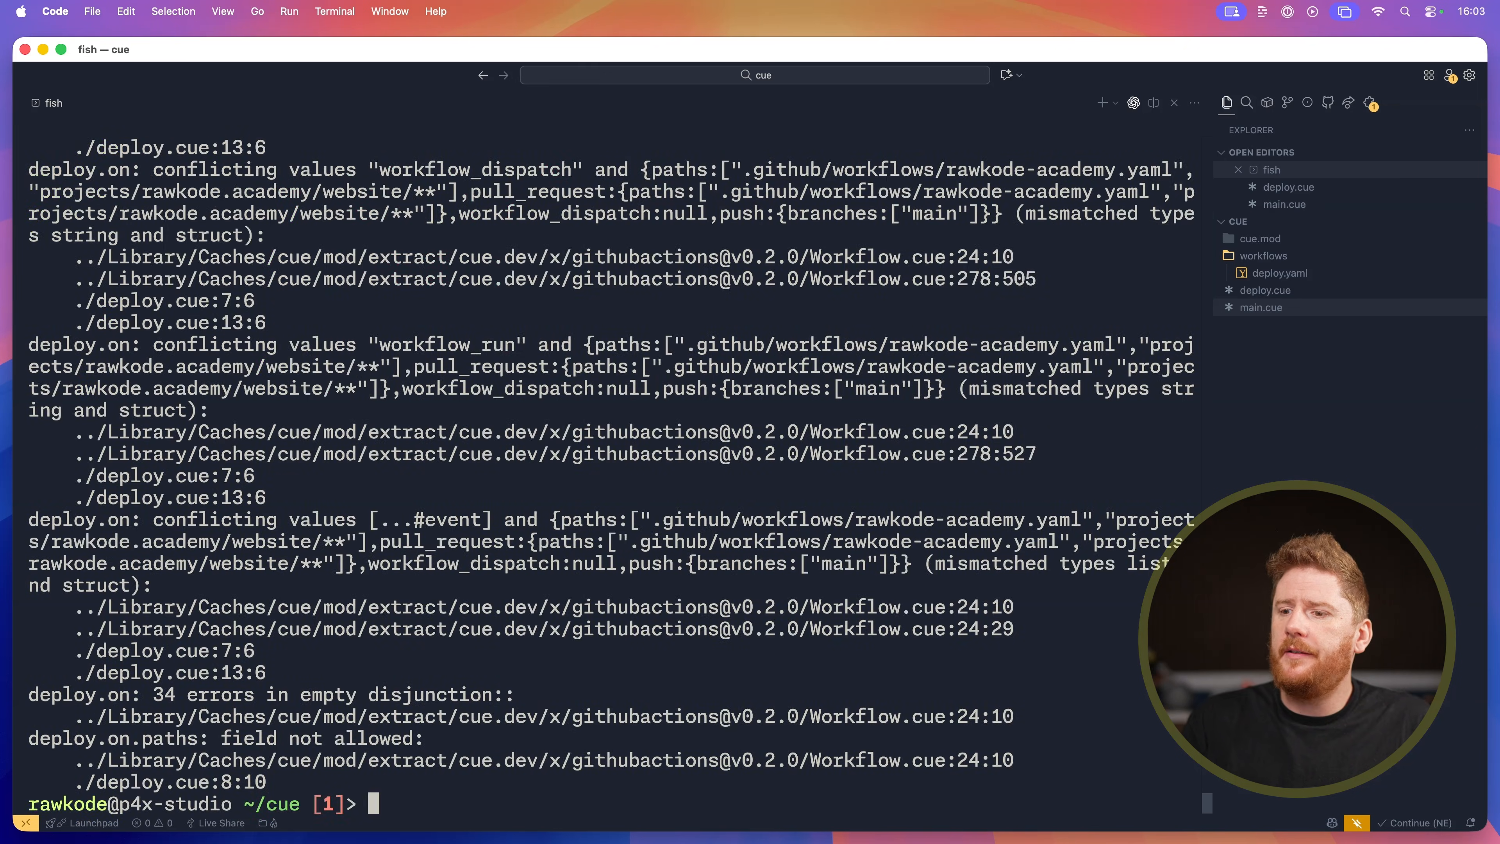
- Nest the paths list under push: inside deploy.cue's on: triggers.pushOnMain & { } block
click(1289, 186)
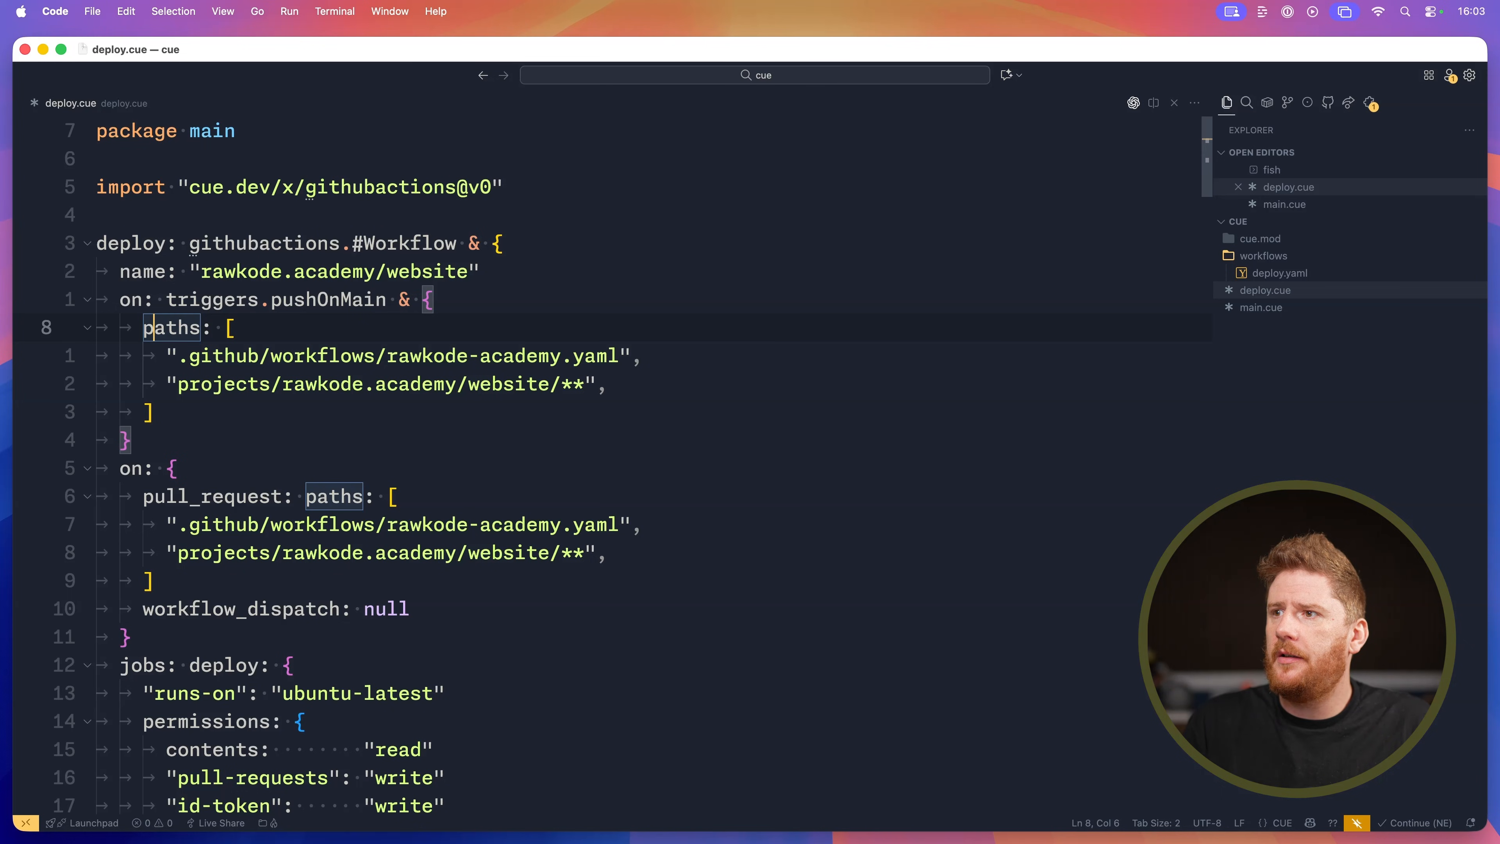
text(push: branches: ["main)
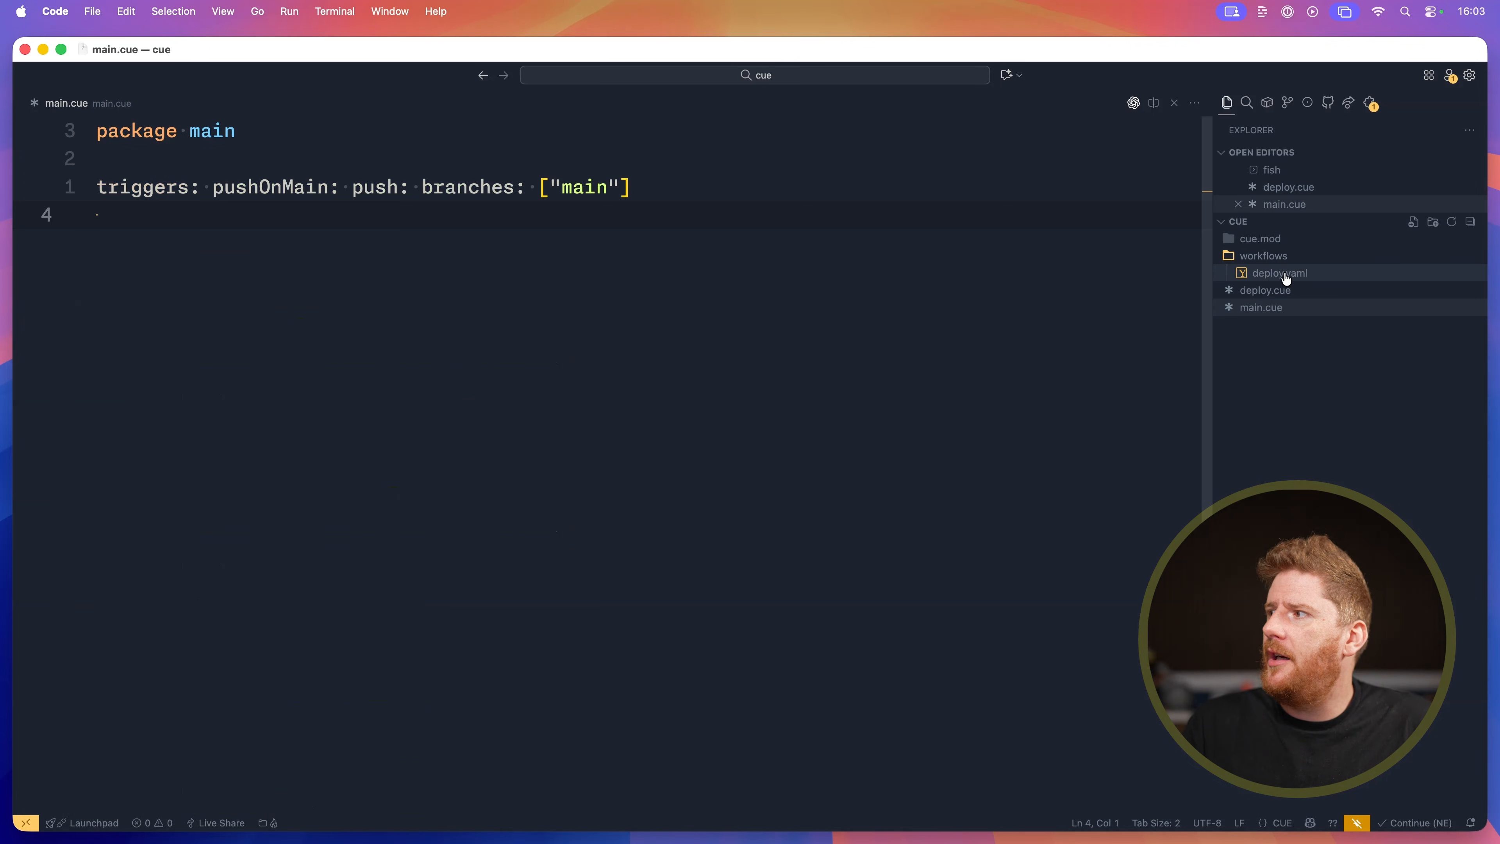
click(1265, 290)
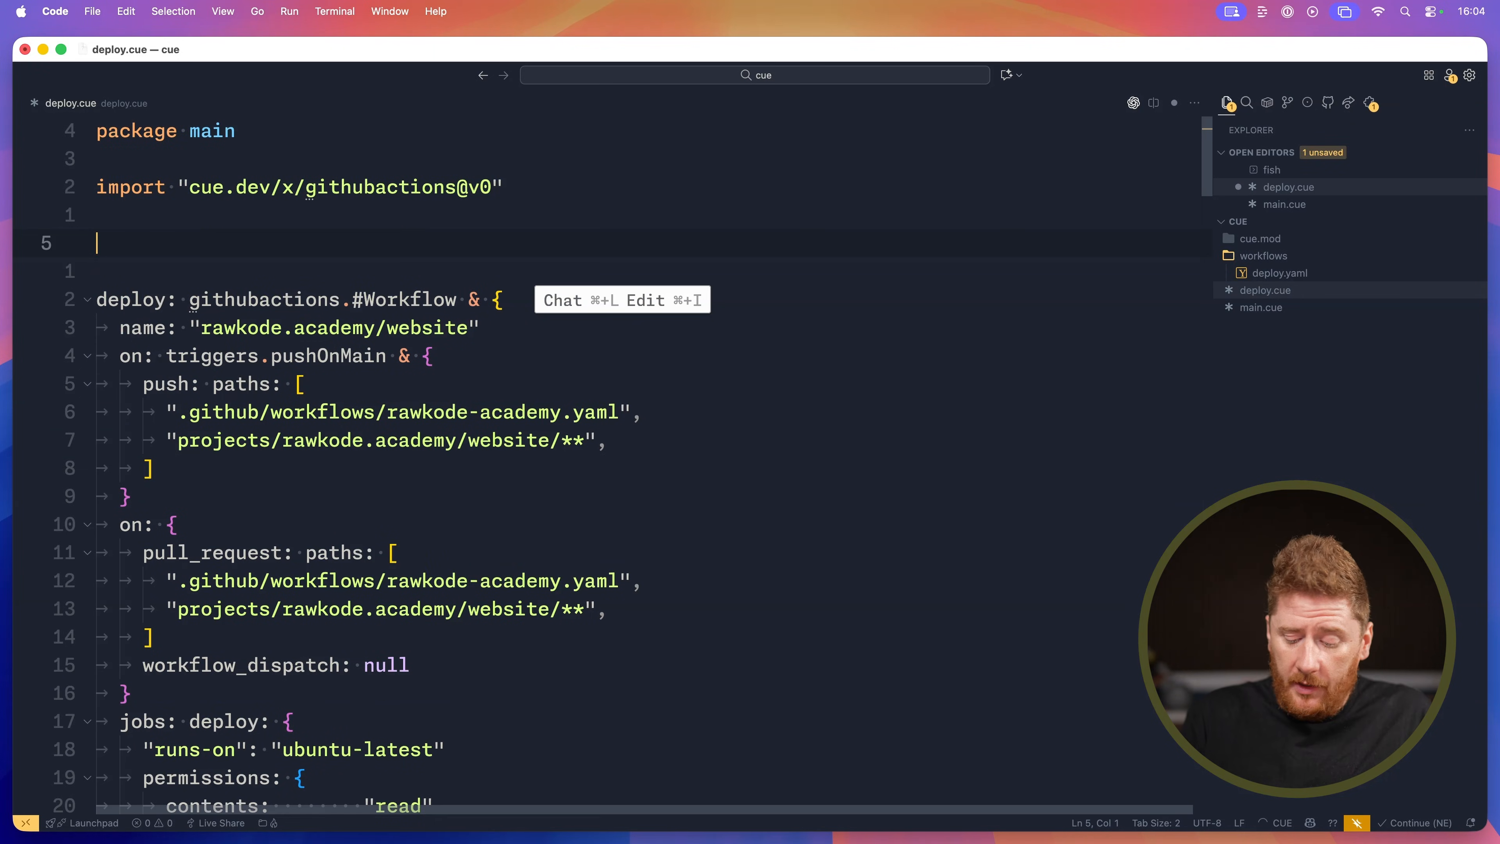
- Move the two paths into a shared sourcePaths list used by push, then validate with cue vet -c and export
text(sourcePath)
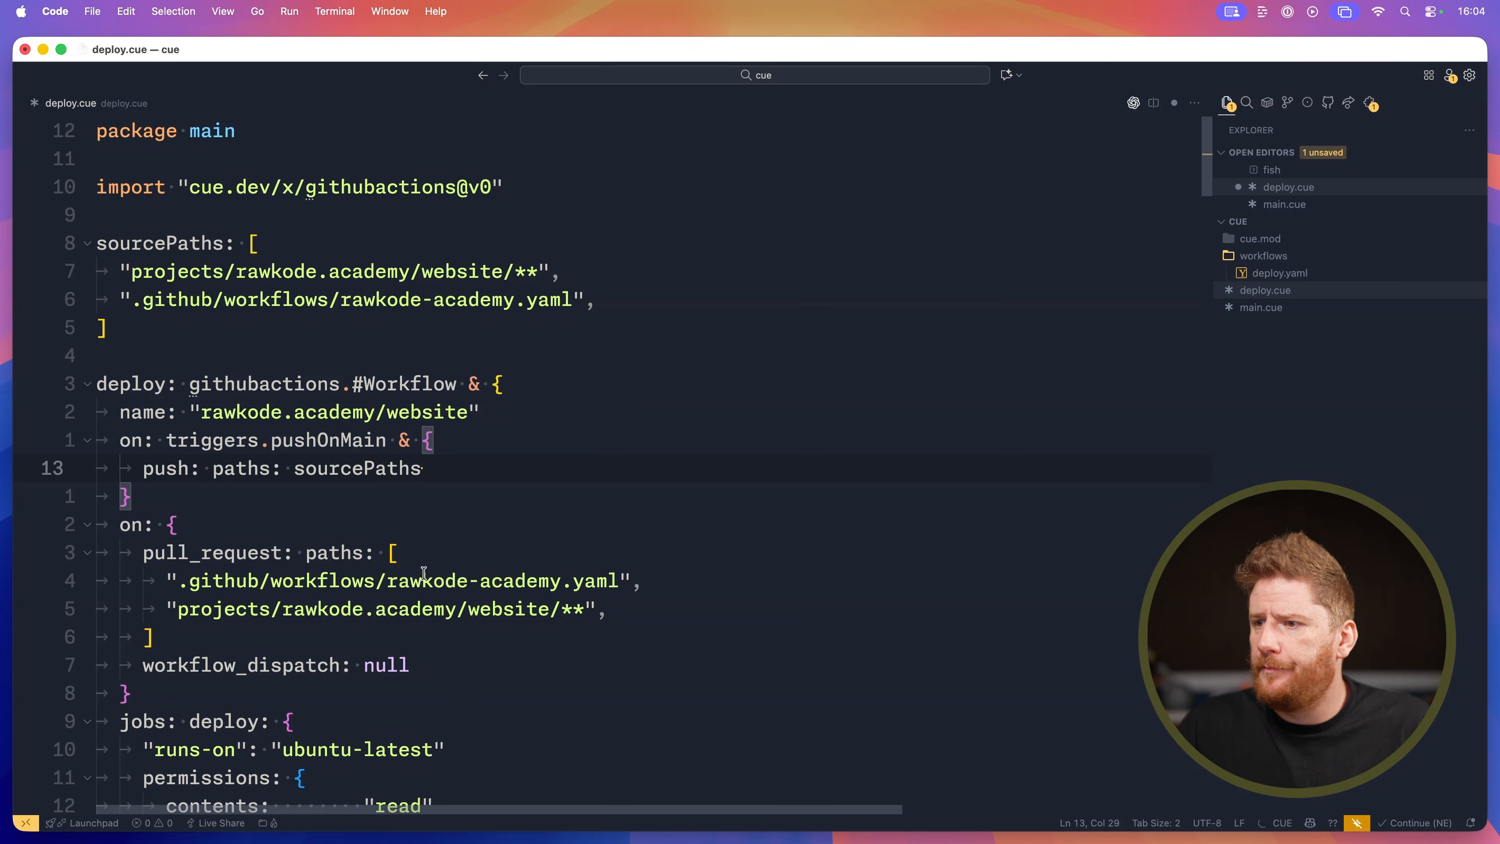
text(so)
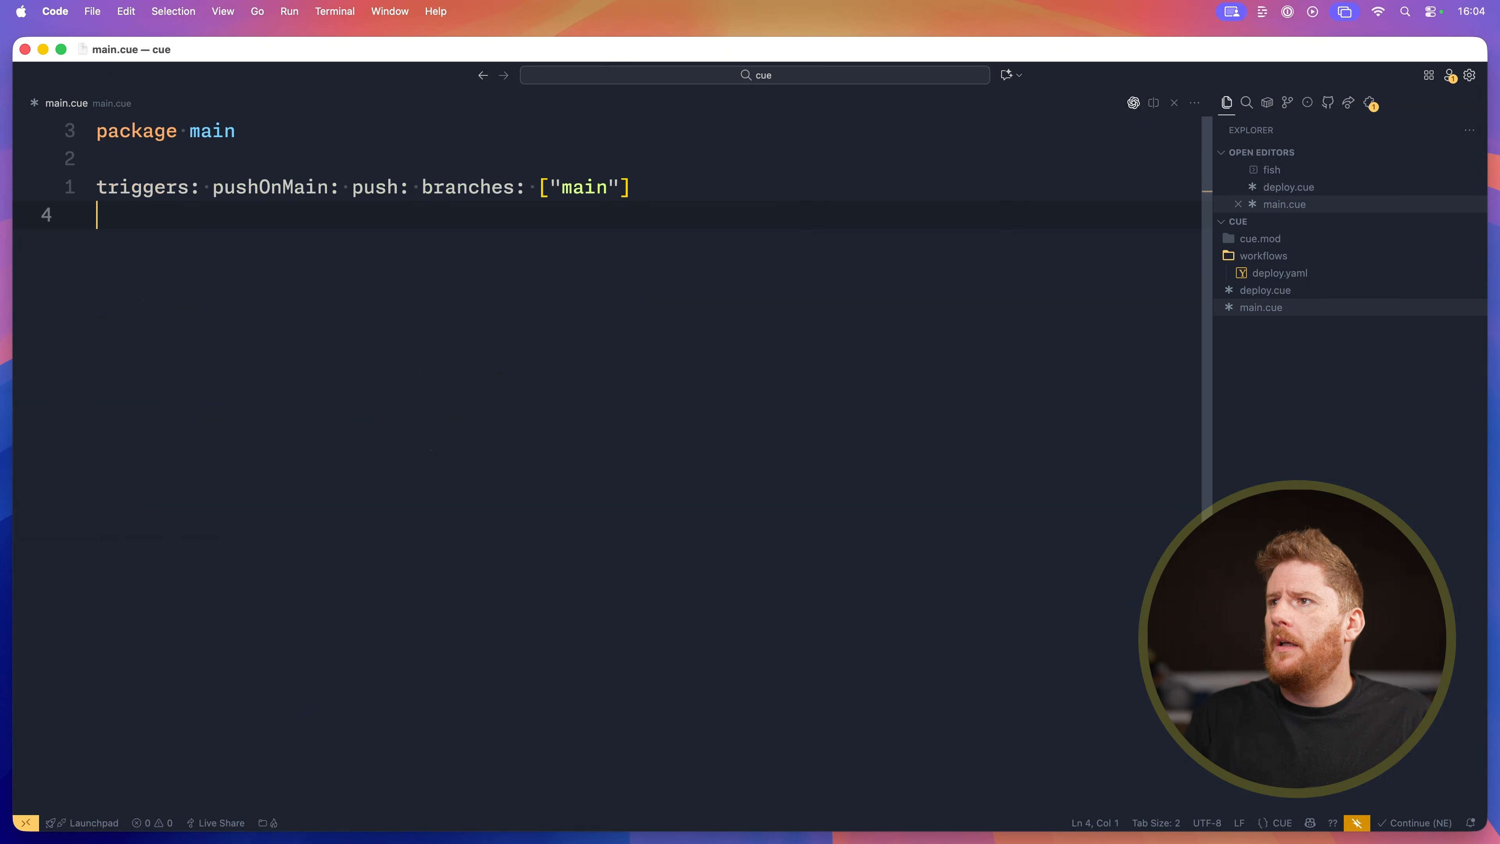
click(1273, 170)
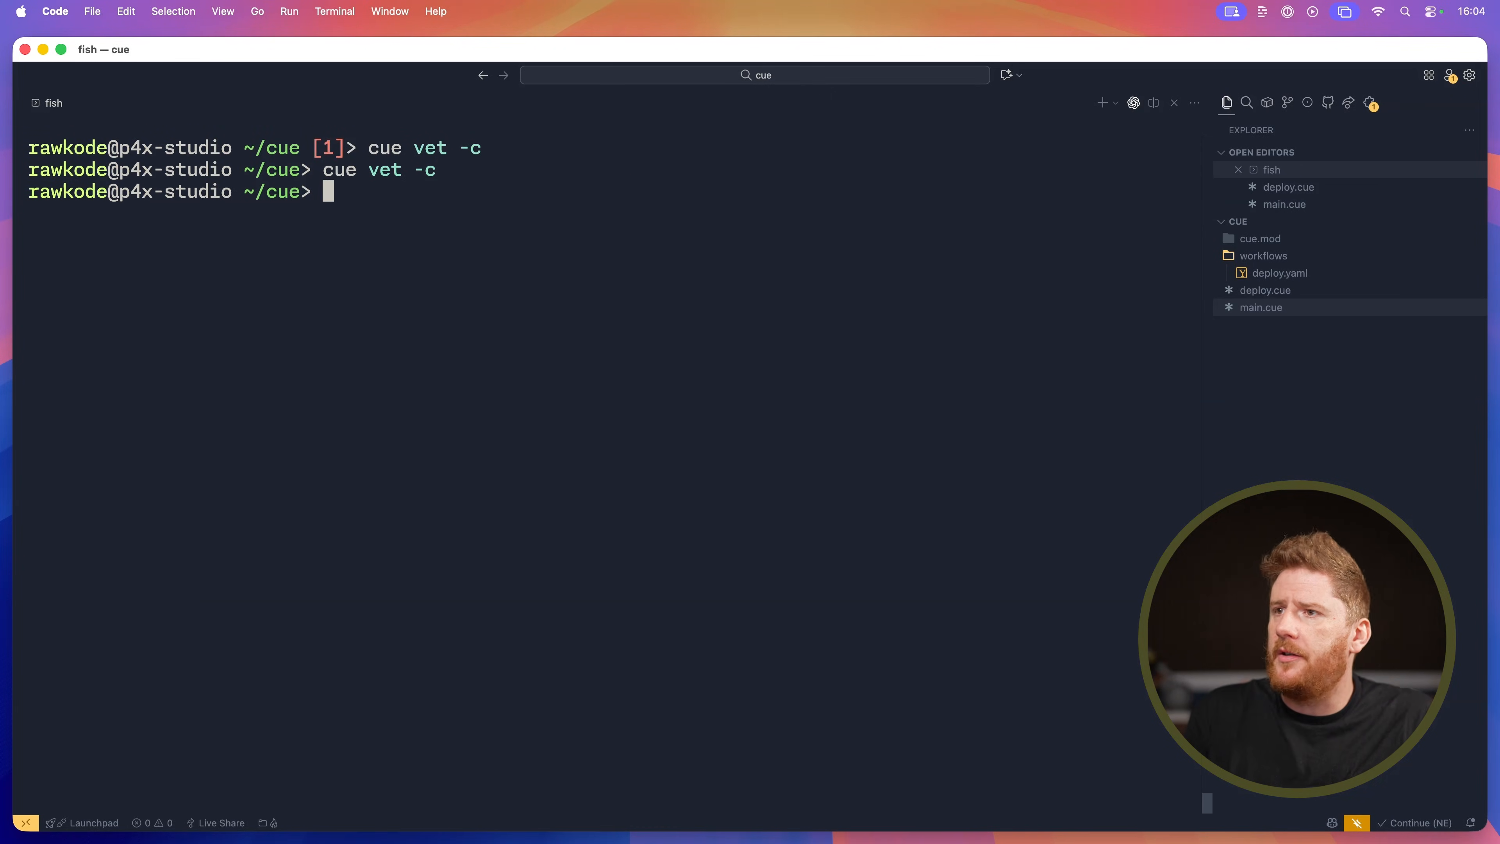
text(cue export)
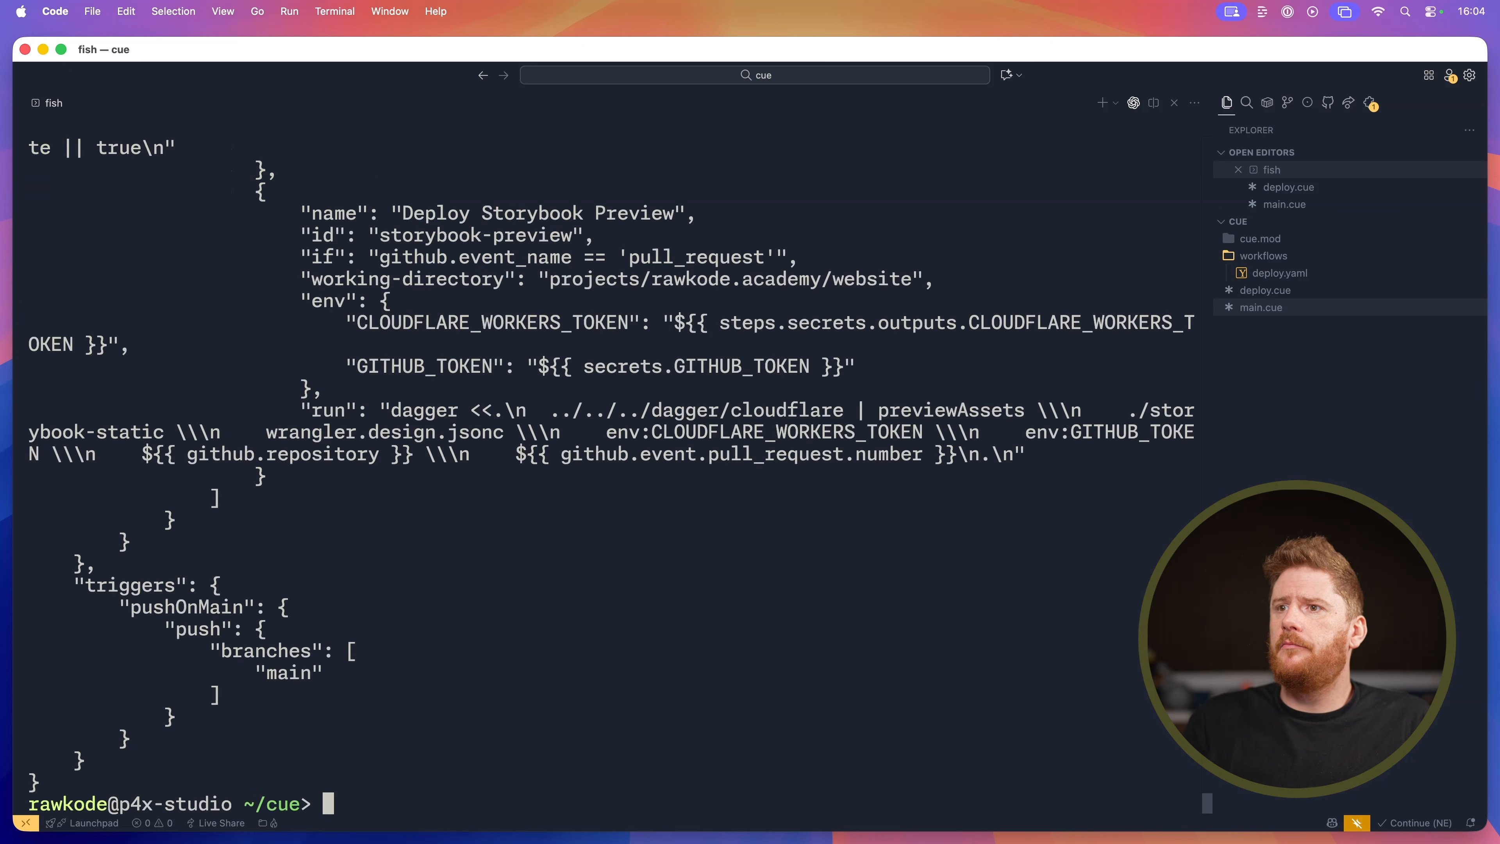
- Export the configuration as YAML into deploy.yaml and view its sourcePaths and merged push block
text(cue export --out=yaml -o deploy.yaml -f)
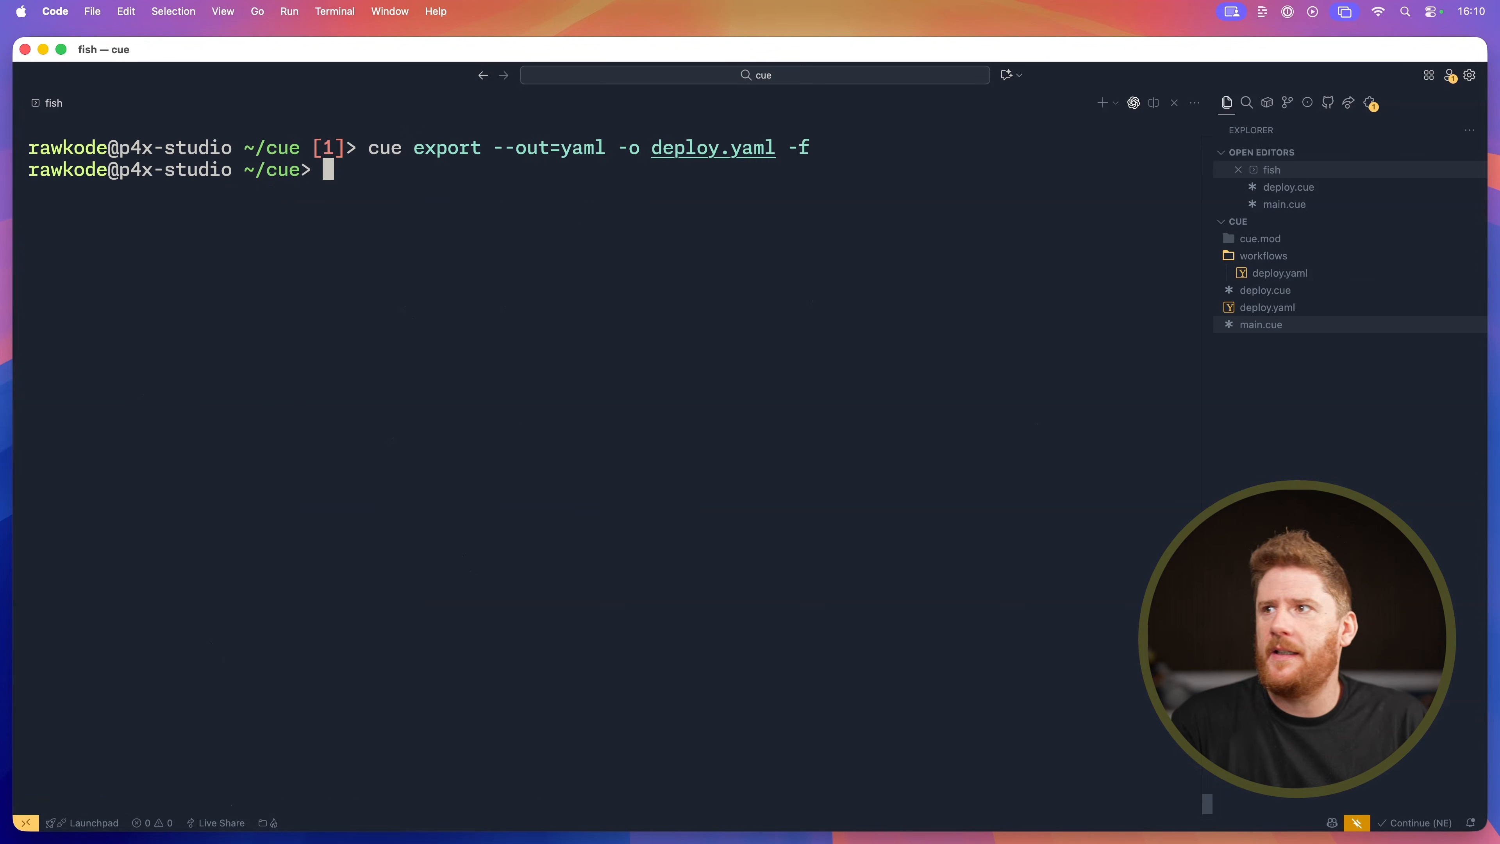
text(deploy.yaml)
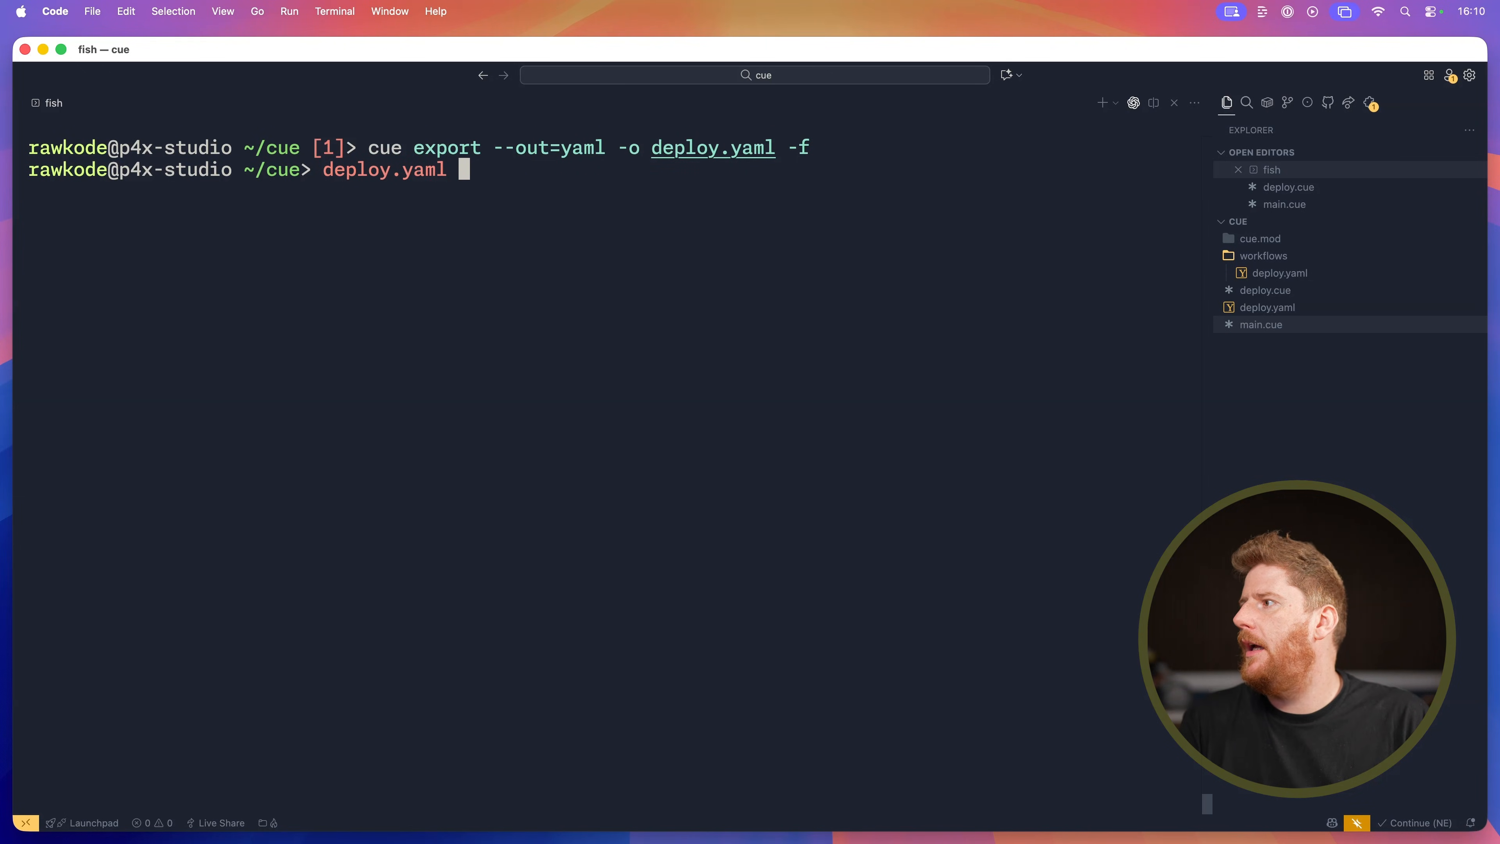
text(./workflows/deploy.yaml)
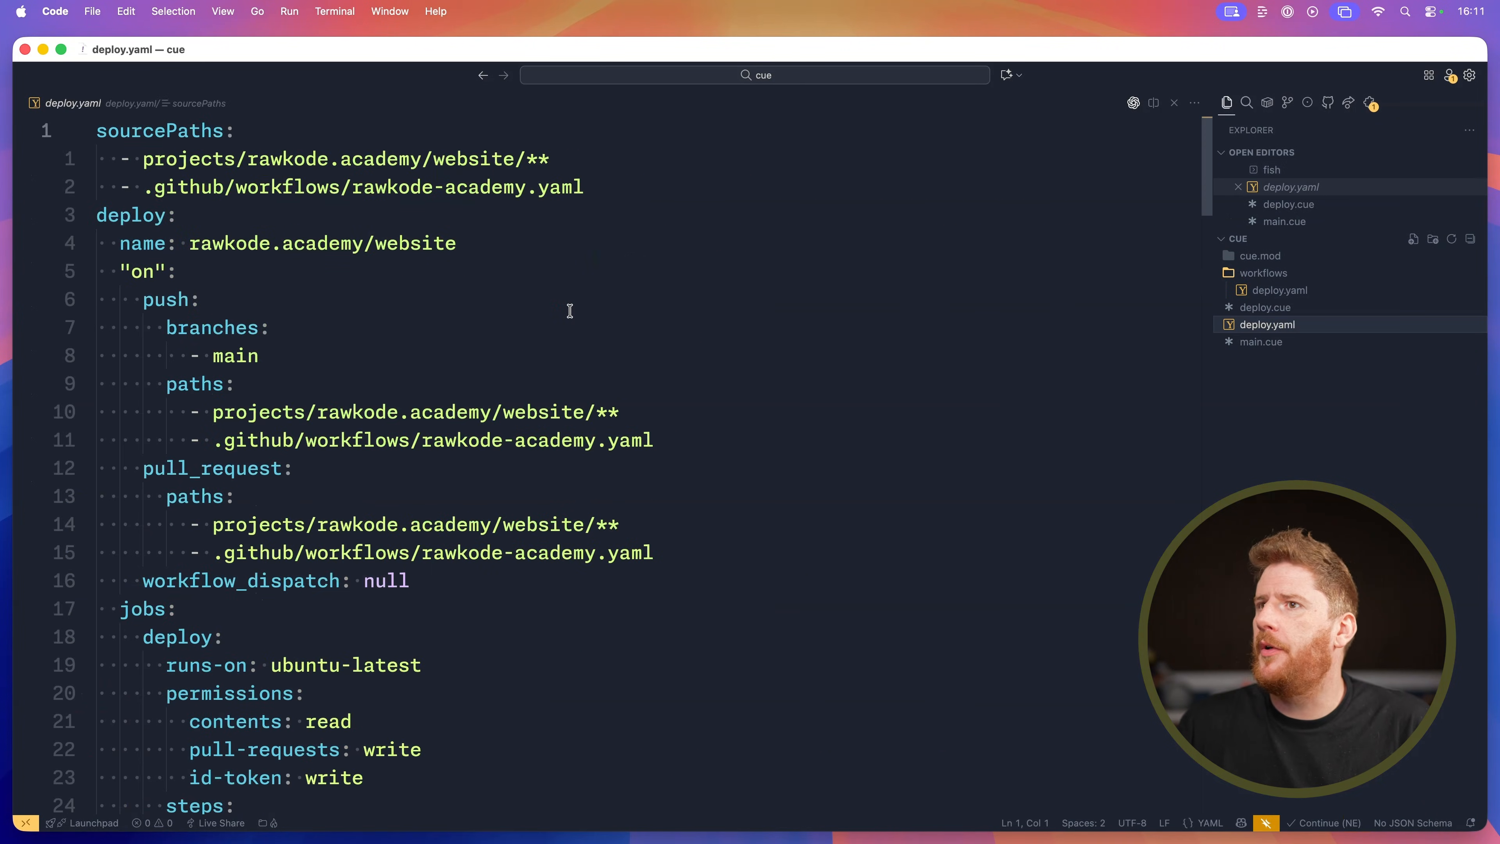
- Compare the generated deploy section with the original workflows/deploy.yaml, returning to the terminal
drag(95, 130, 584, 187)
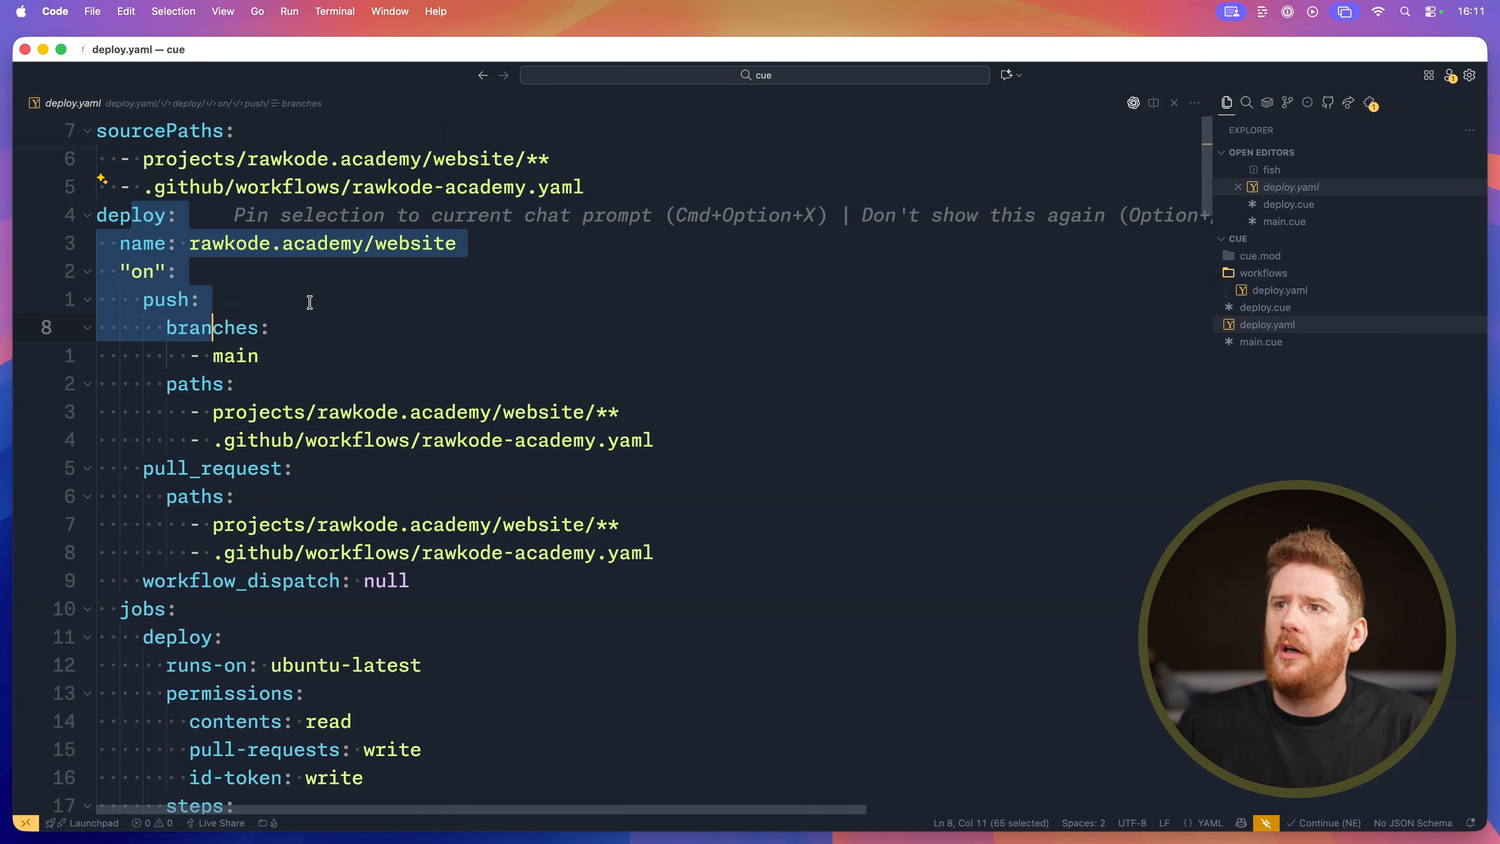
click(110, 214)
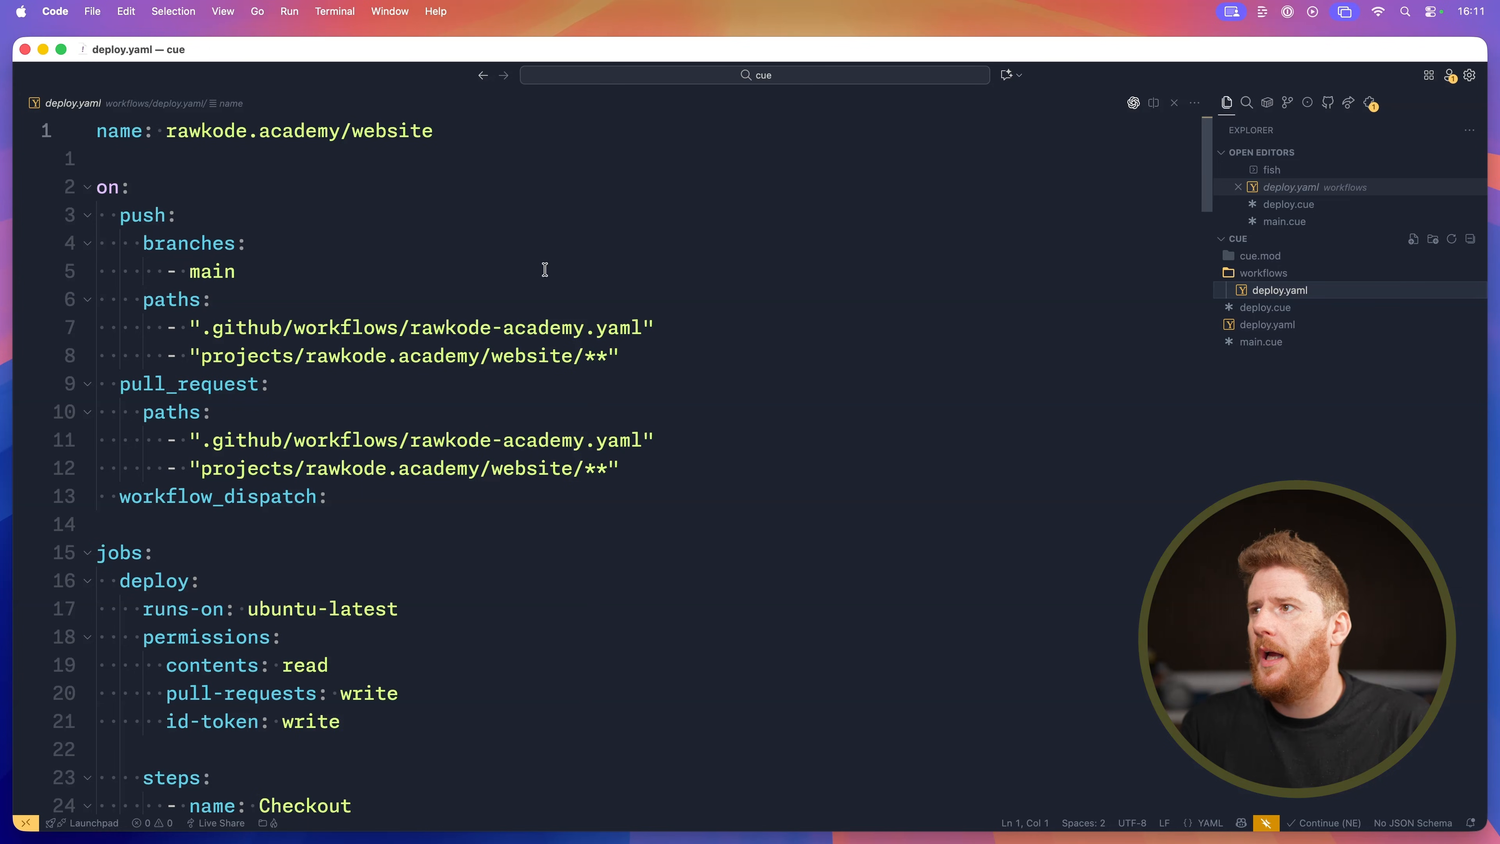
click(176, 298)
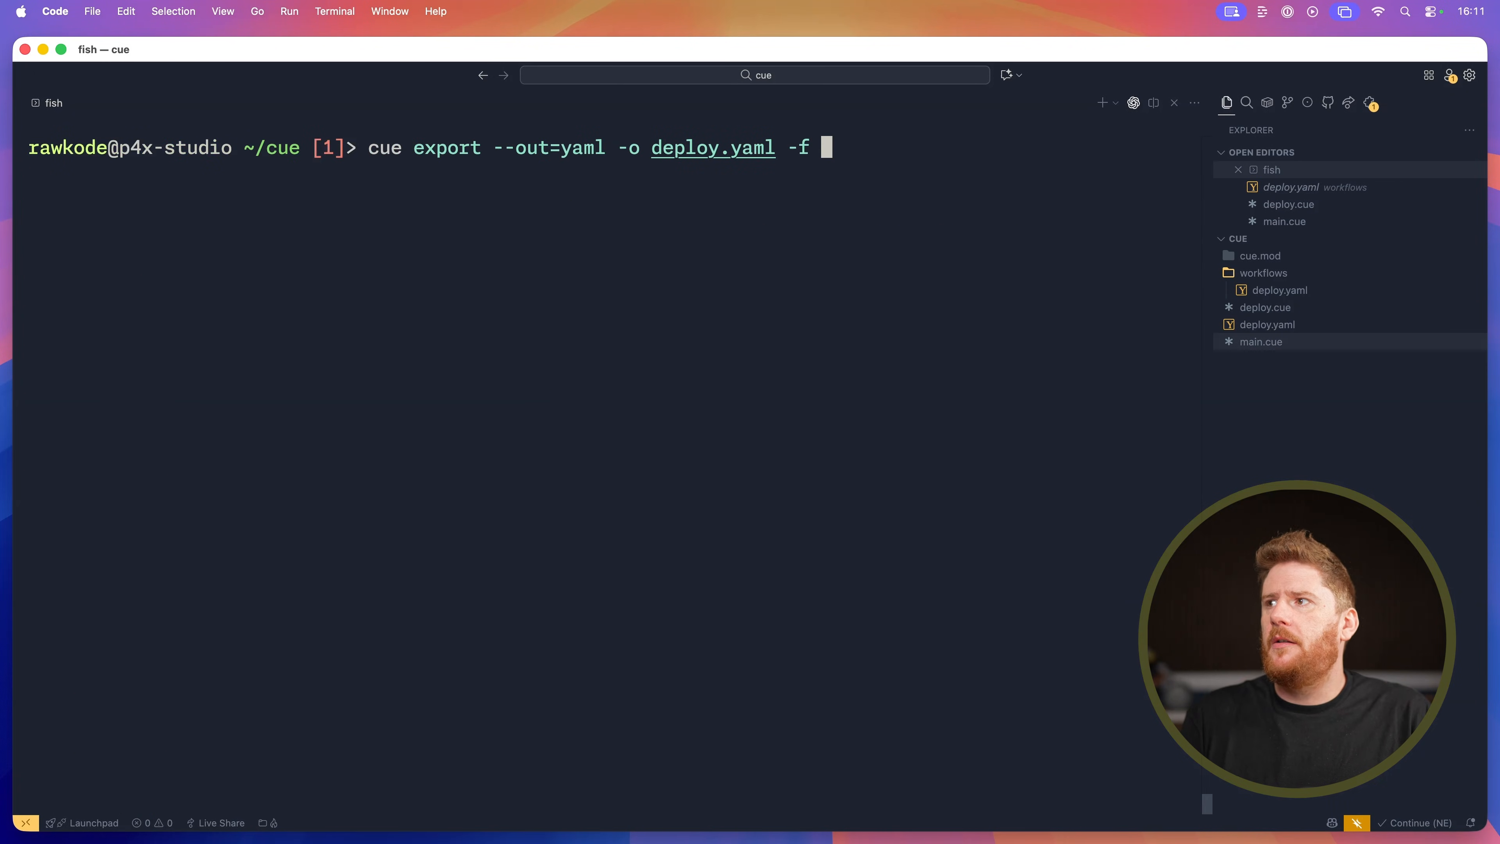
- Re-export only deploy into deploy.yaml with -e deploy and diff it against the original workflow file
text(-e)
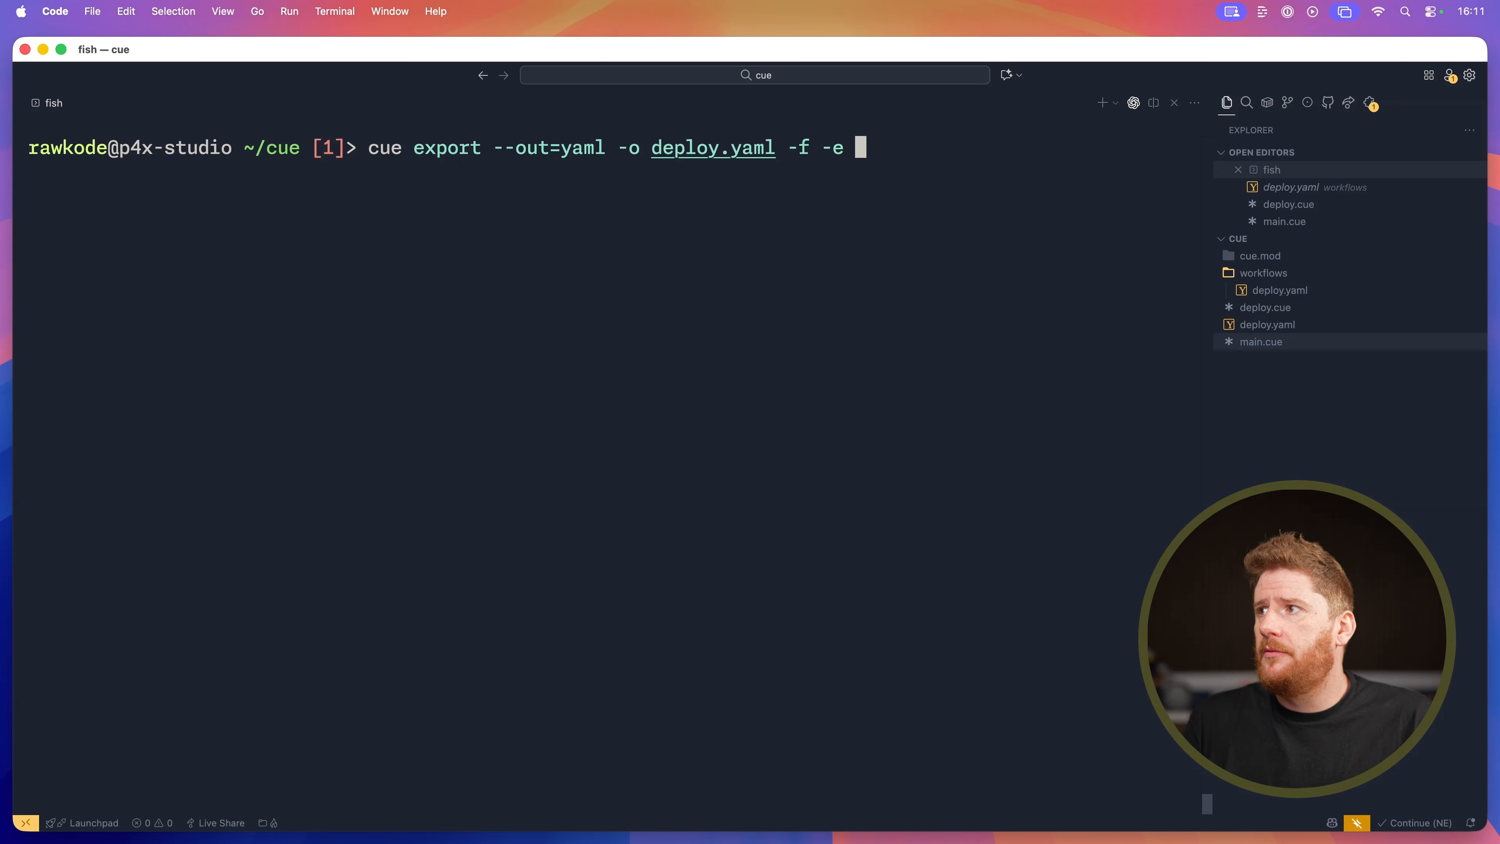
text(deploy.cue)
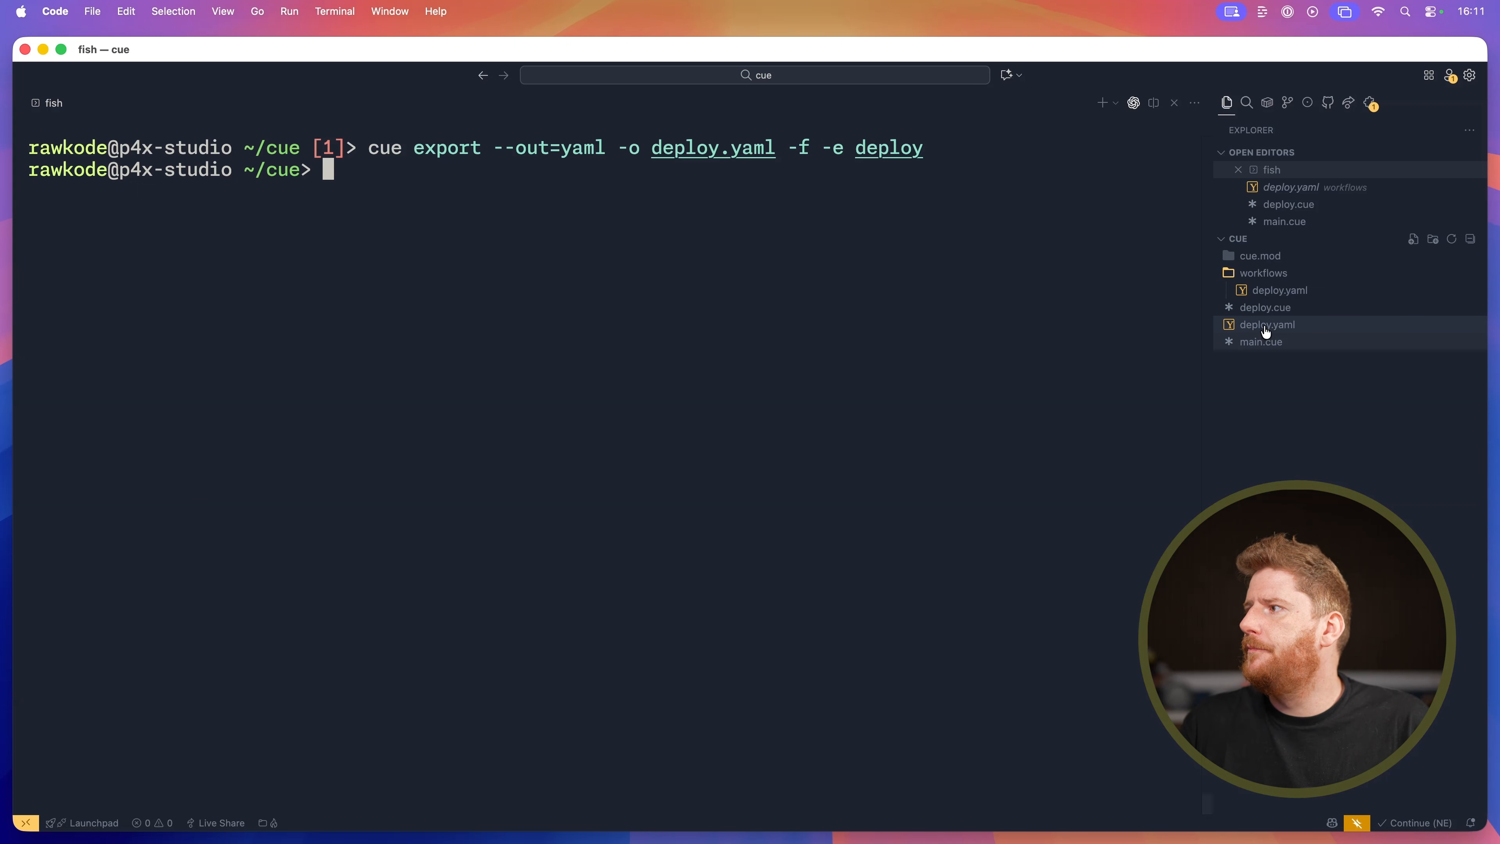
click(1266, 325)
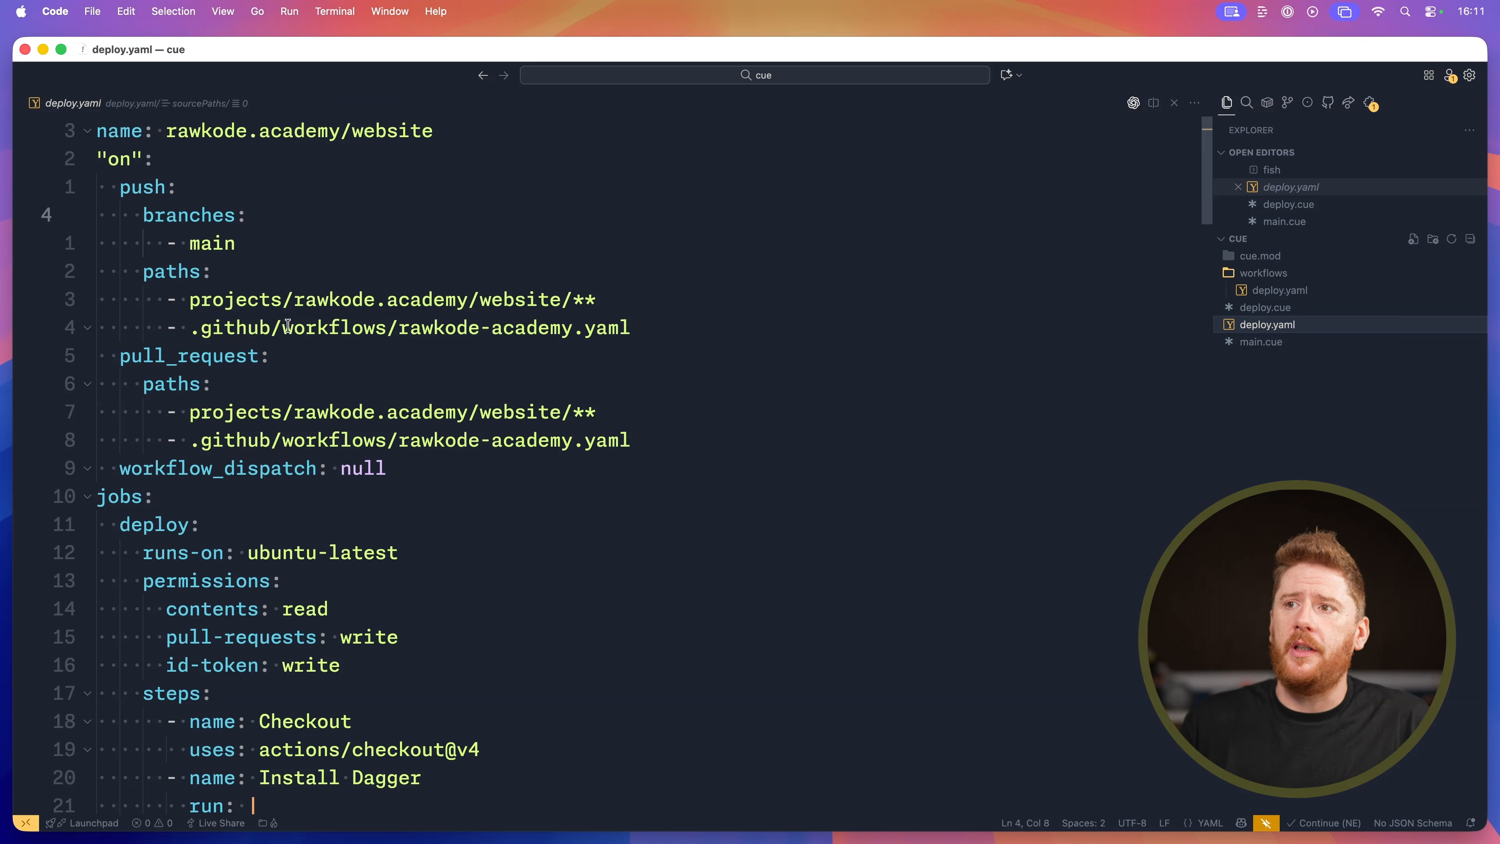
click(1271, 169)
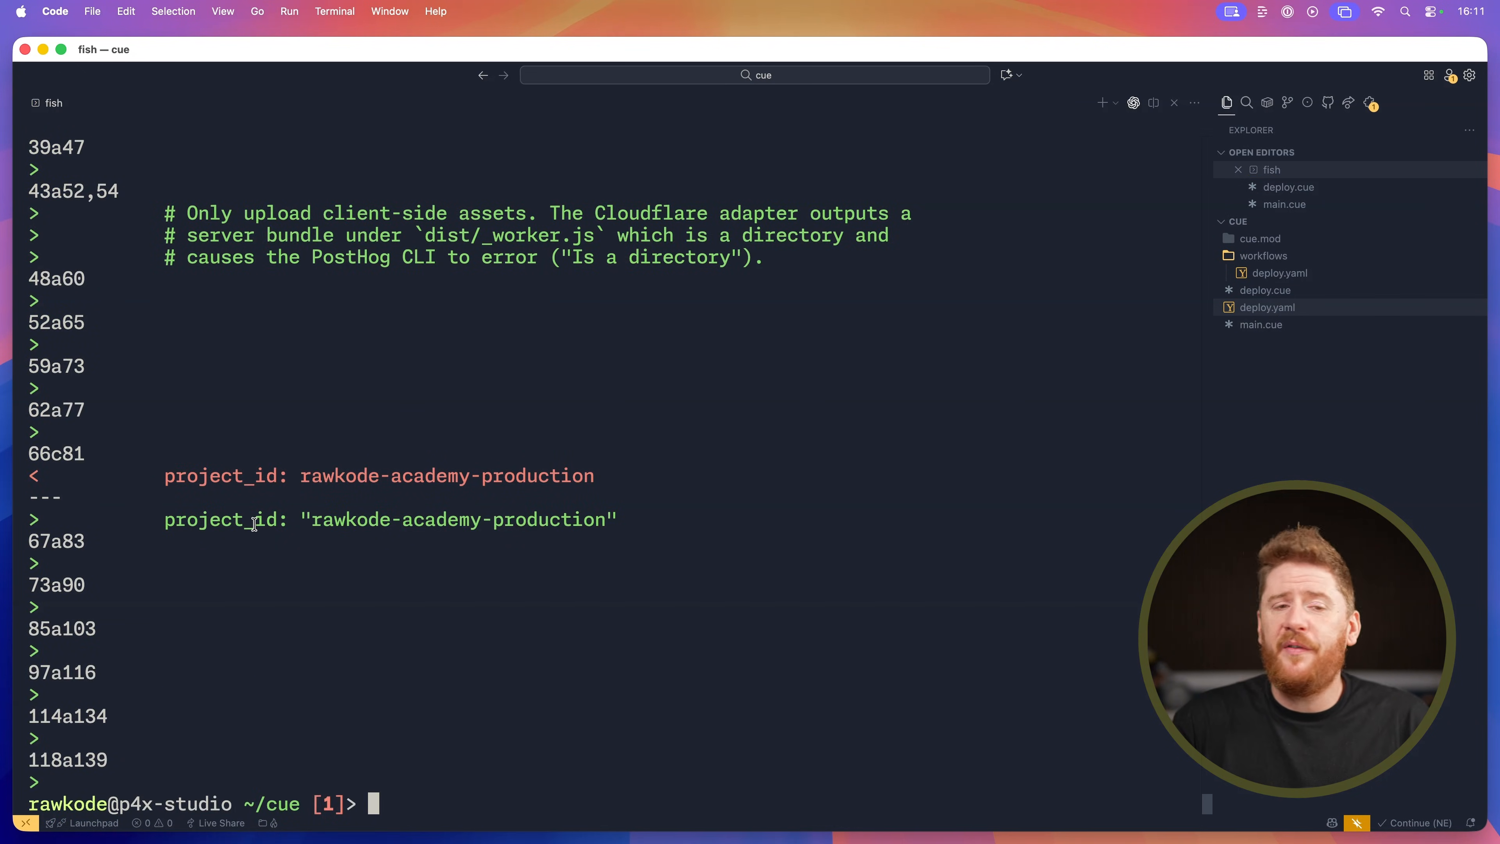
scroll(down, 3)
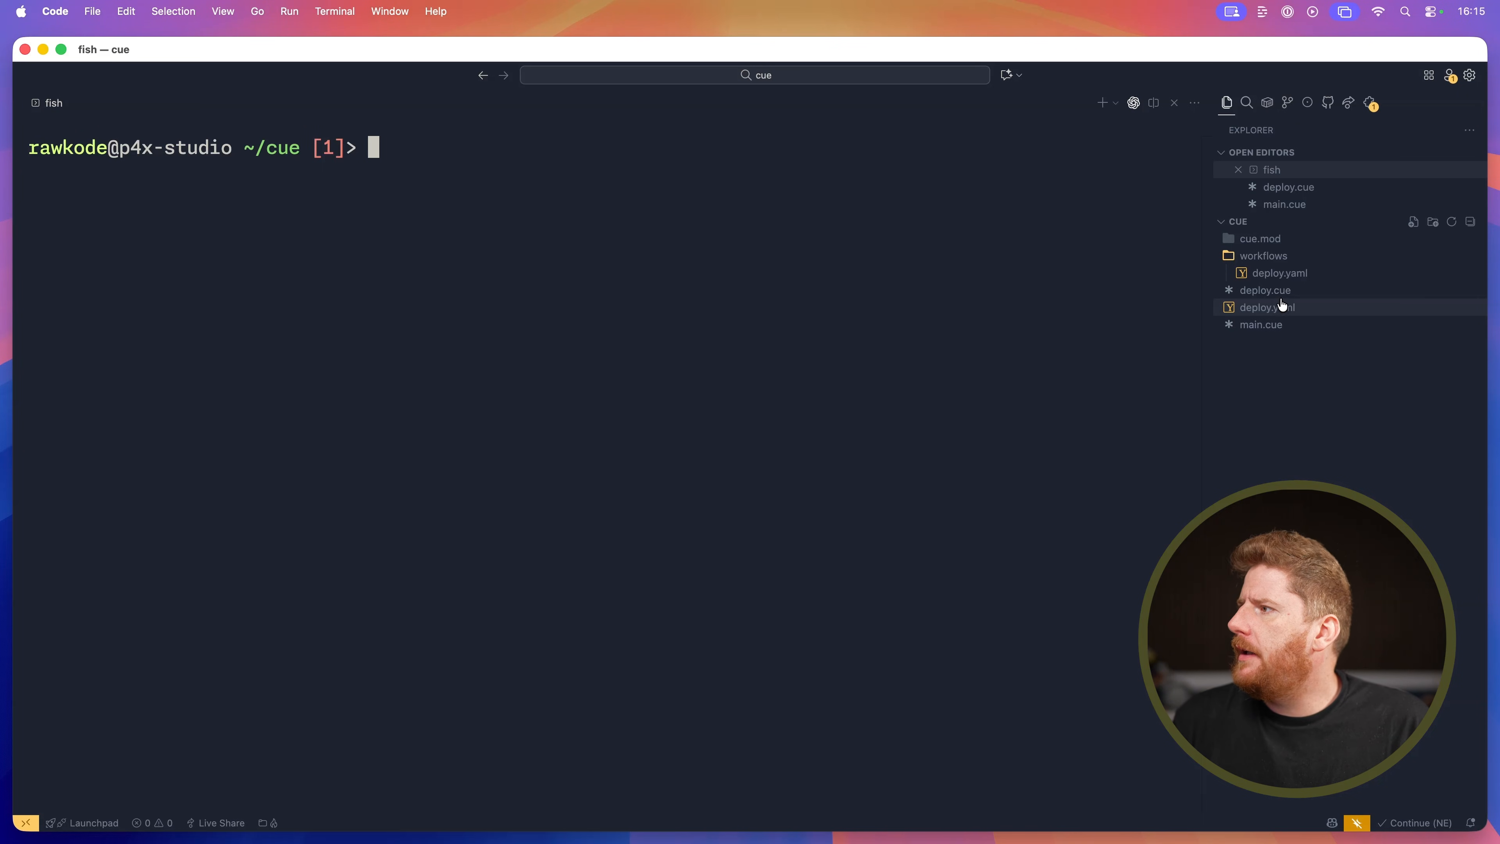
- Reopen deploy.cue and scroll to the deploy job's inline Checkout step
click(1265, 290)
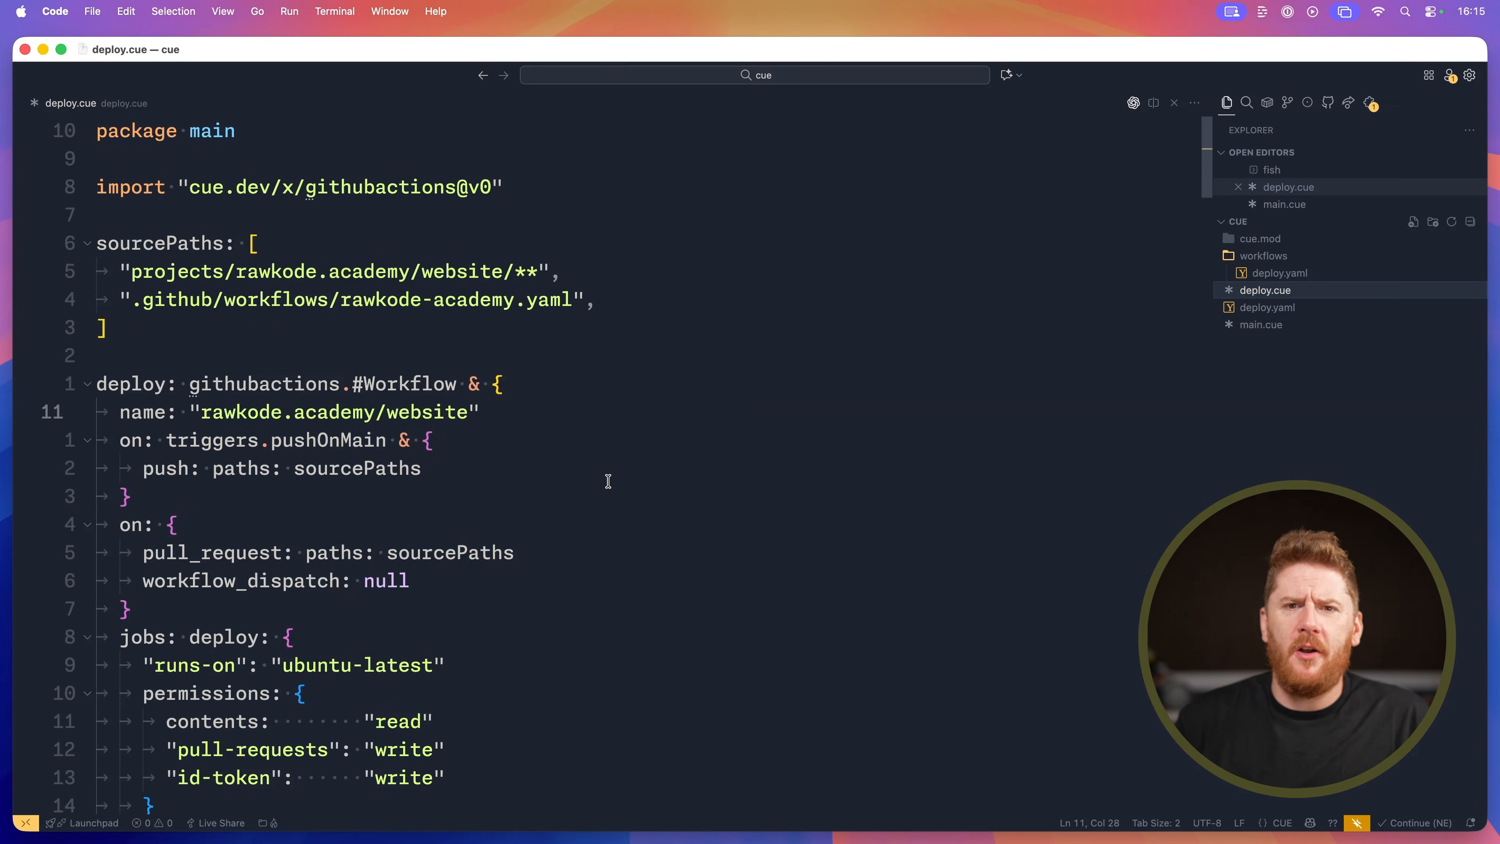
mouse_move(385, 456)
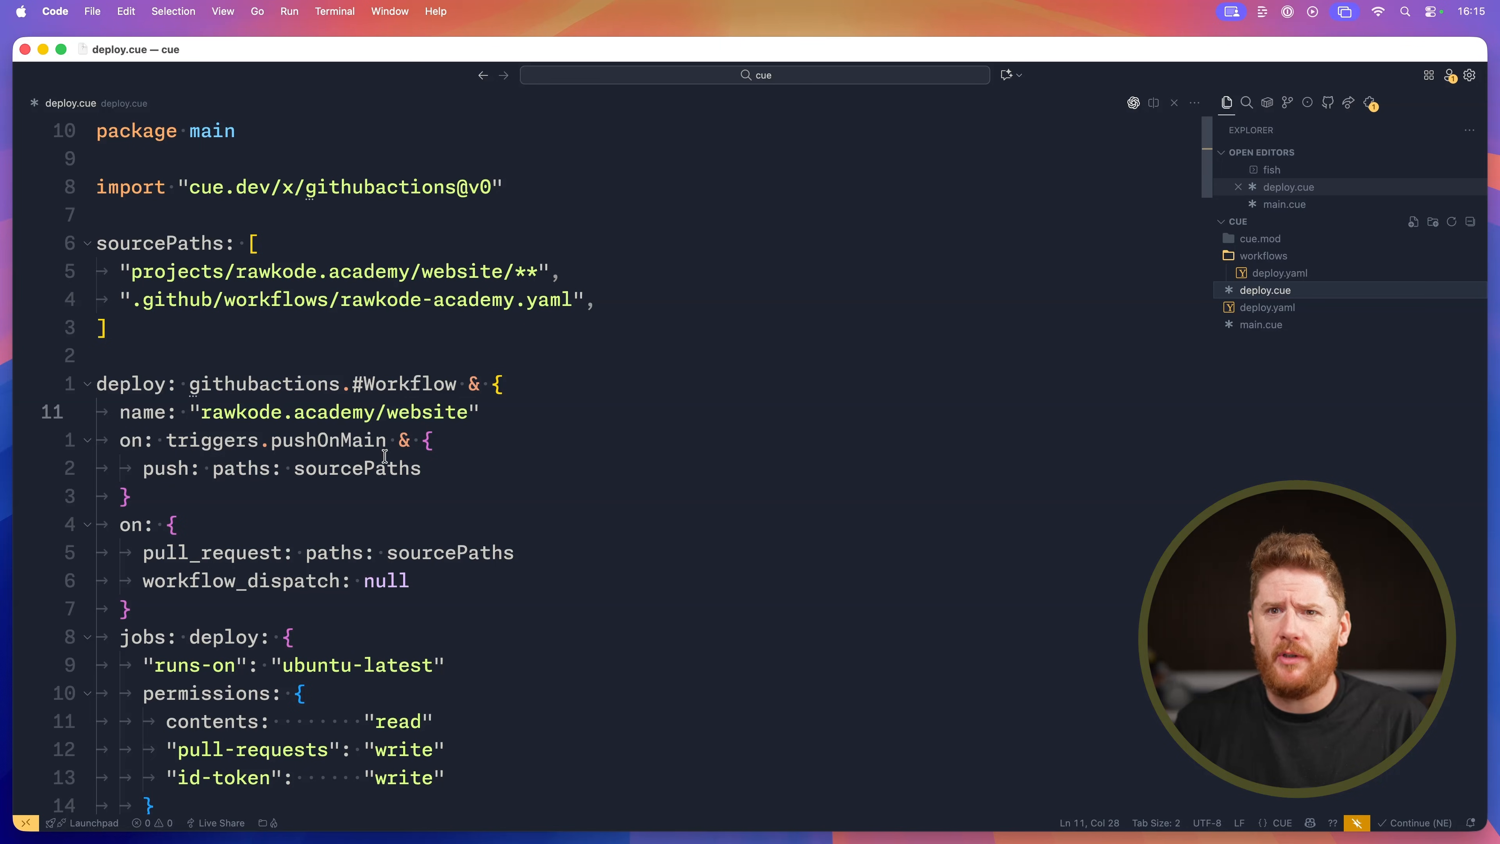
scroll(down, 3)
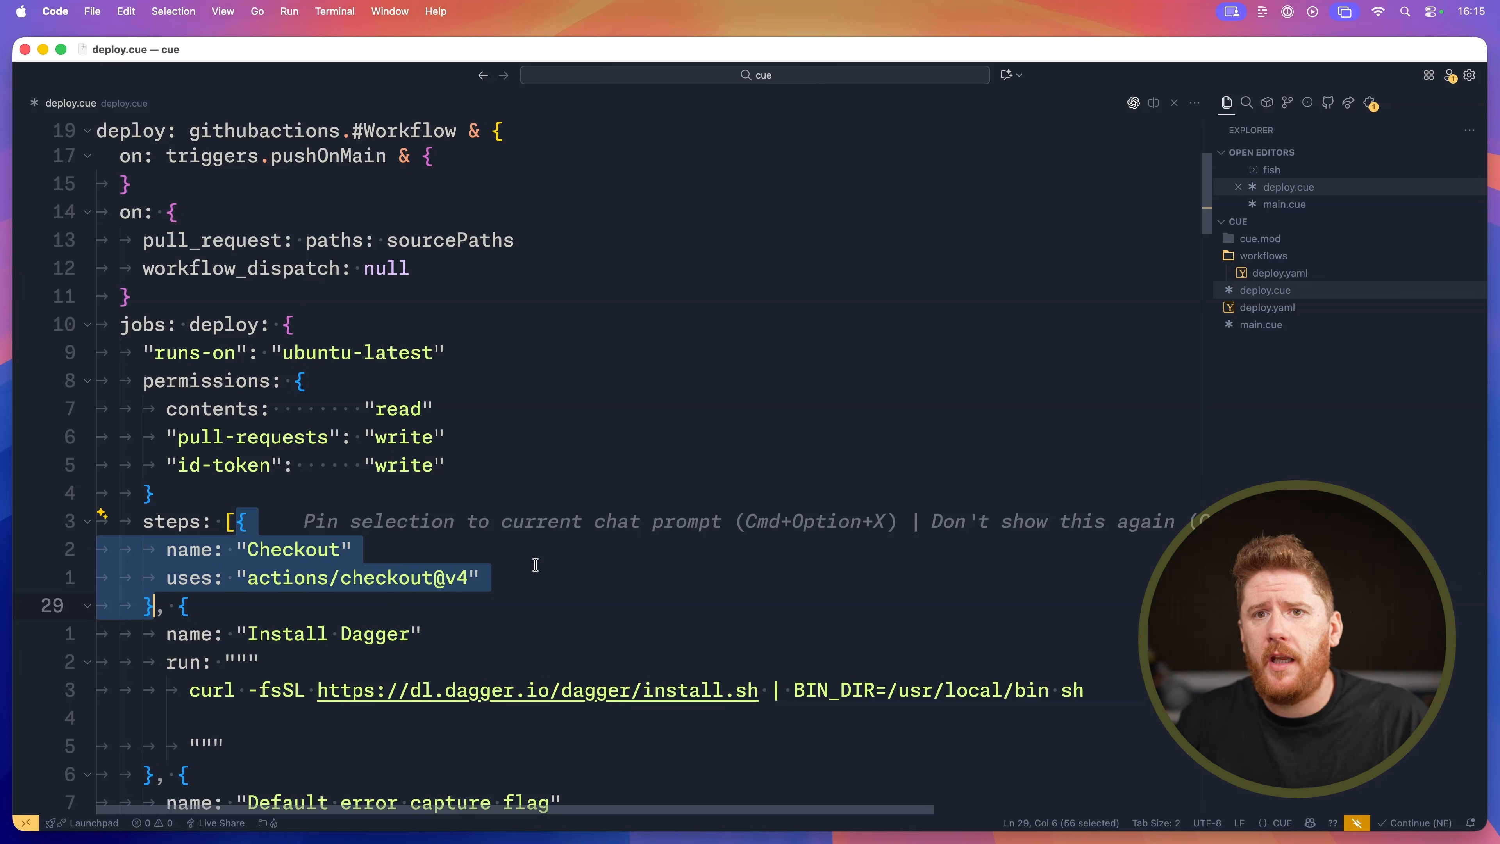
mouse_move(592, 459)
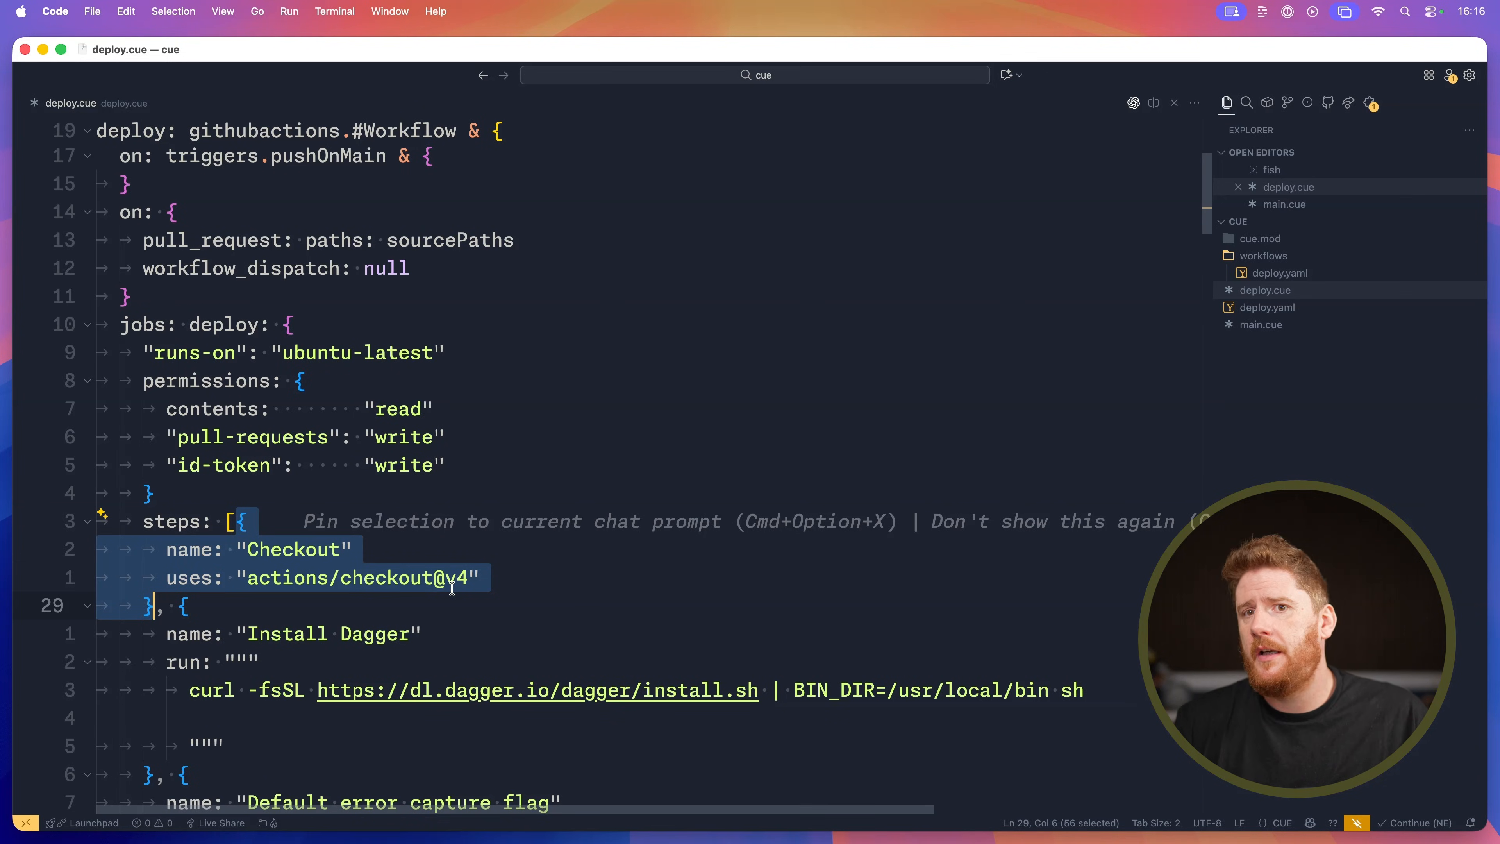
- Start an actions definition in main.cue and swap deploy.cue's inline Checkout step for actions.checkout
click(1283, 203)
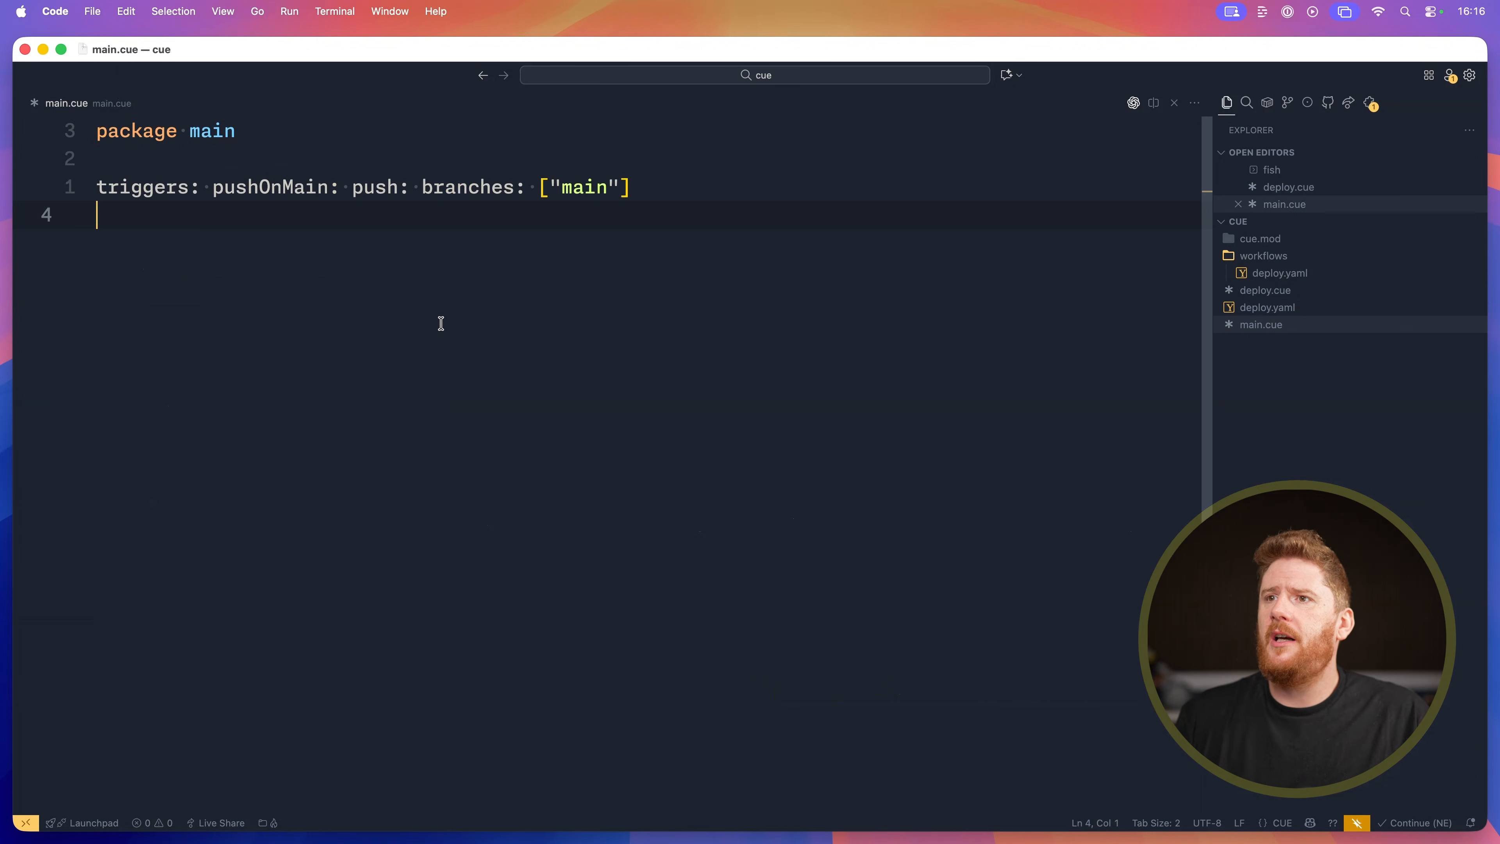
text(actions: c)
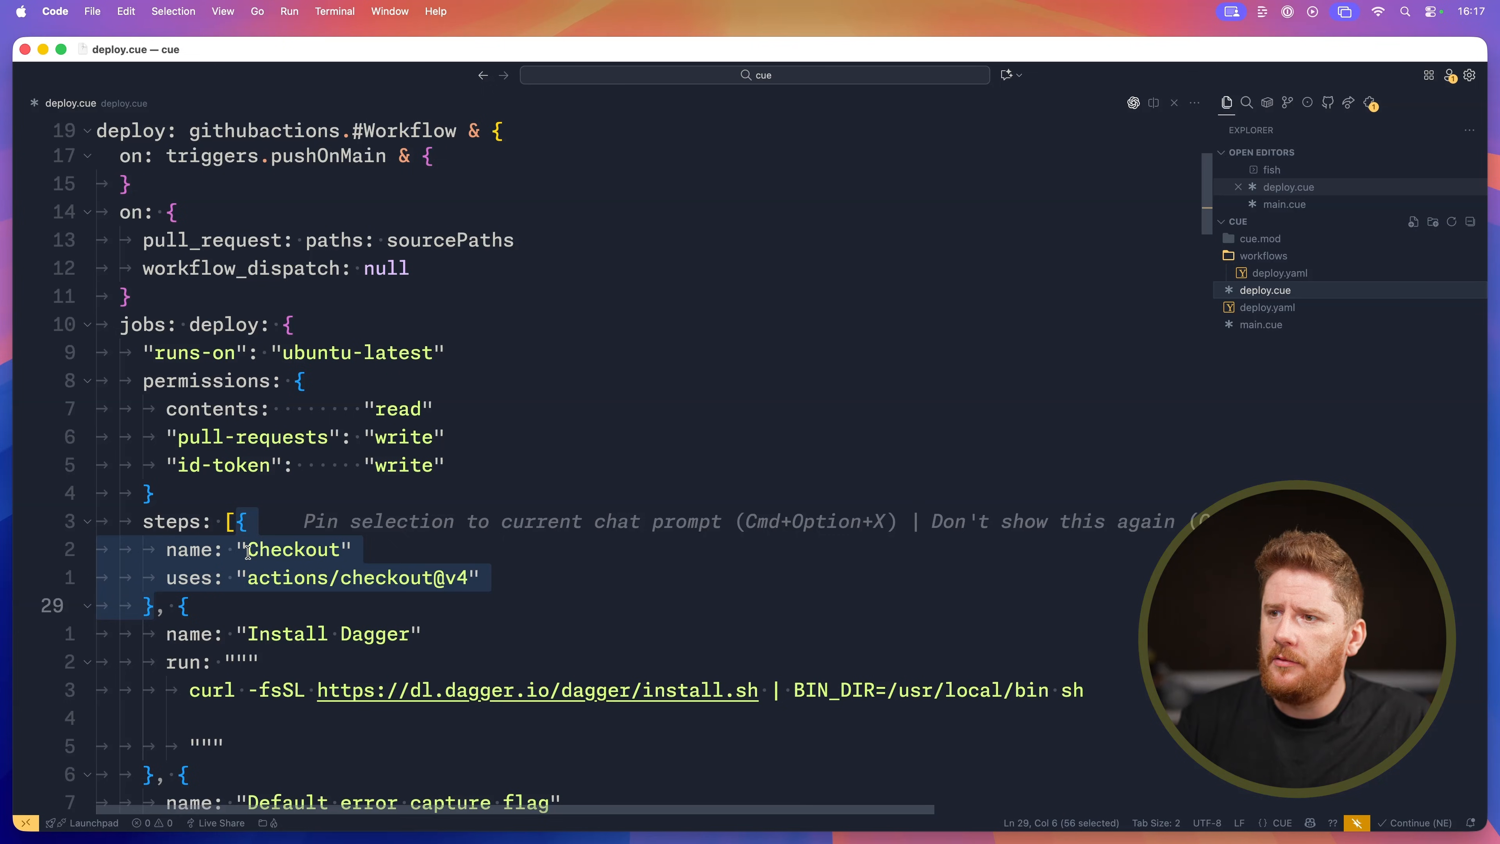
key(Delete)
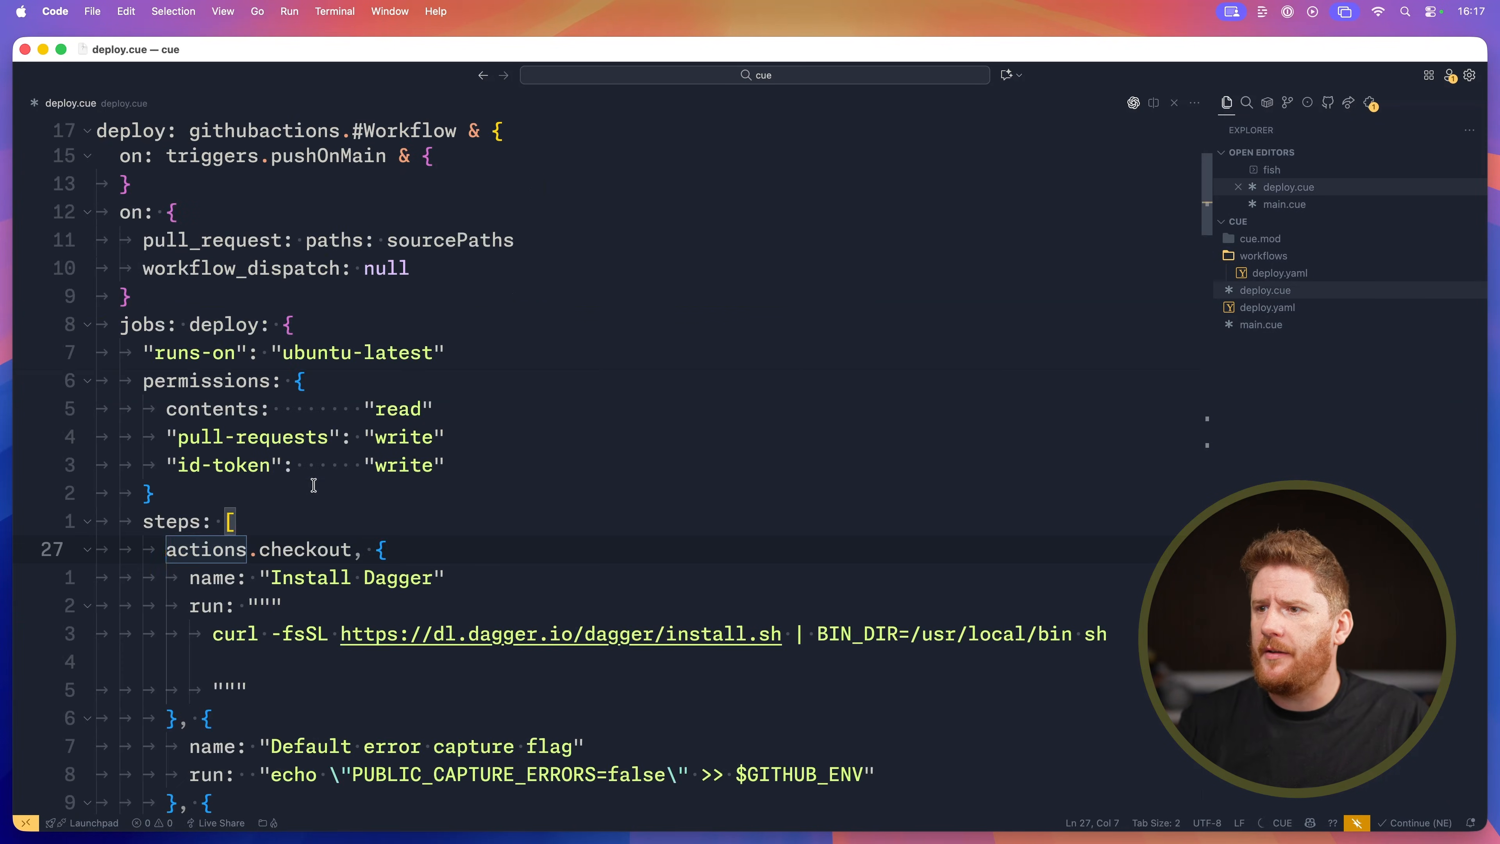
click(149, 493)
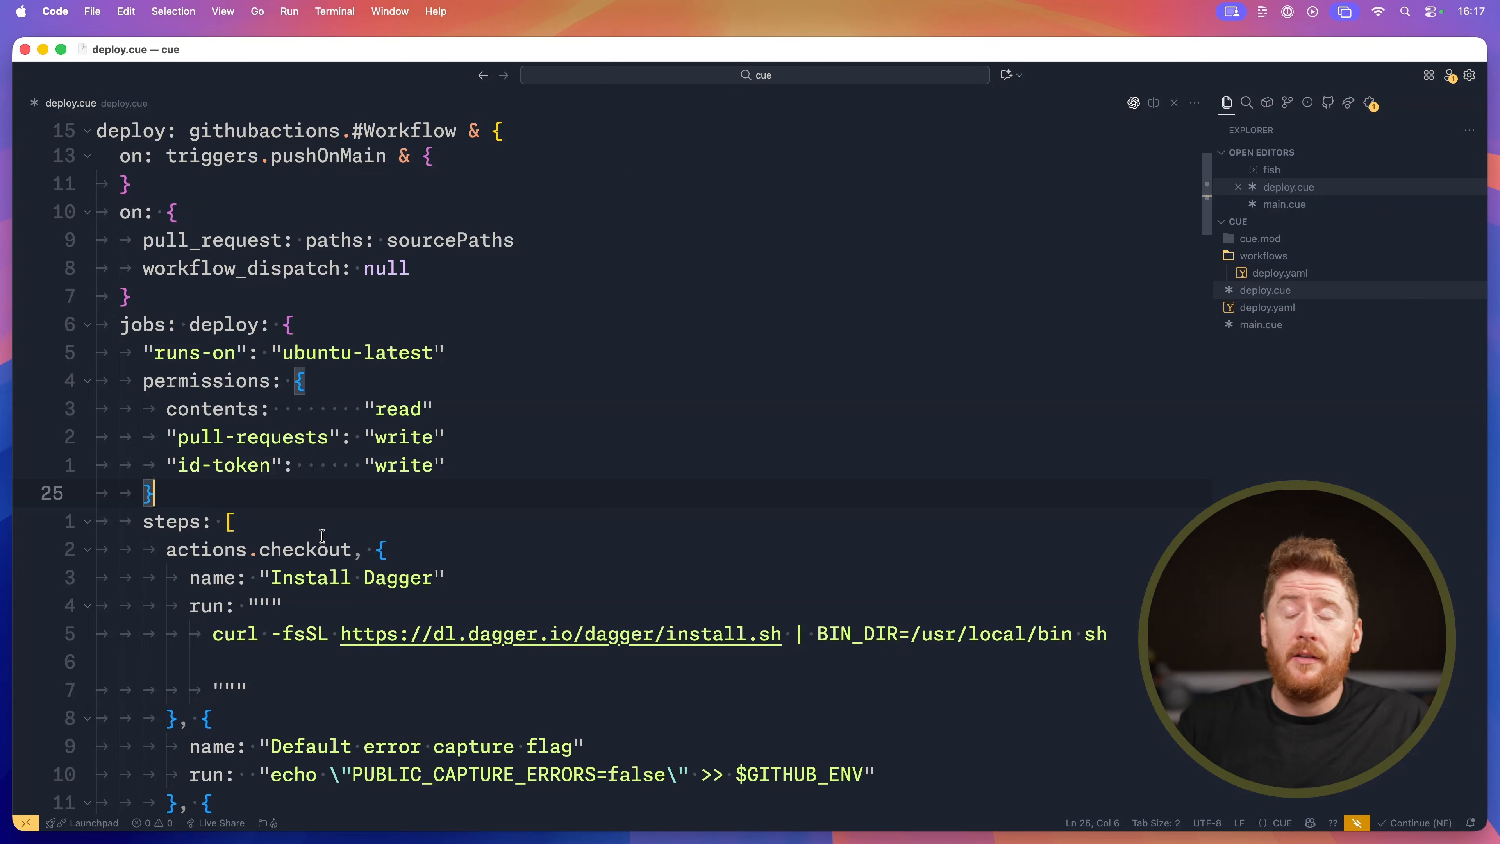
click(1271, 170)
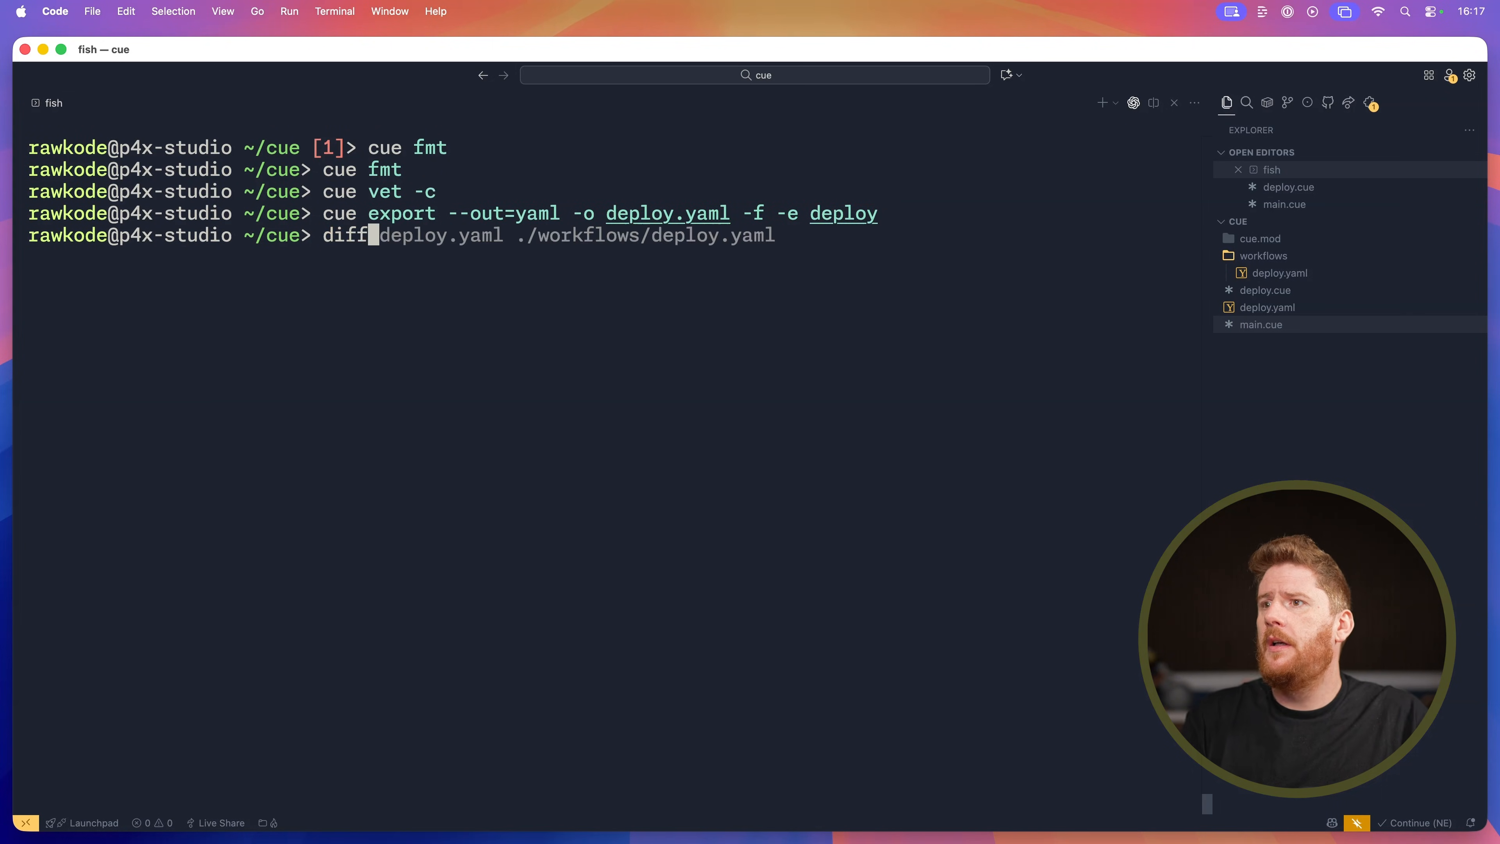
- Run the diff showing deploy.yaml now uses actions/checkout@v4 instead of the pinned hash
key(enter)
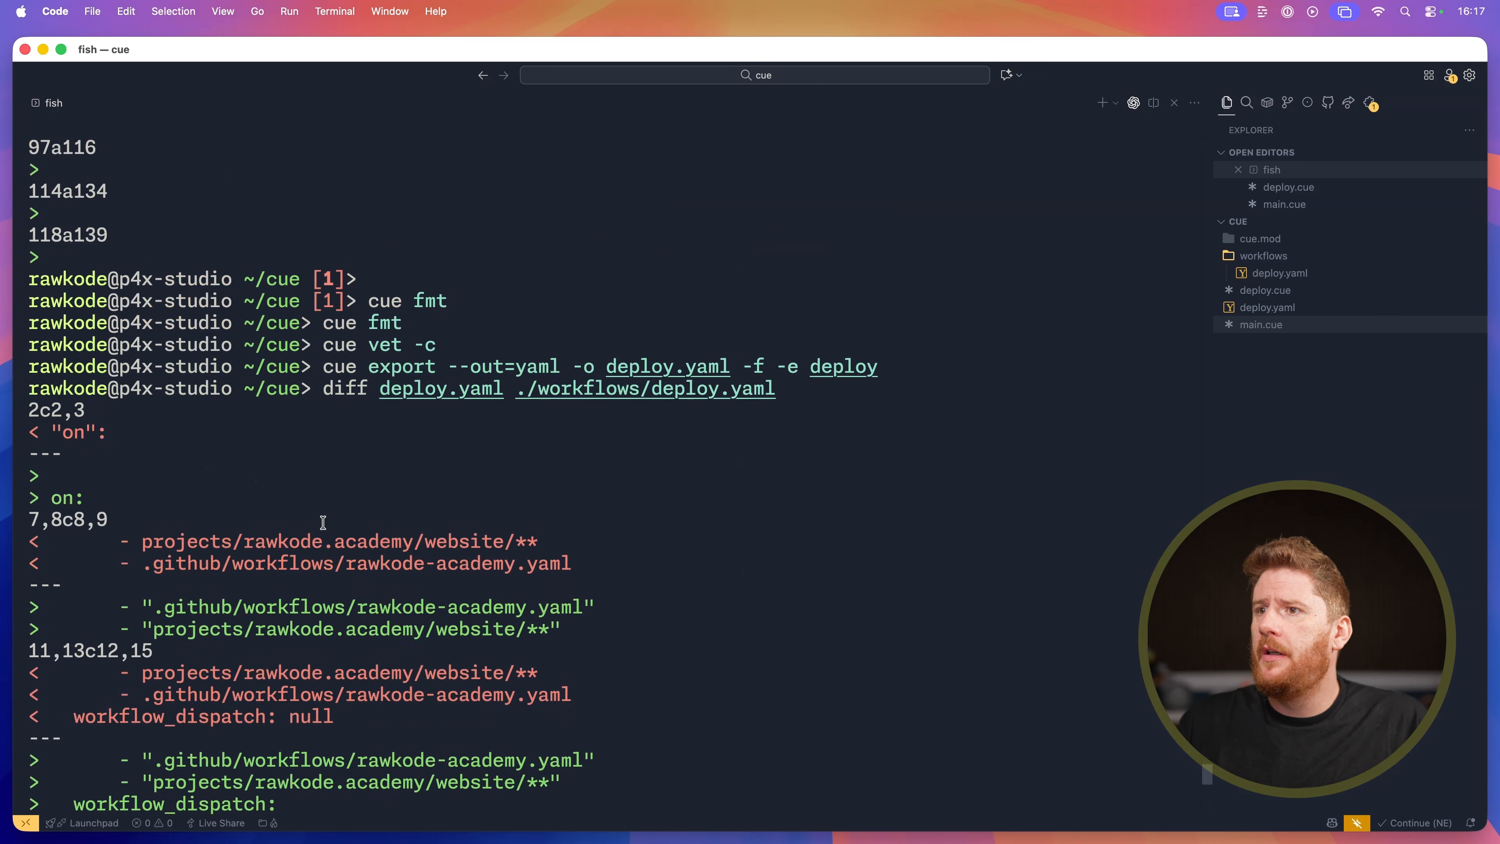
scroll(down, 3)
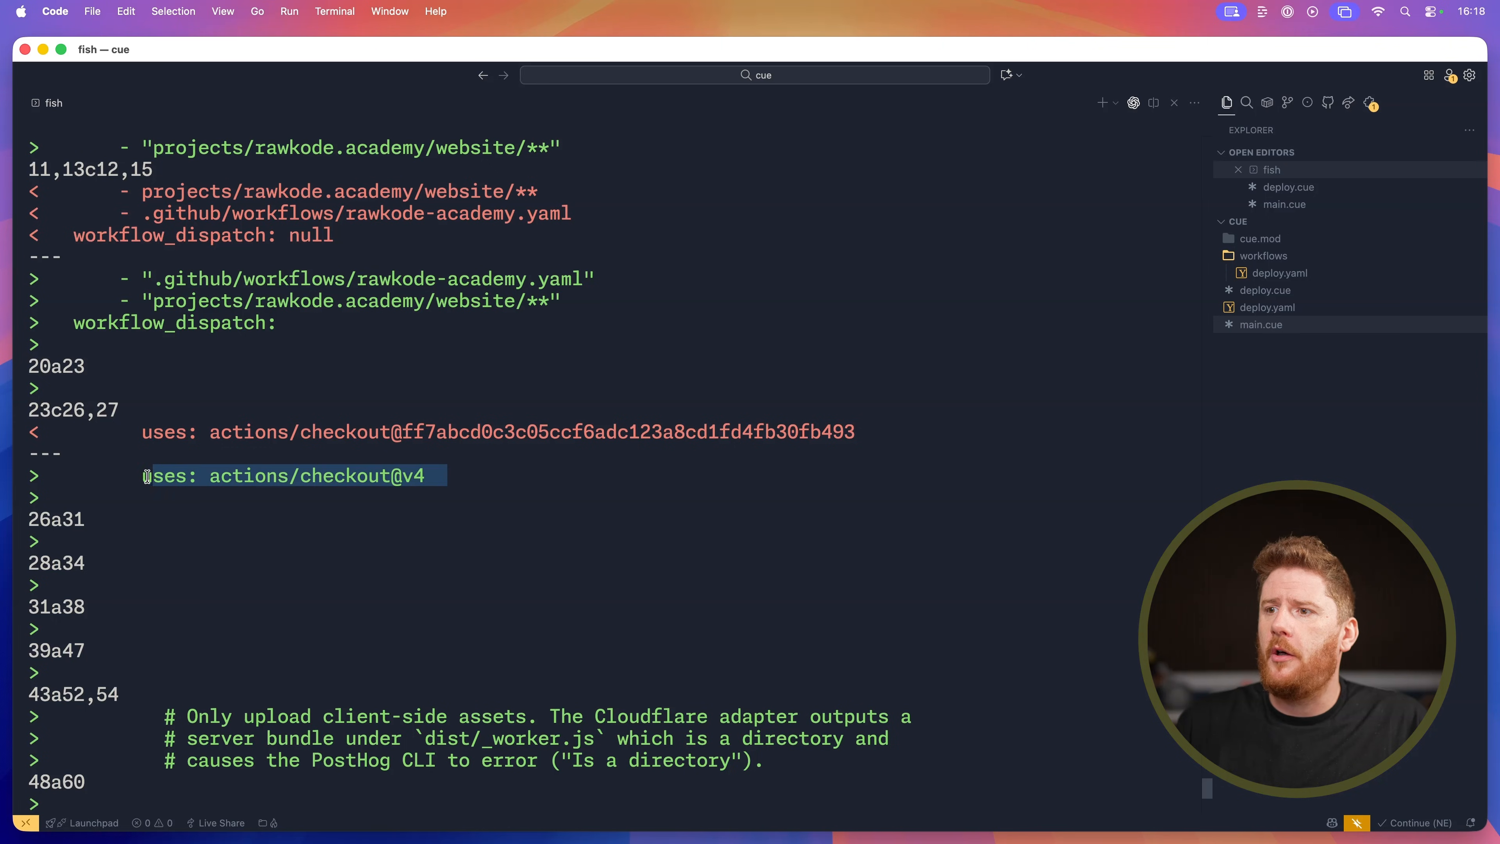
mouse_move(205, 468)
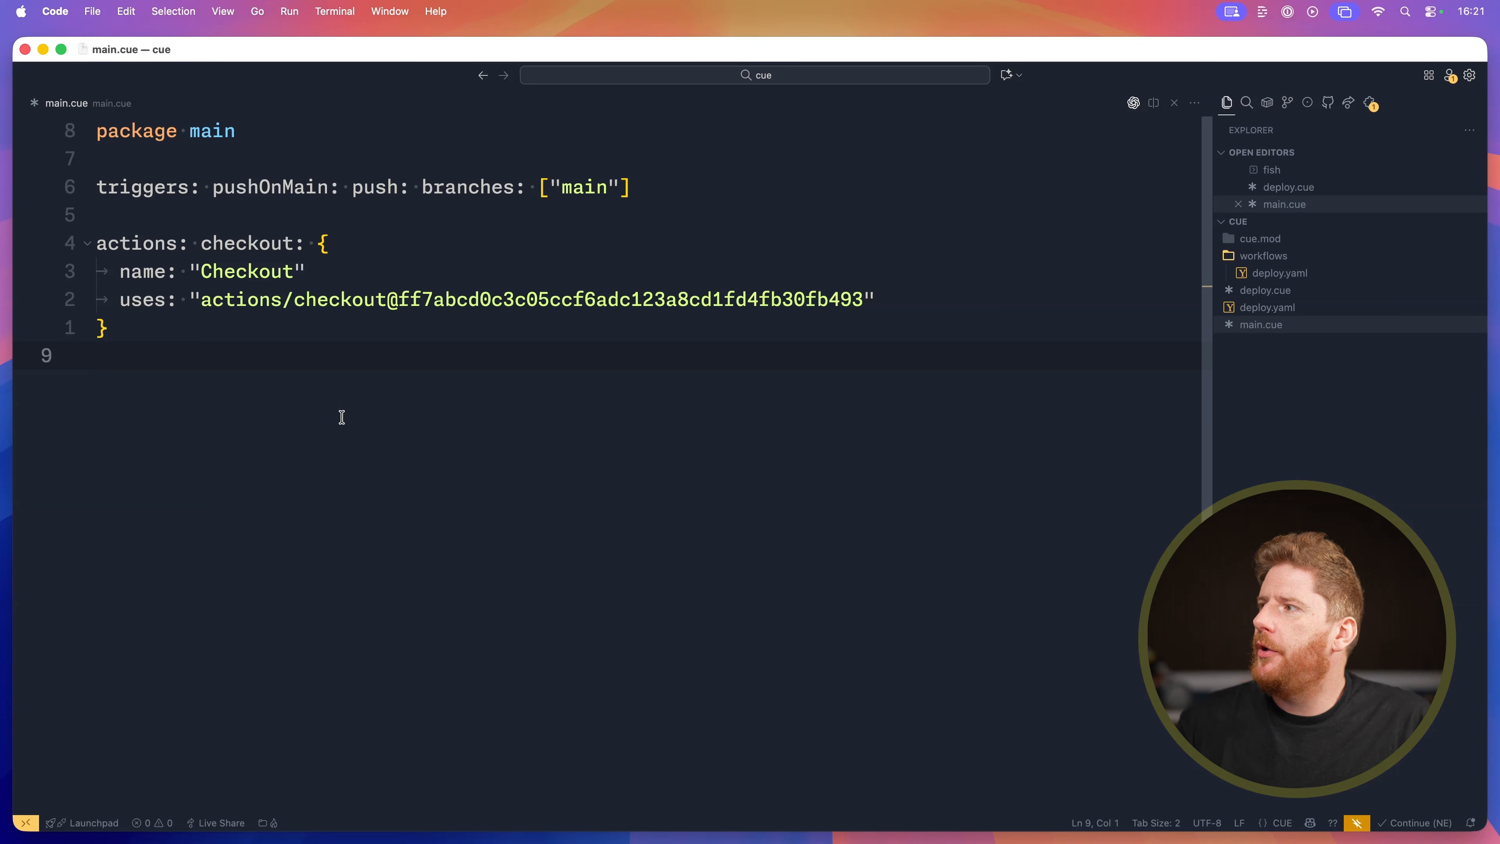
drag(120, 272, 111, 328)
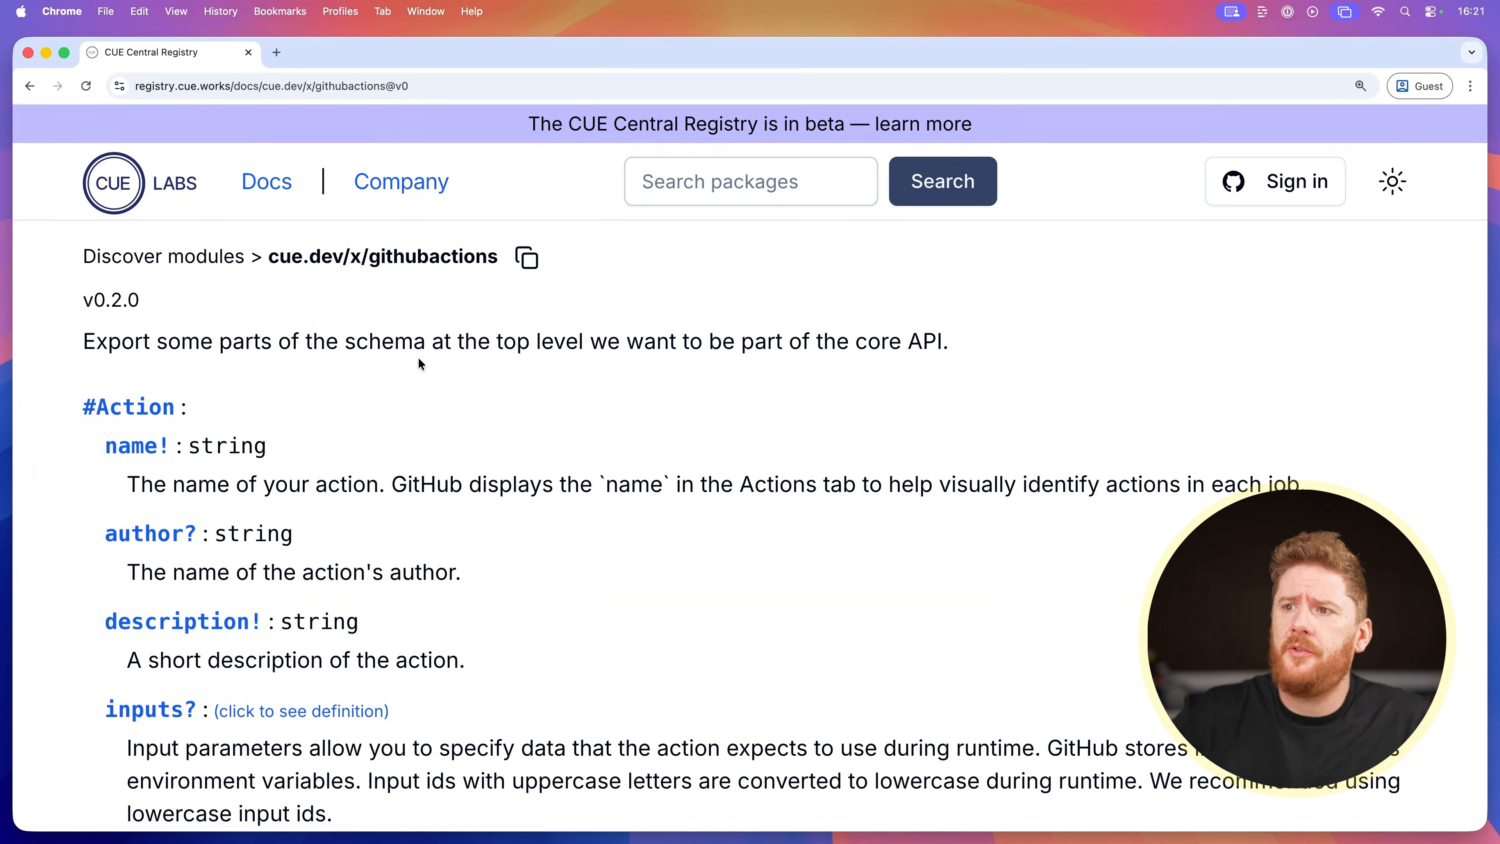
text(uses:)
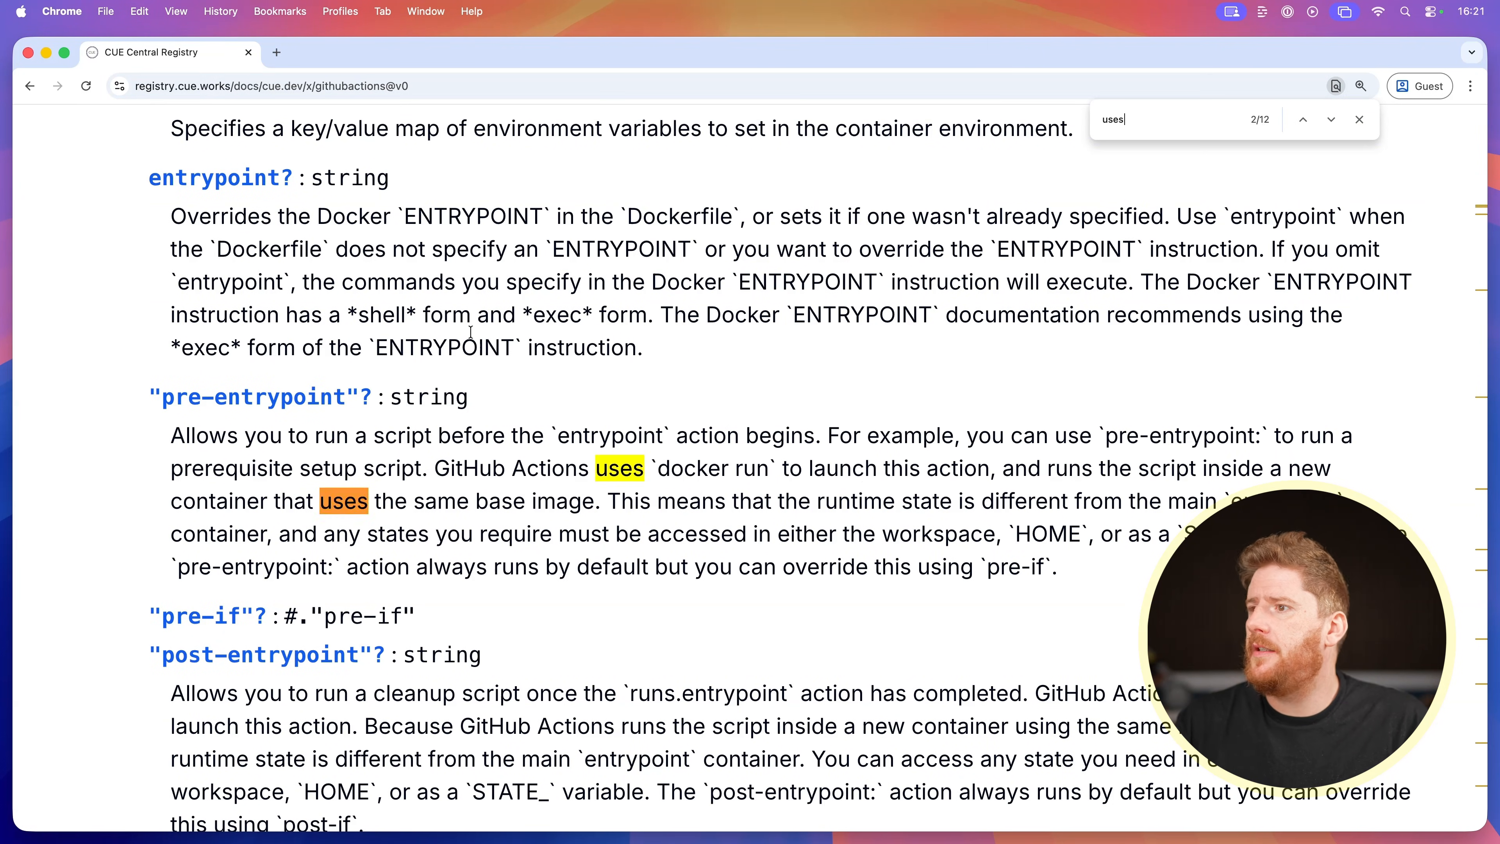
click(1331, 118)
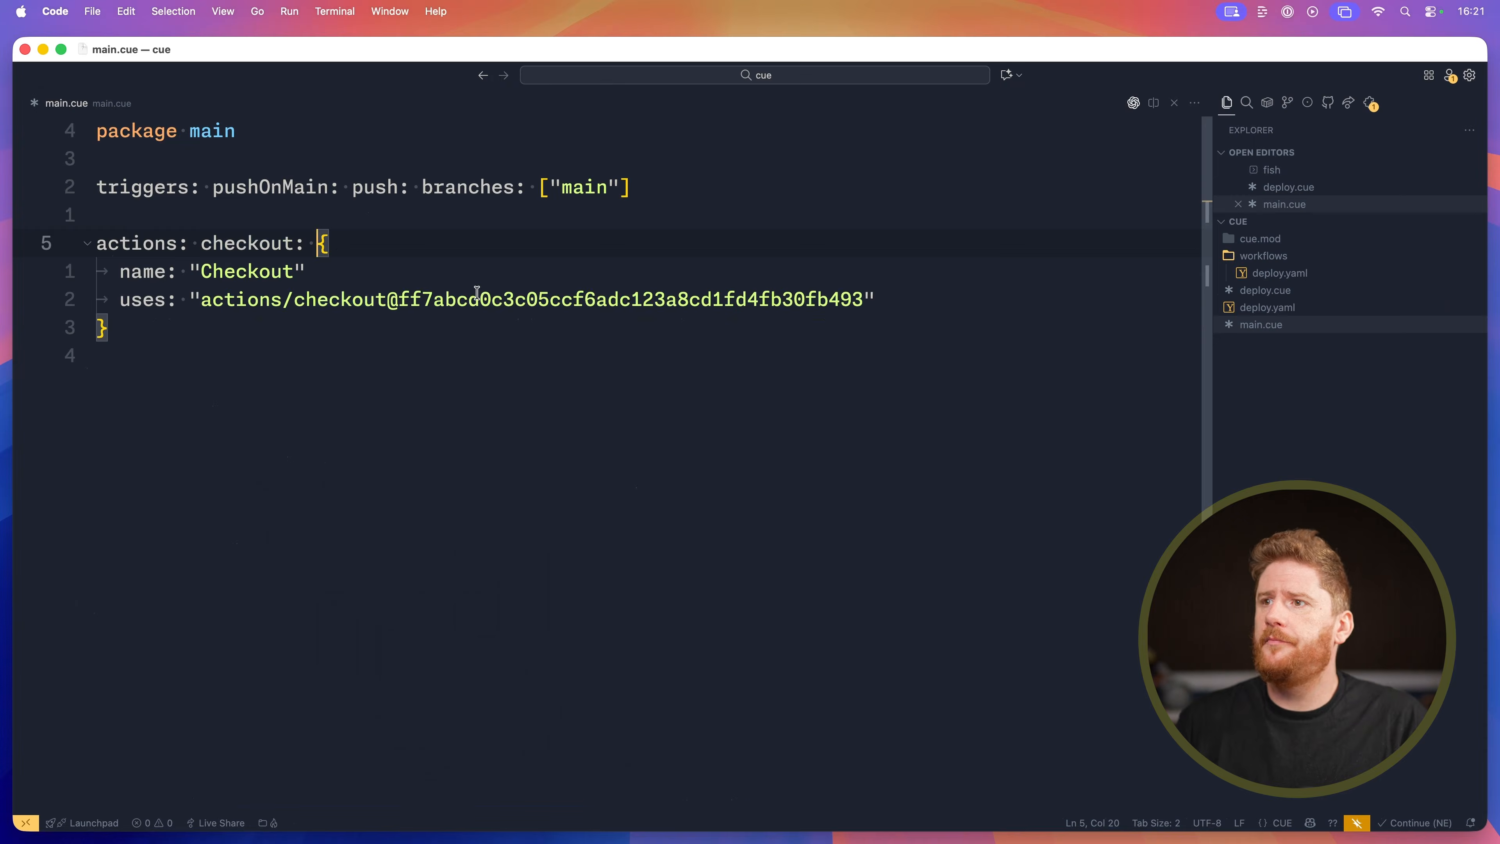
- Type actions.checkout as githubactions.#Step and import cue.dev/x/githubactions@v0 in main.cue
text(githubaction)
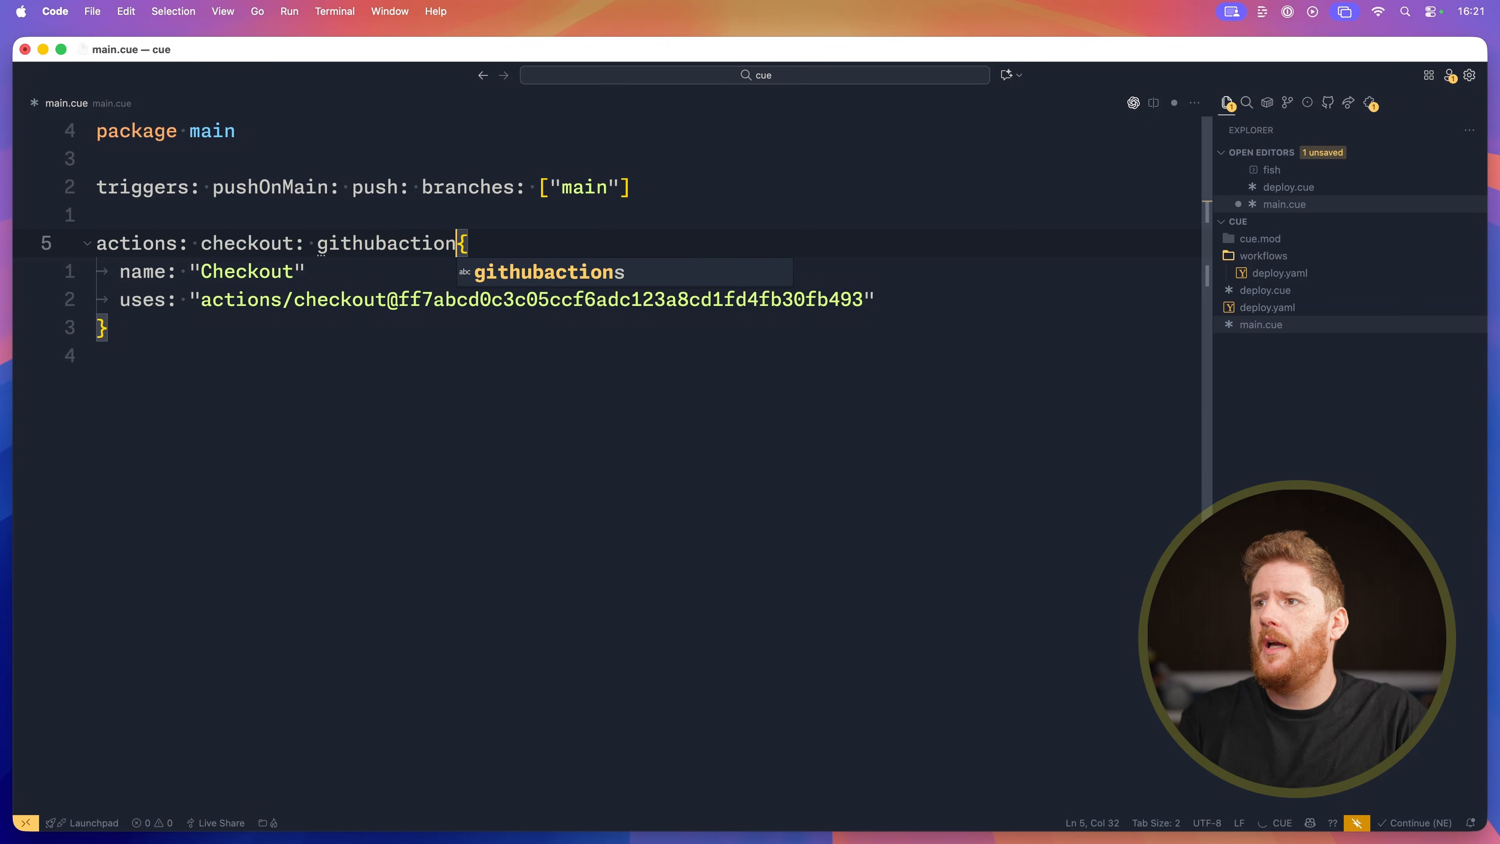
text(.#Step *)
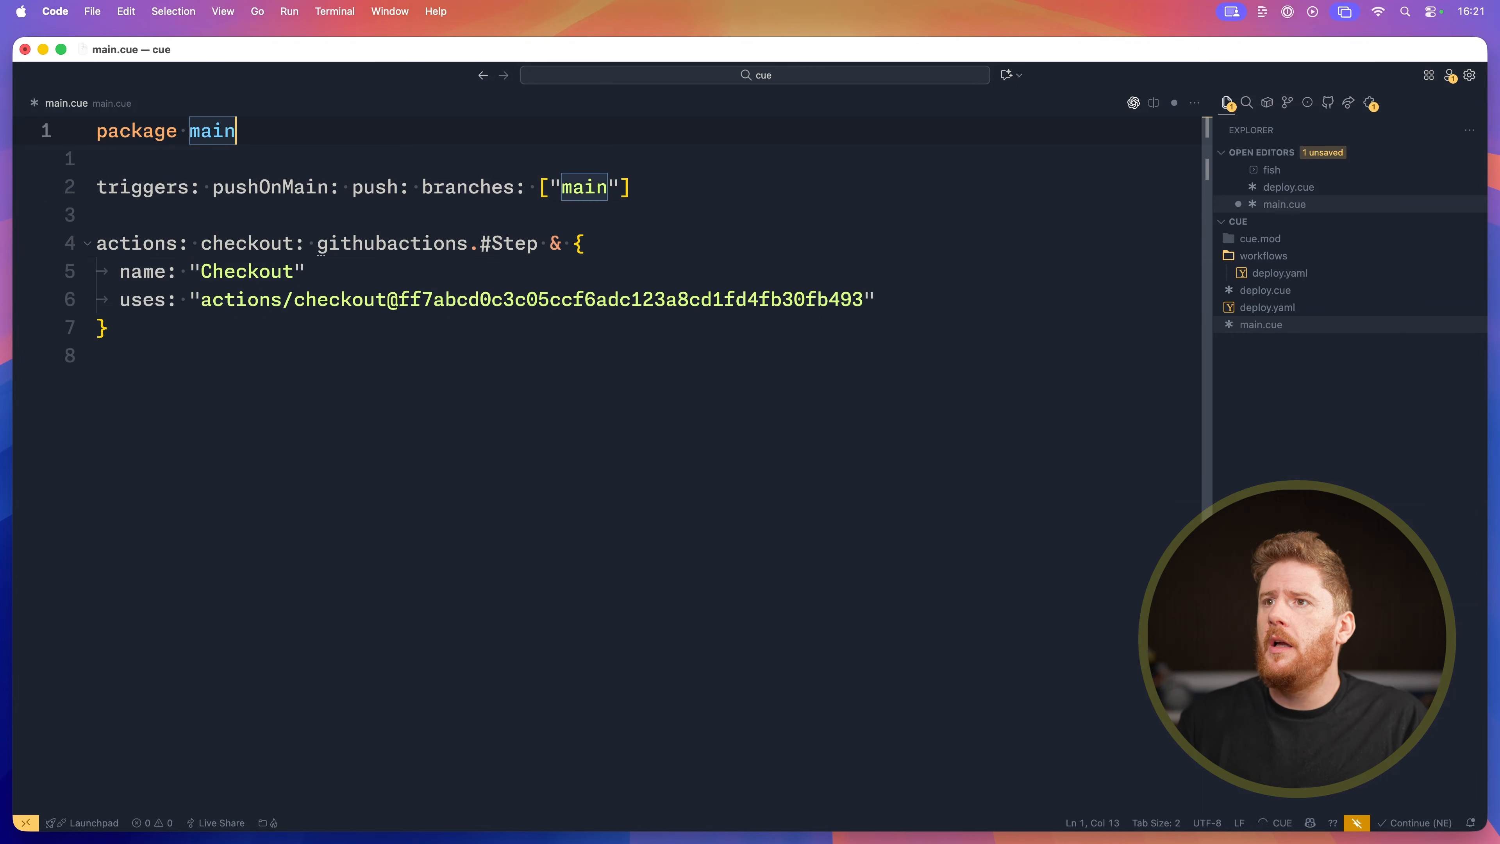
text(import "")
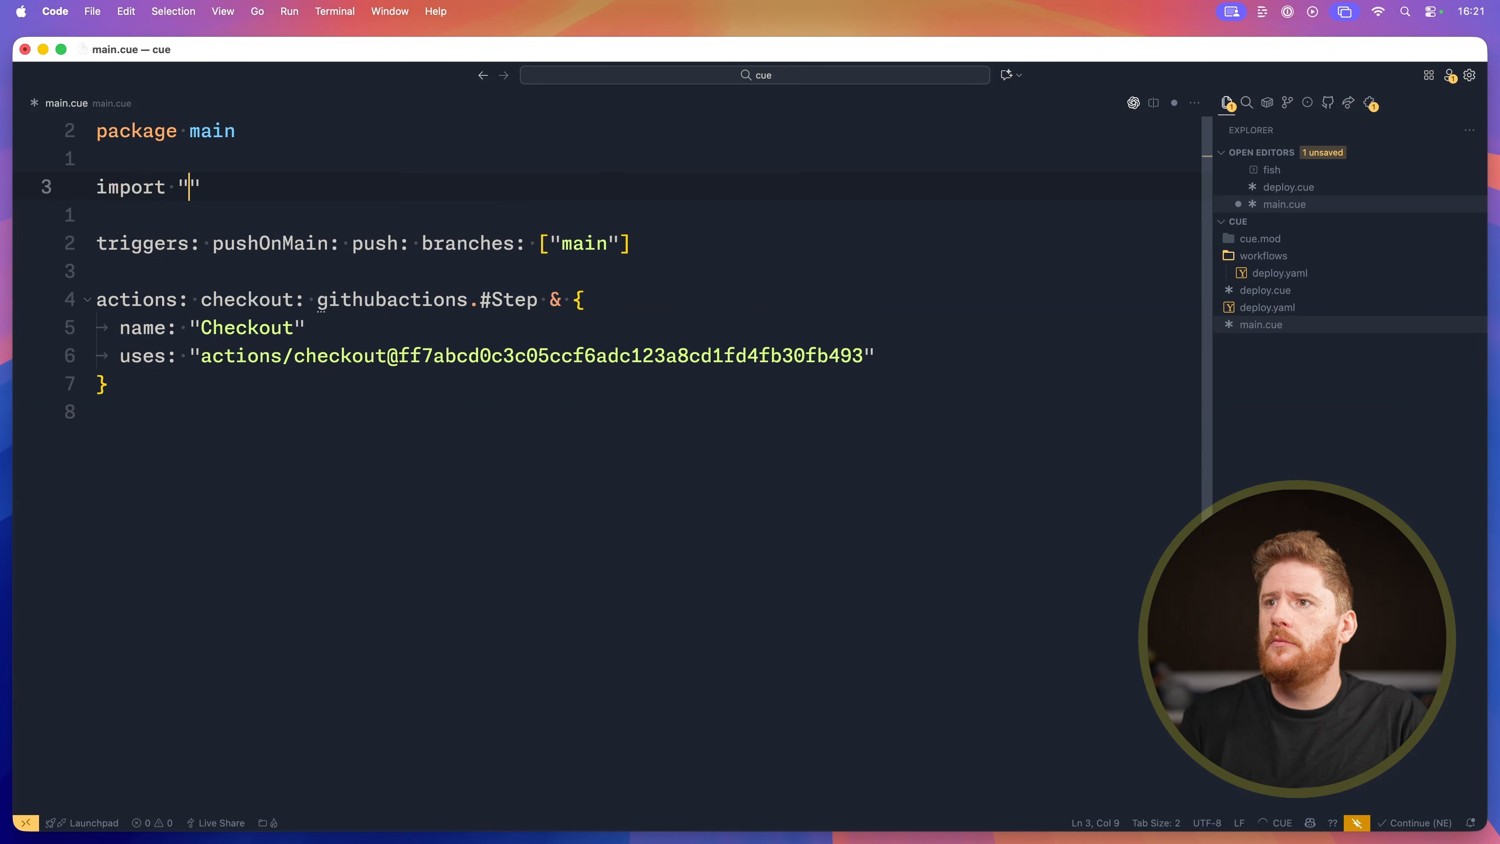
text(cue.dev/x/githubactions@v0)
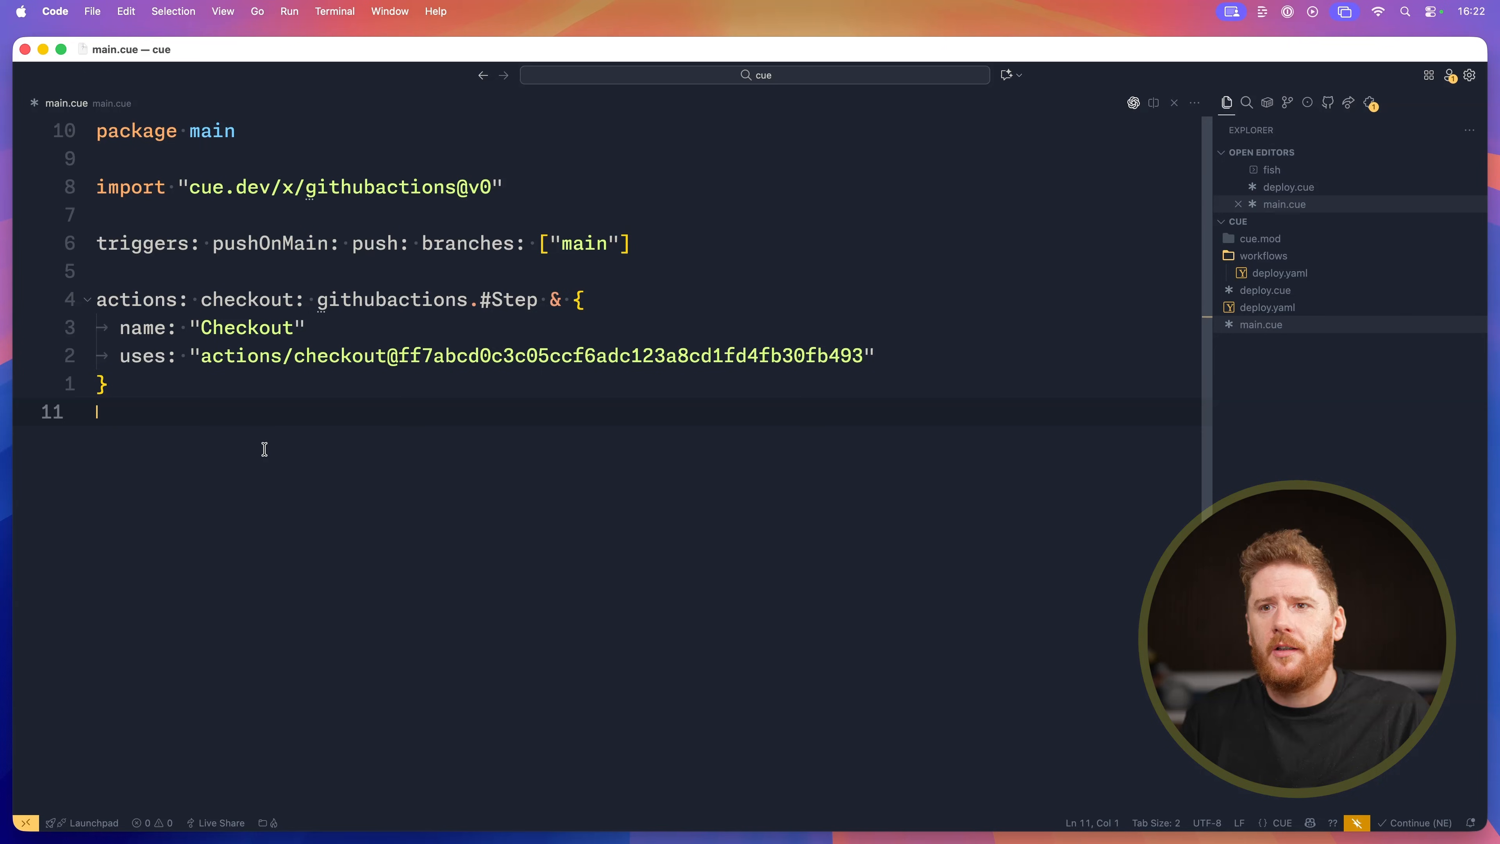
mouse_move(168, 527)
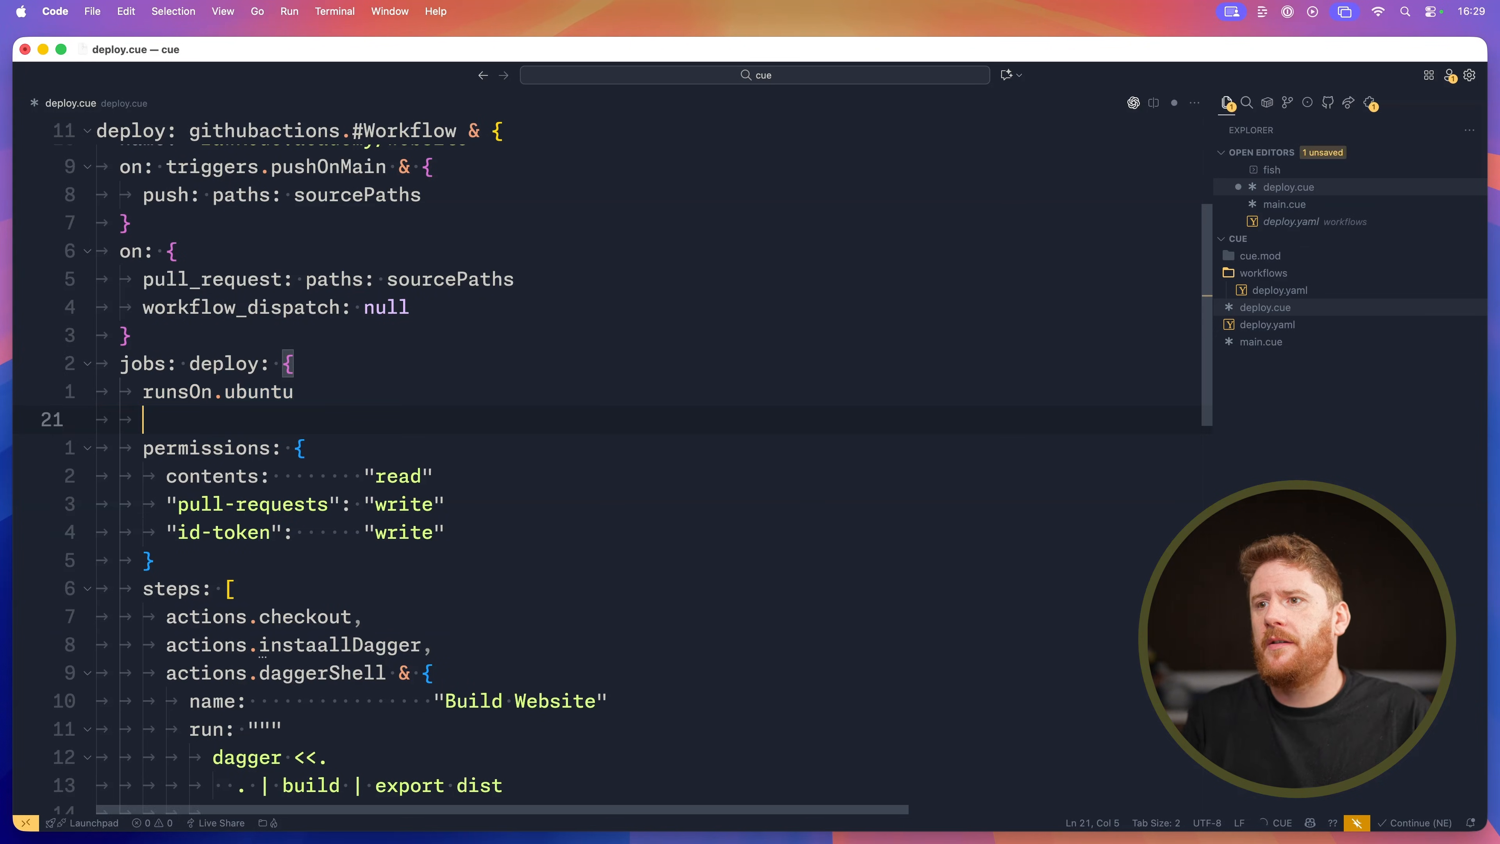
- Use runsOn.ubuntu and actions.* steps in deploy.cue, gating Deploy Production on conditions.pushOnMain
text("runs-on")
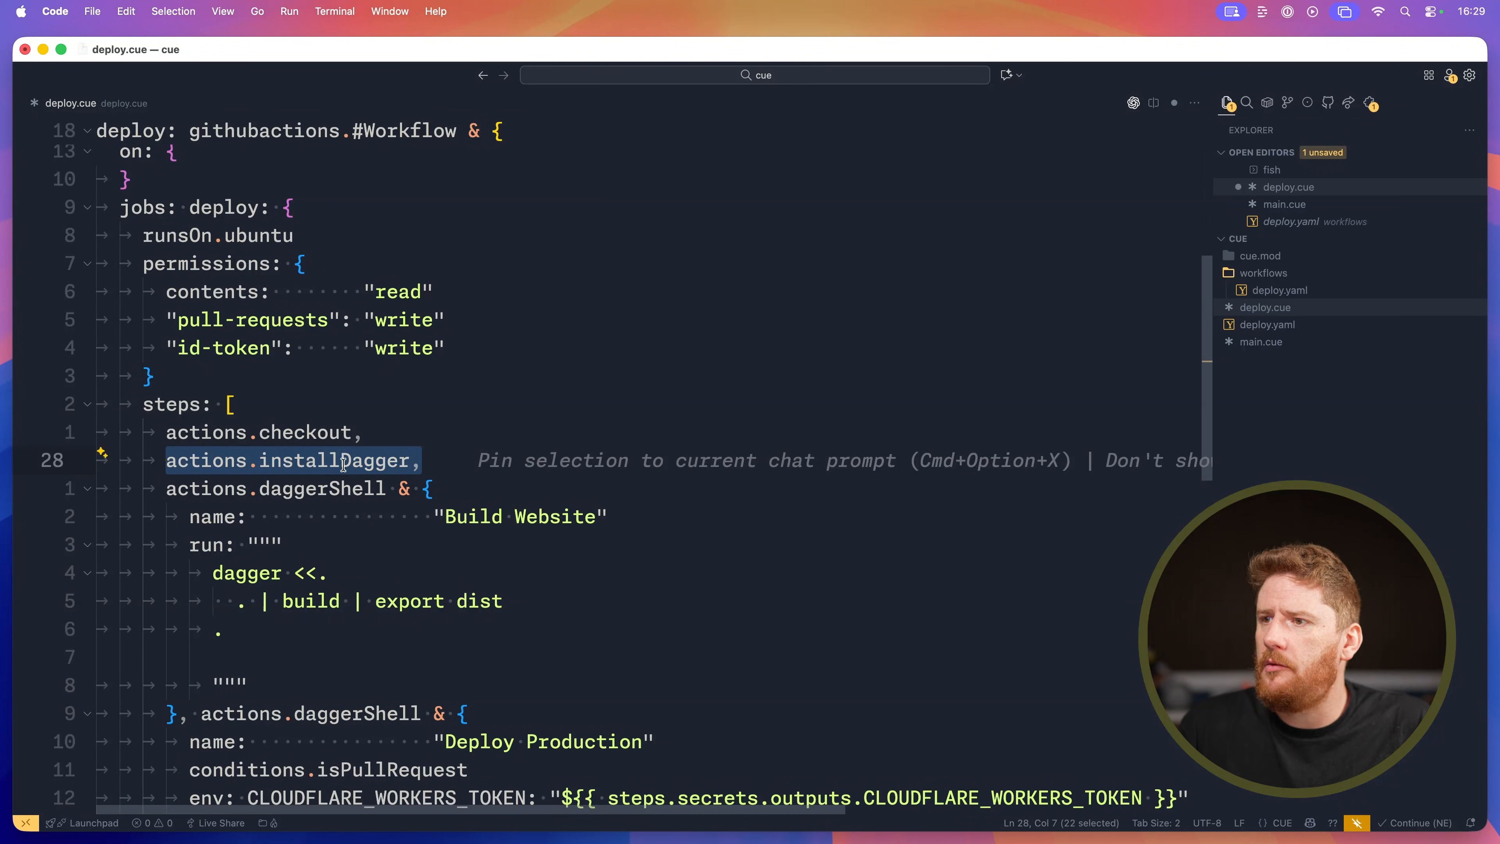
scroll(down, 3)
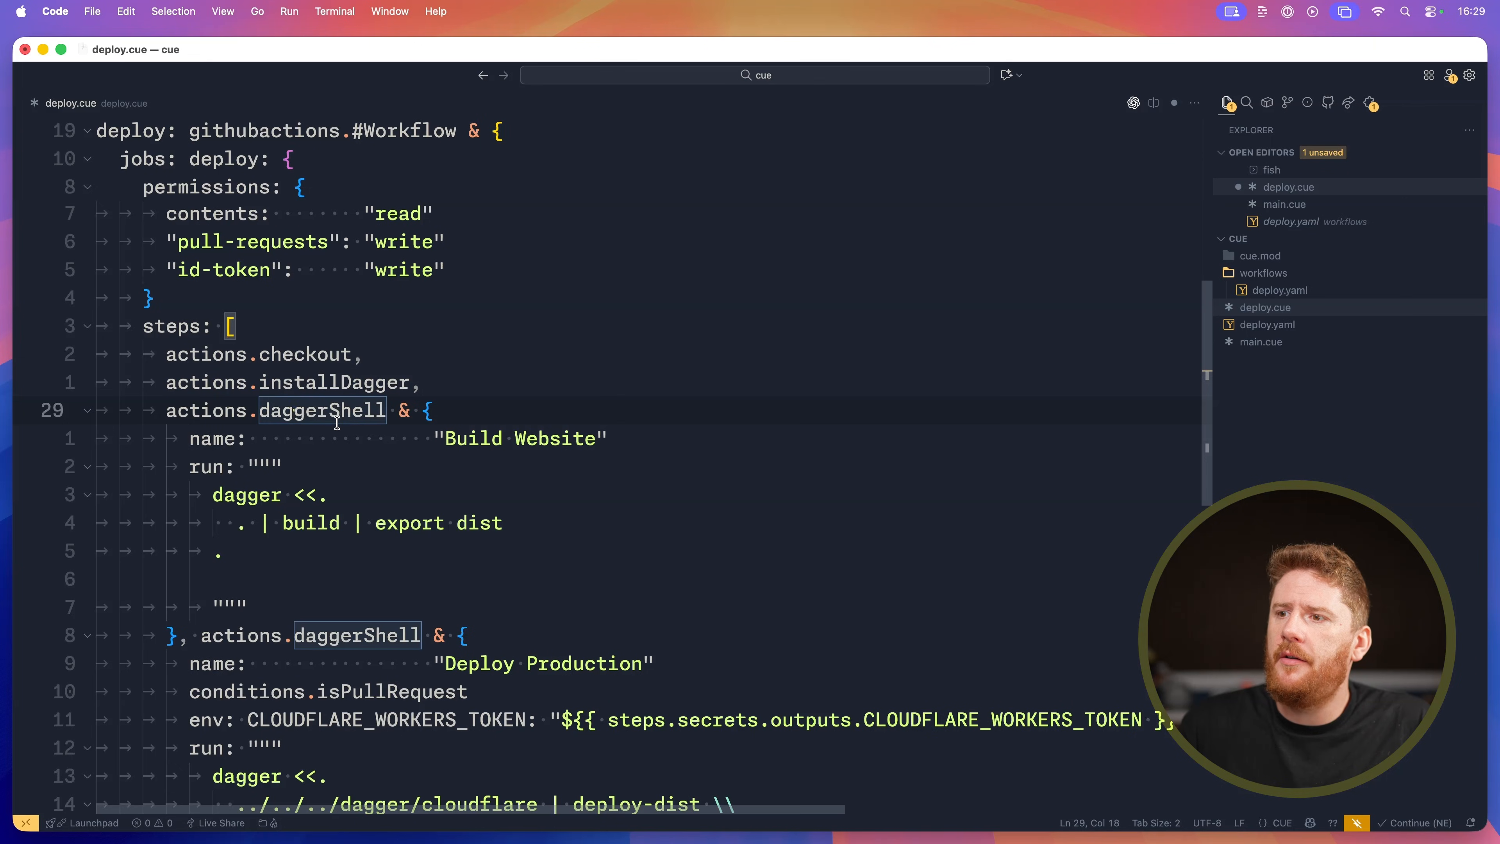
mouse_move(336, 452)
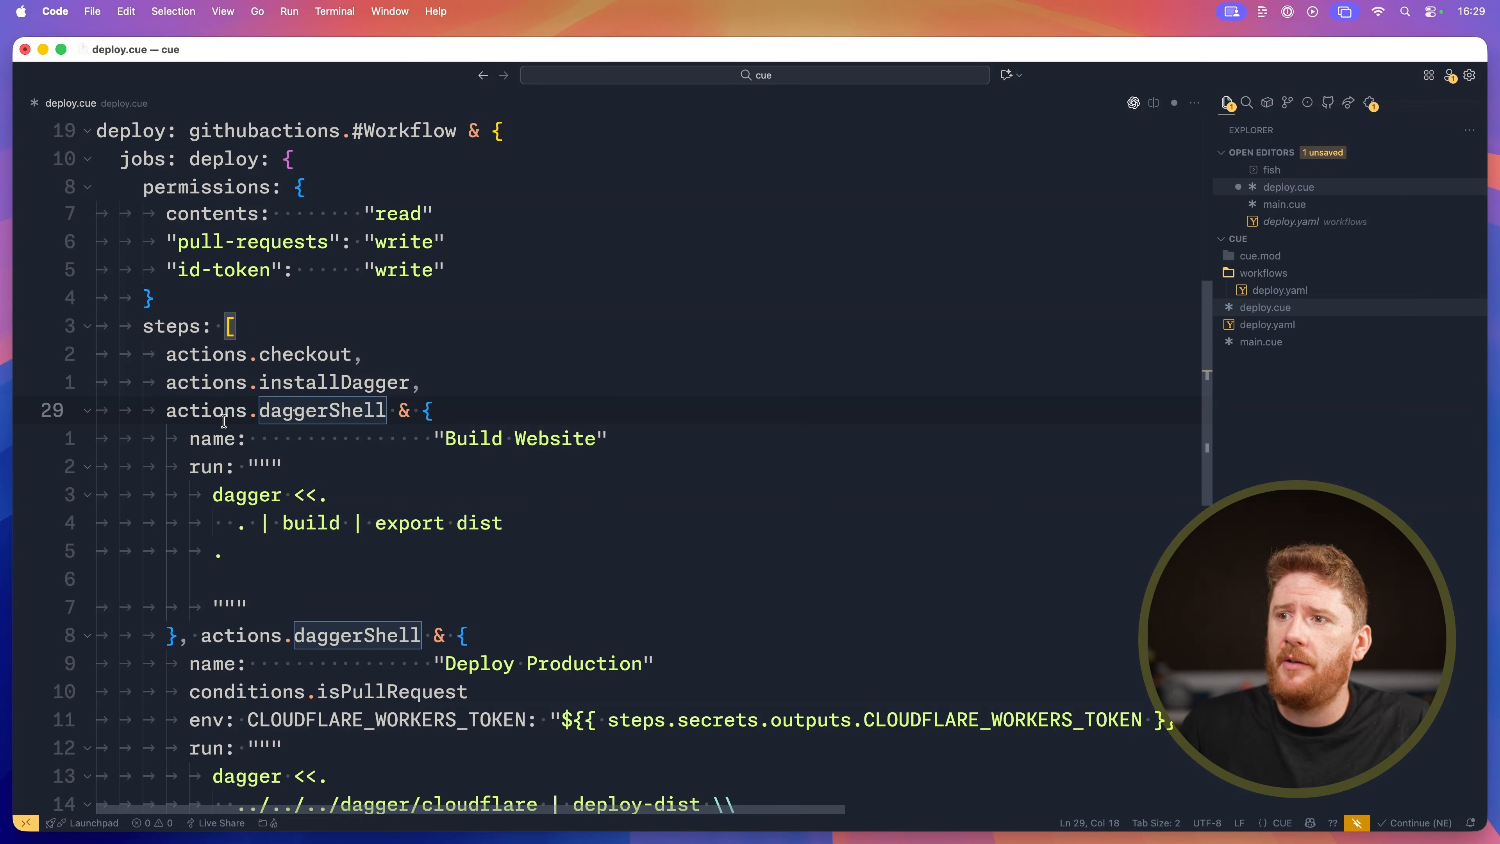
double_click(213, 438)
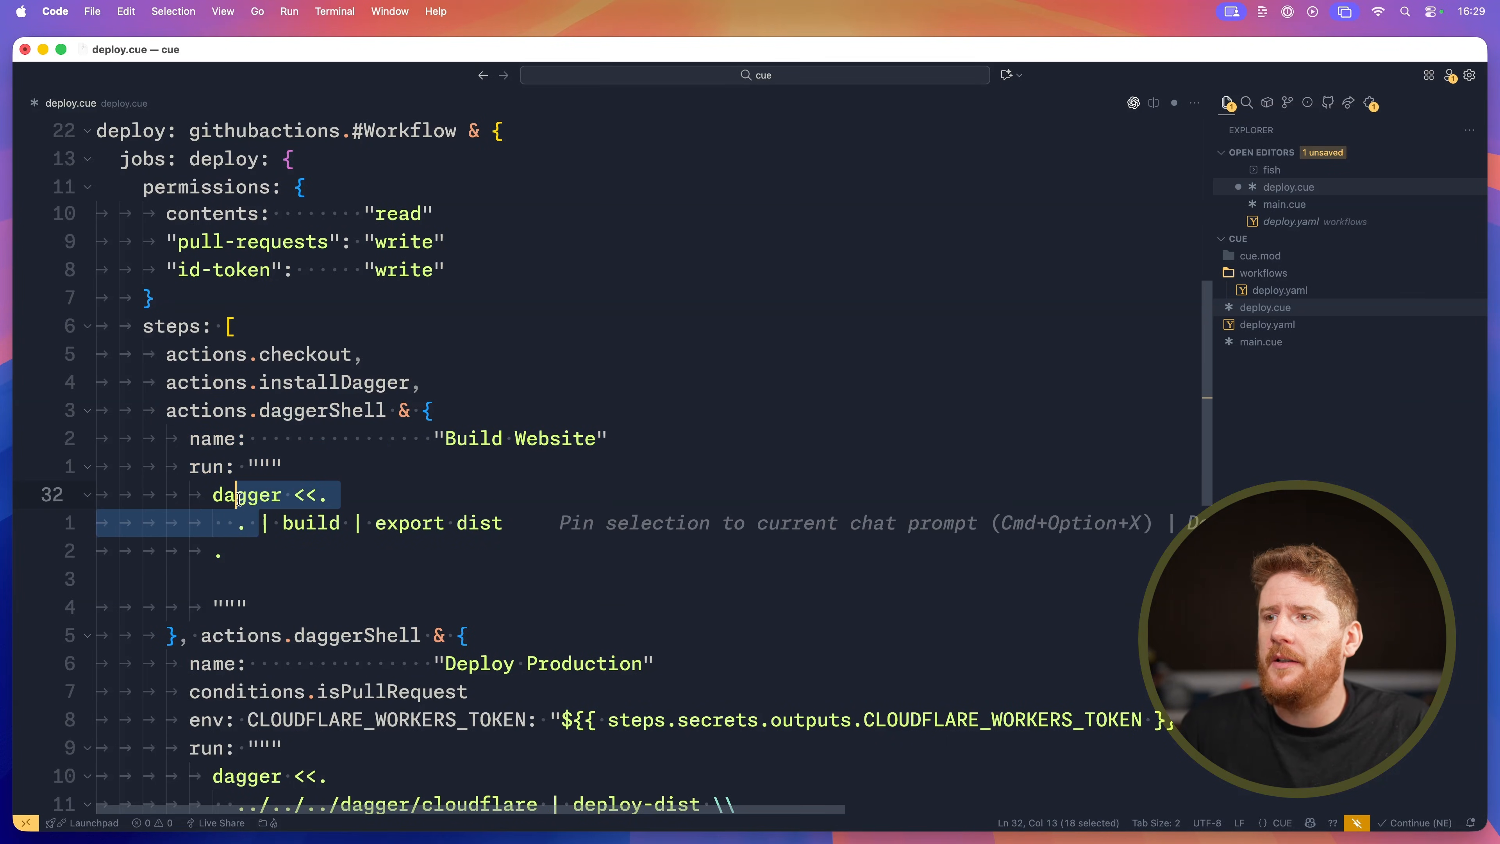
text(pushOnMain)
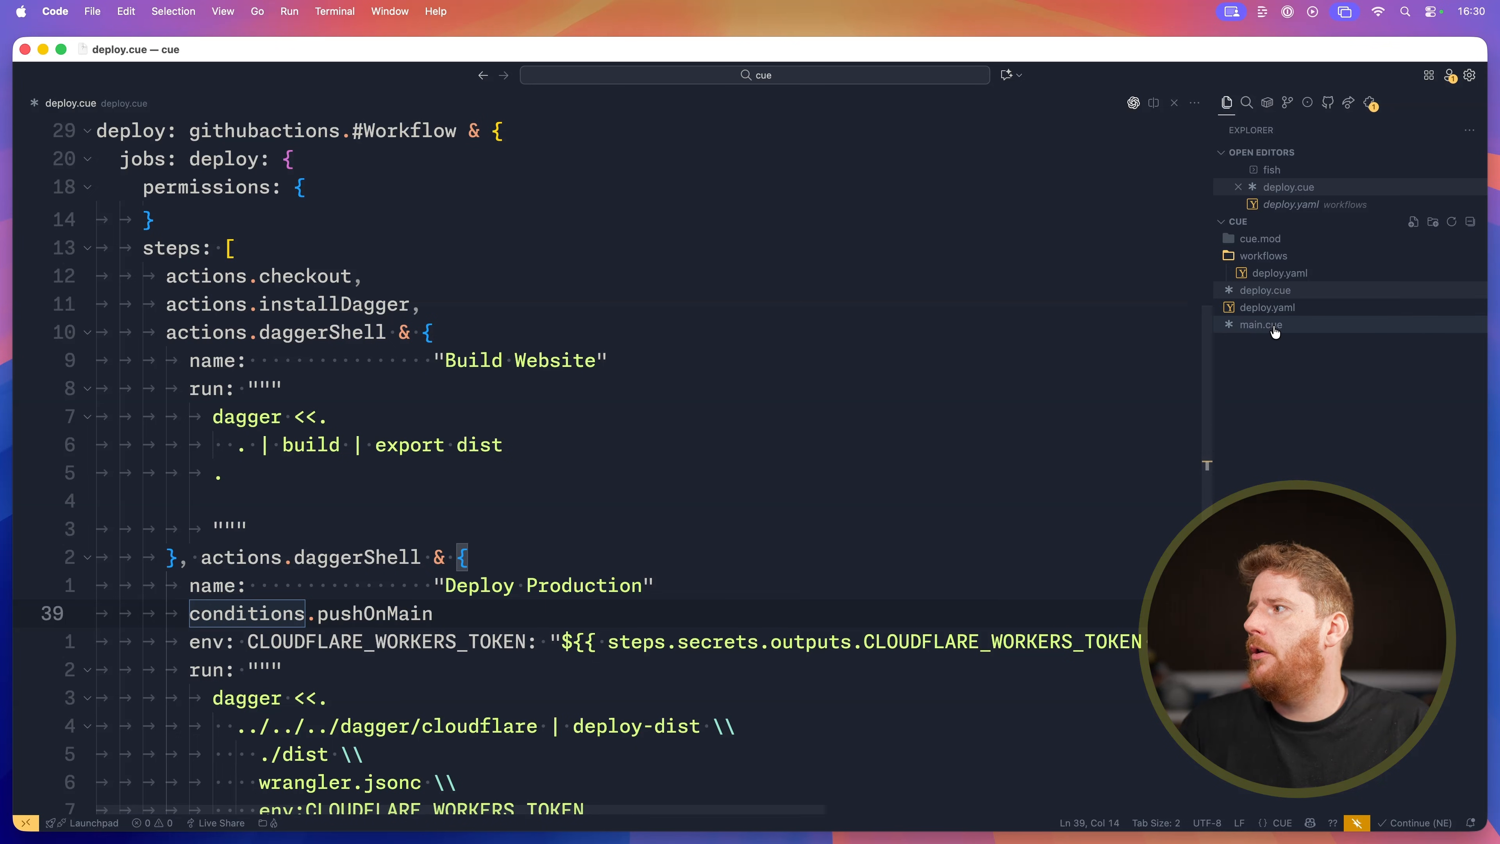
click(1262, 325)
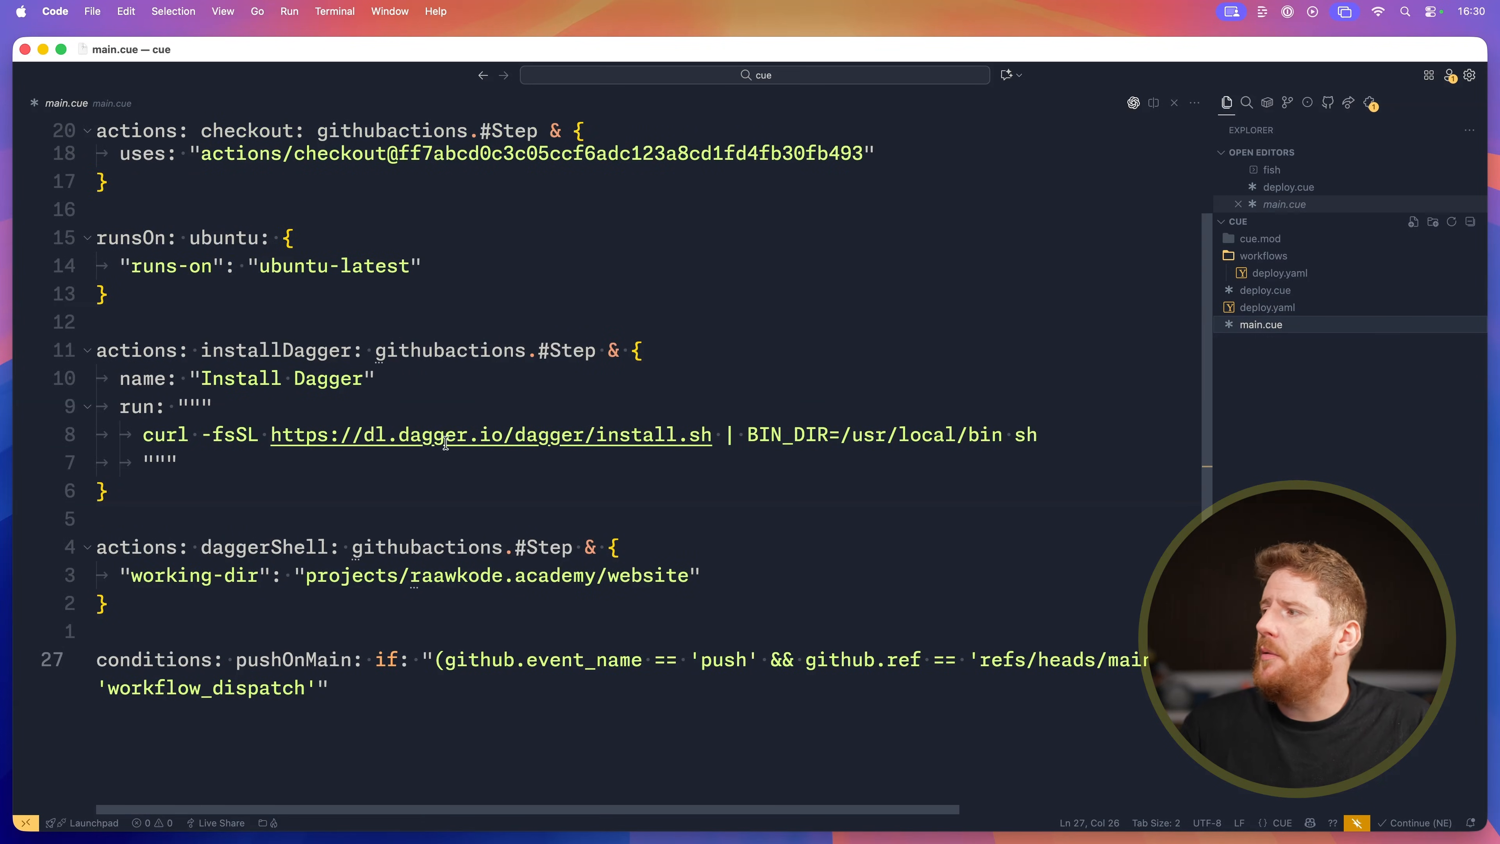